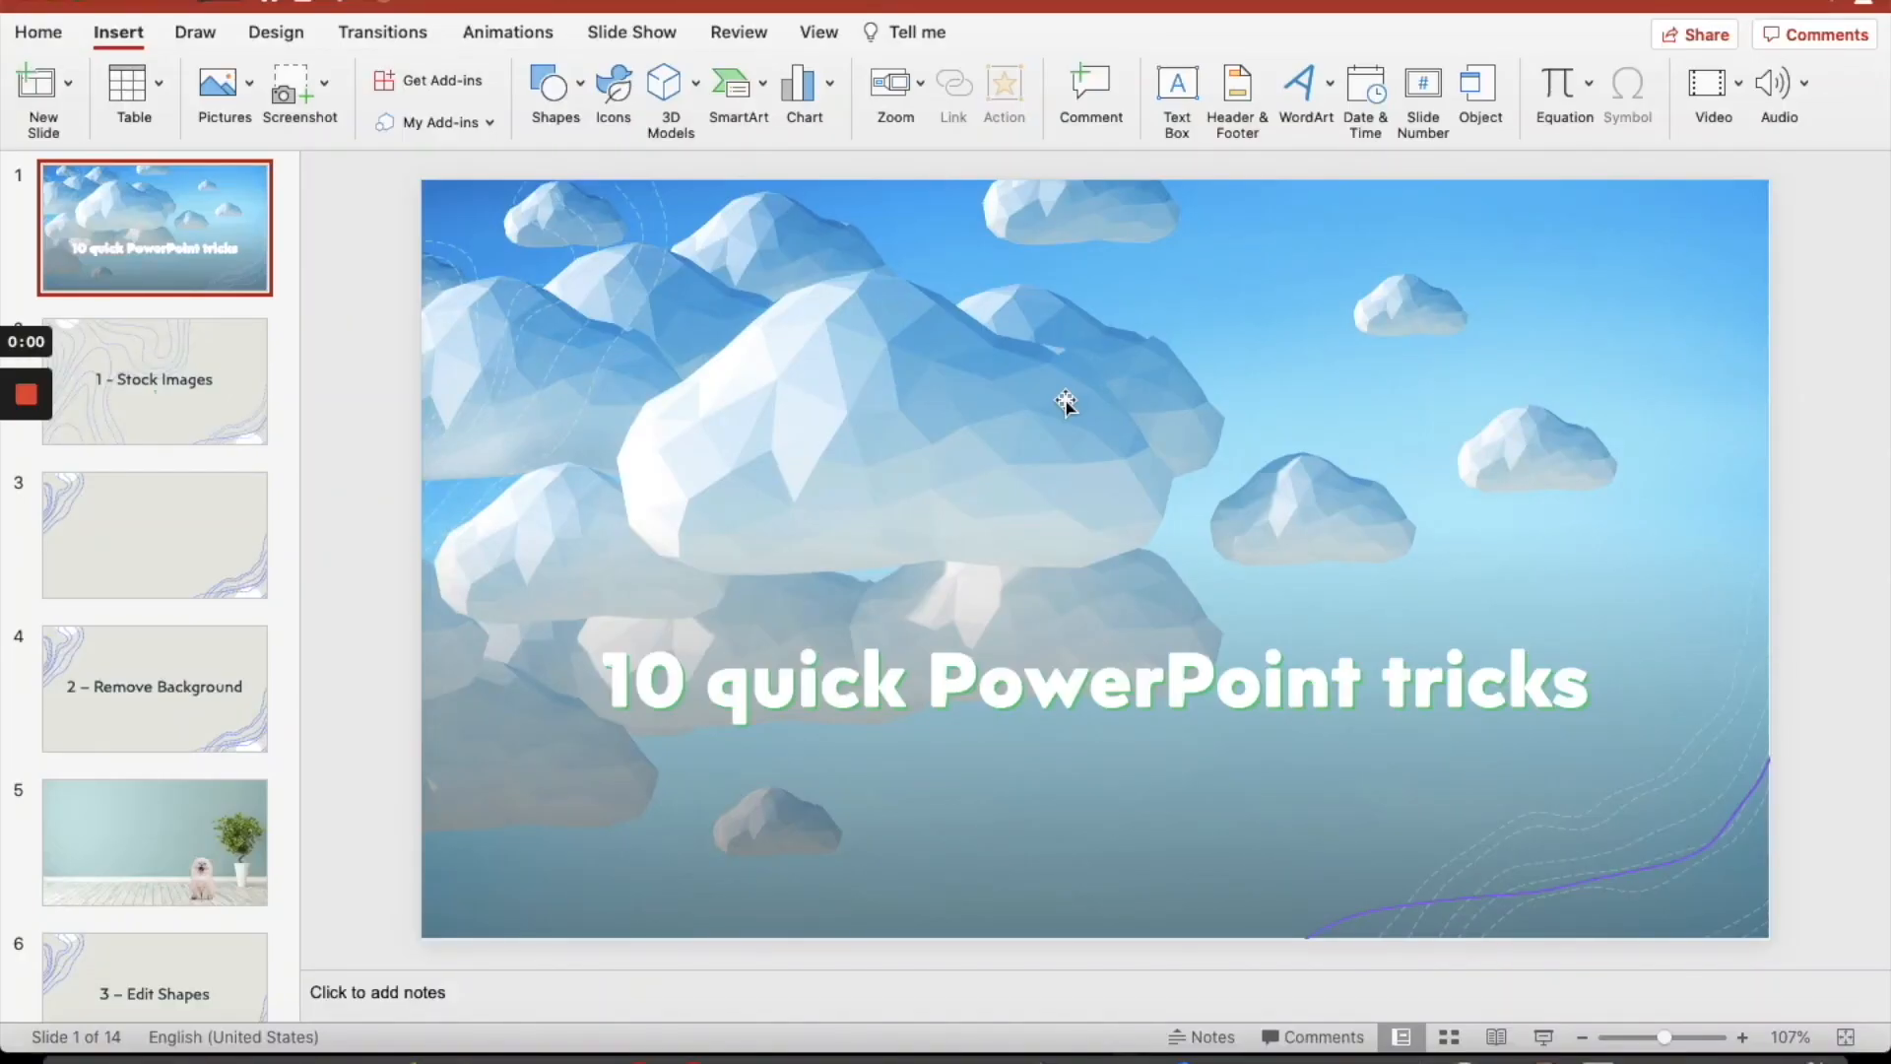
mouse_move(187, 396)
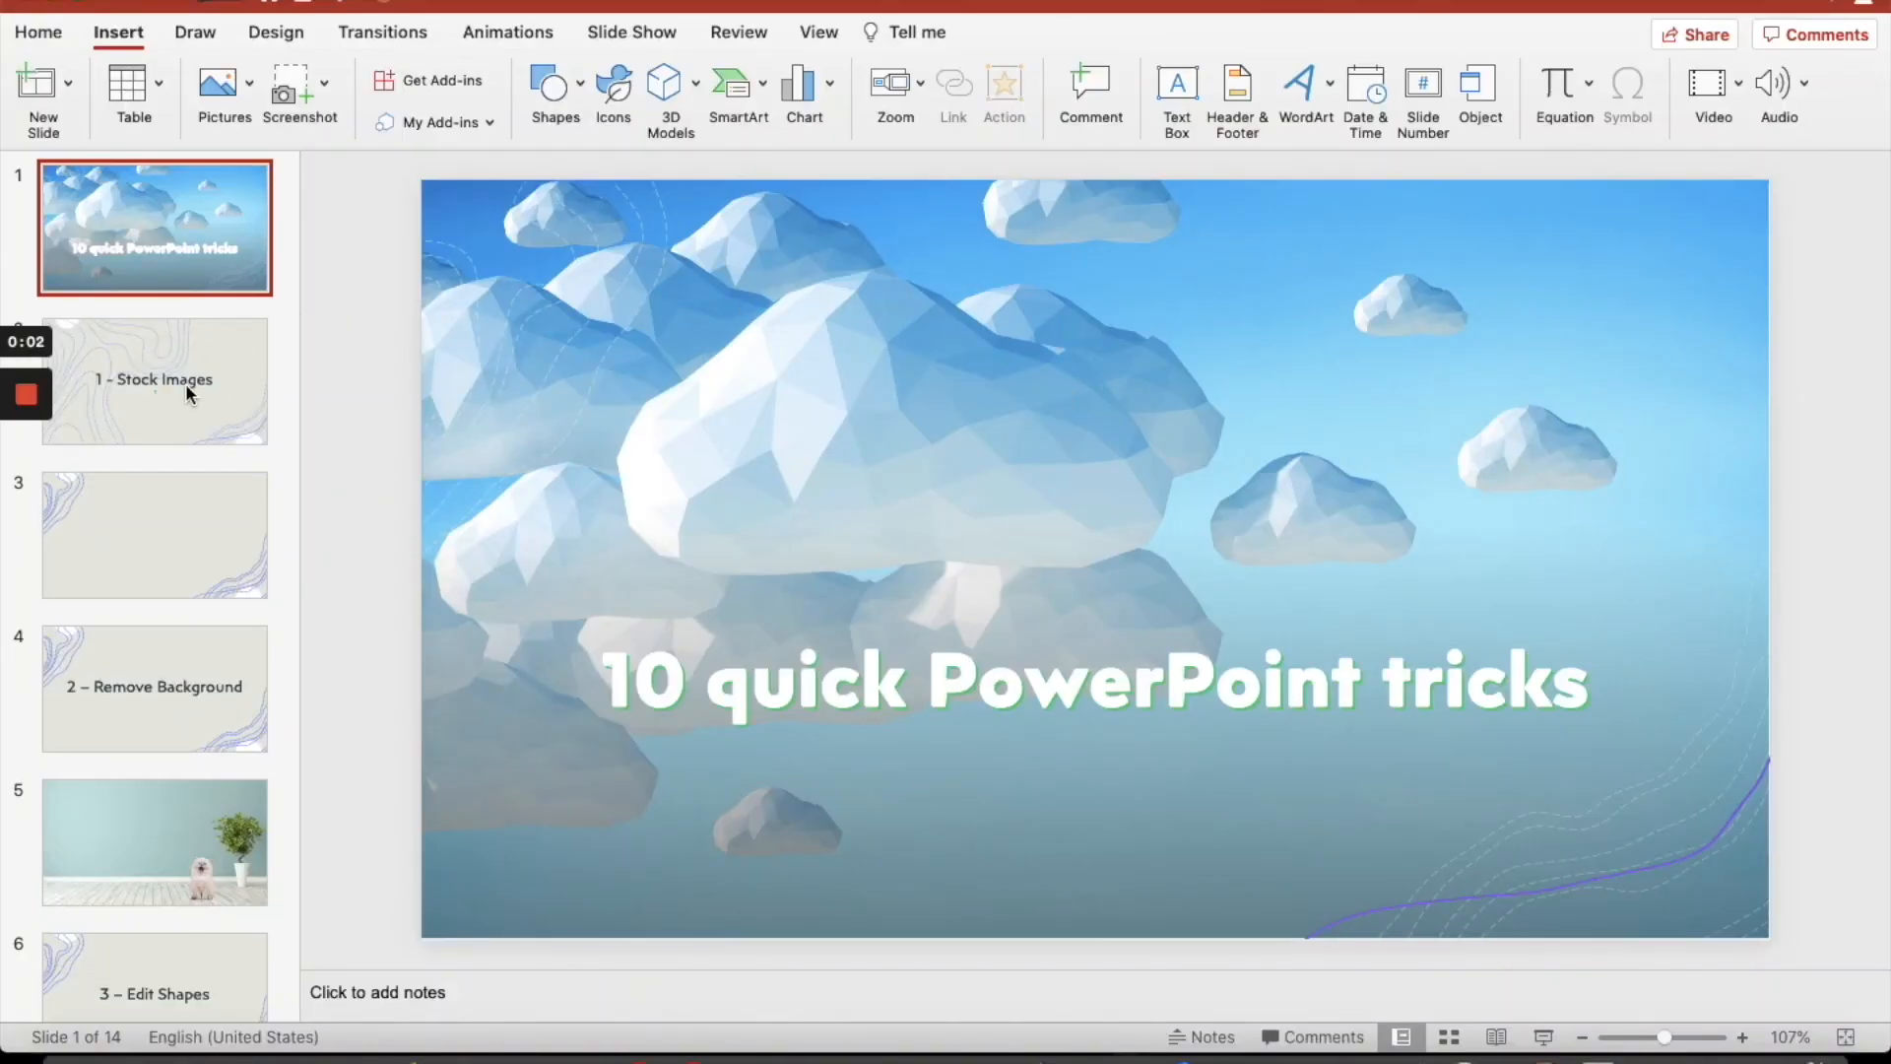
Switch to the blank third slide with only its decorative lines
left_click(154, 534)
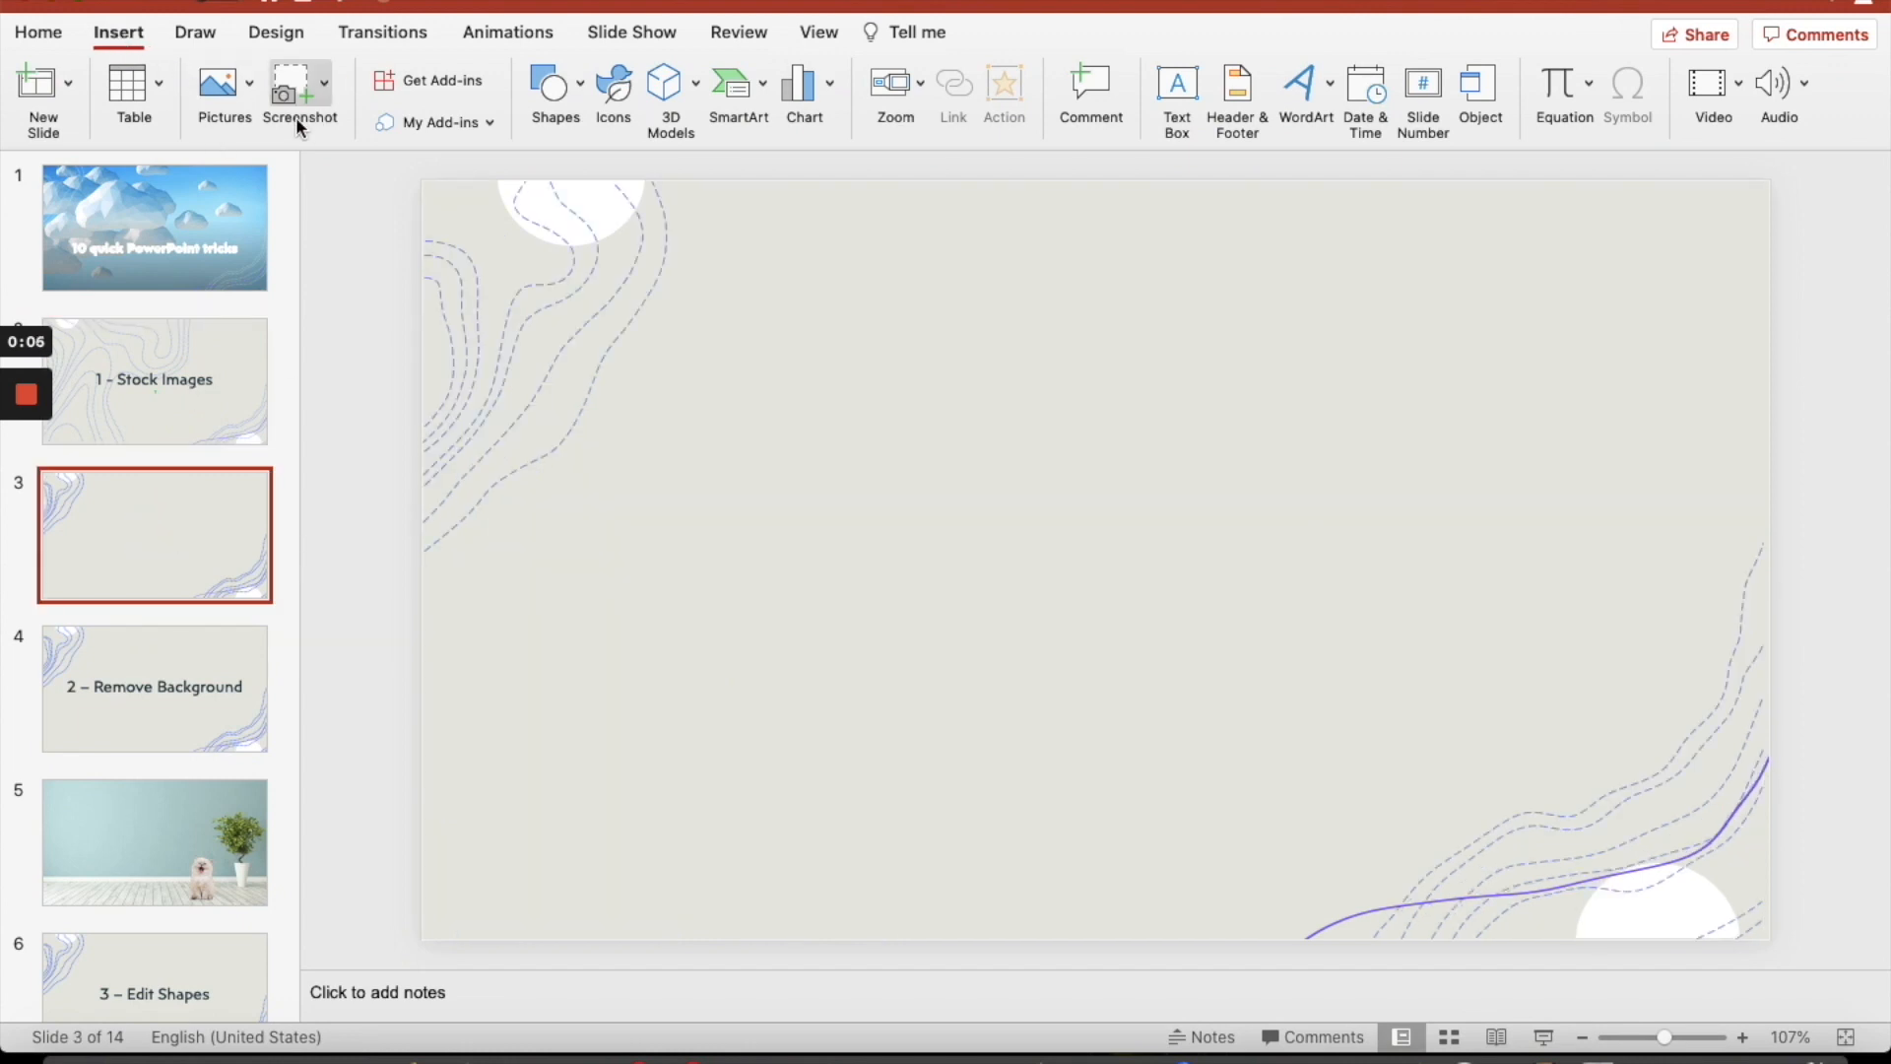
Insert the white kitten stock photo found by searching 'cat'
left_click(222, 91)
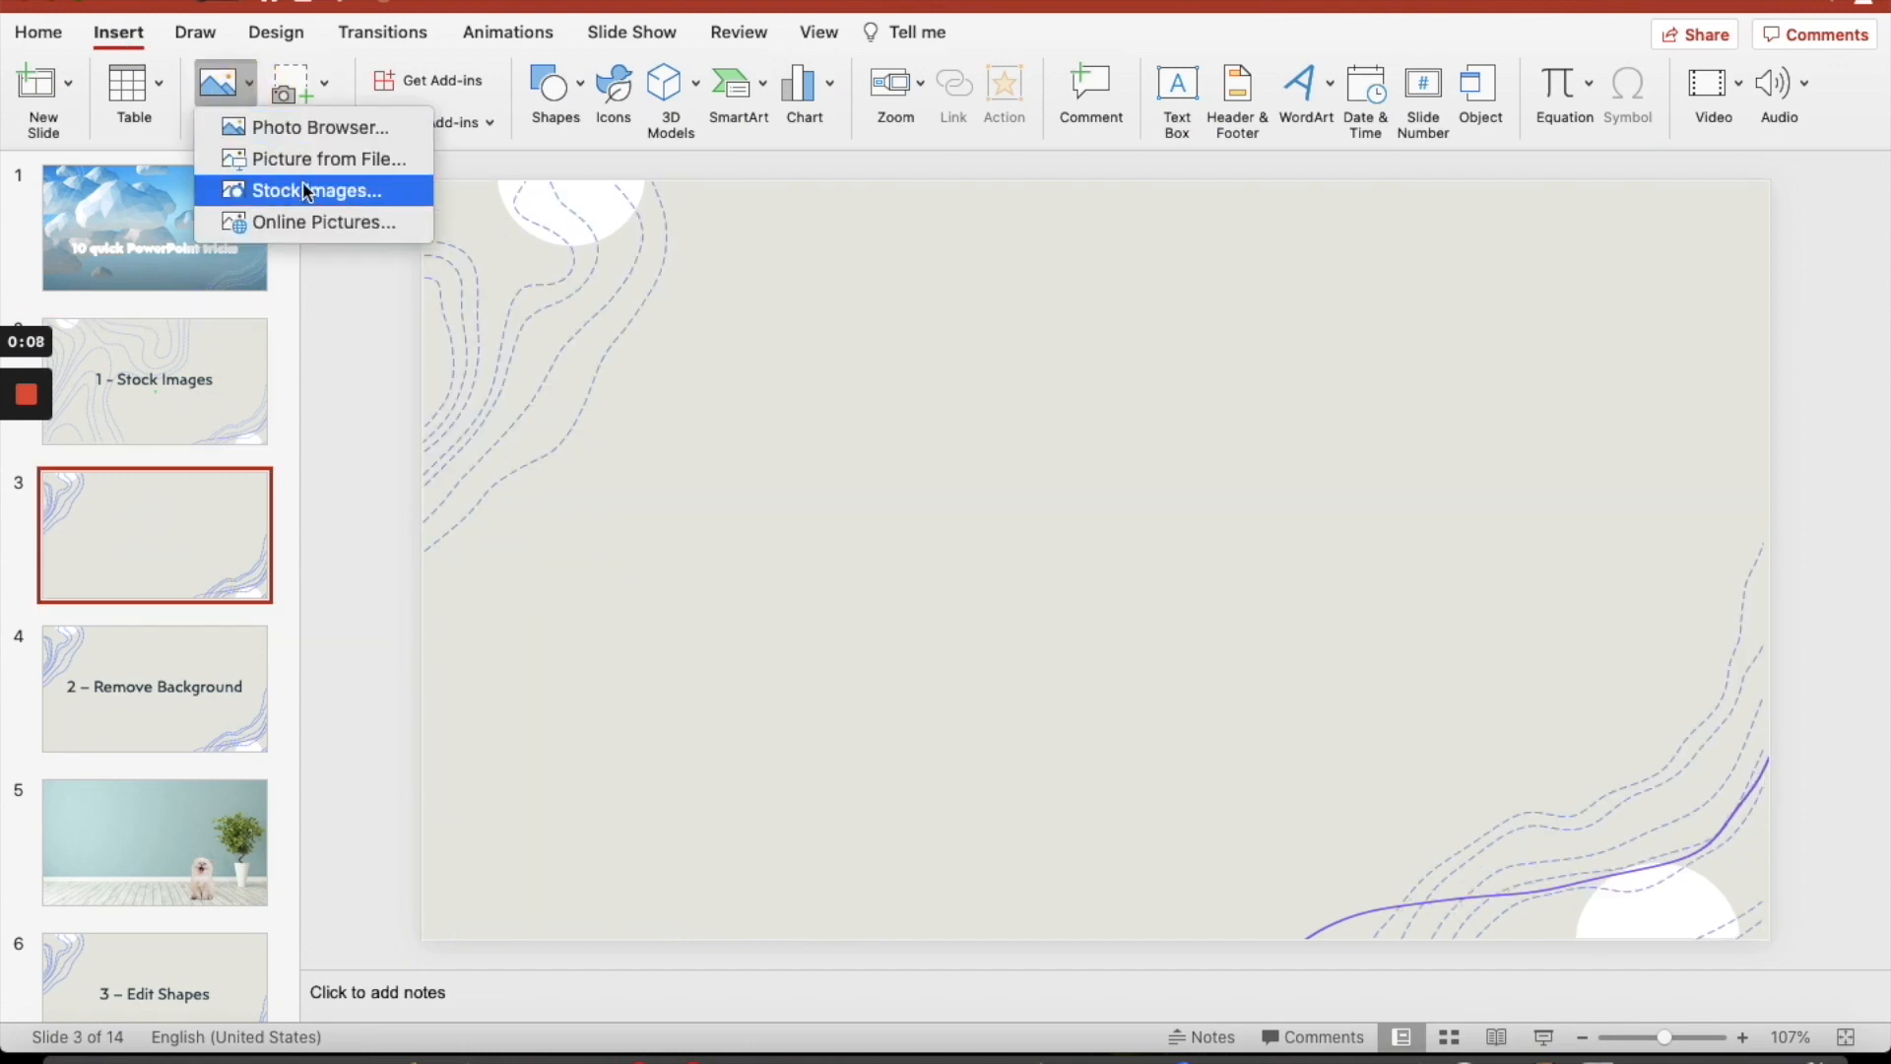
left_click(315, 189)
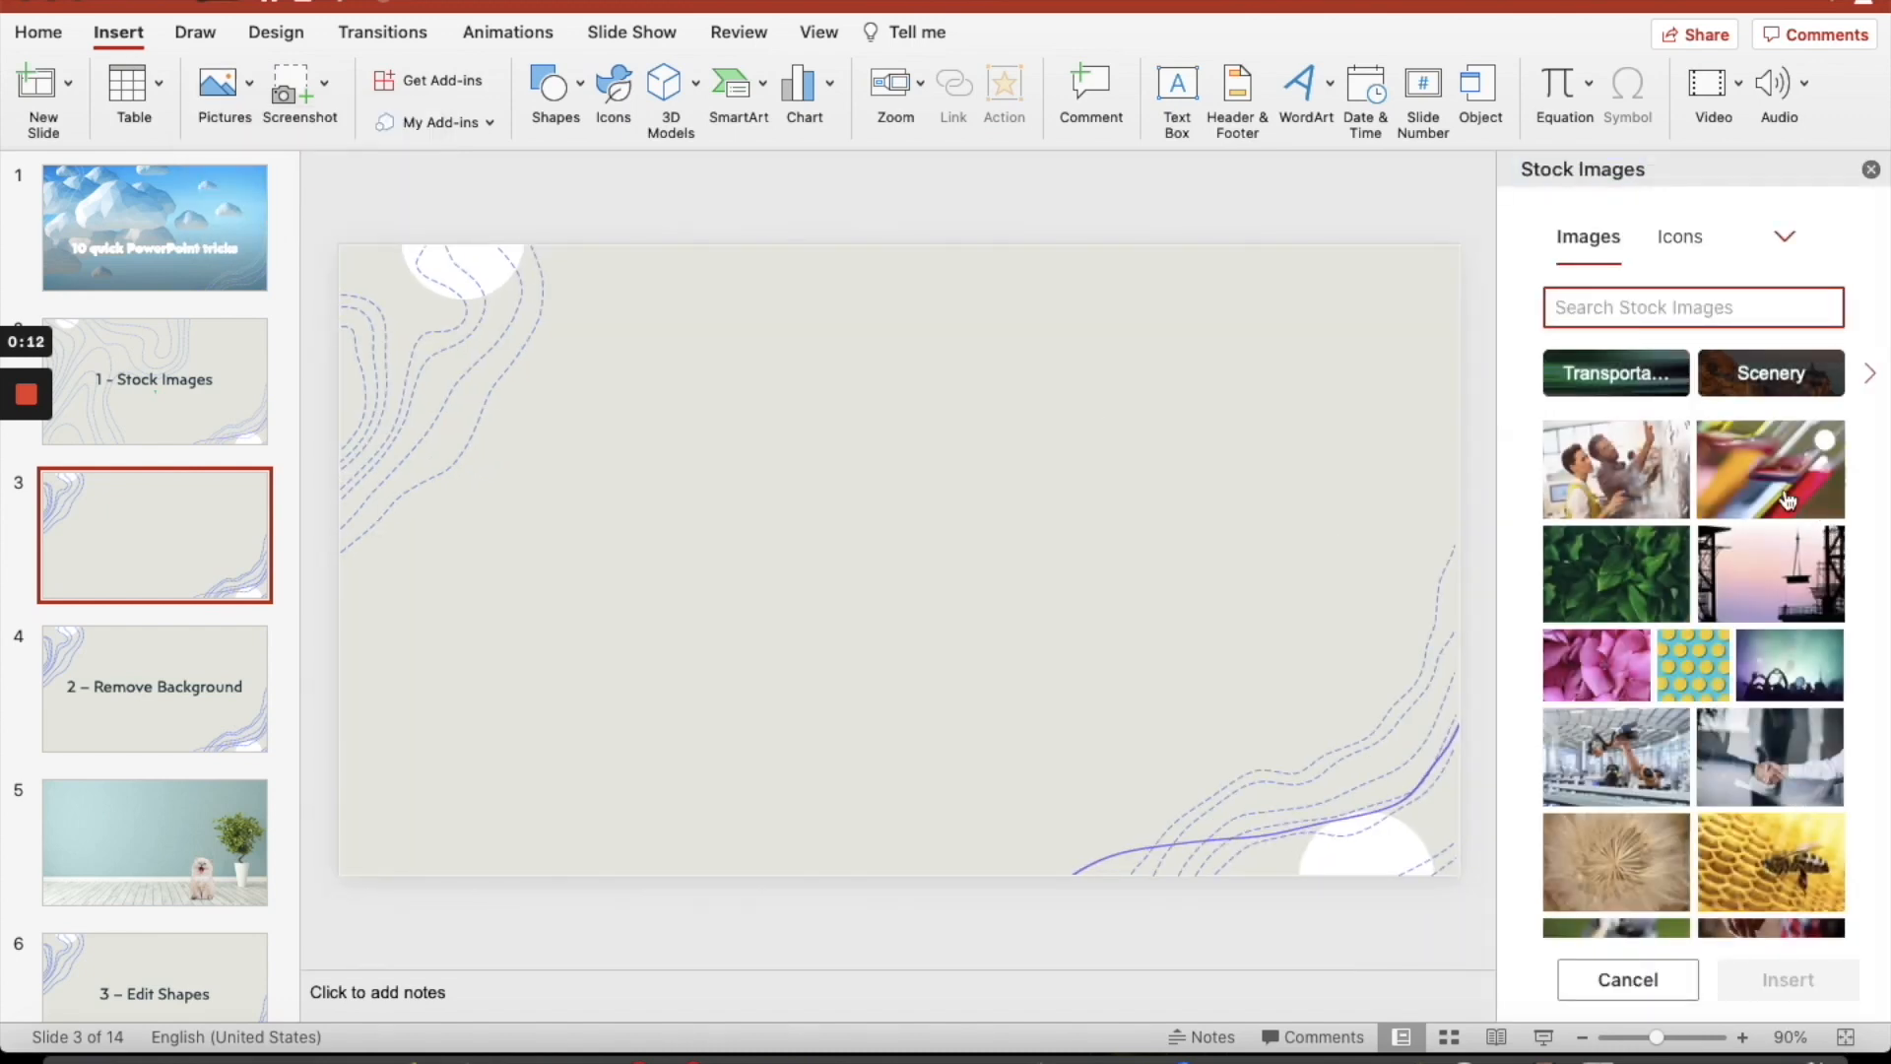
type("cat")
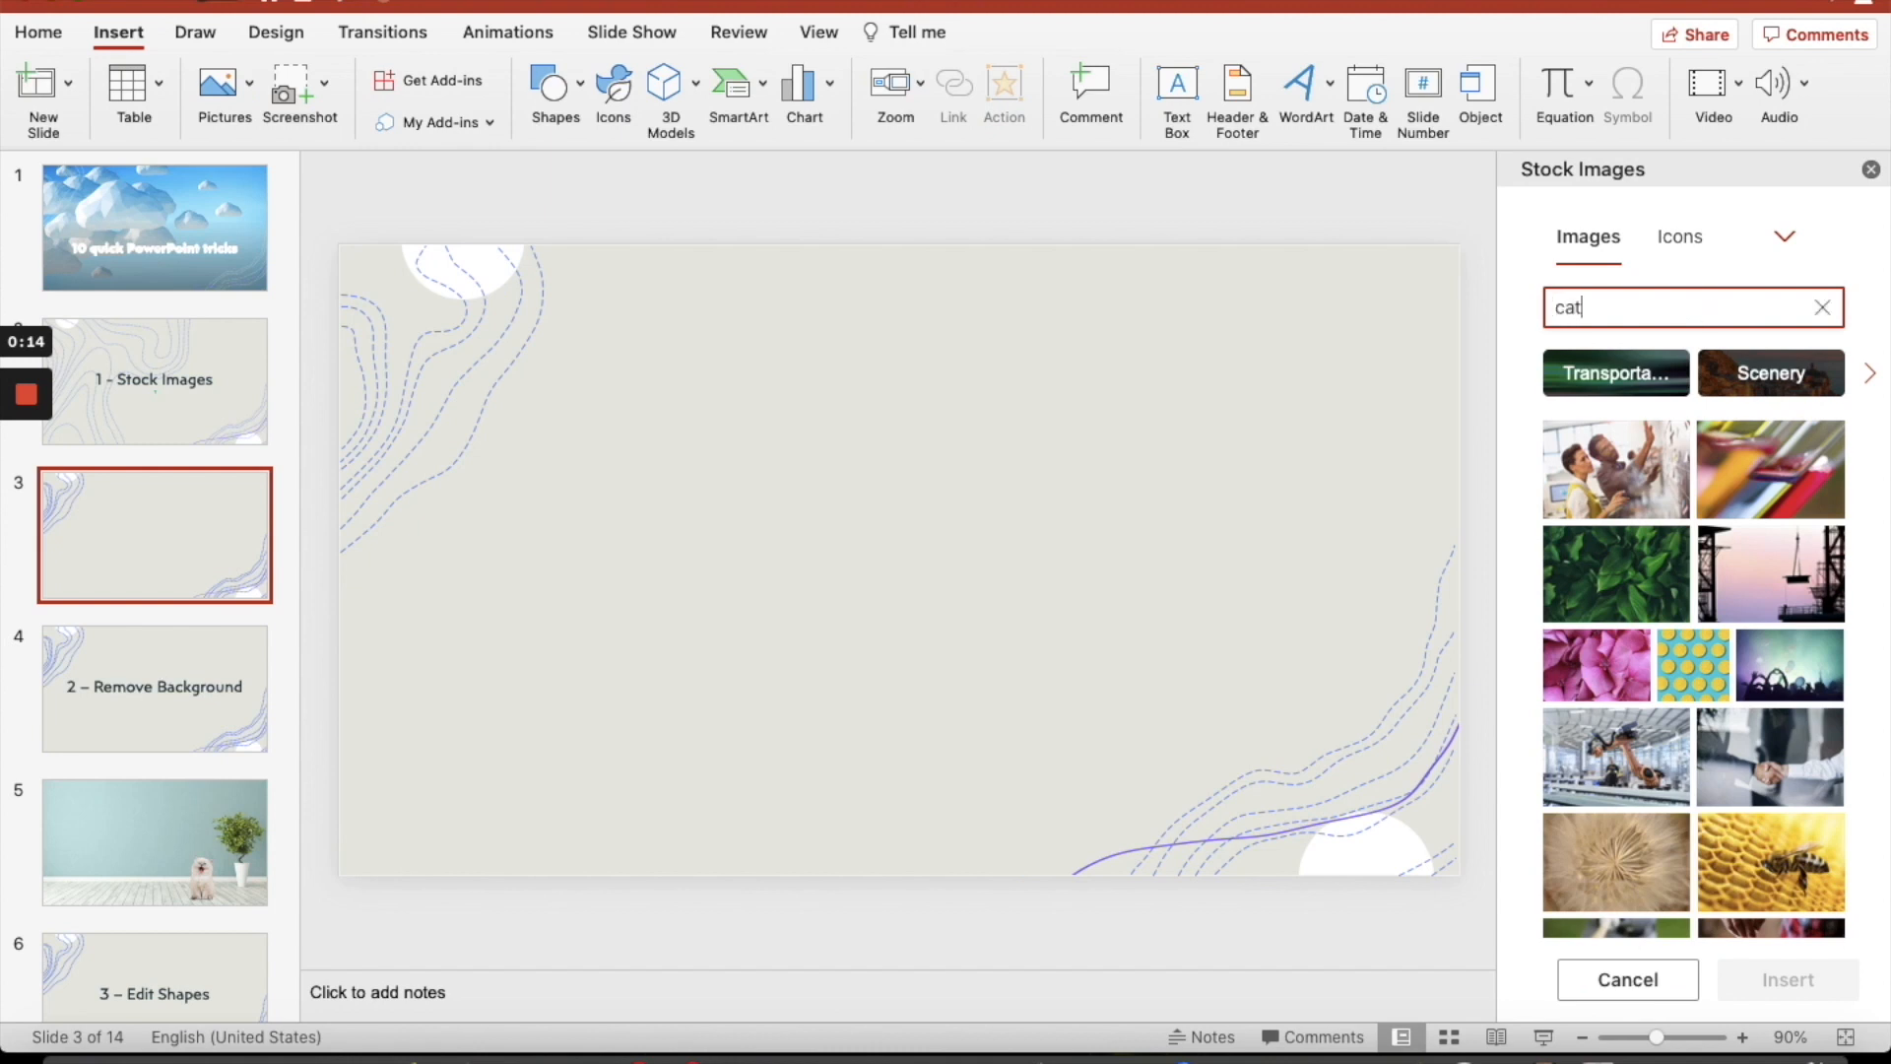
key("Return")
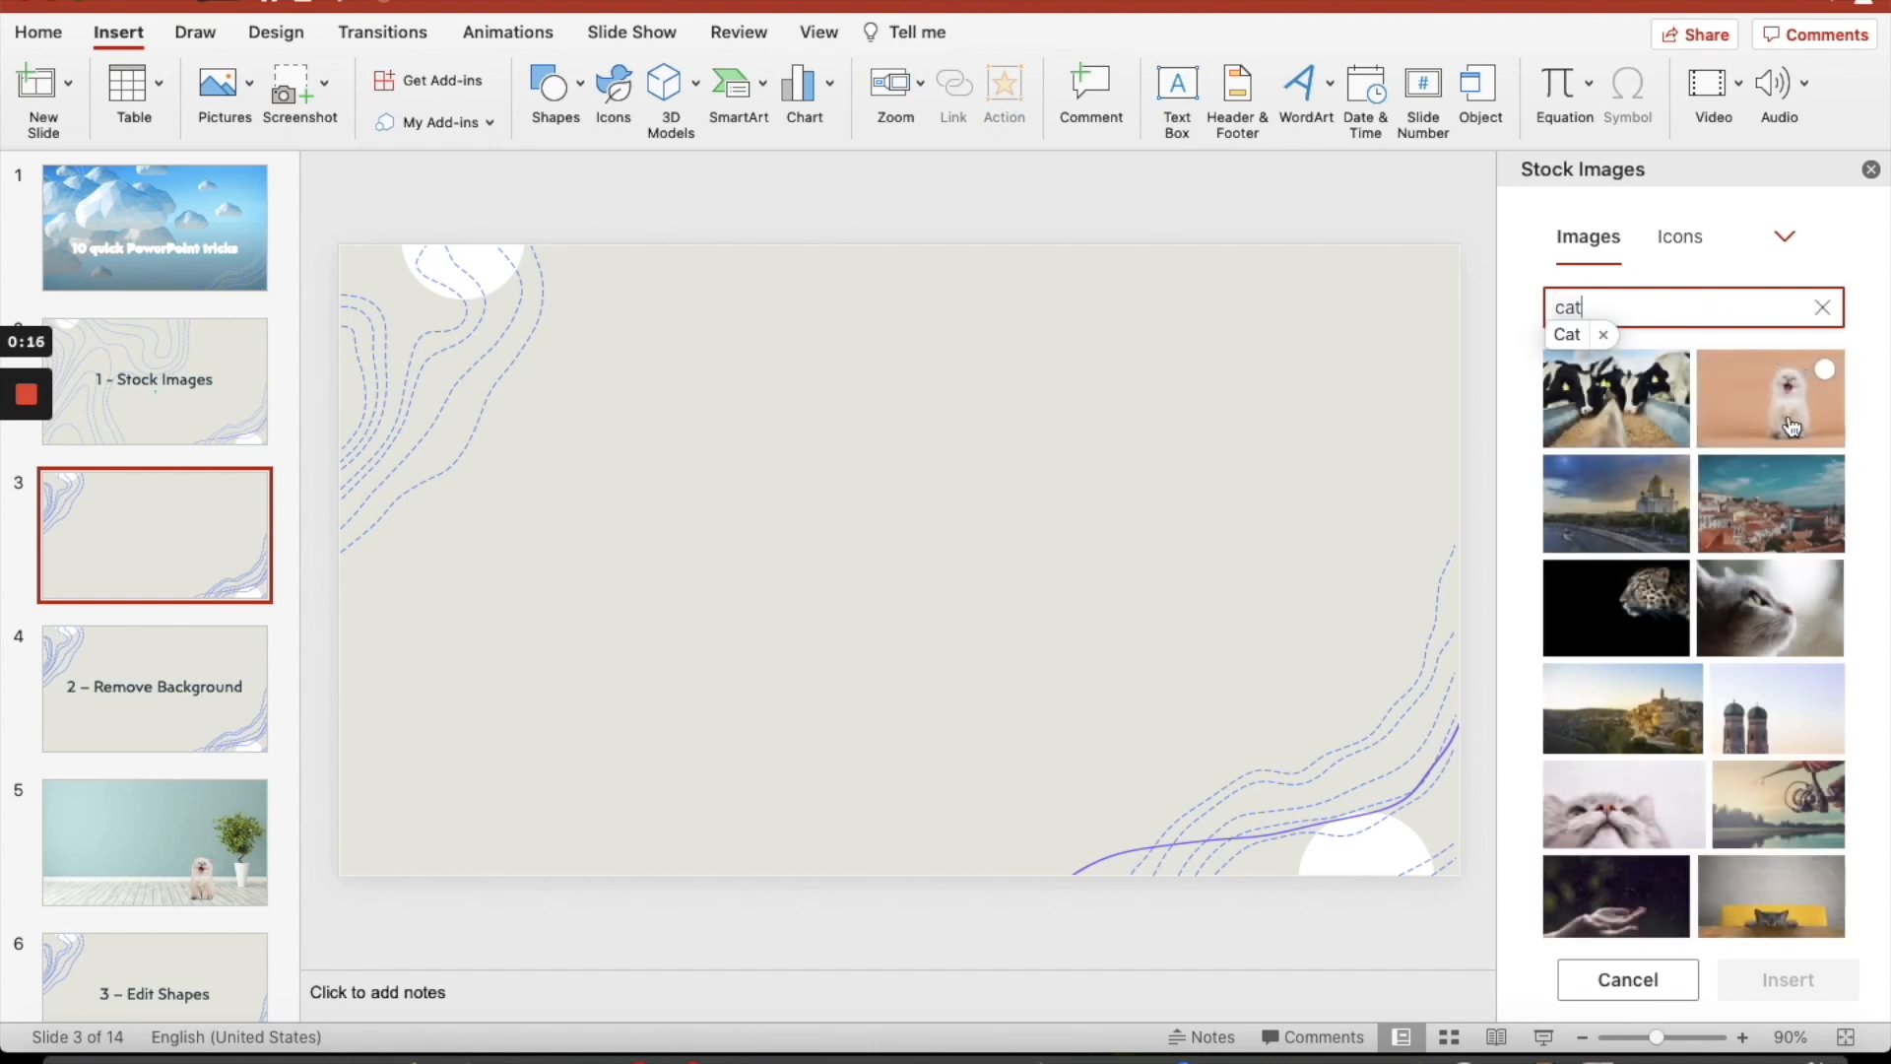
left_click(1771, 398)
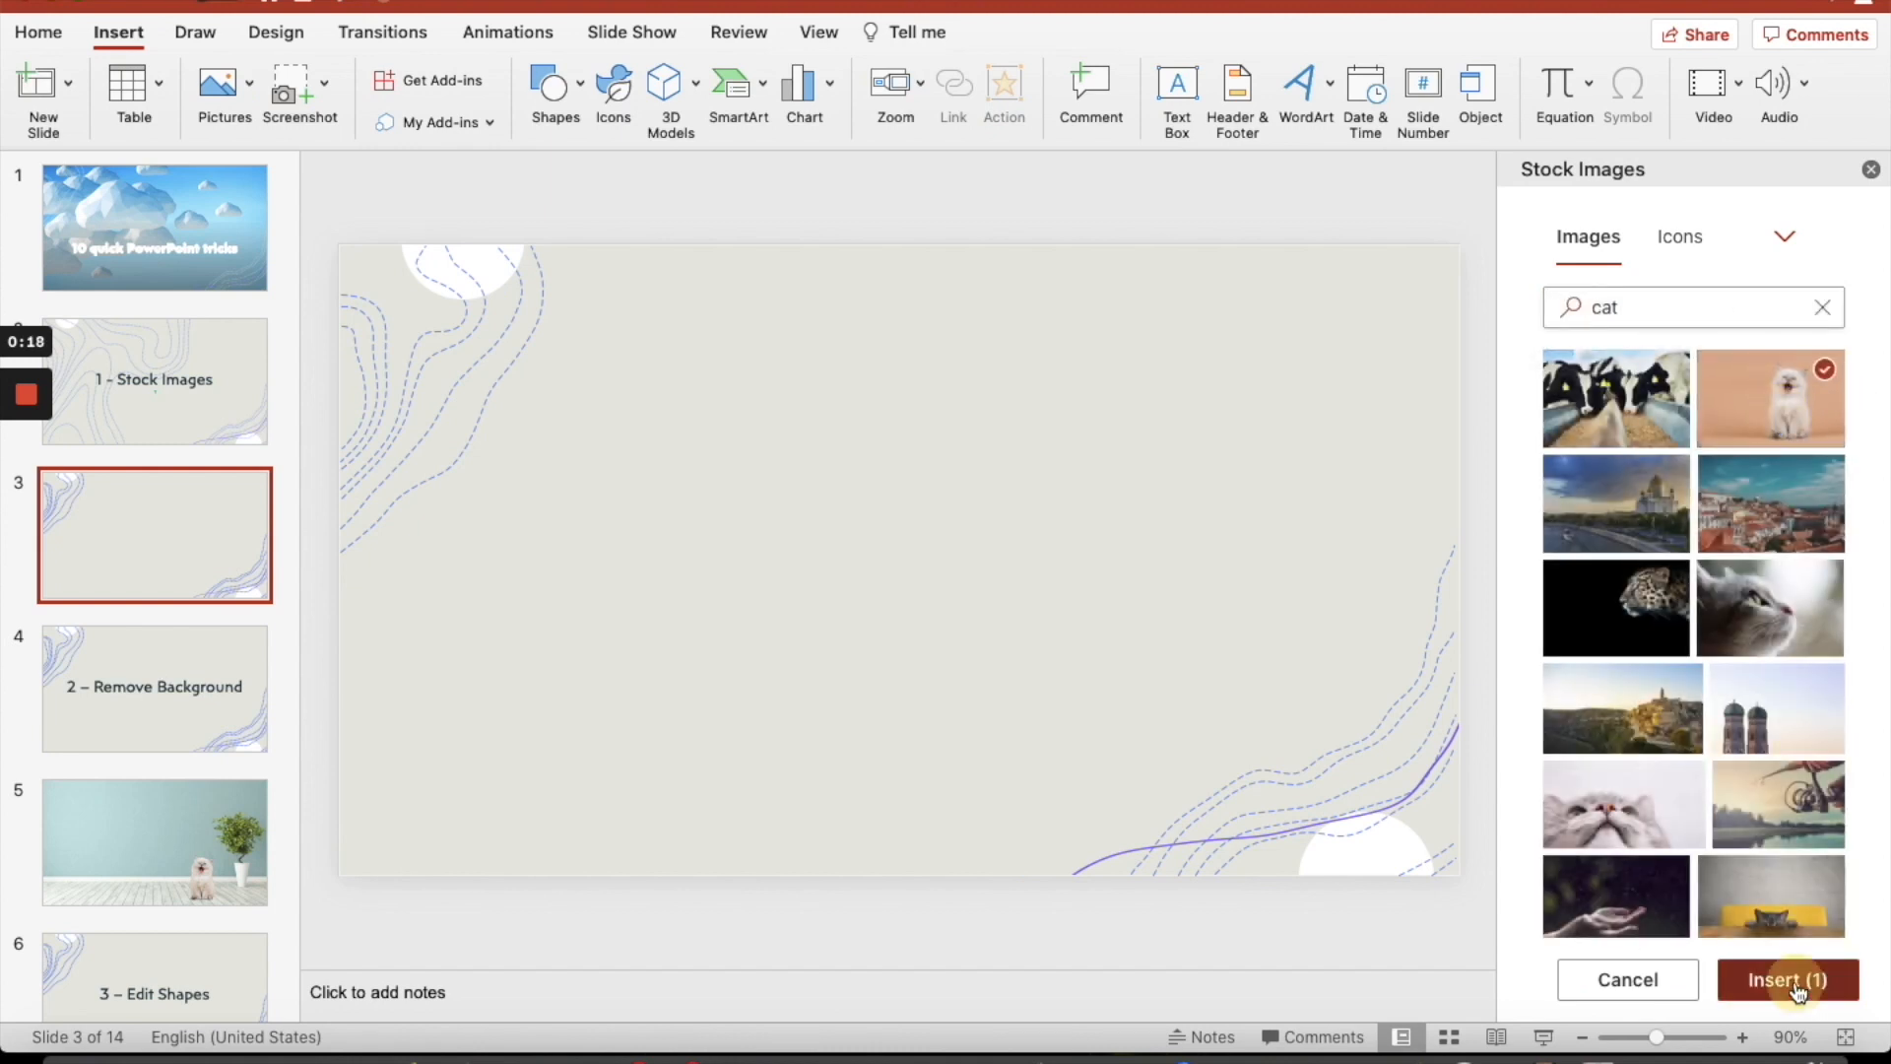
left_click(1788, 979)
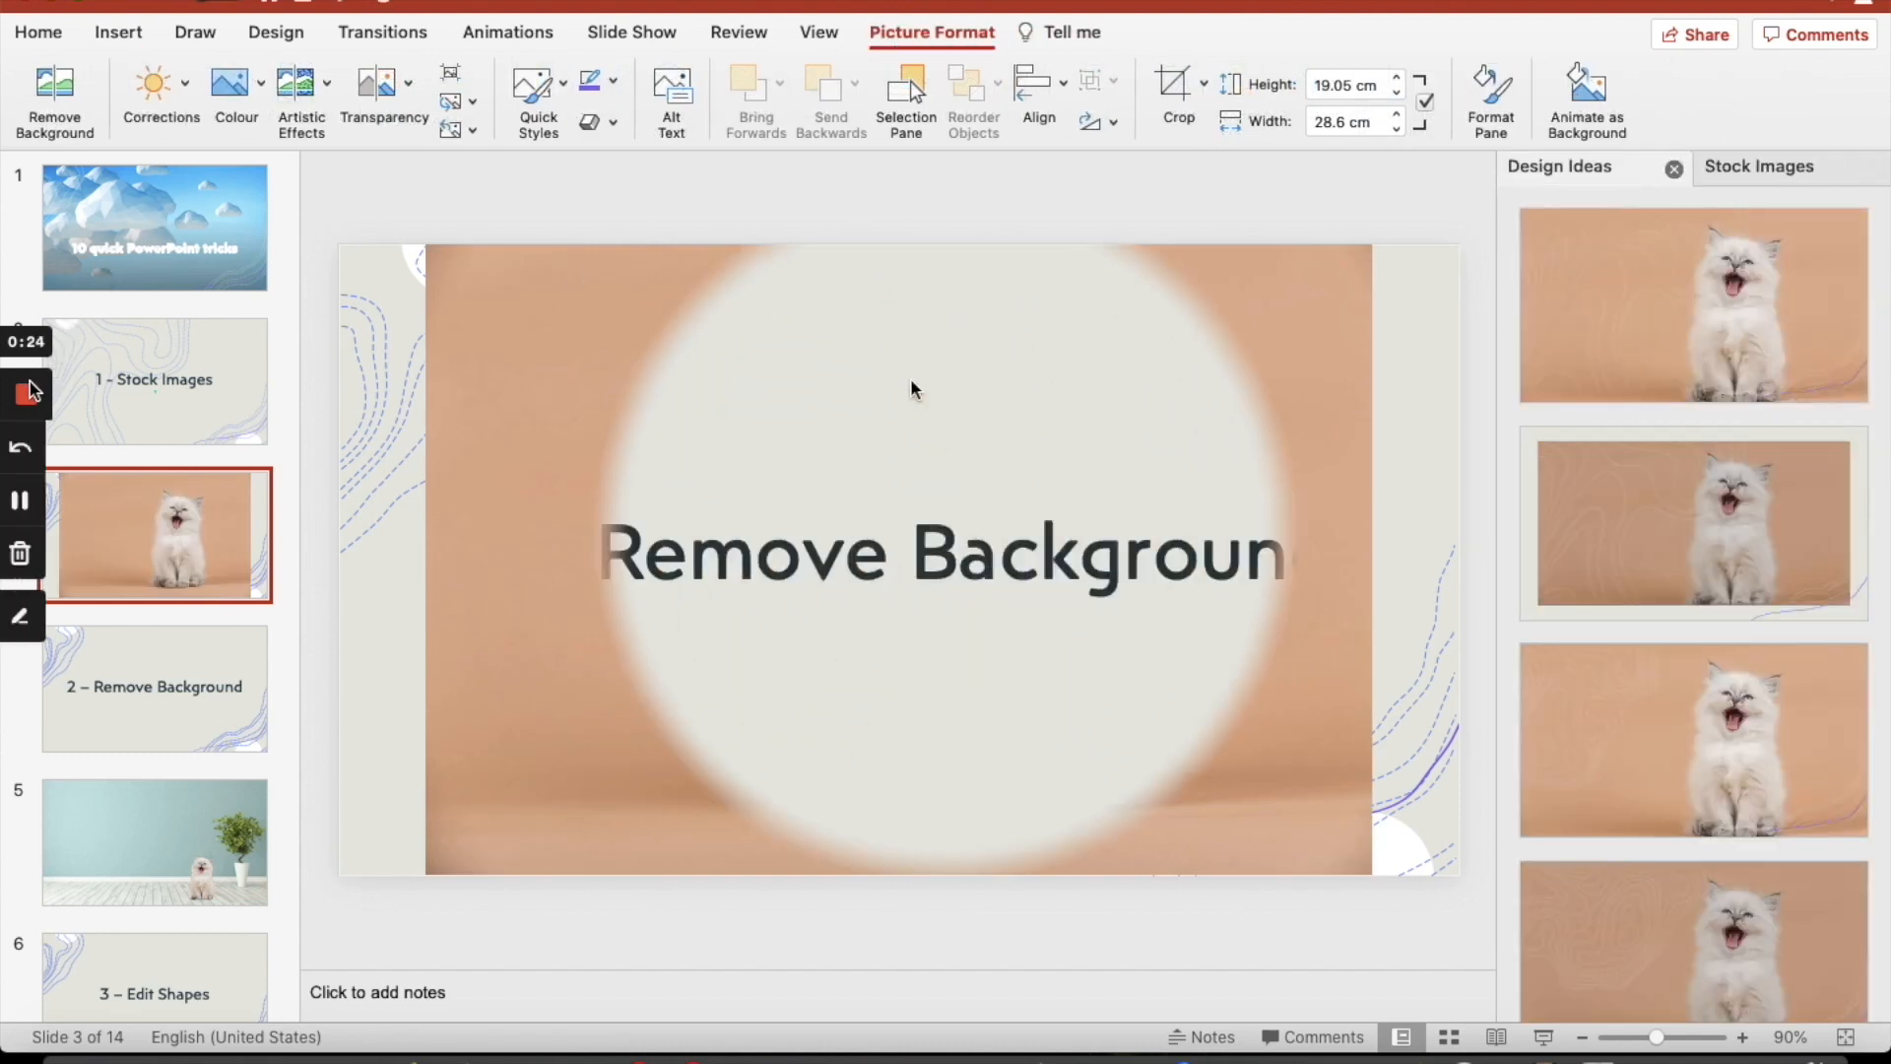
Remove the peach background from the kitten picture and keep the changes
left_click(154, 685)
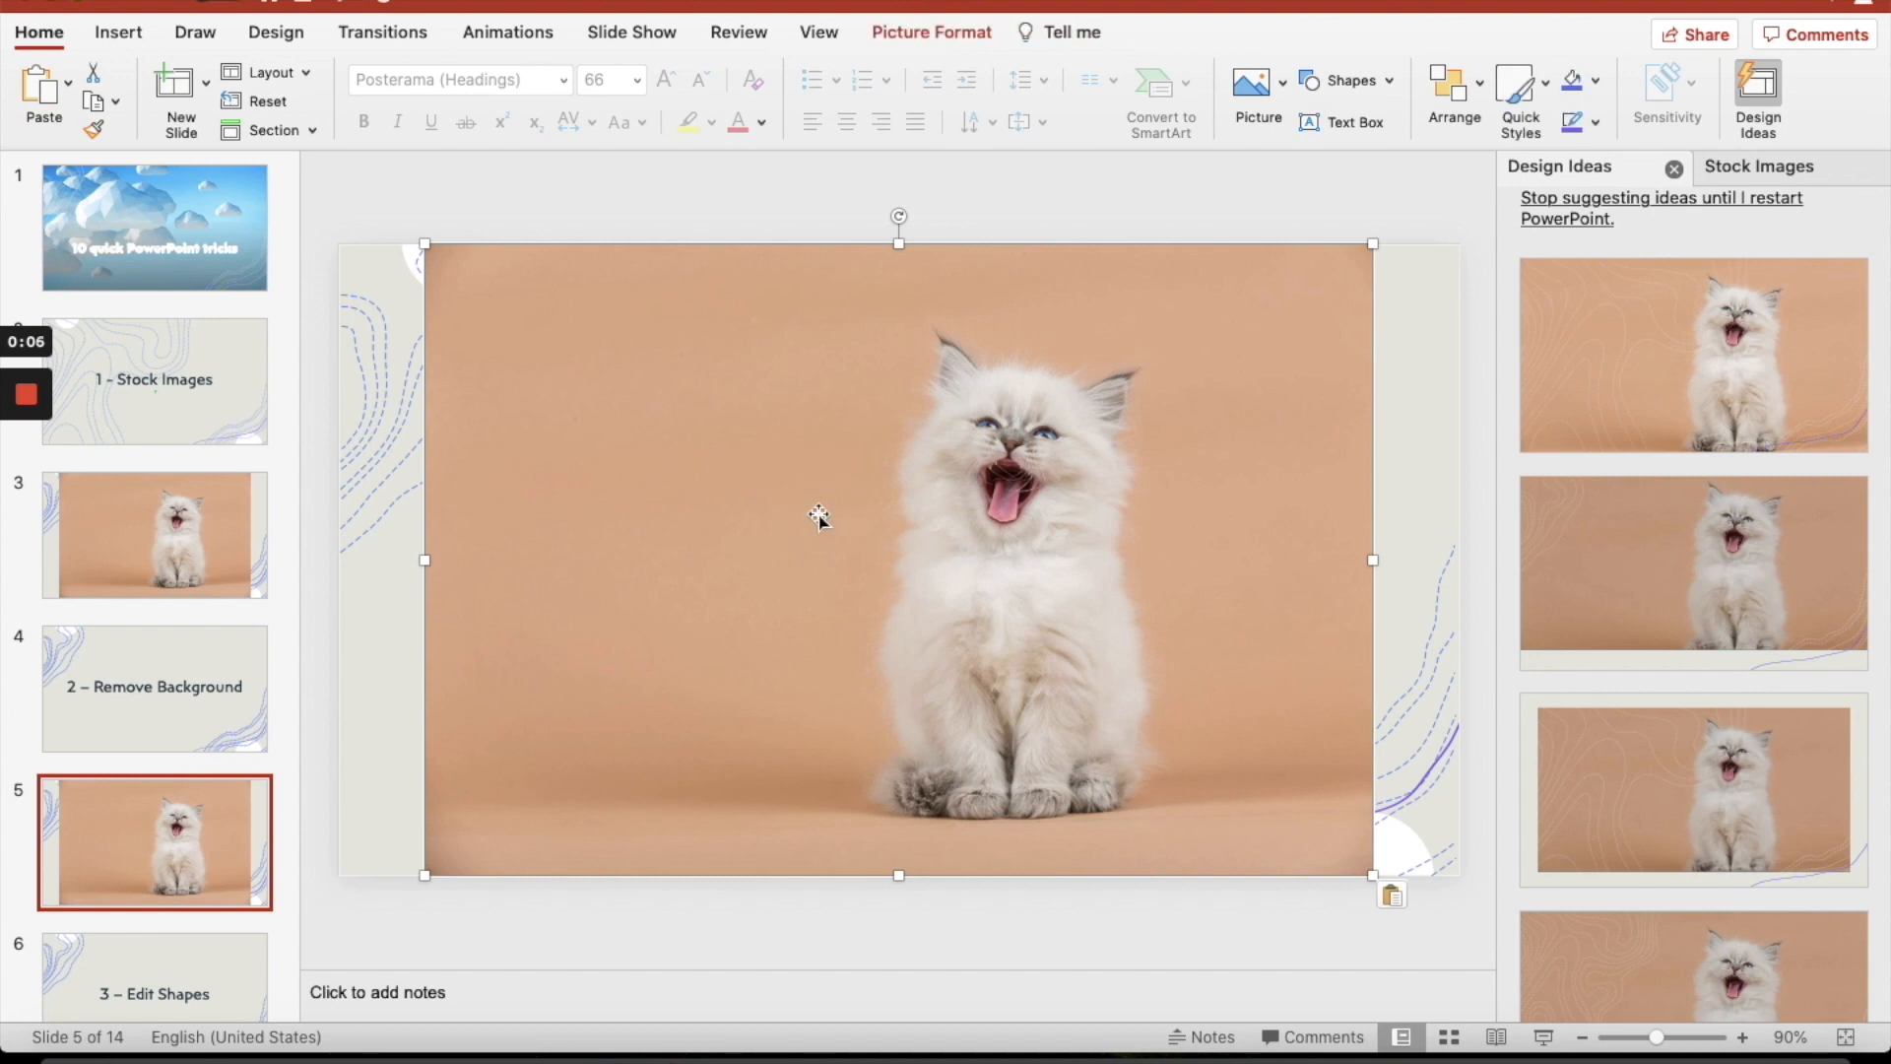
mouse_move(329, 93)
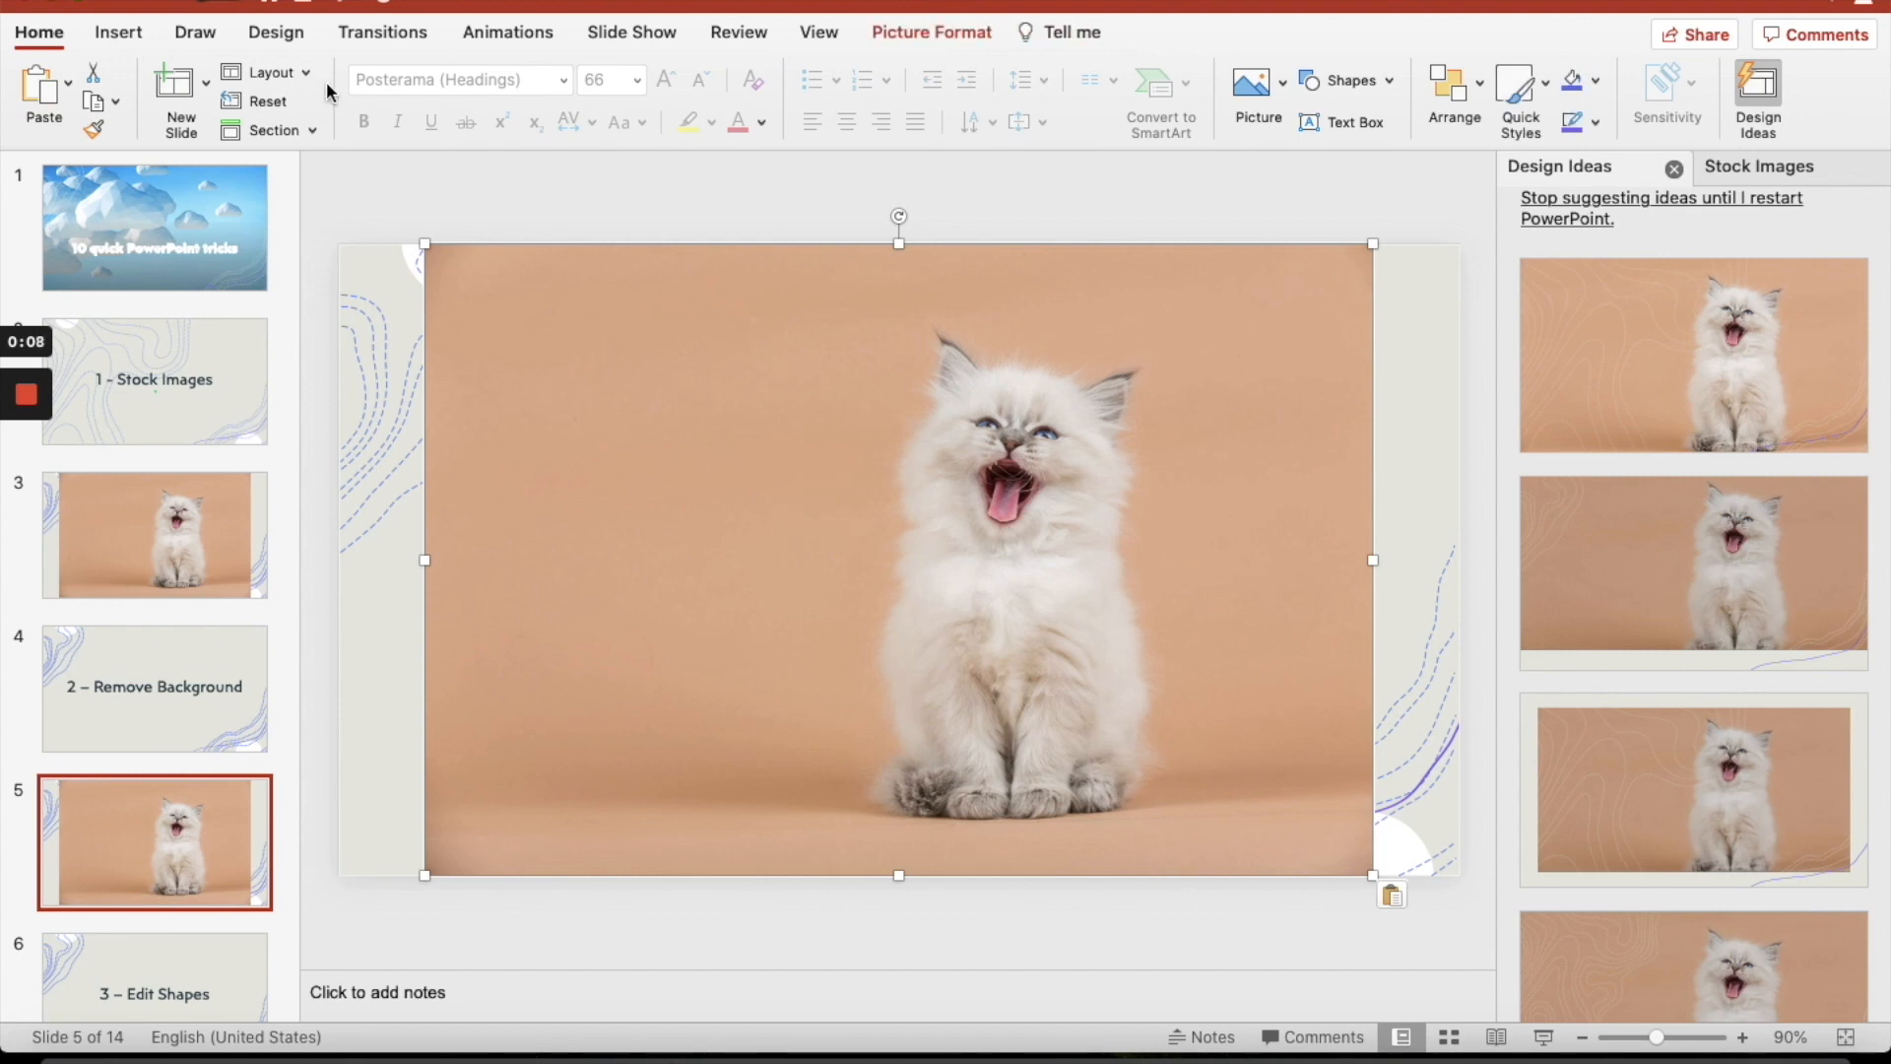
mouse_move(781, 473)
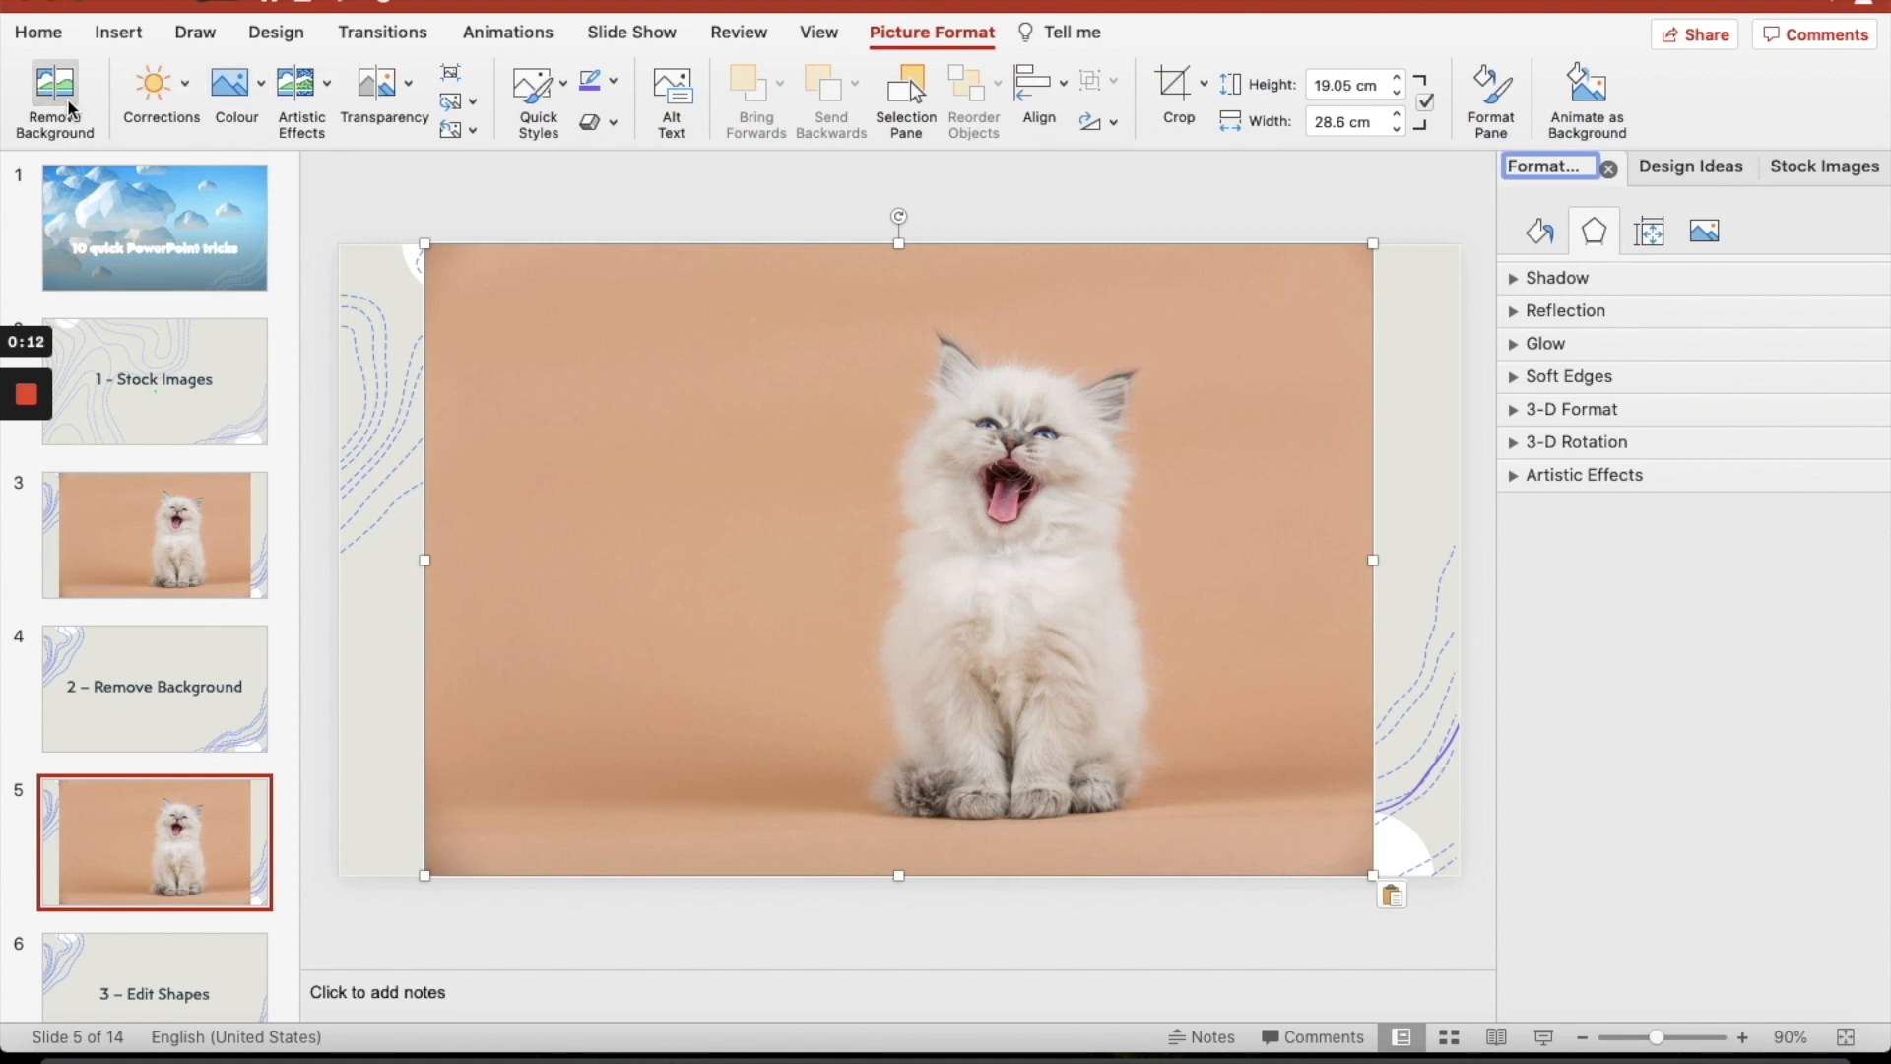
left_click(55, 100)
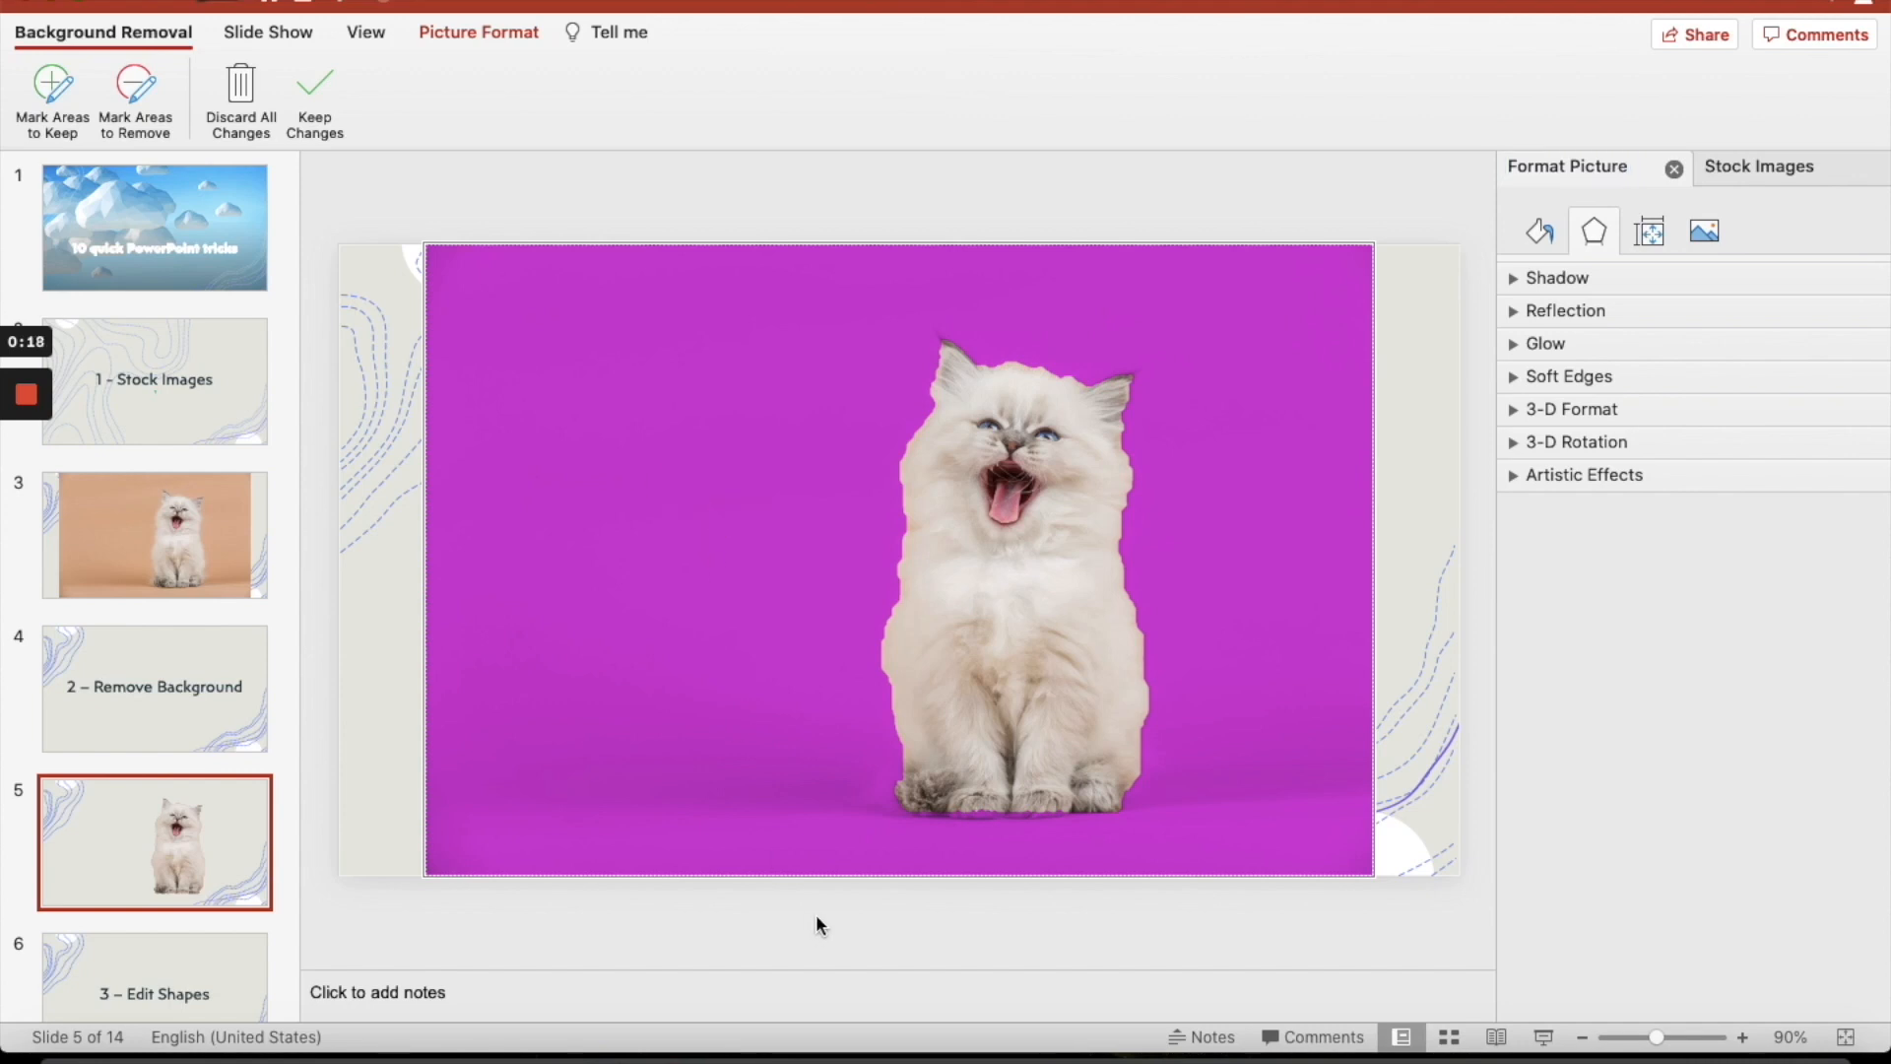
left_click(313, 99)
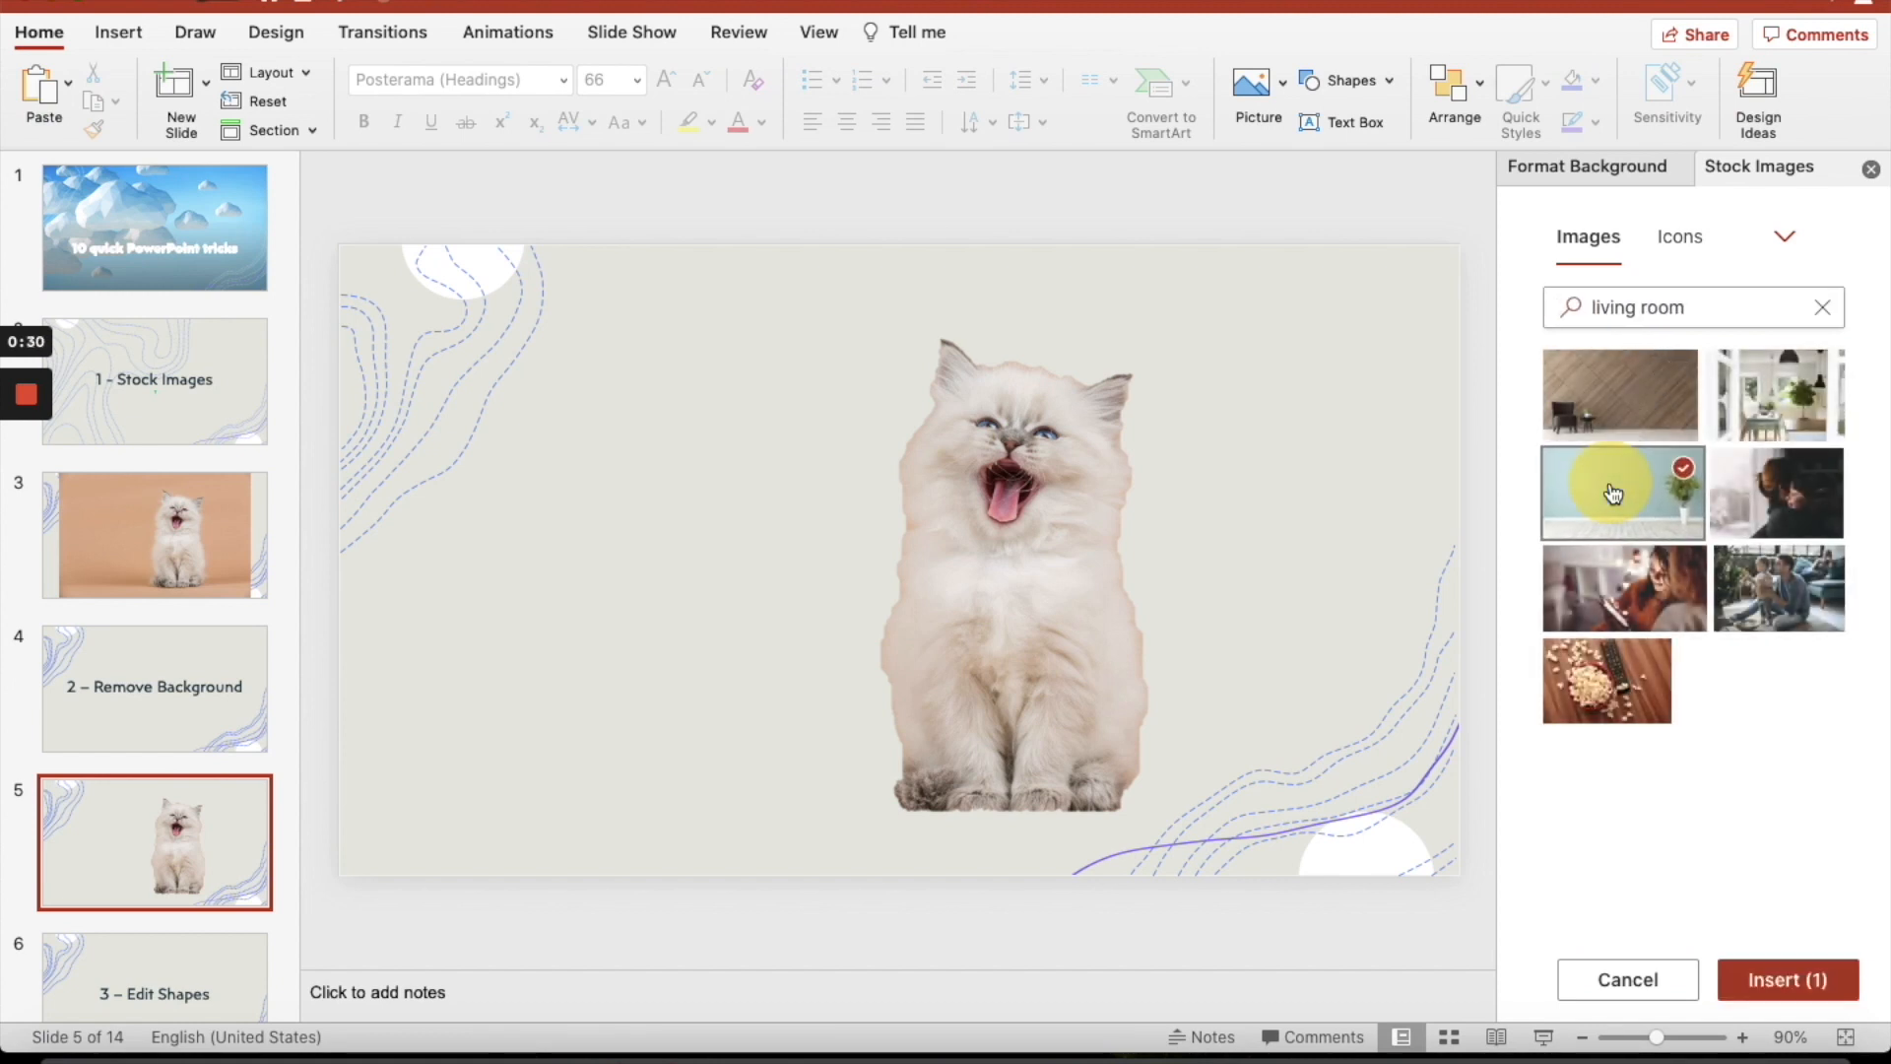
Insert the living-room stock photo behind the cut-out kitten on the floor
left_click(1621, 492)
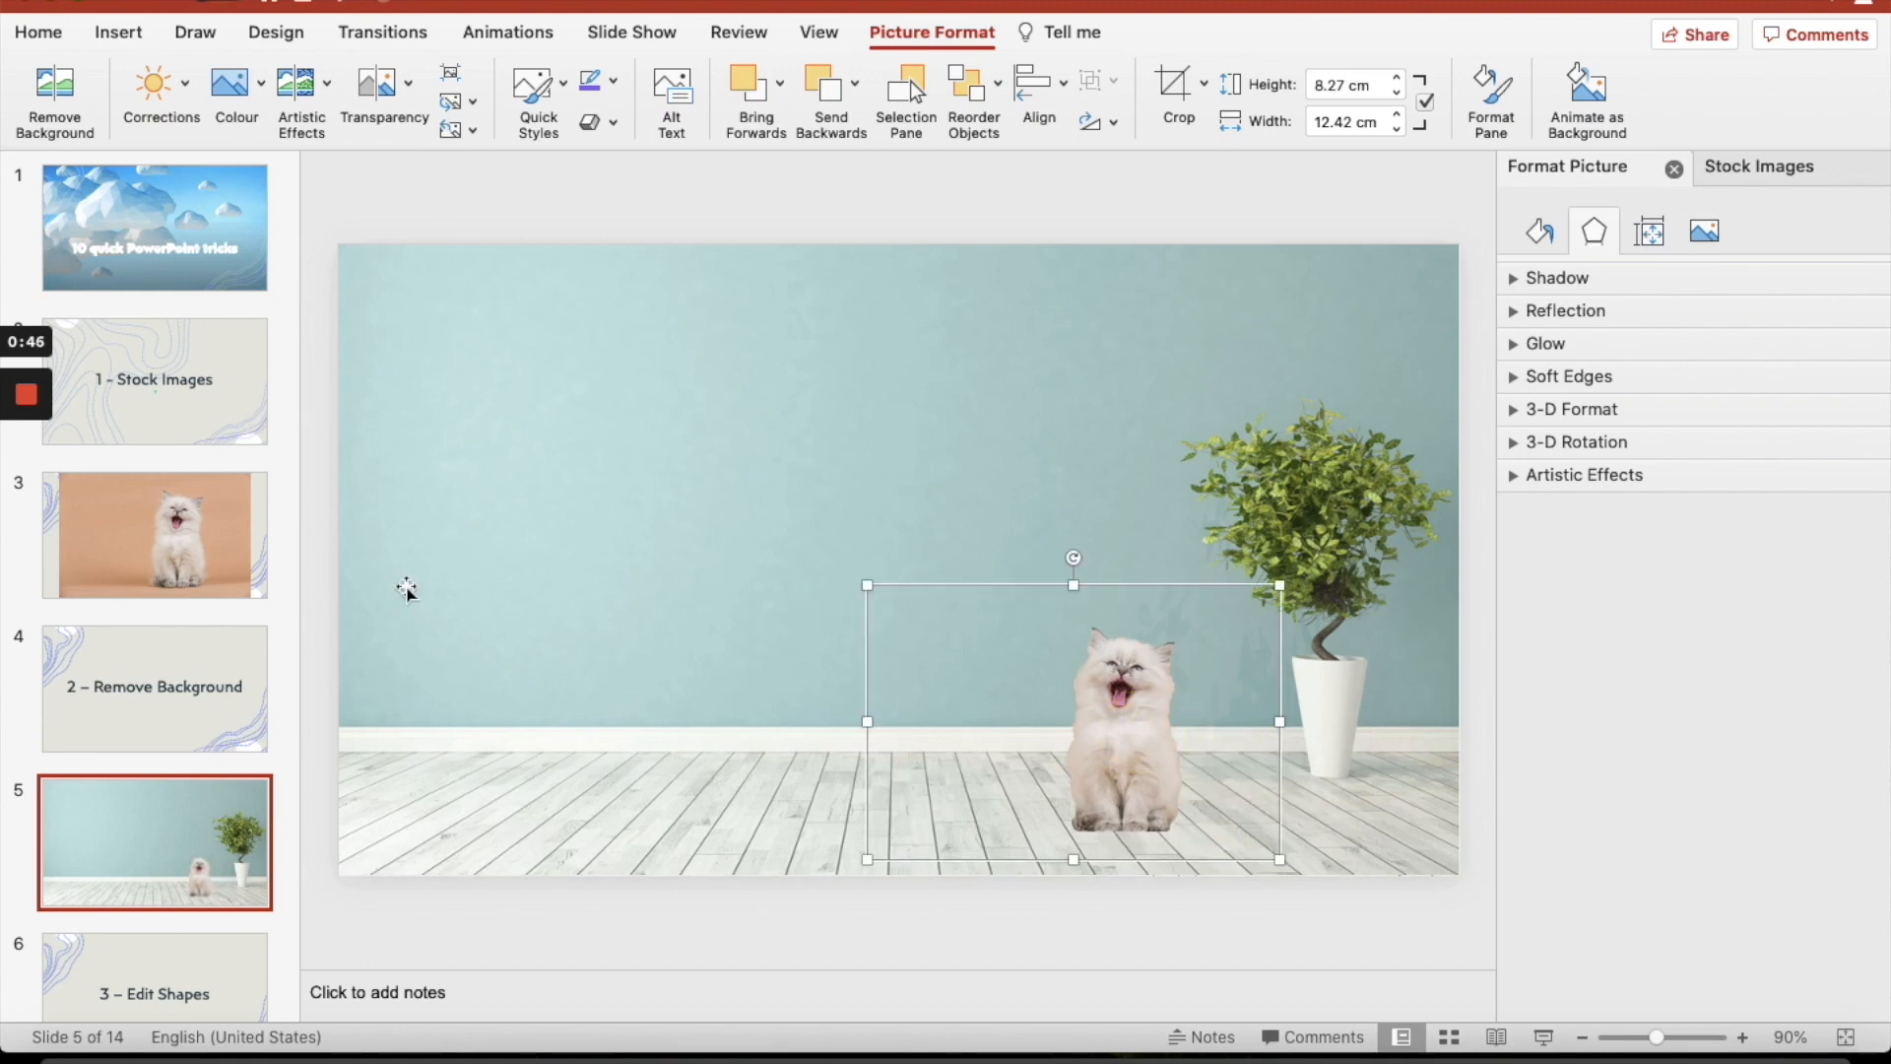
left_click(154, 589)
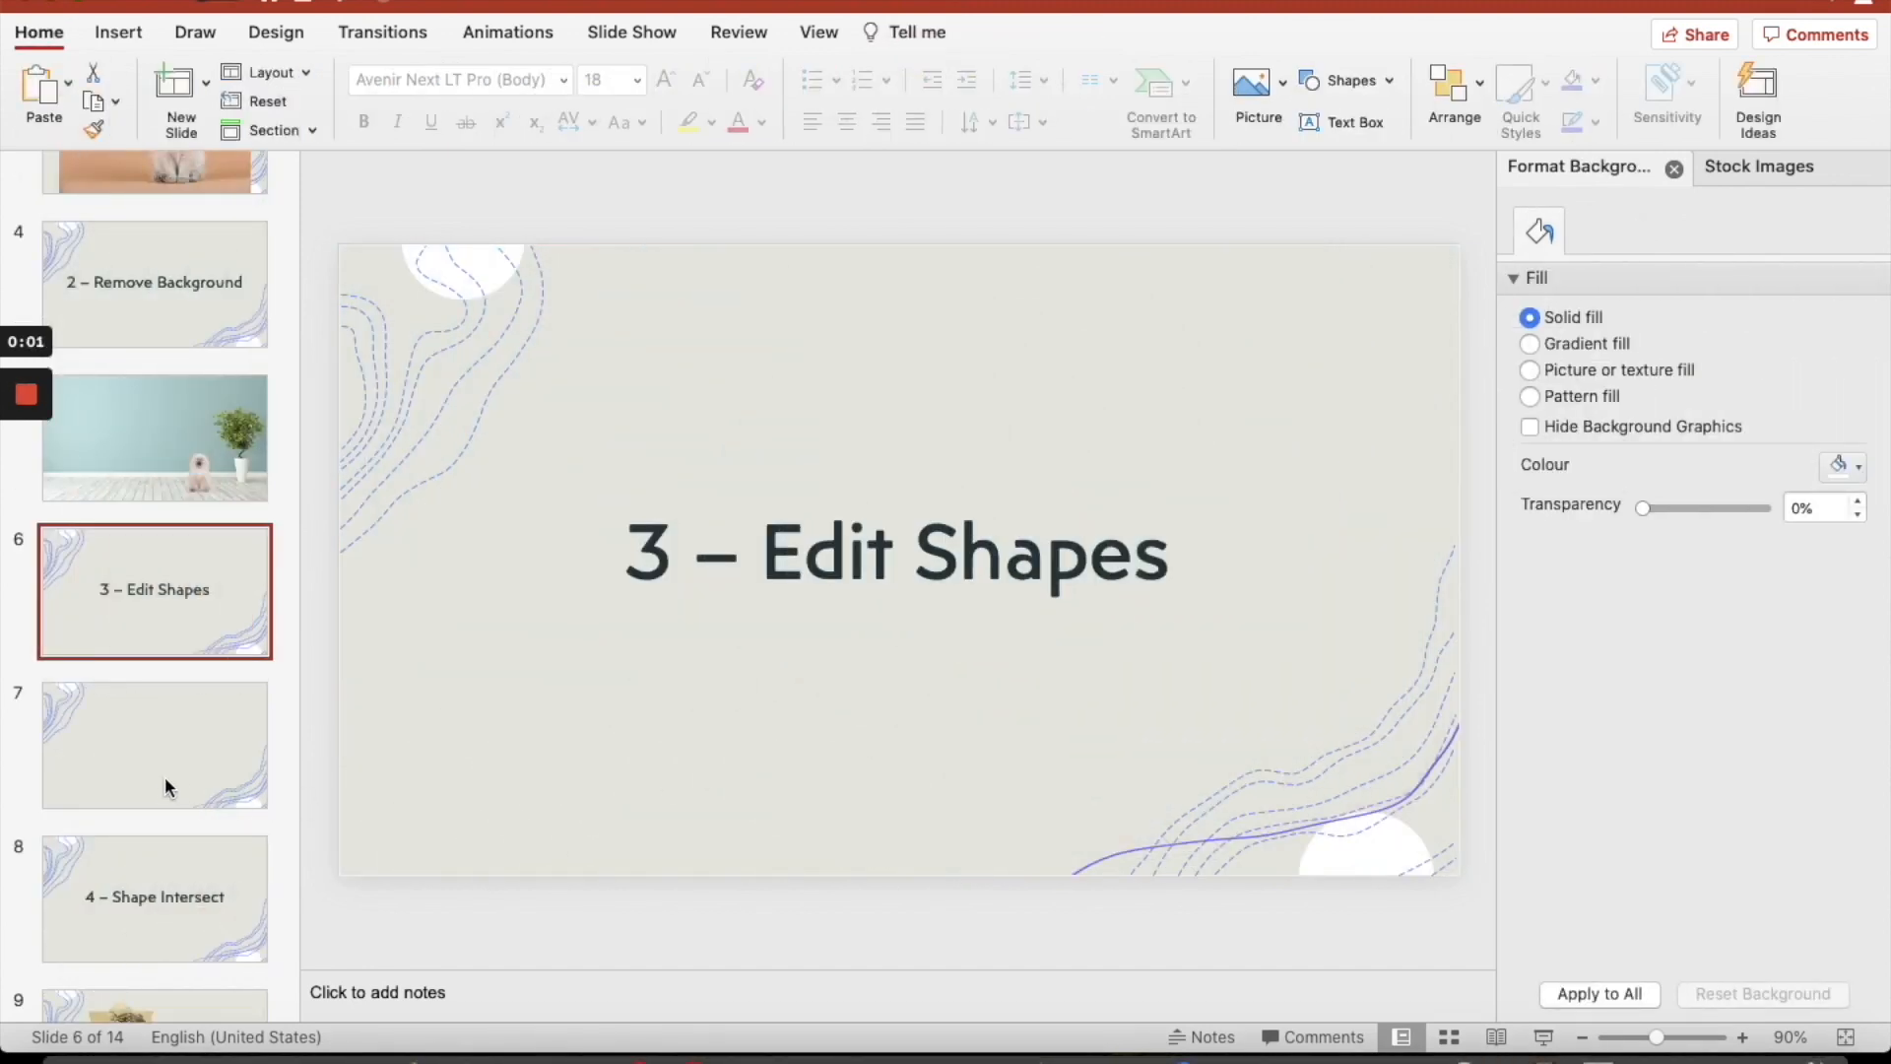
Draw a purple square and a purple oval on slide 7 from the Shapes gallery
left_click(154, 744)
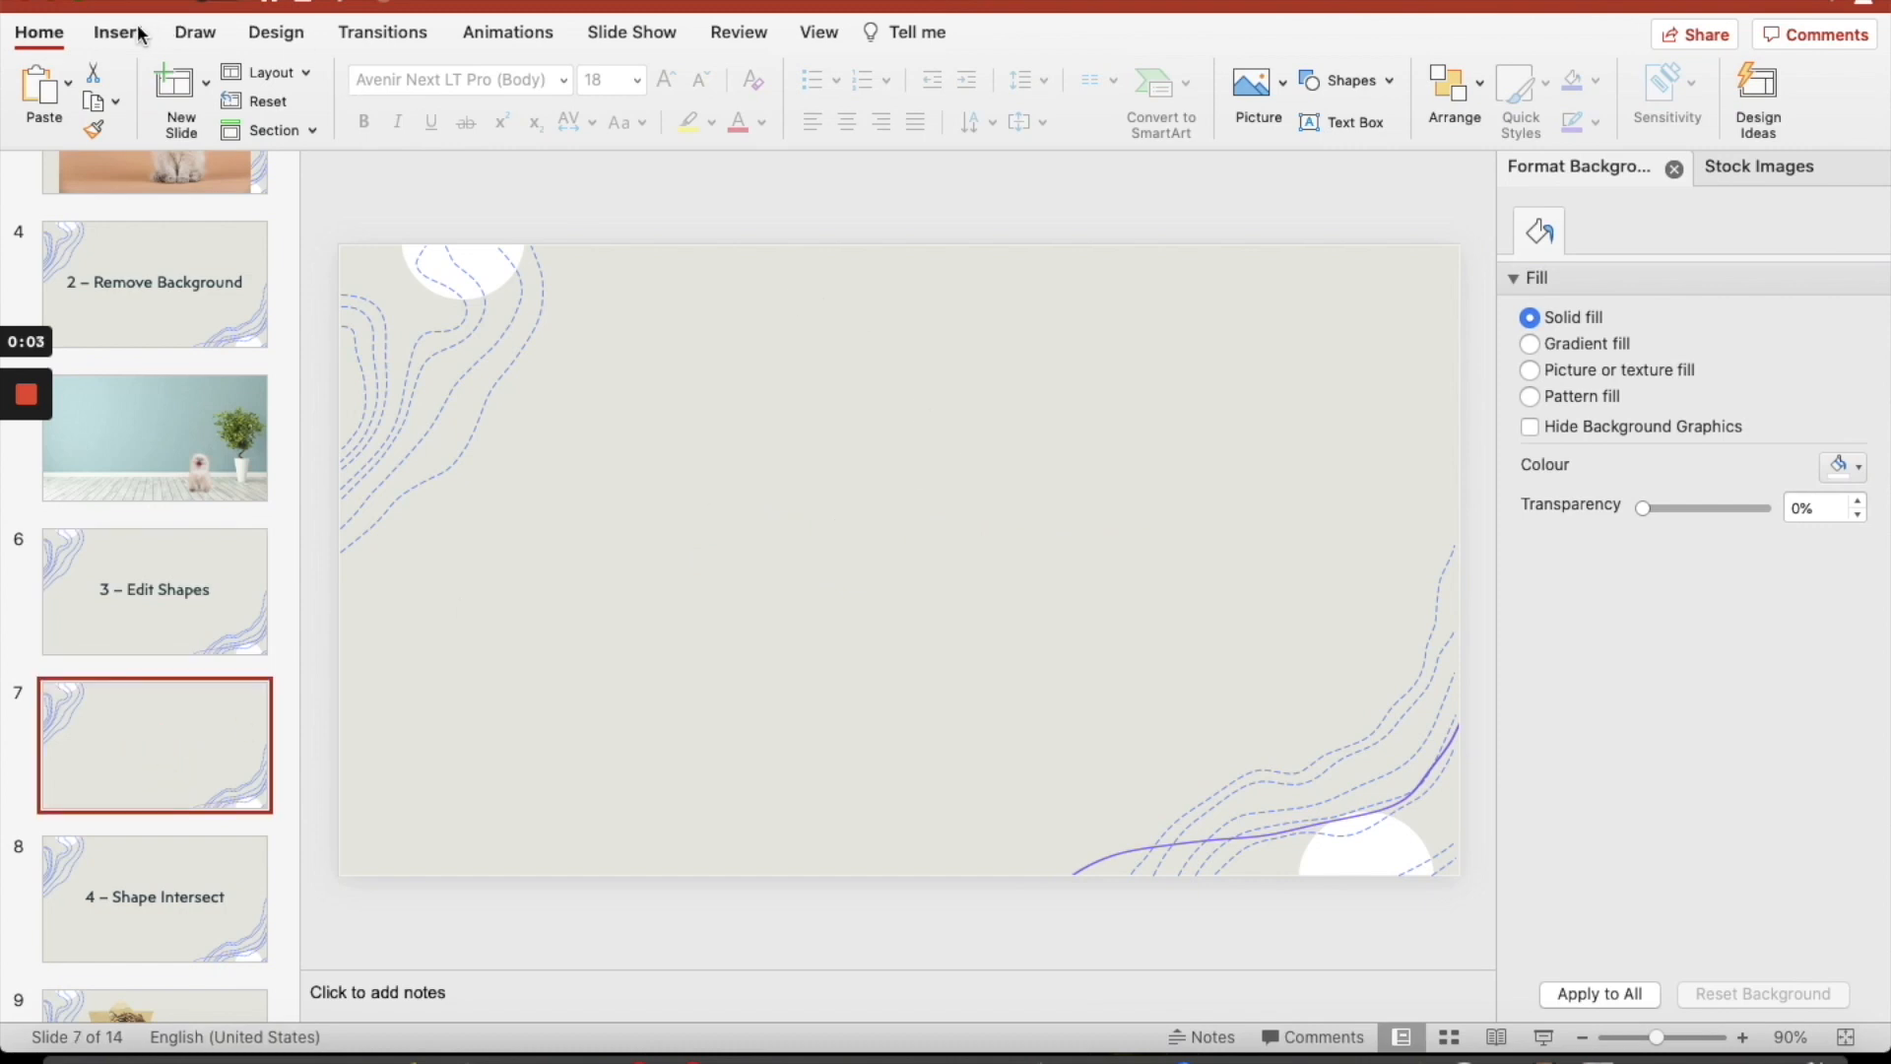
left_click(117, 34)
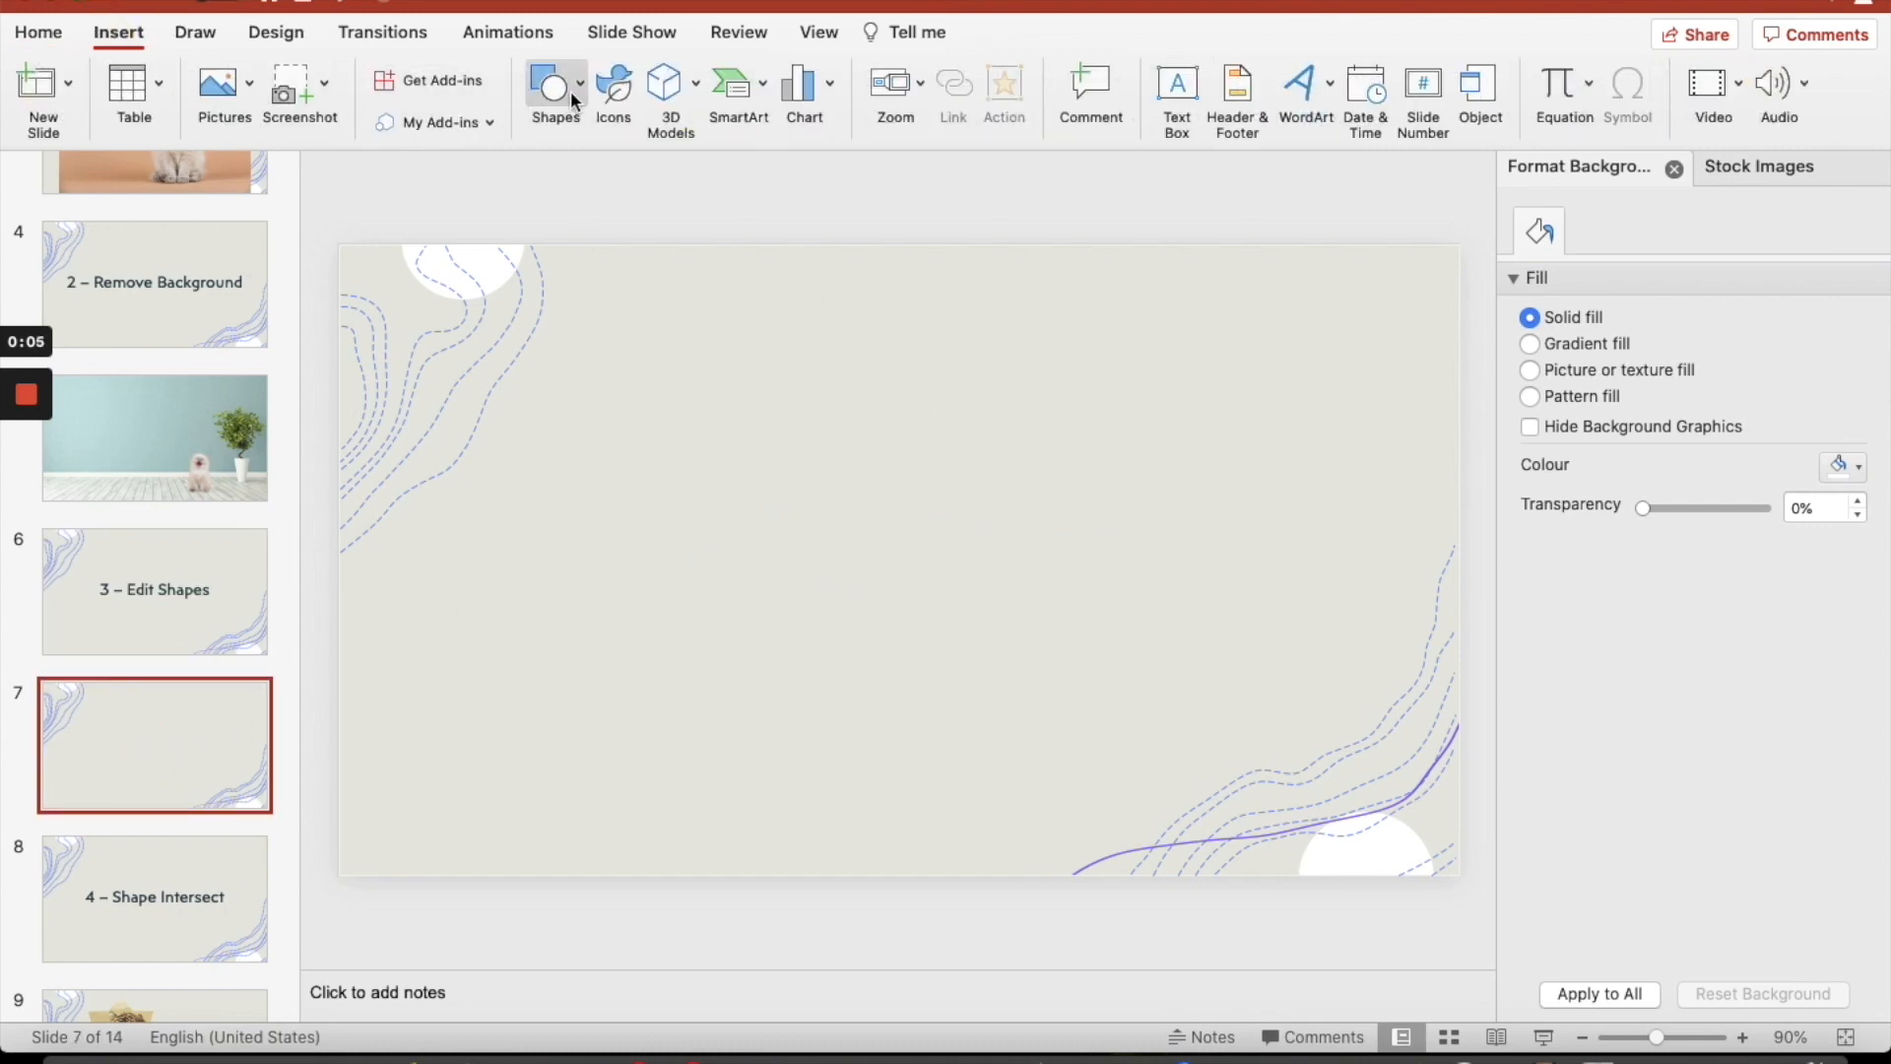
left_click(553, 96)
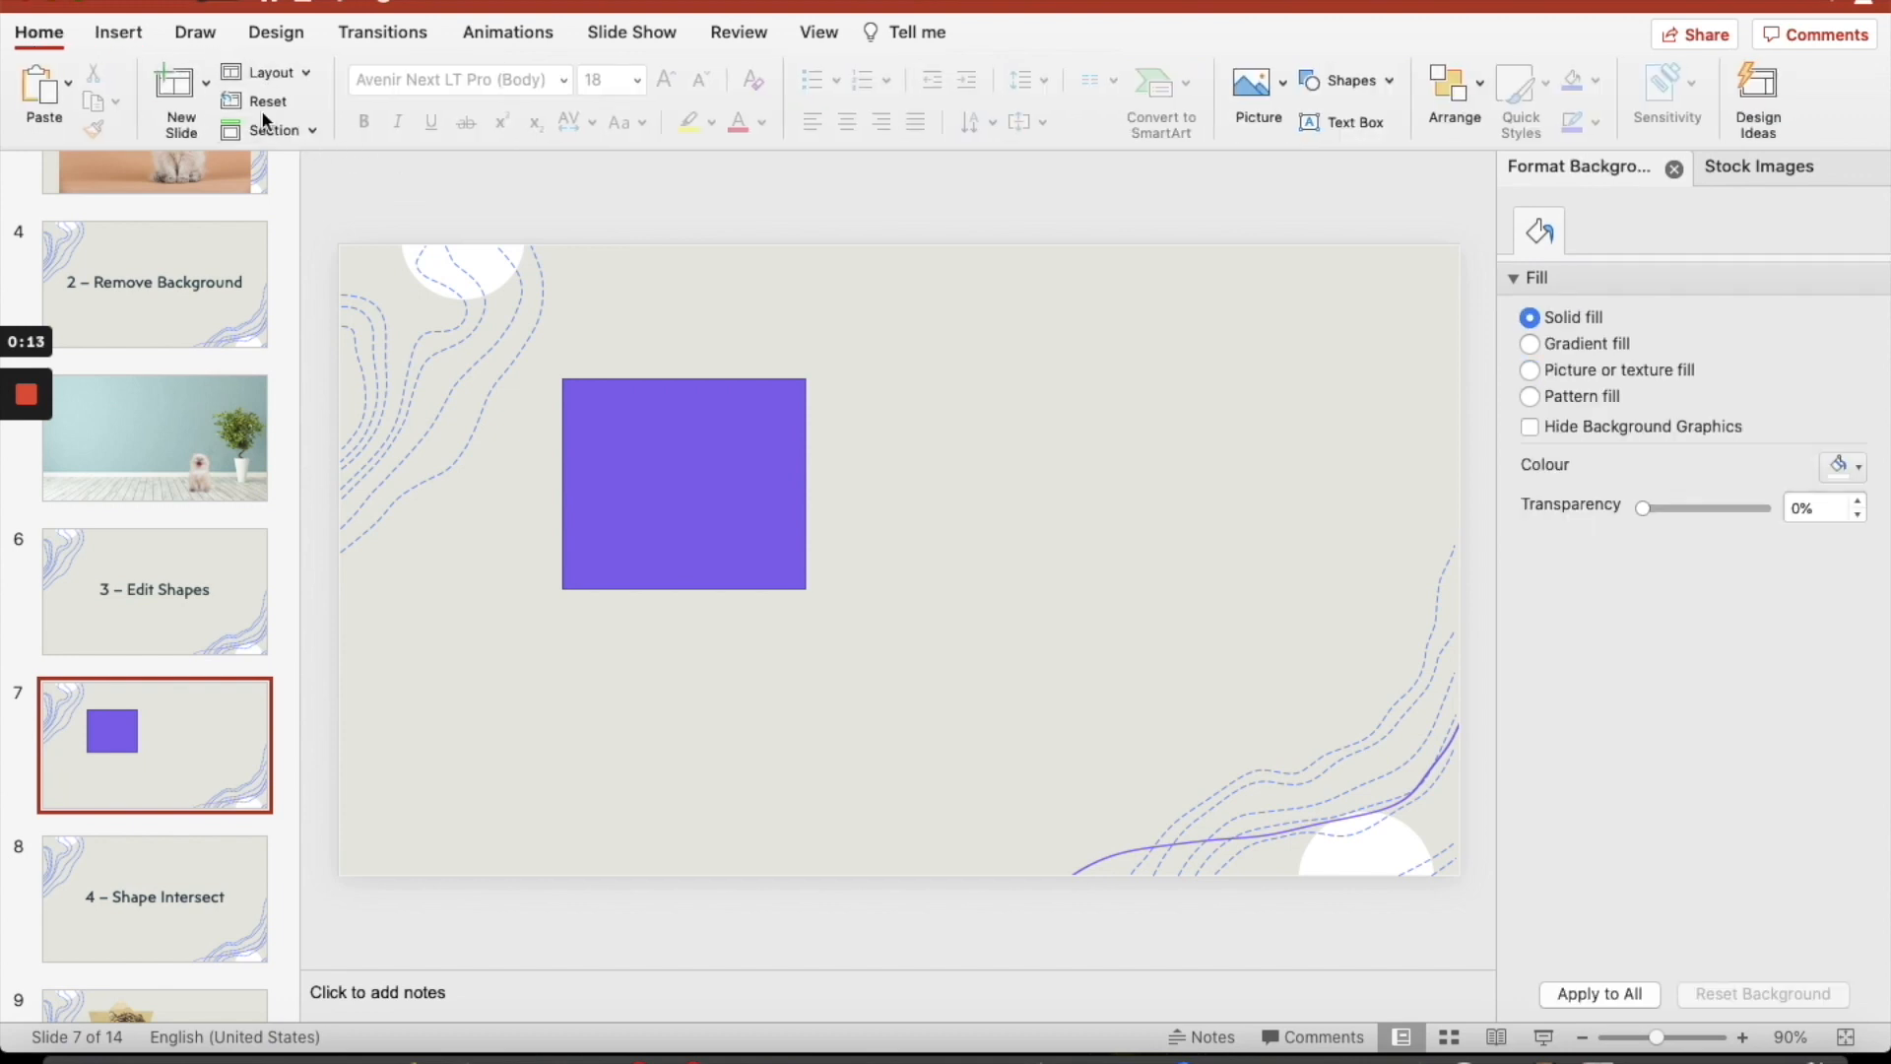
left_click(117, 32)
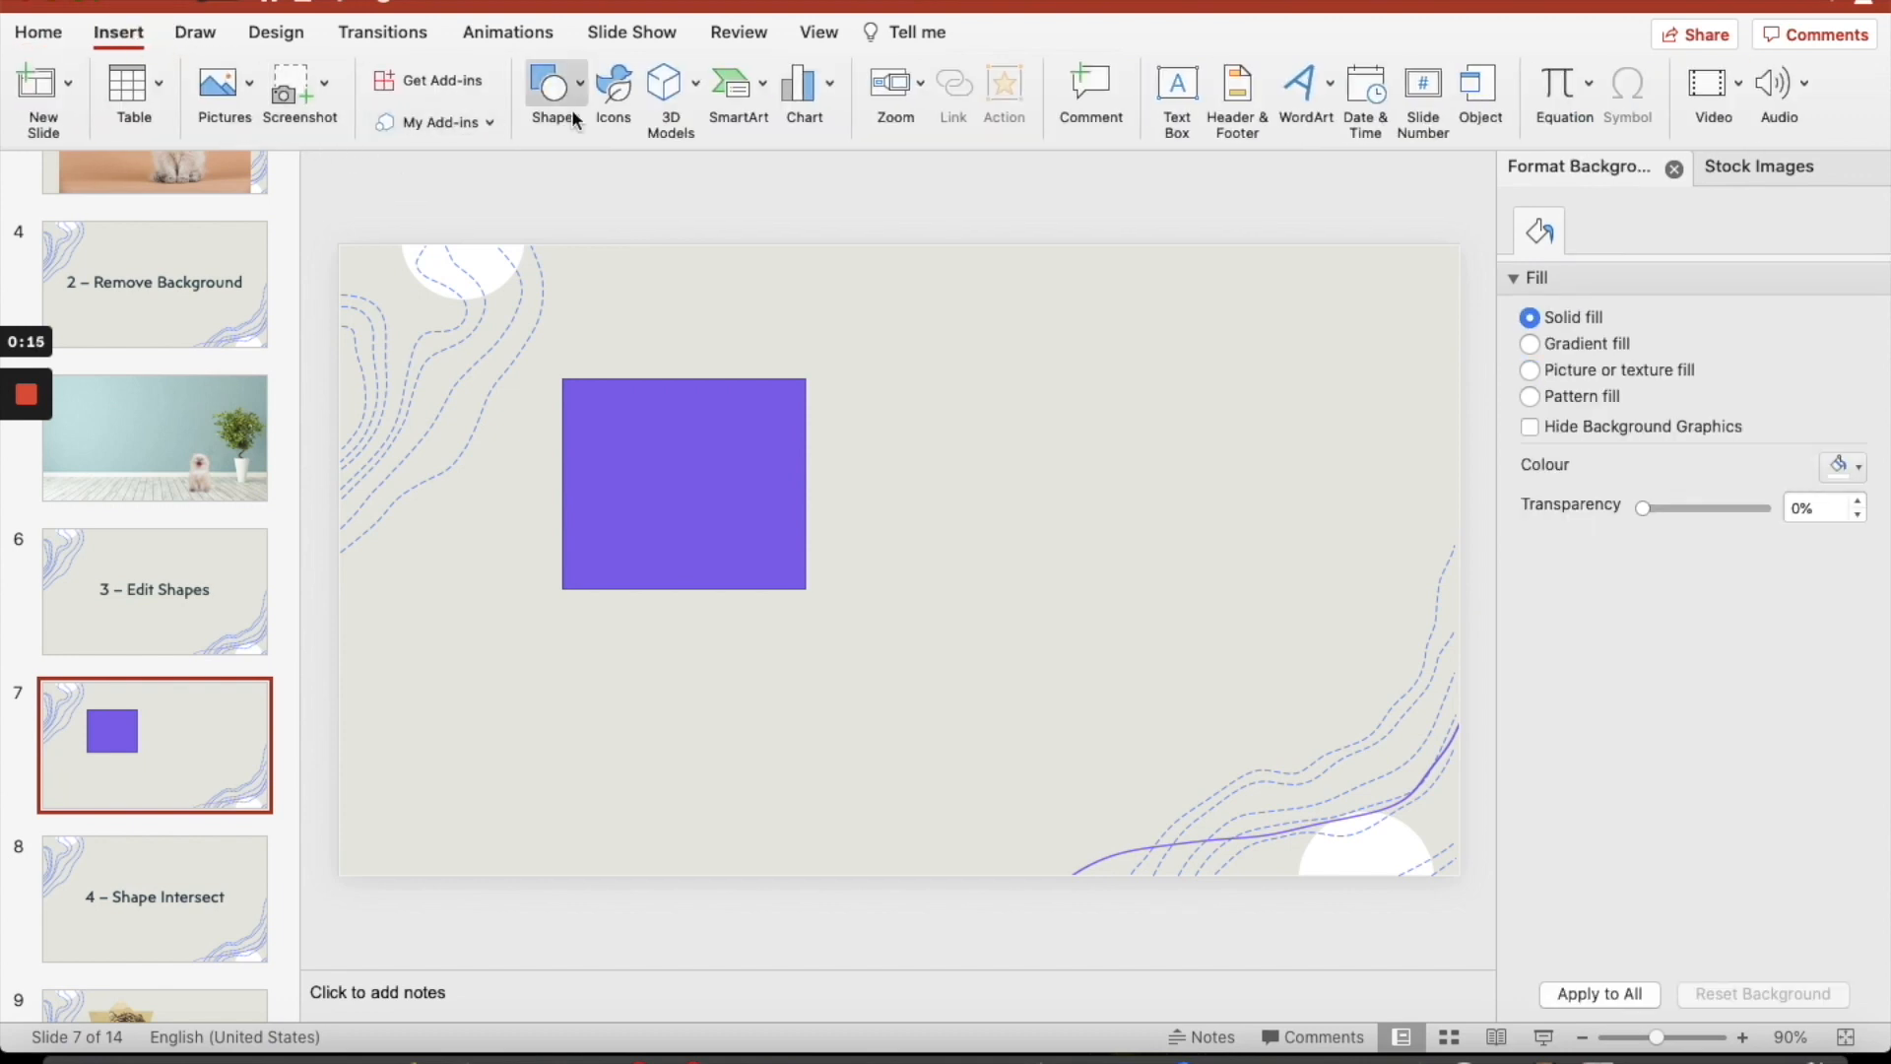
left_click(551, 96)
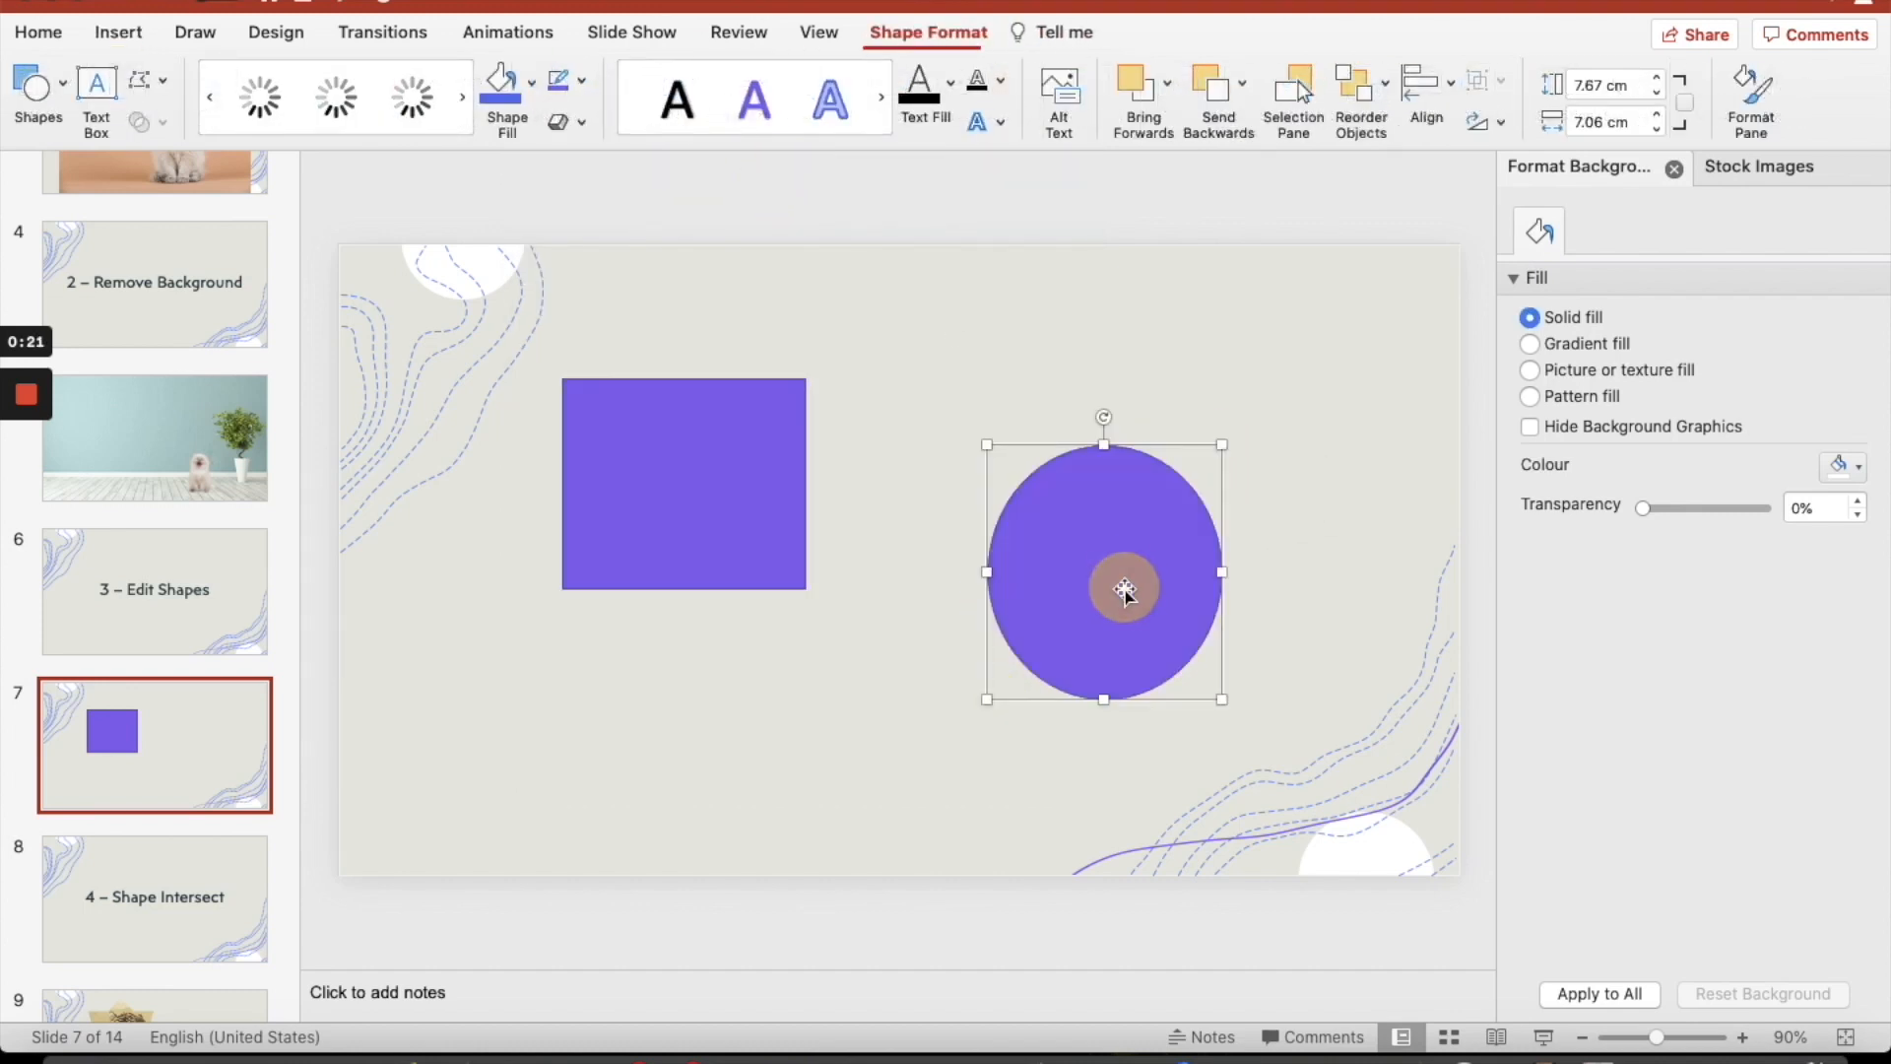
Edit the oval's points to reshape it into a lopsided rounded blob
left_click(1101, 589)
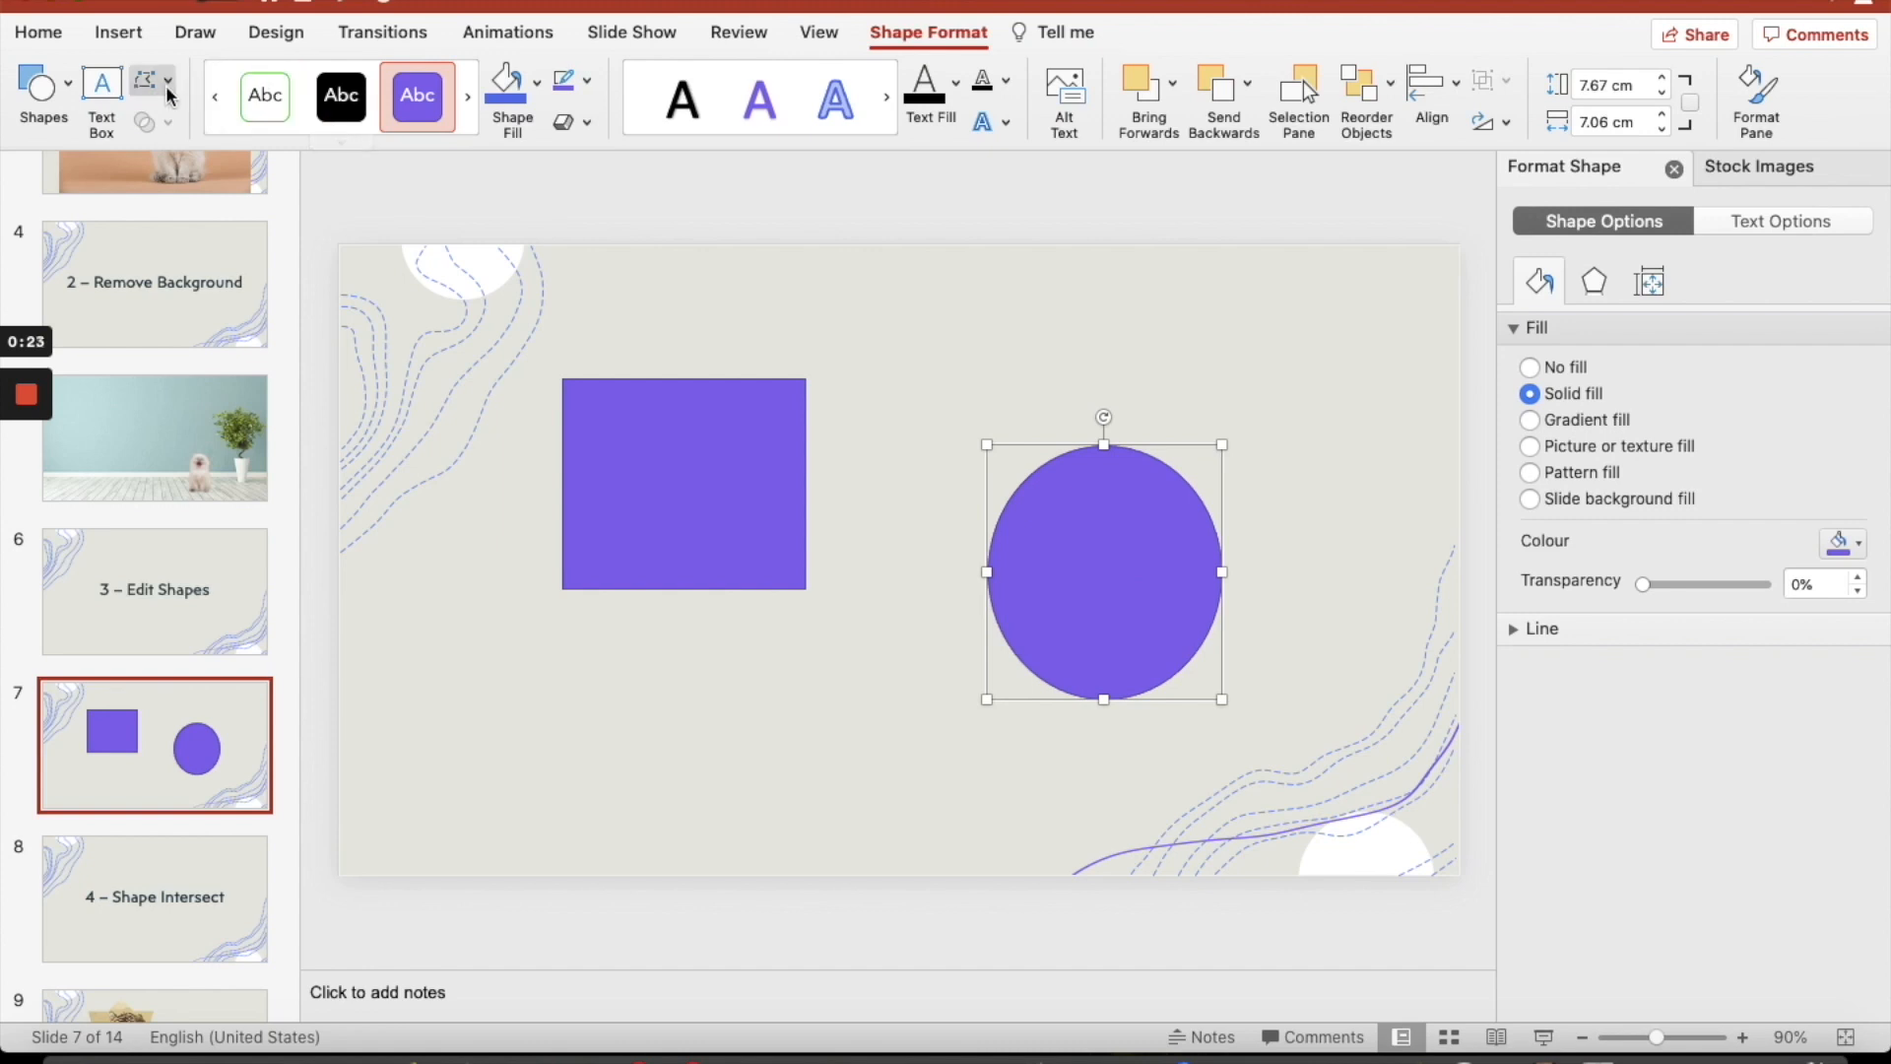
left_click(144, 95)
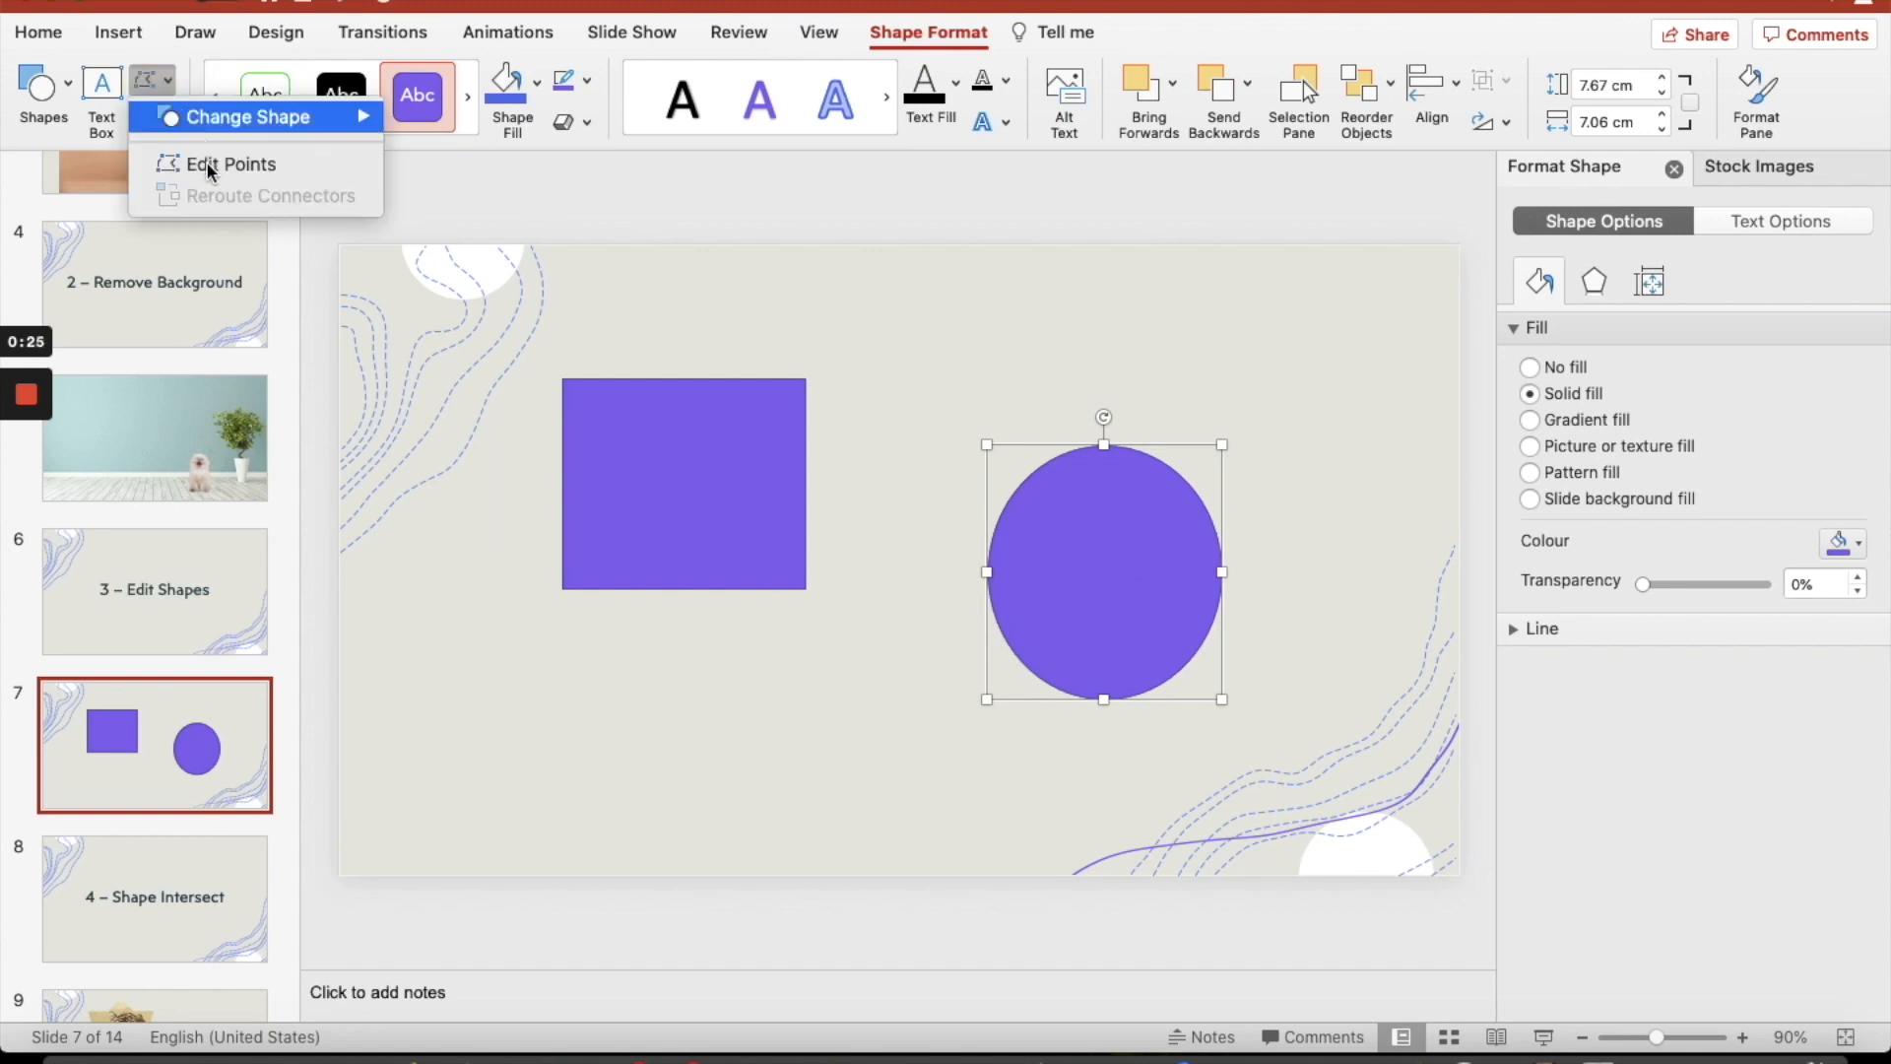
left_click(228, 163)
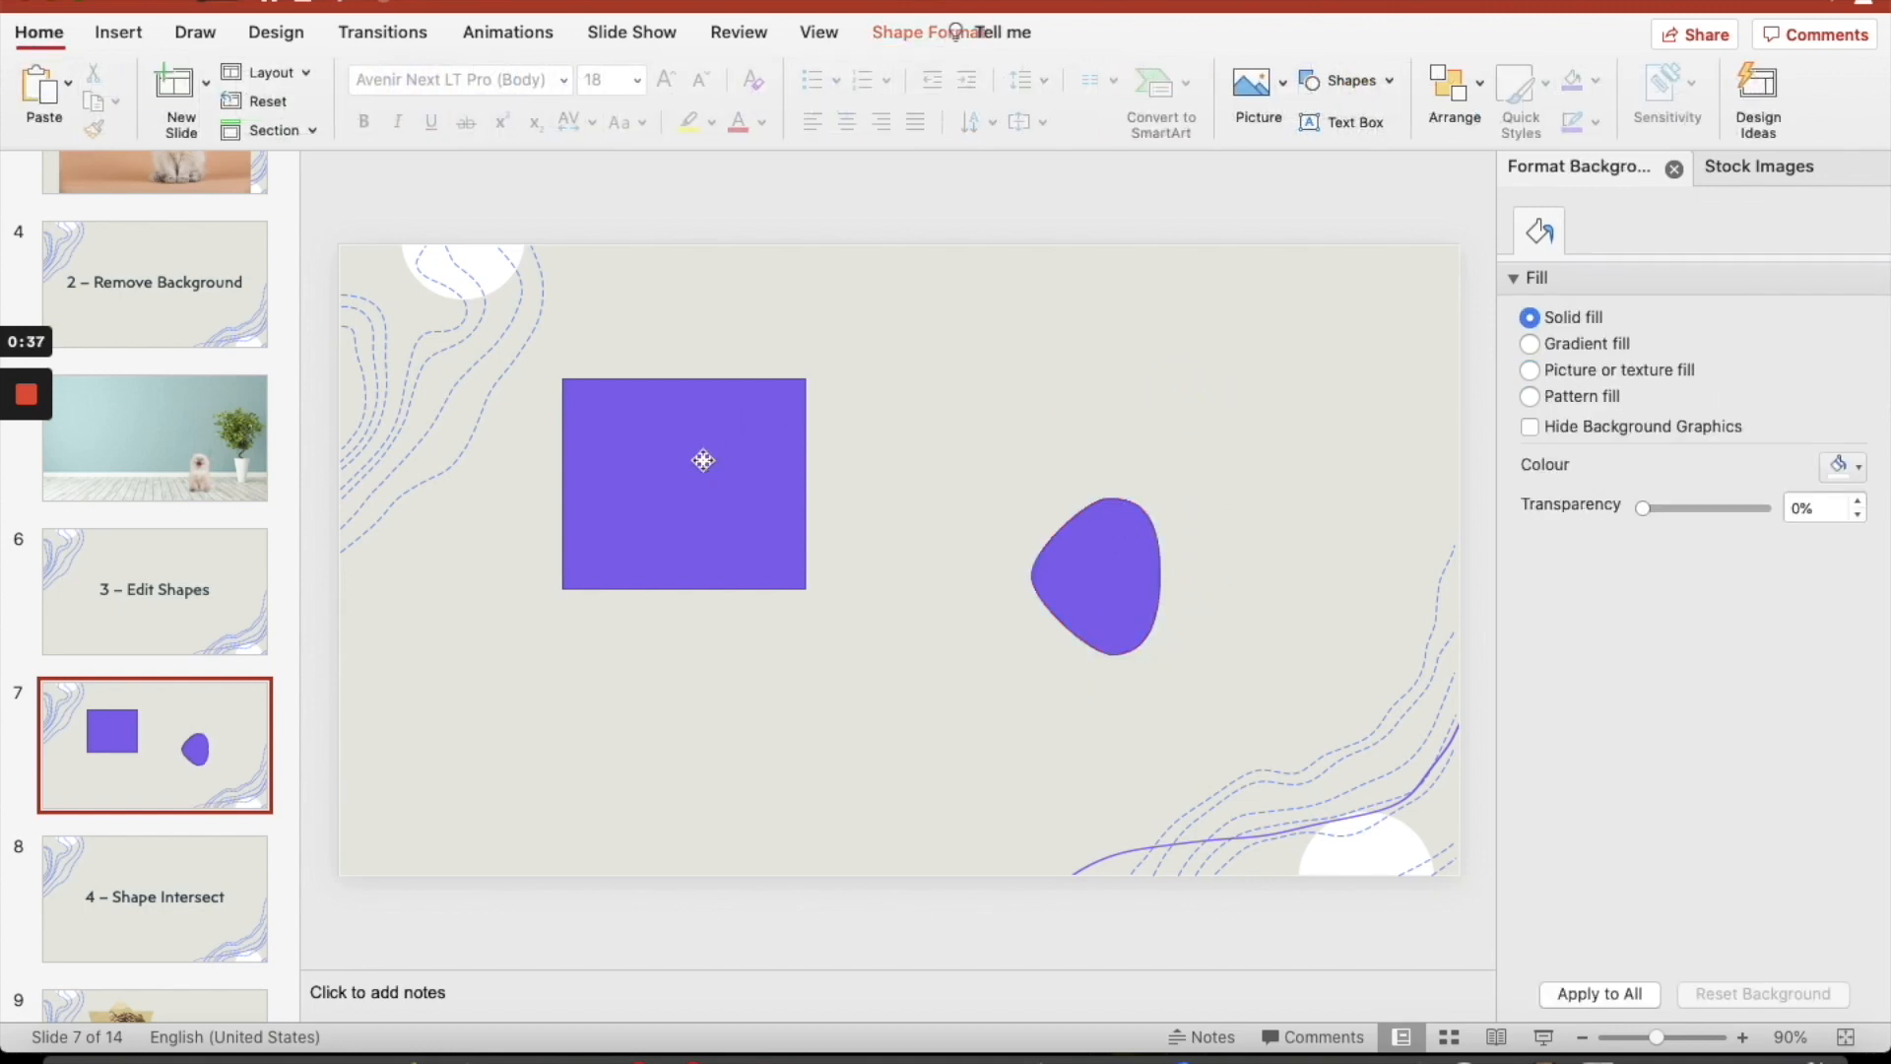
Edit the square's points into an irregular quadrilateral and finish reshaping
left_click(683, 483)
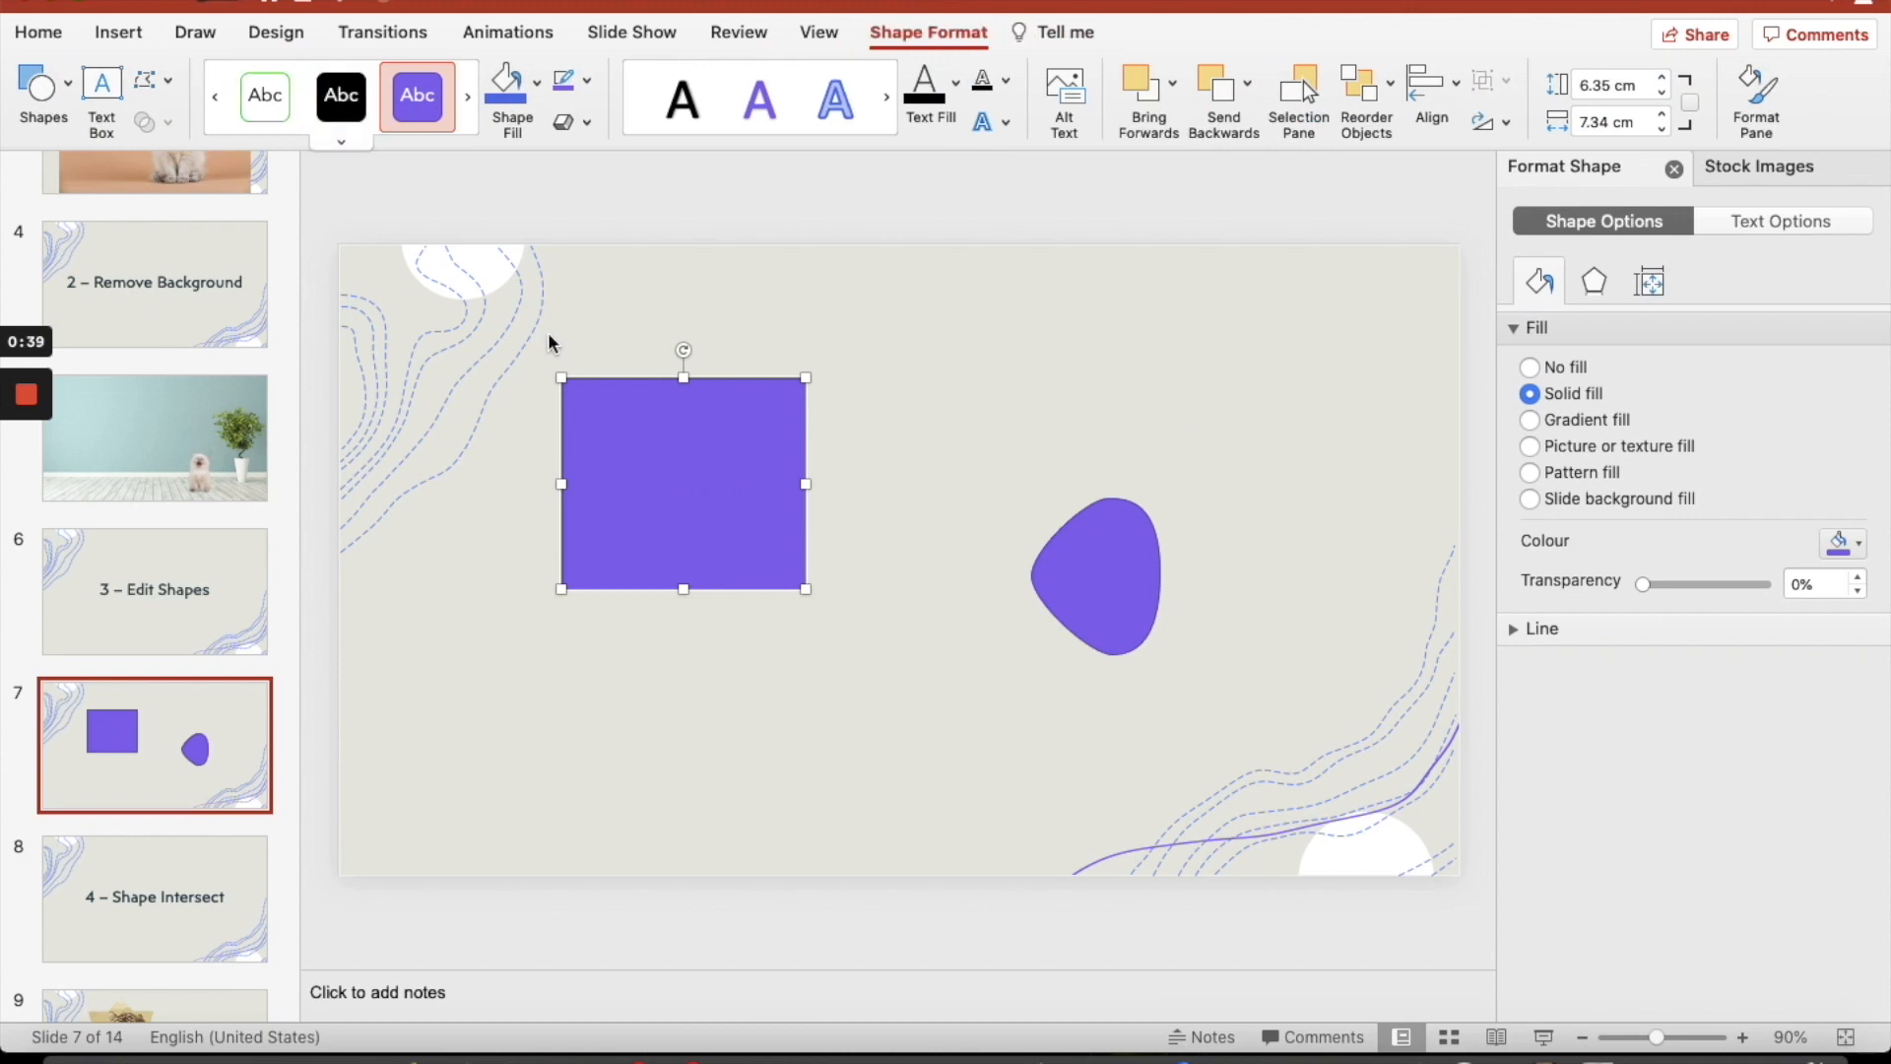
left_click(144, 80)
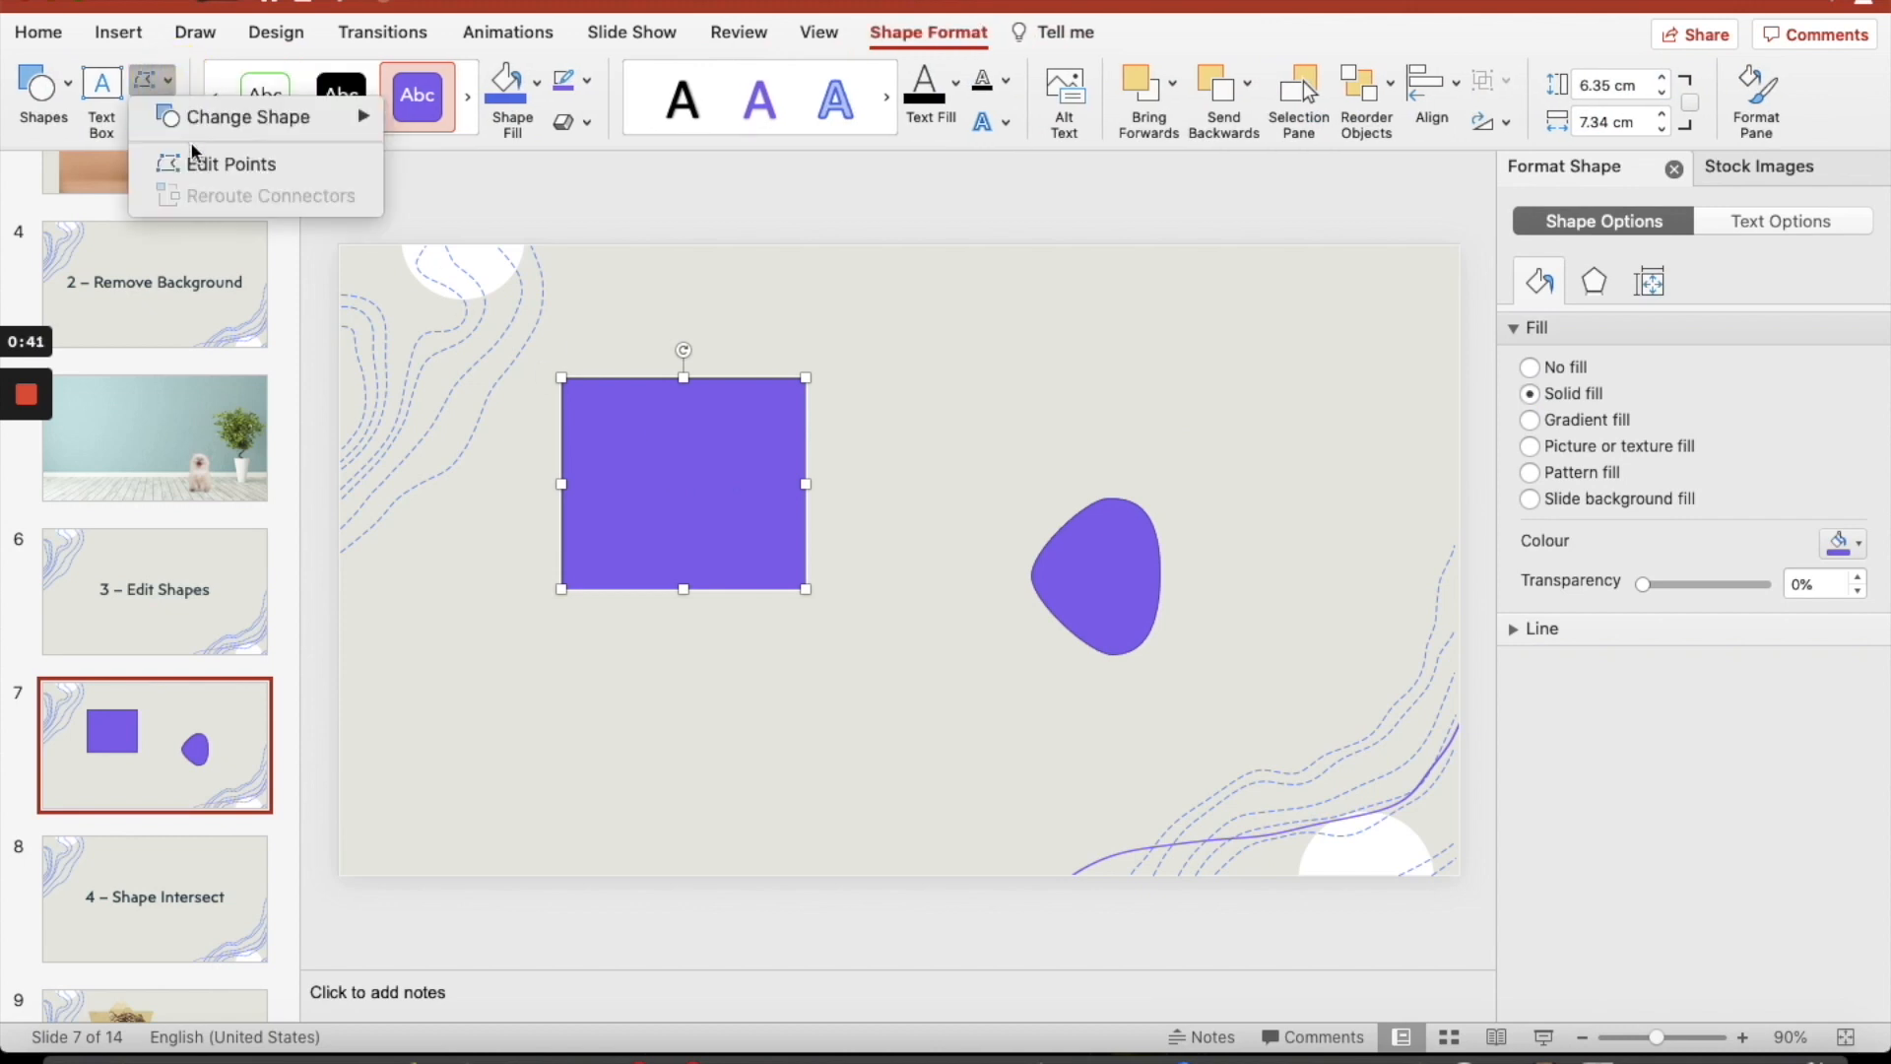
left_click(231, 163)
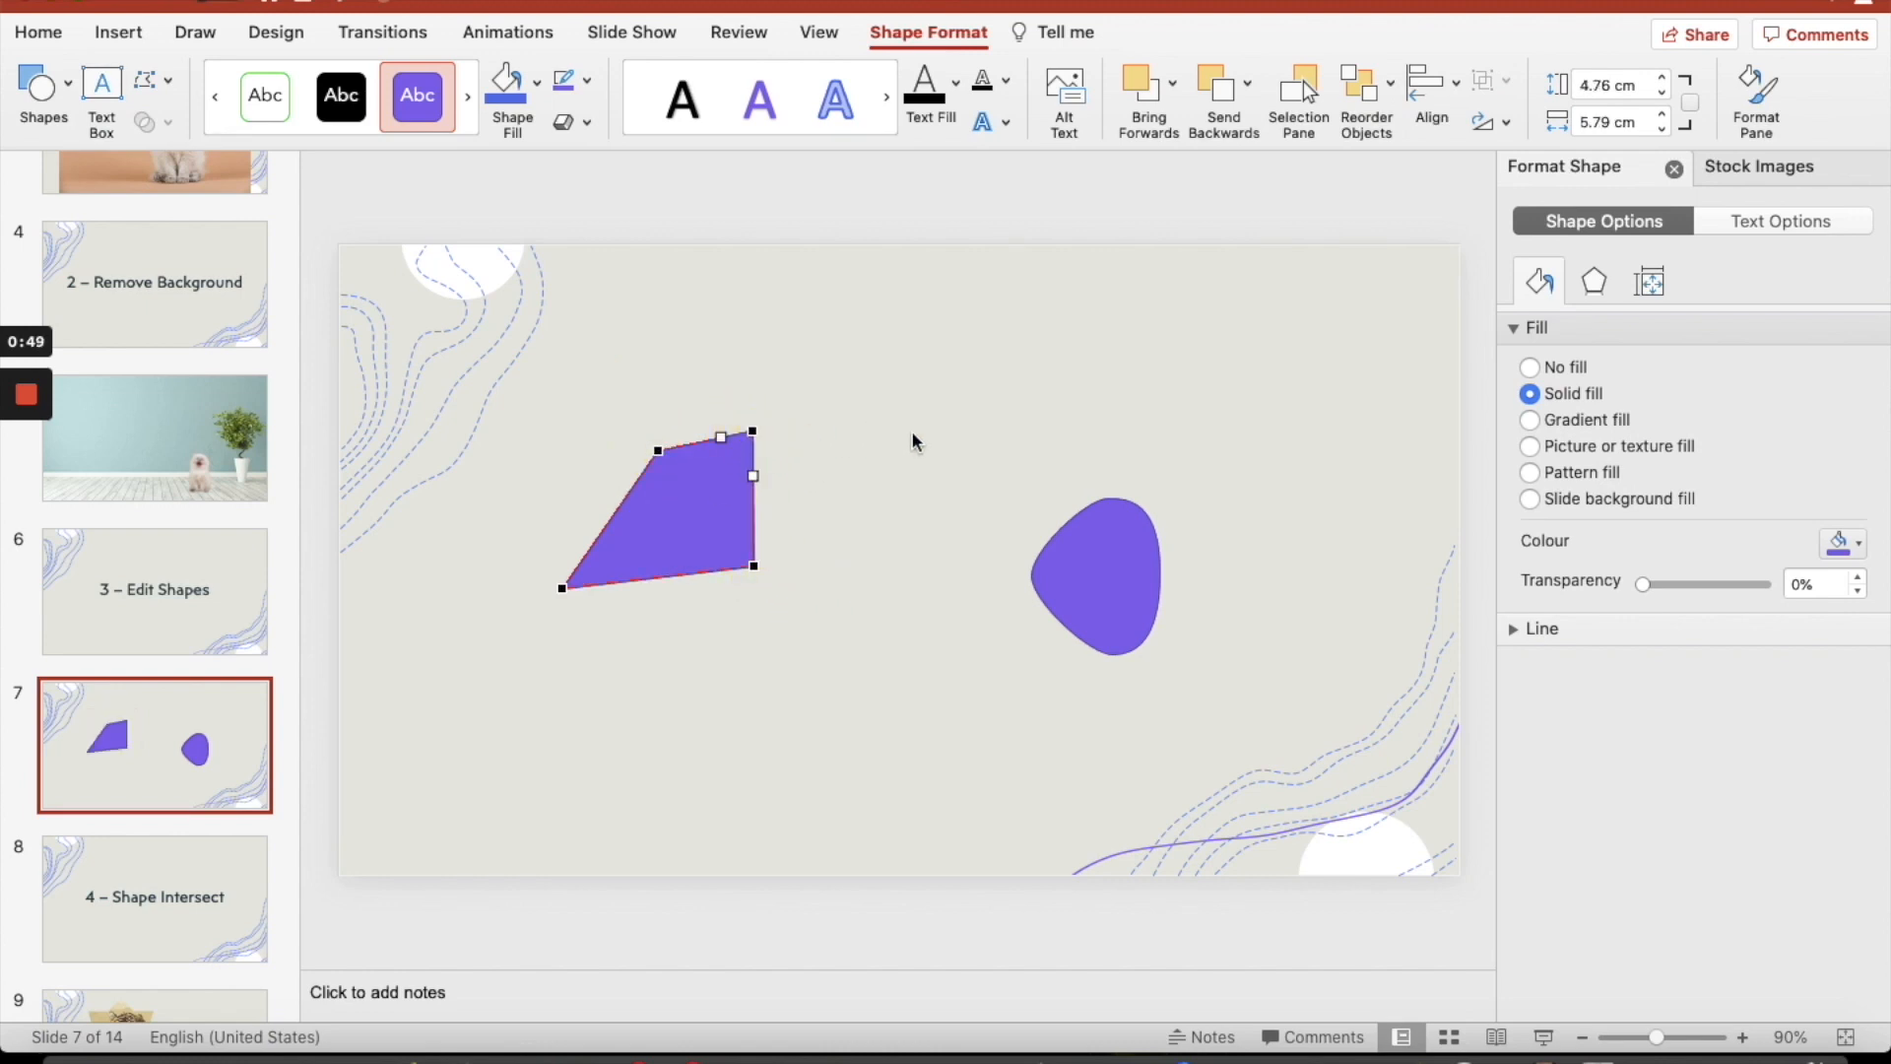
left_click(914, 441)
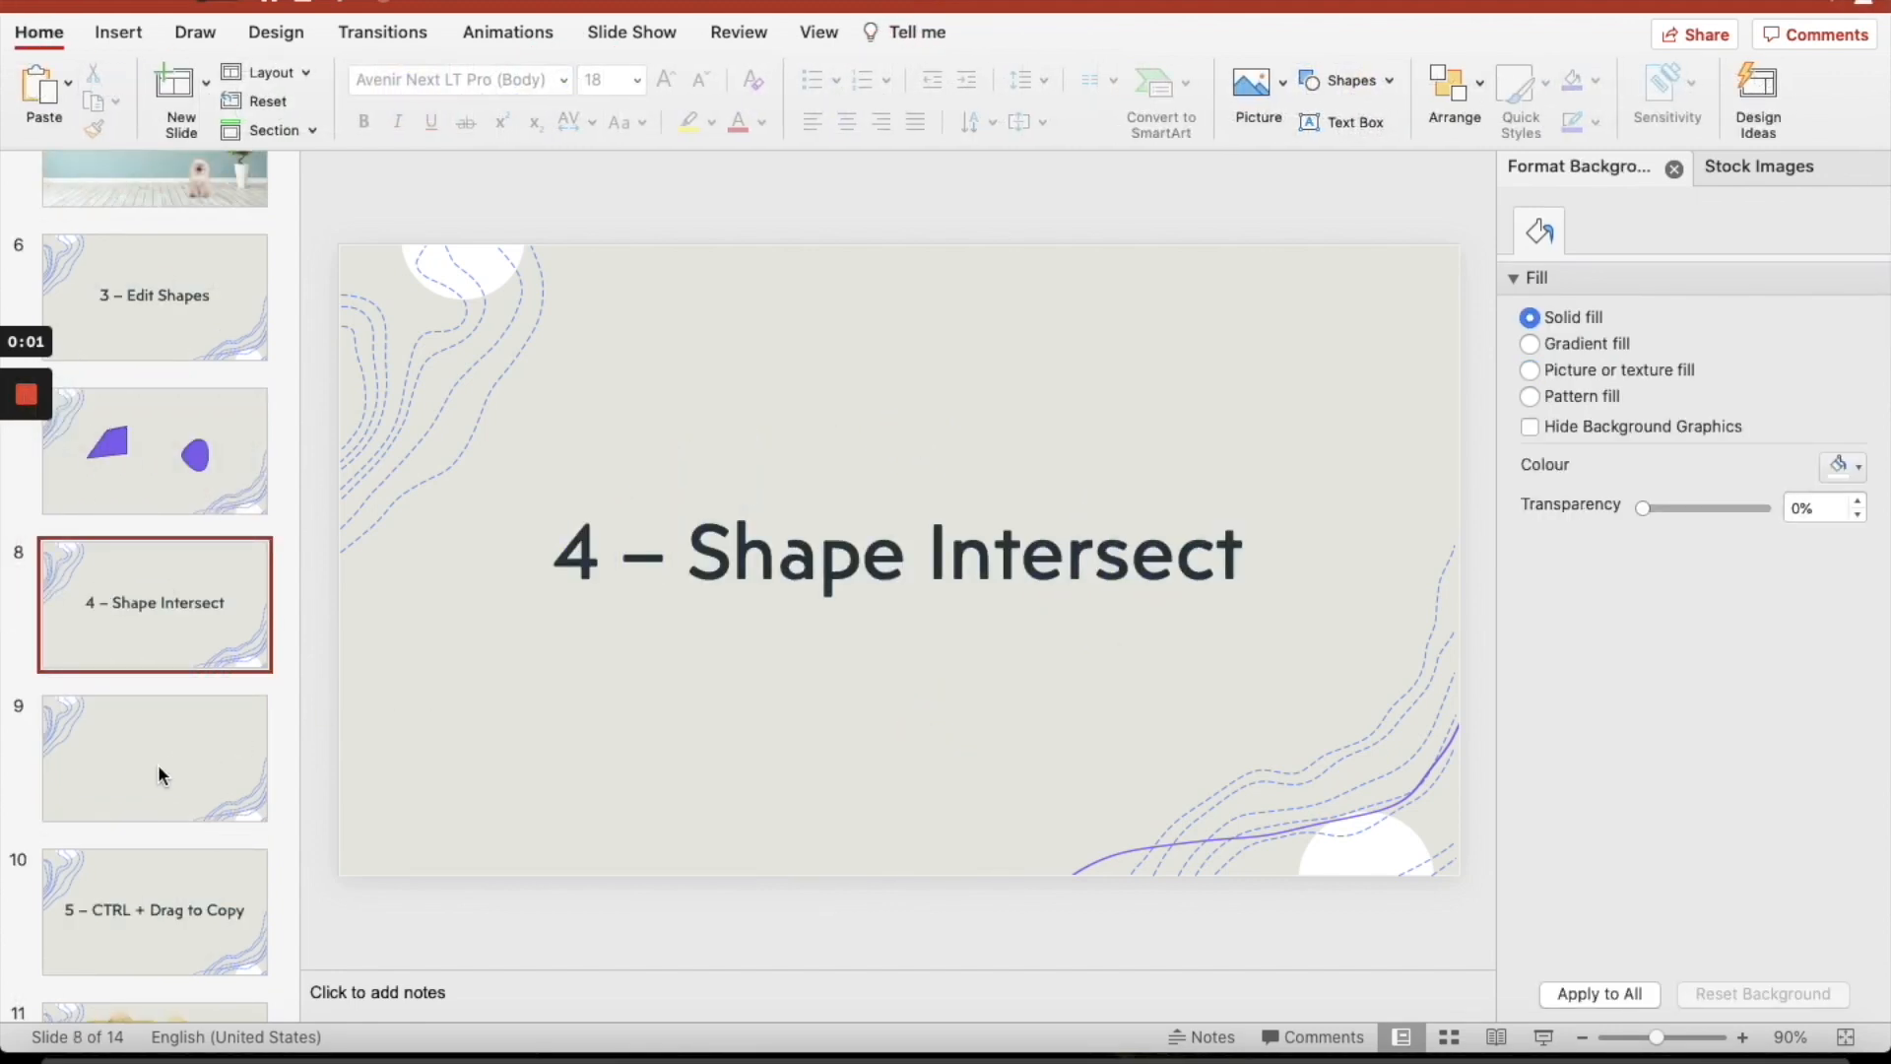
Insert the tiger-on-rock stock photo onto slide 9 by searching 'Tiger'
left_click(154, 757)
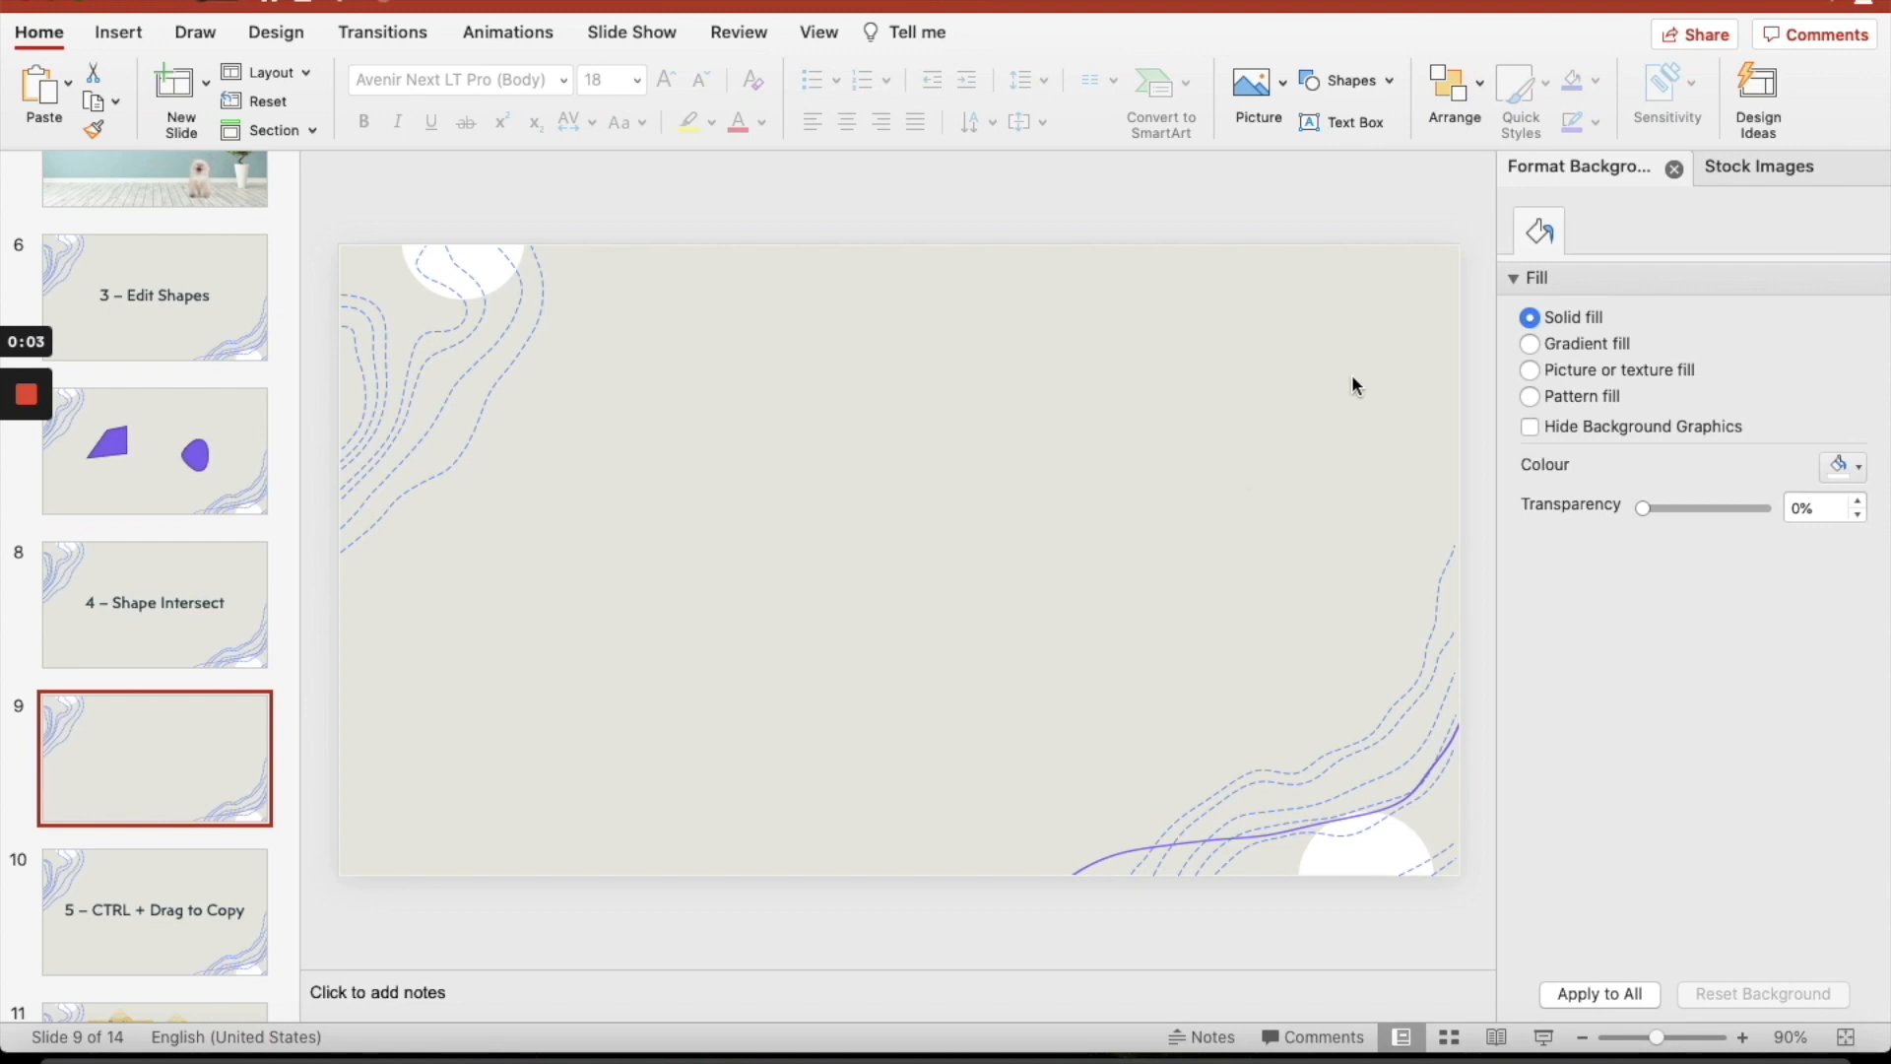
left_click(1757, 165)
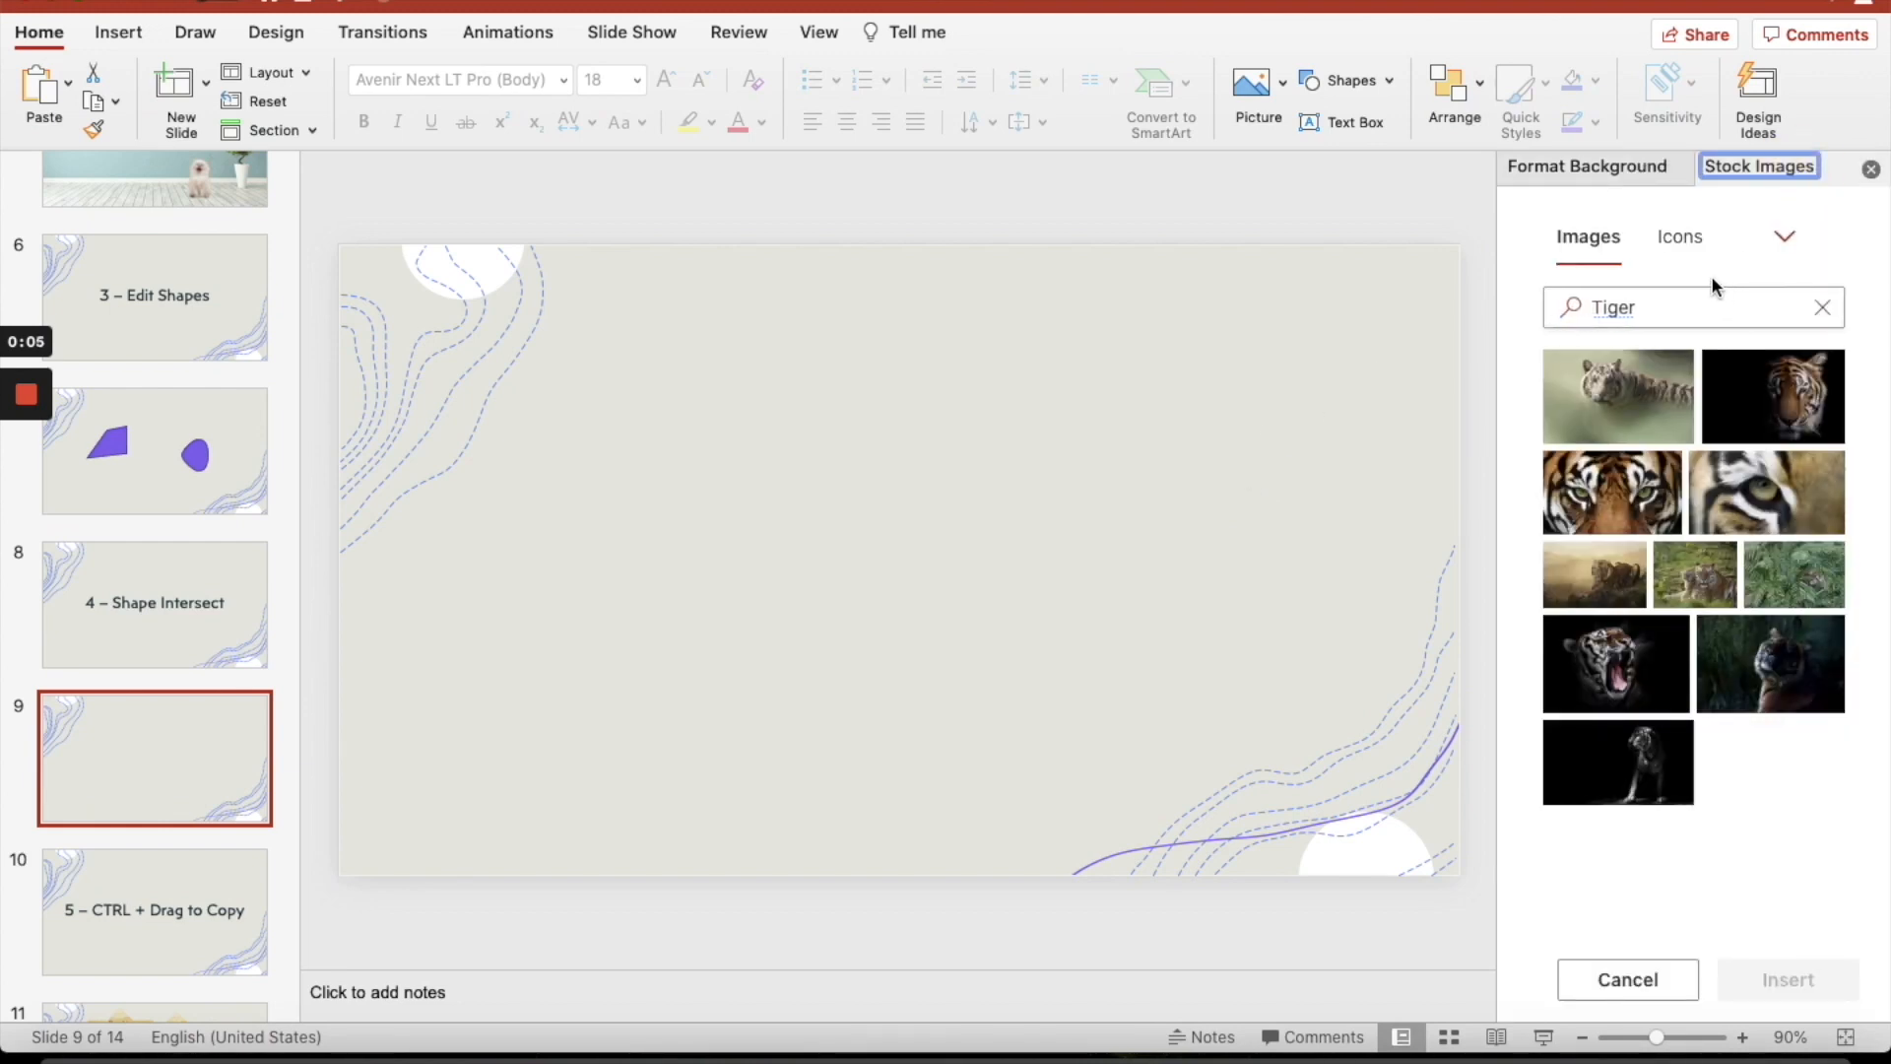
mouse_move(1598, 599)
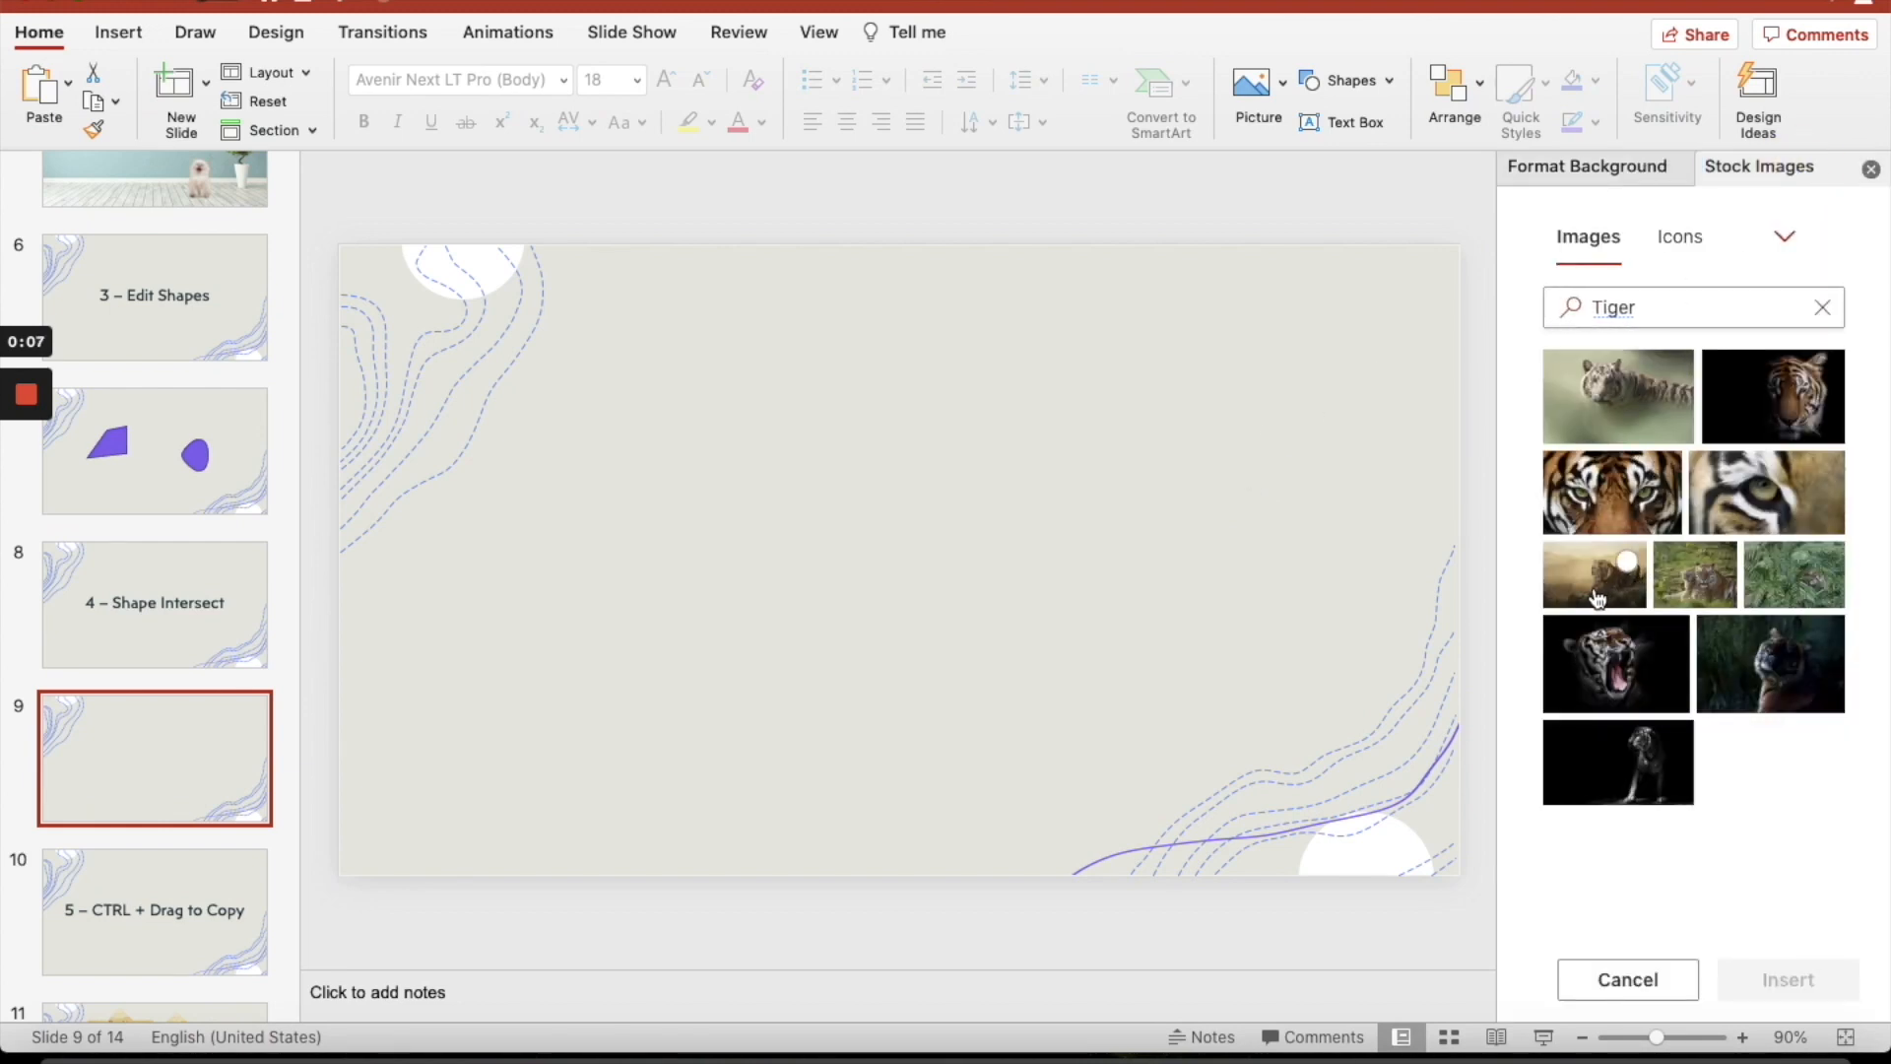
mouse_move(1554, 800)
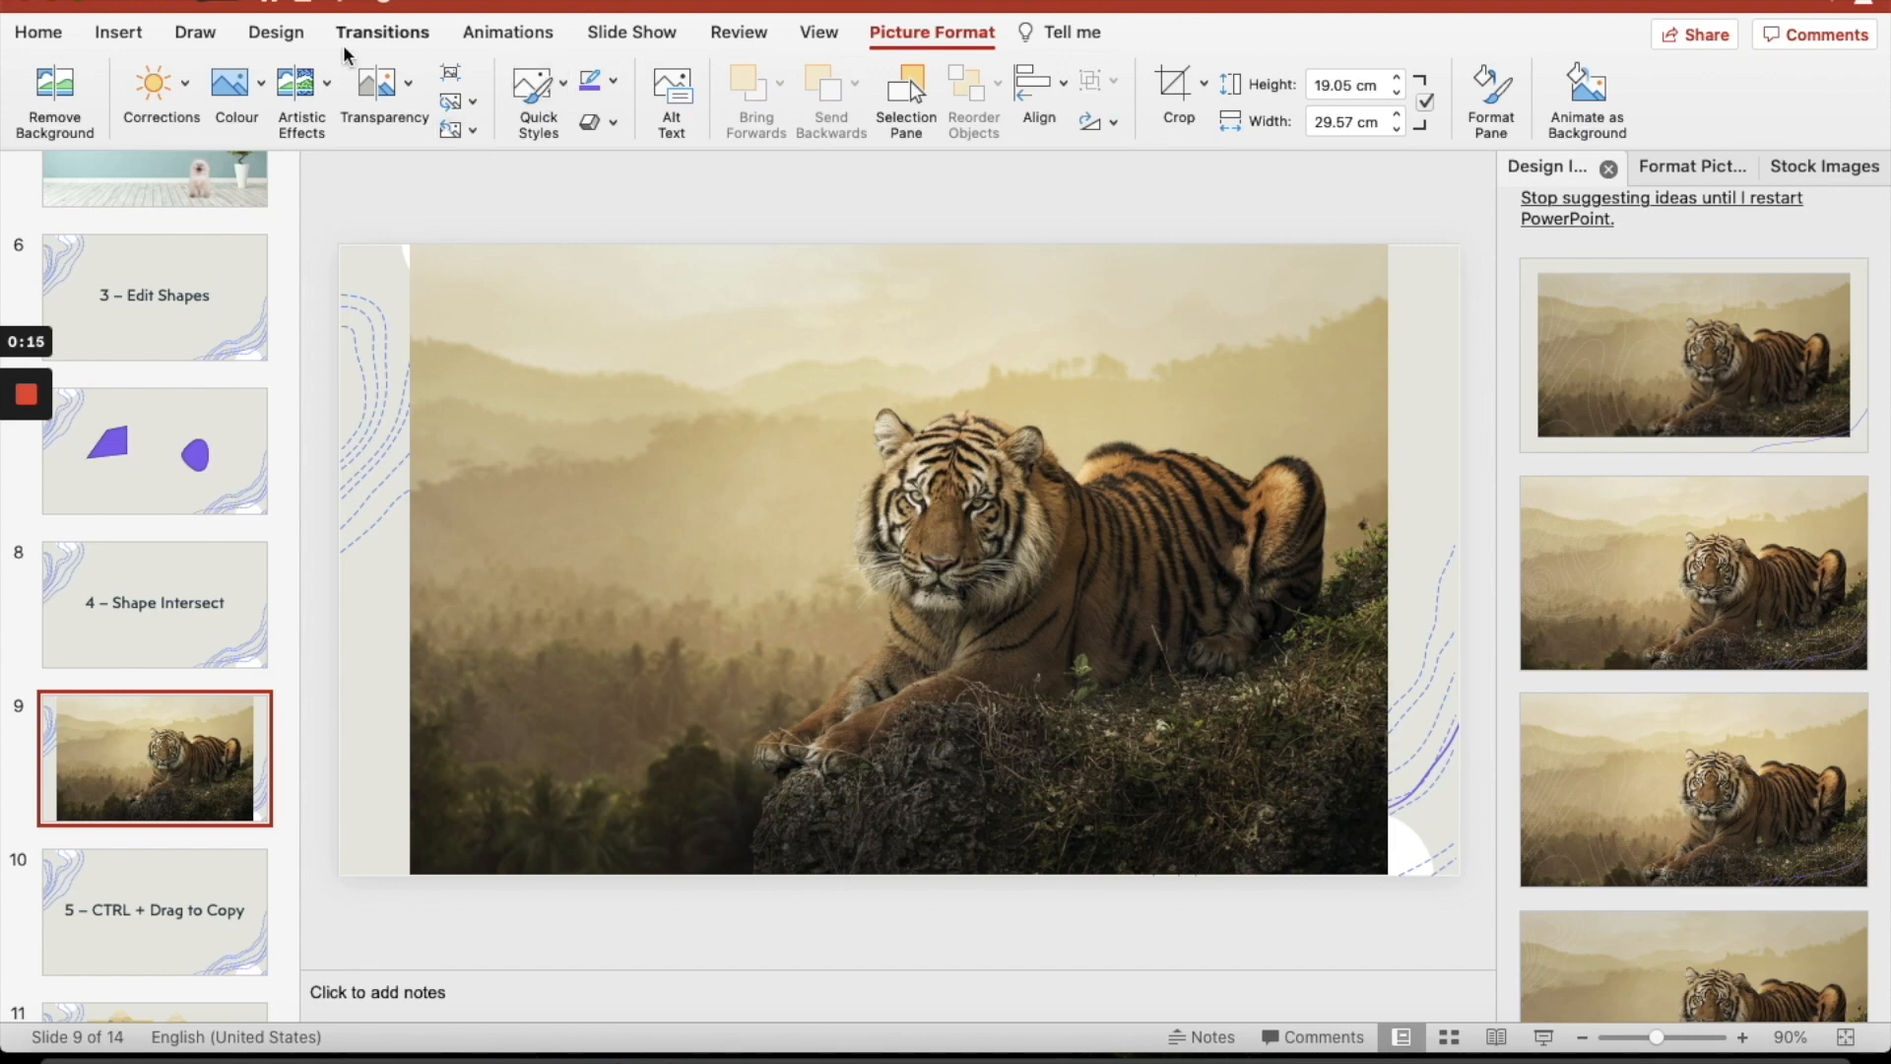
left_click(116, 31)
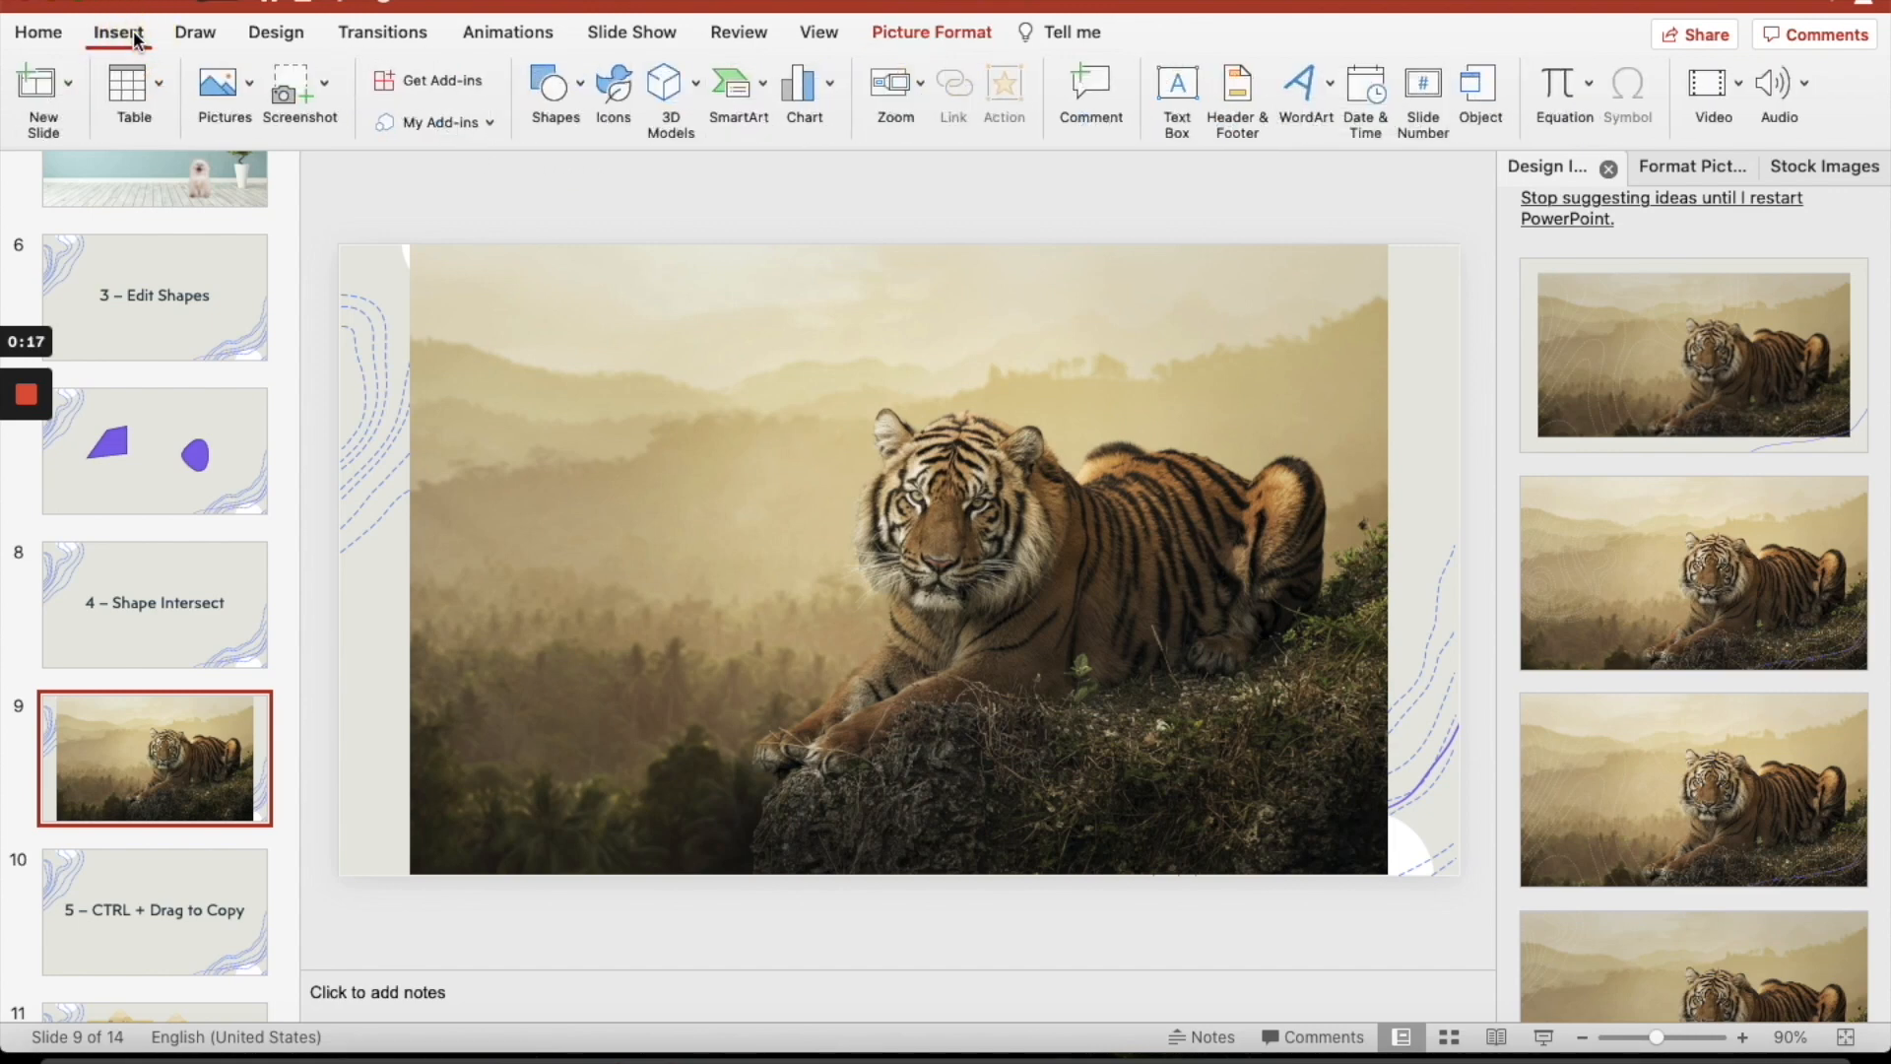
Intersect a star shape with the tiger photo using Merge Shapes, then move to slide 10
left_click(553, 91)
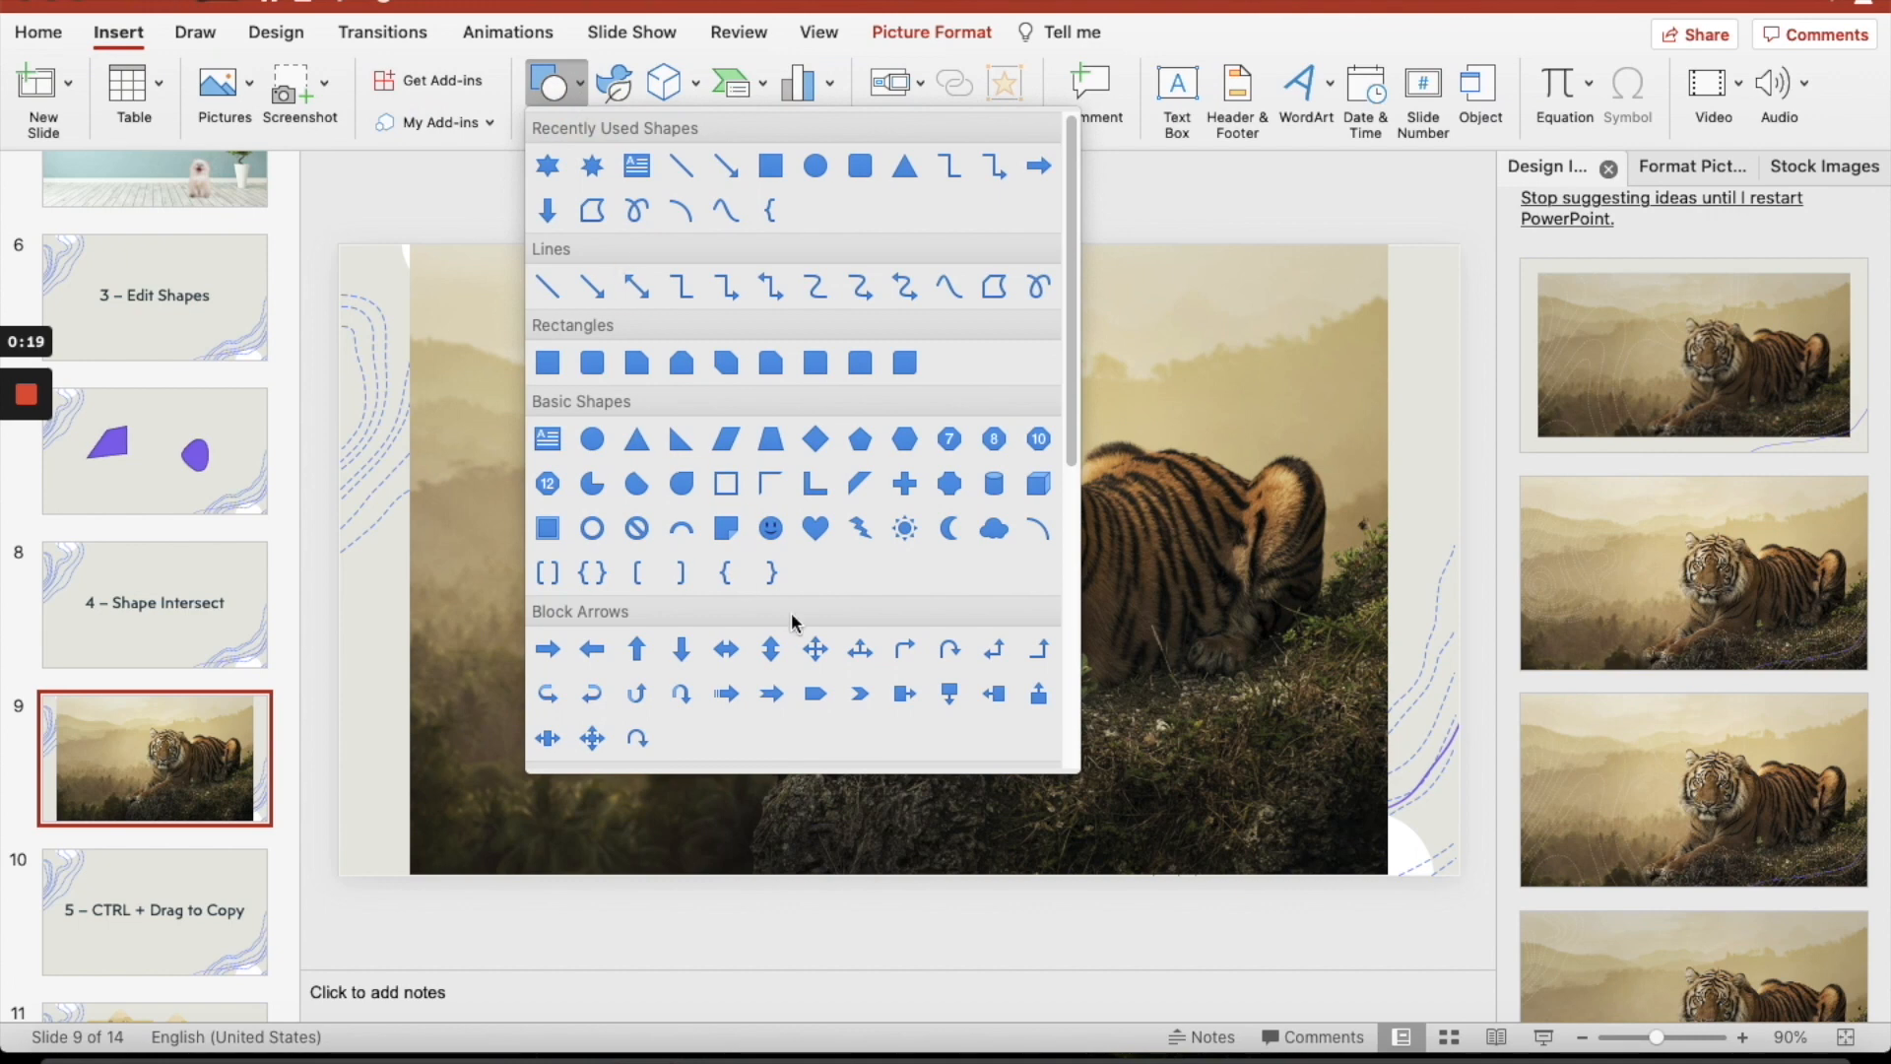
scroll("down", 3)
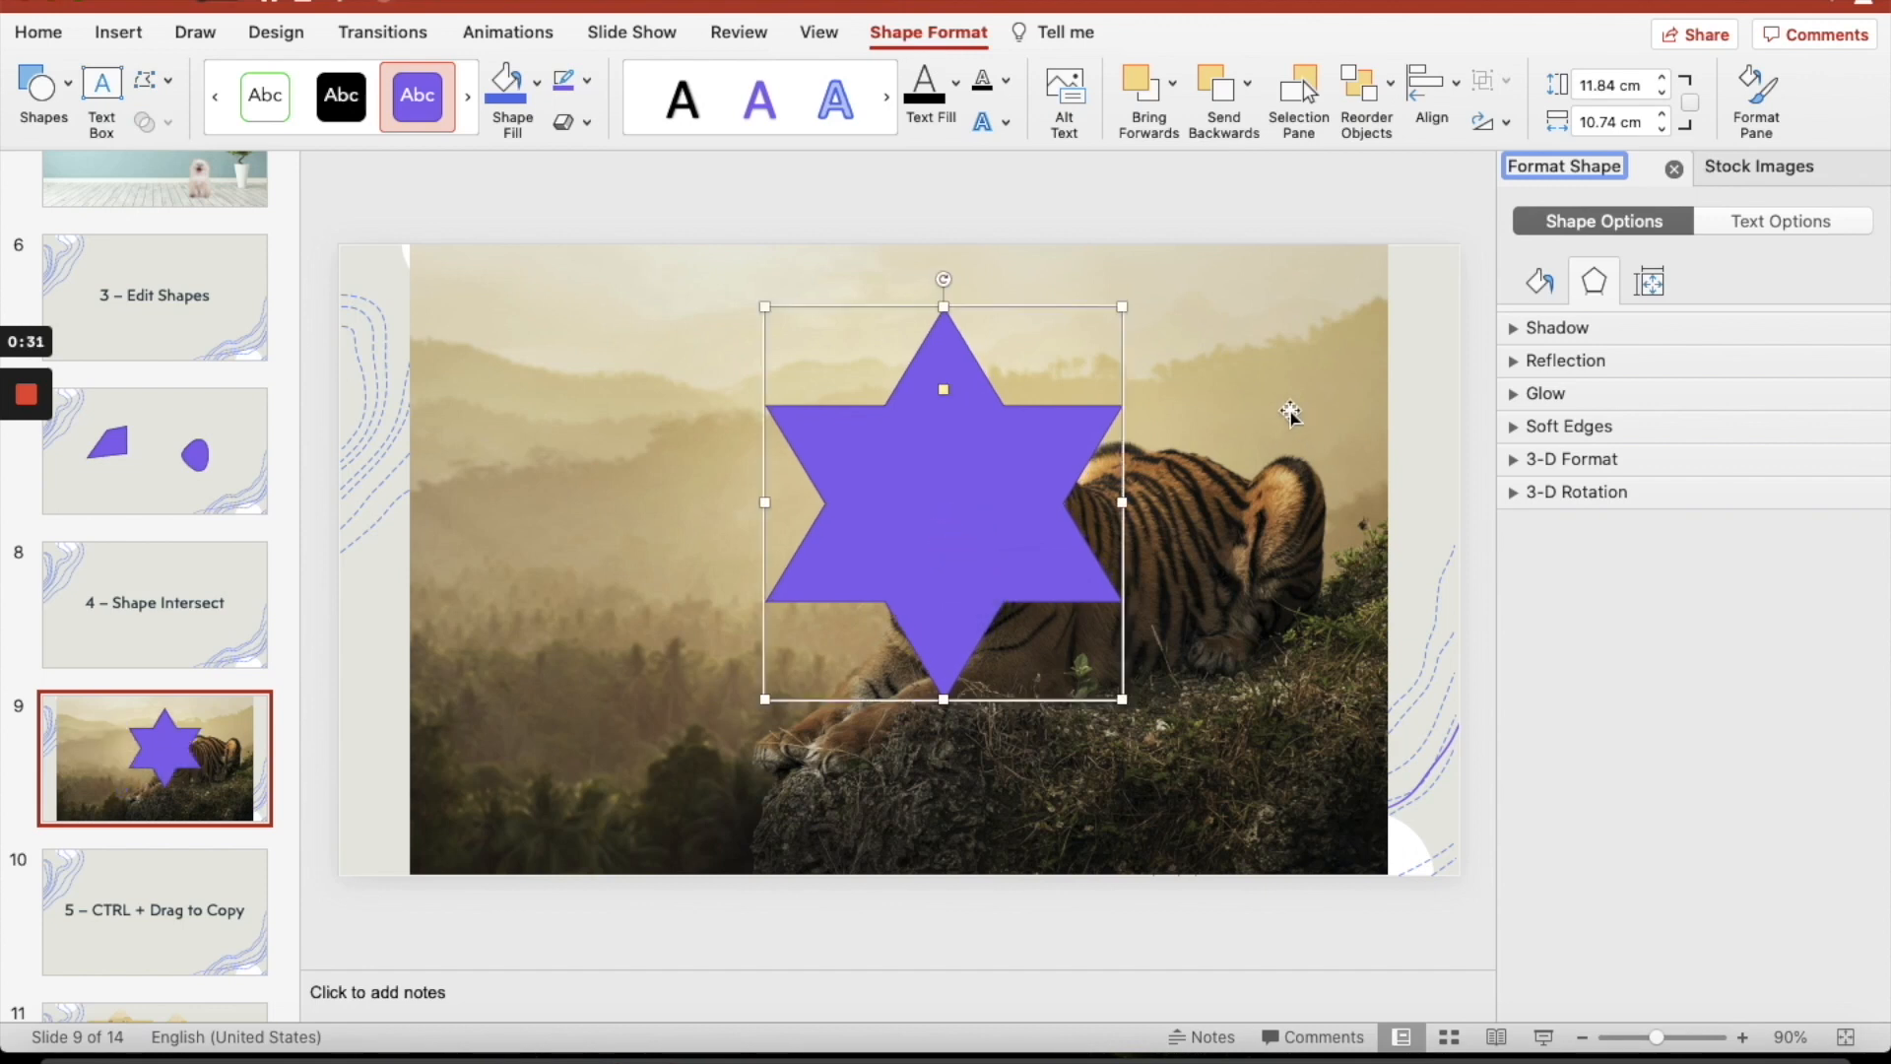
left_click(603, 603)
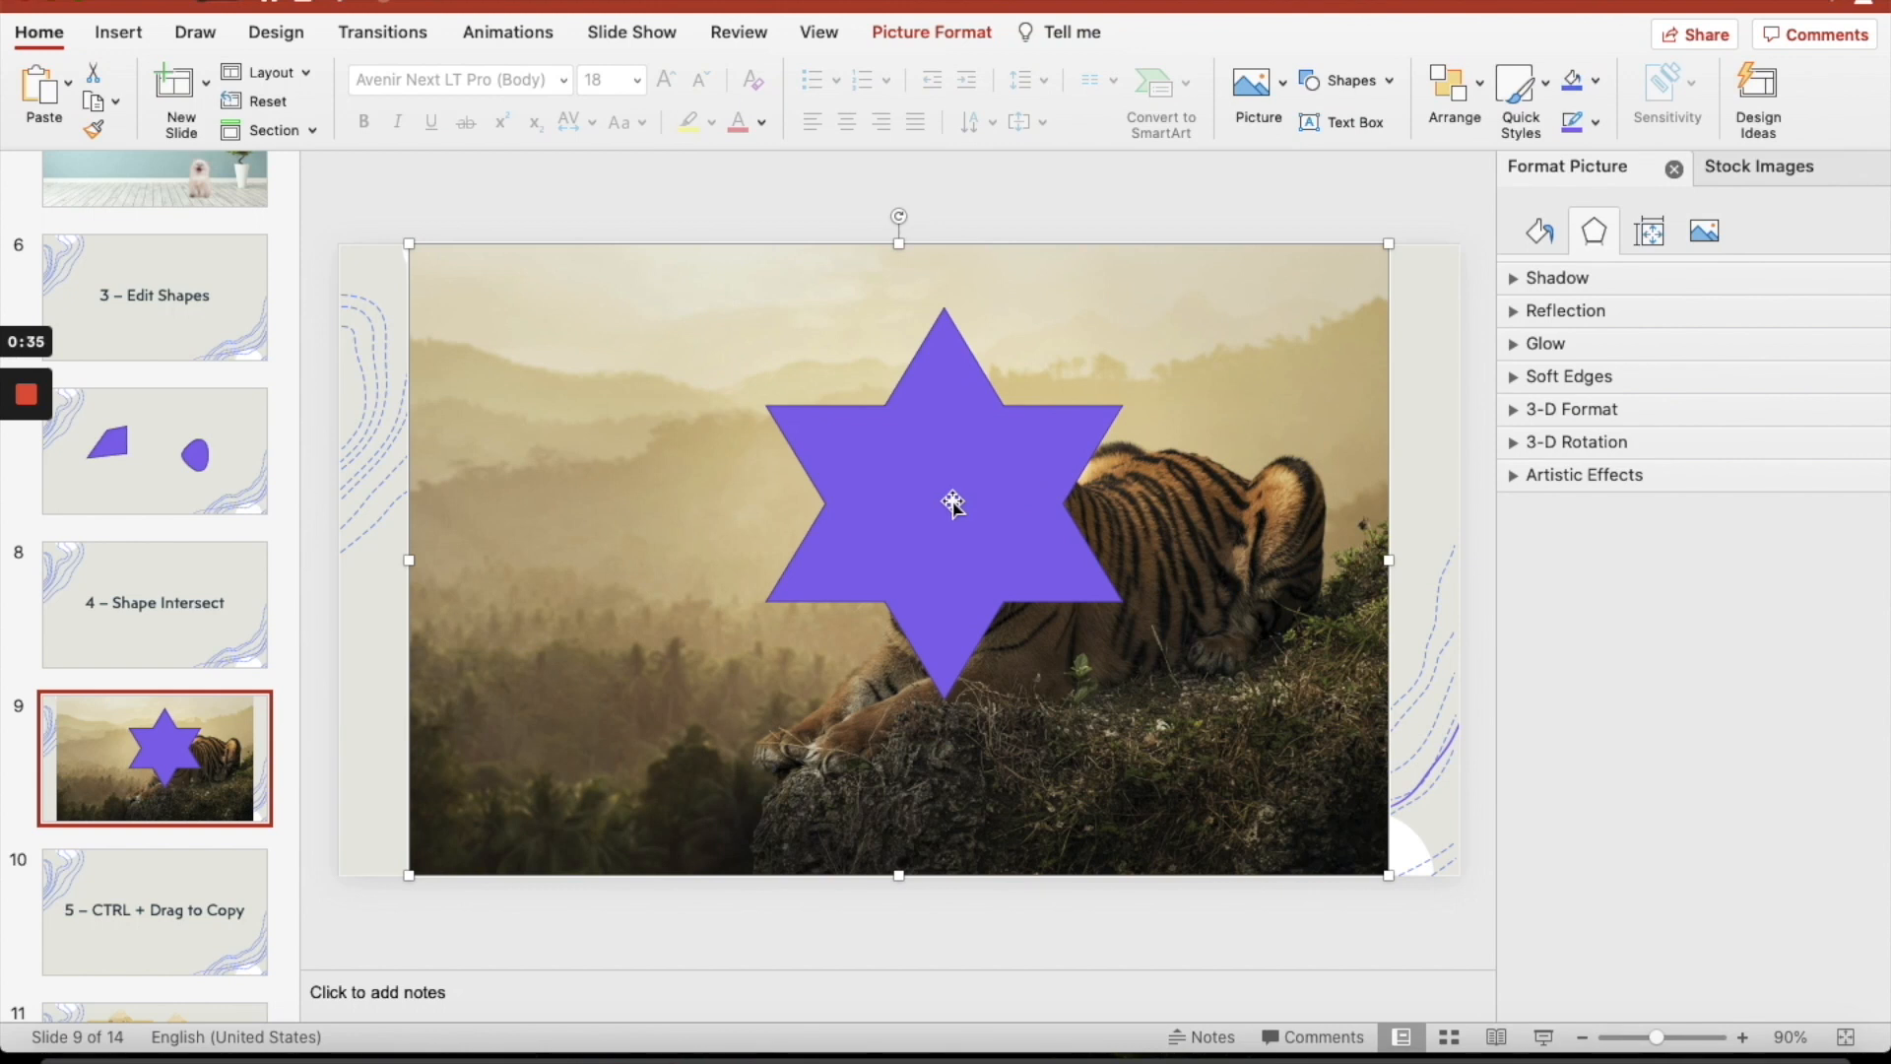
left_click(952, 500)
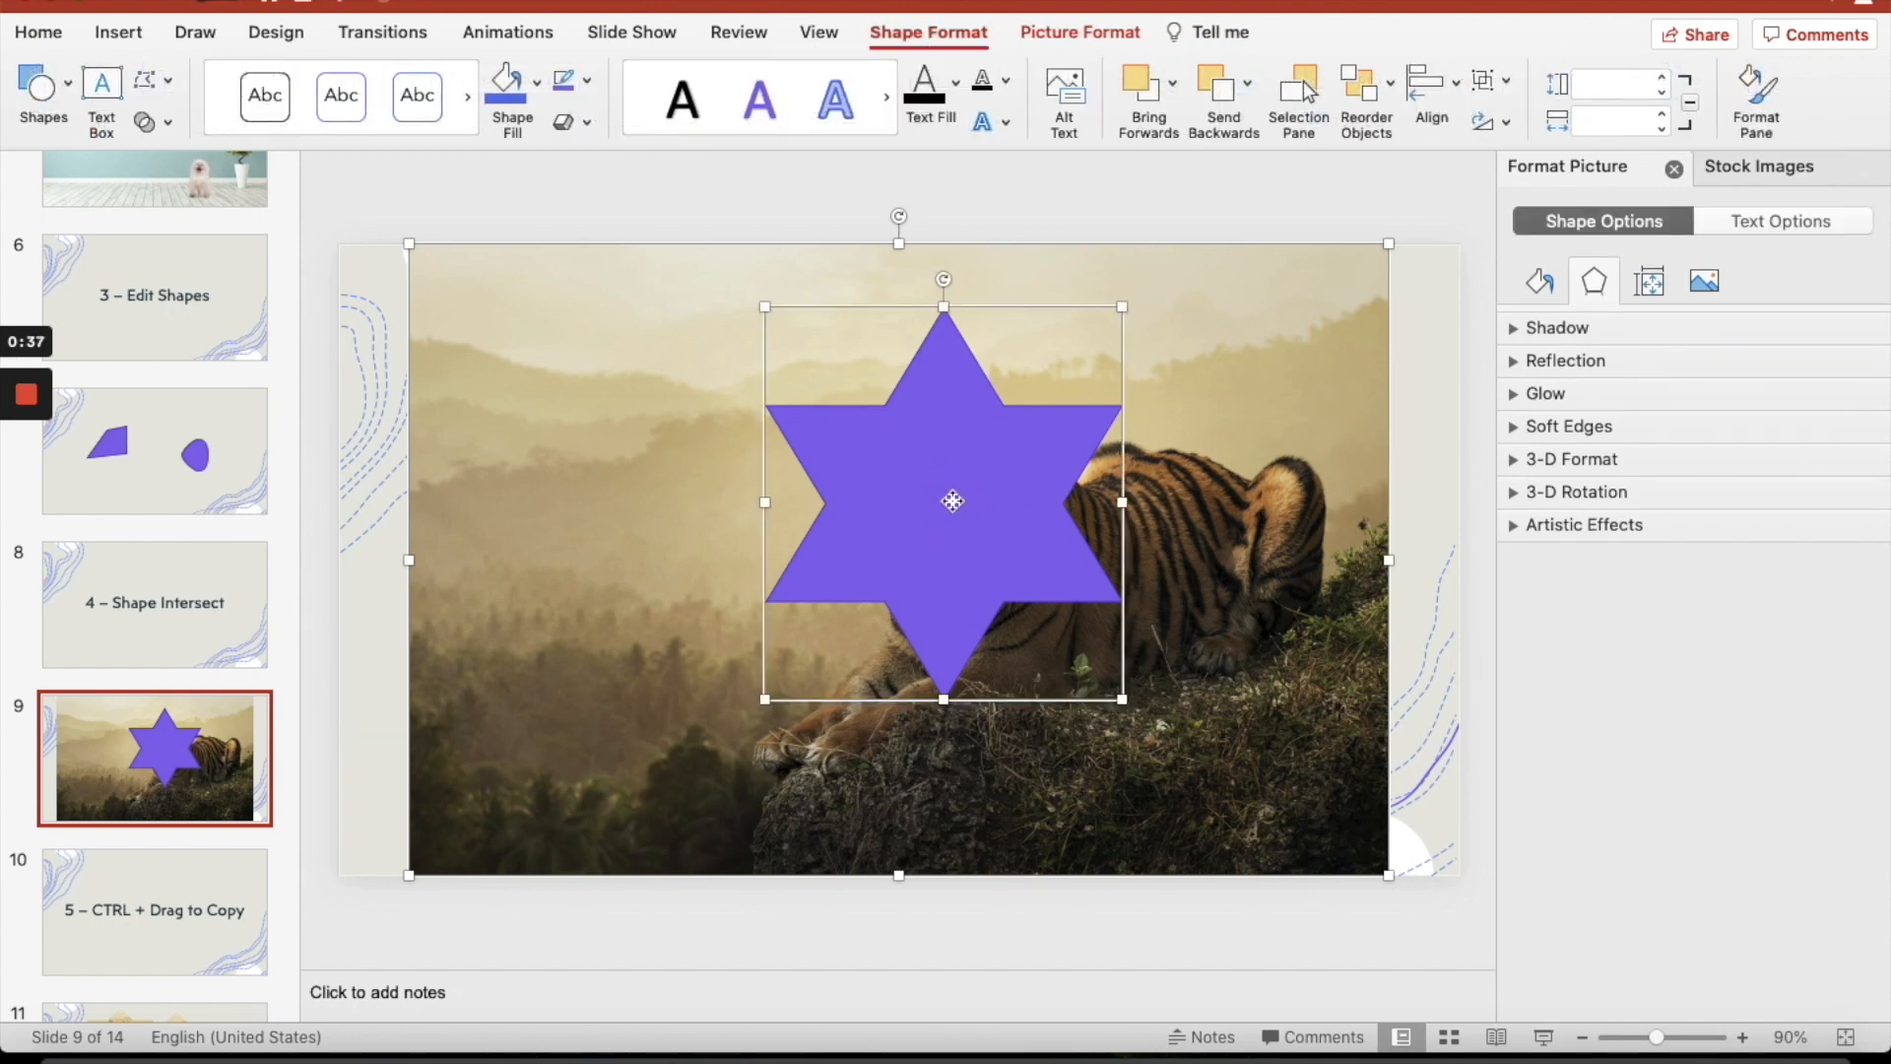
left_click(150, 122)
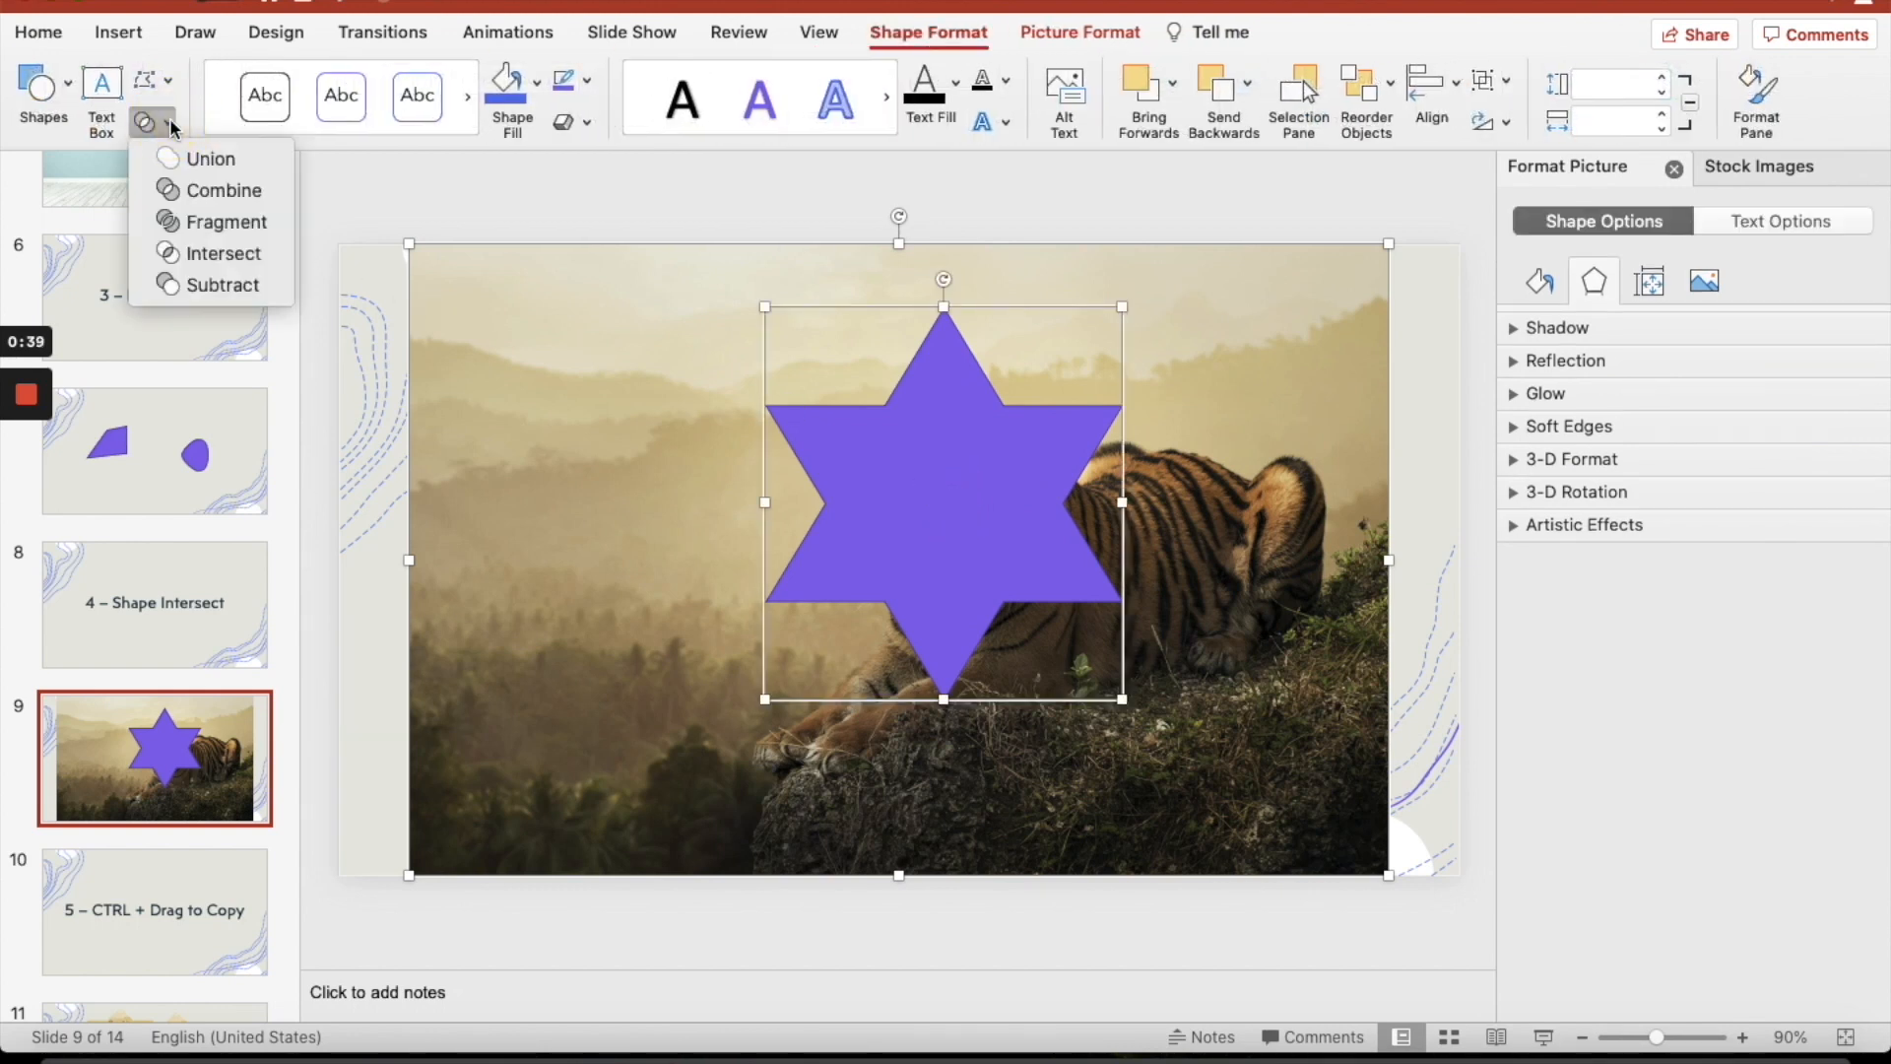
mouse_move(223, 254)
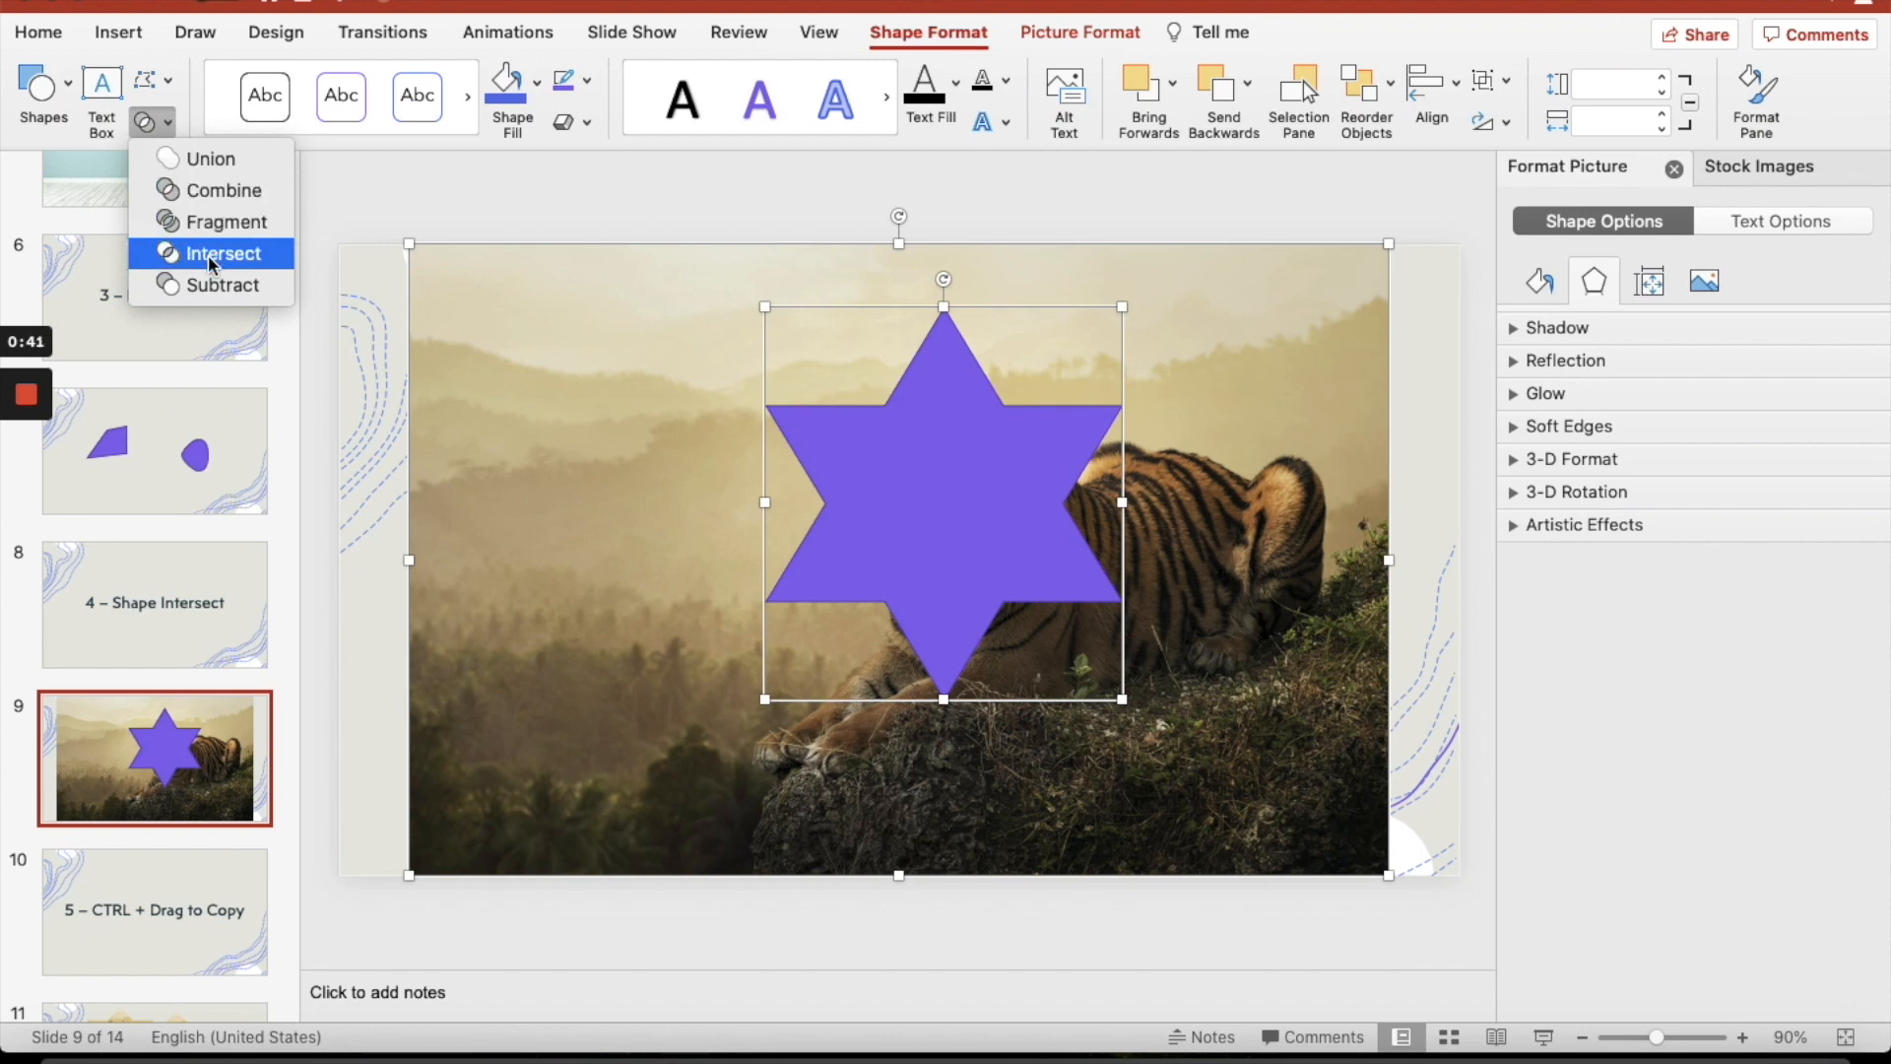
left_click(225, 254)
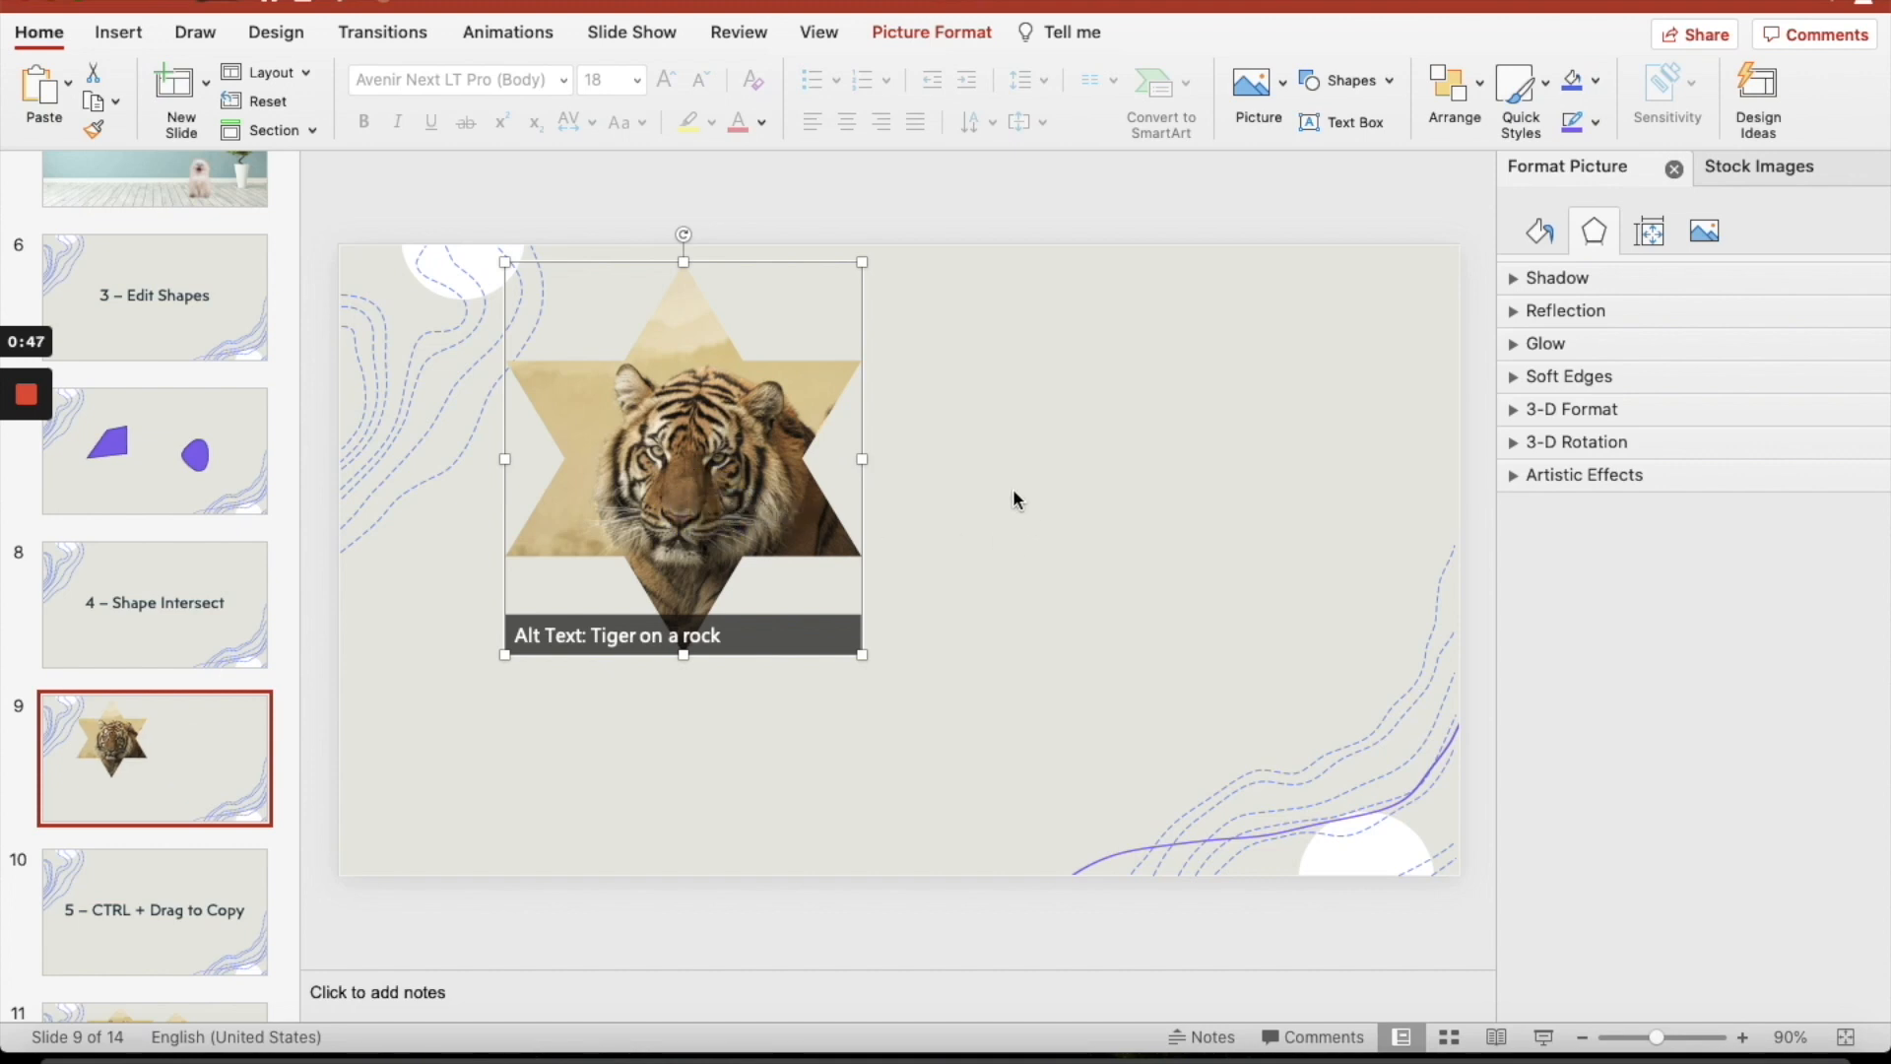
left_click(153, 485)
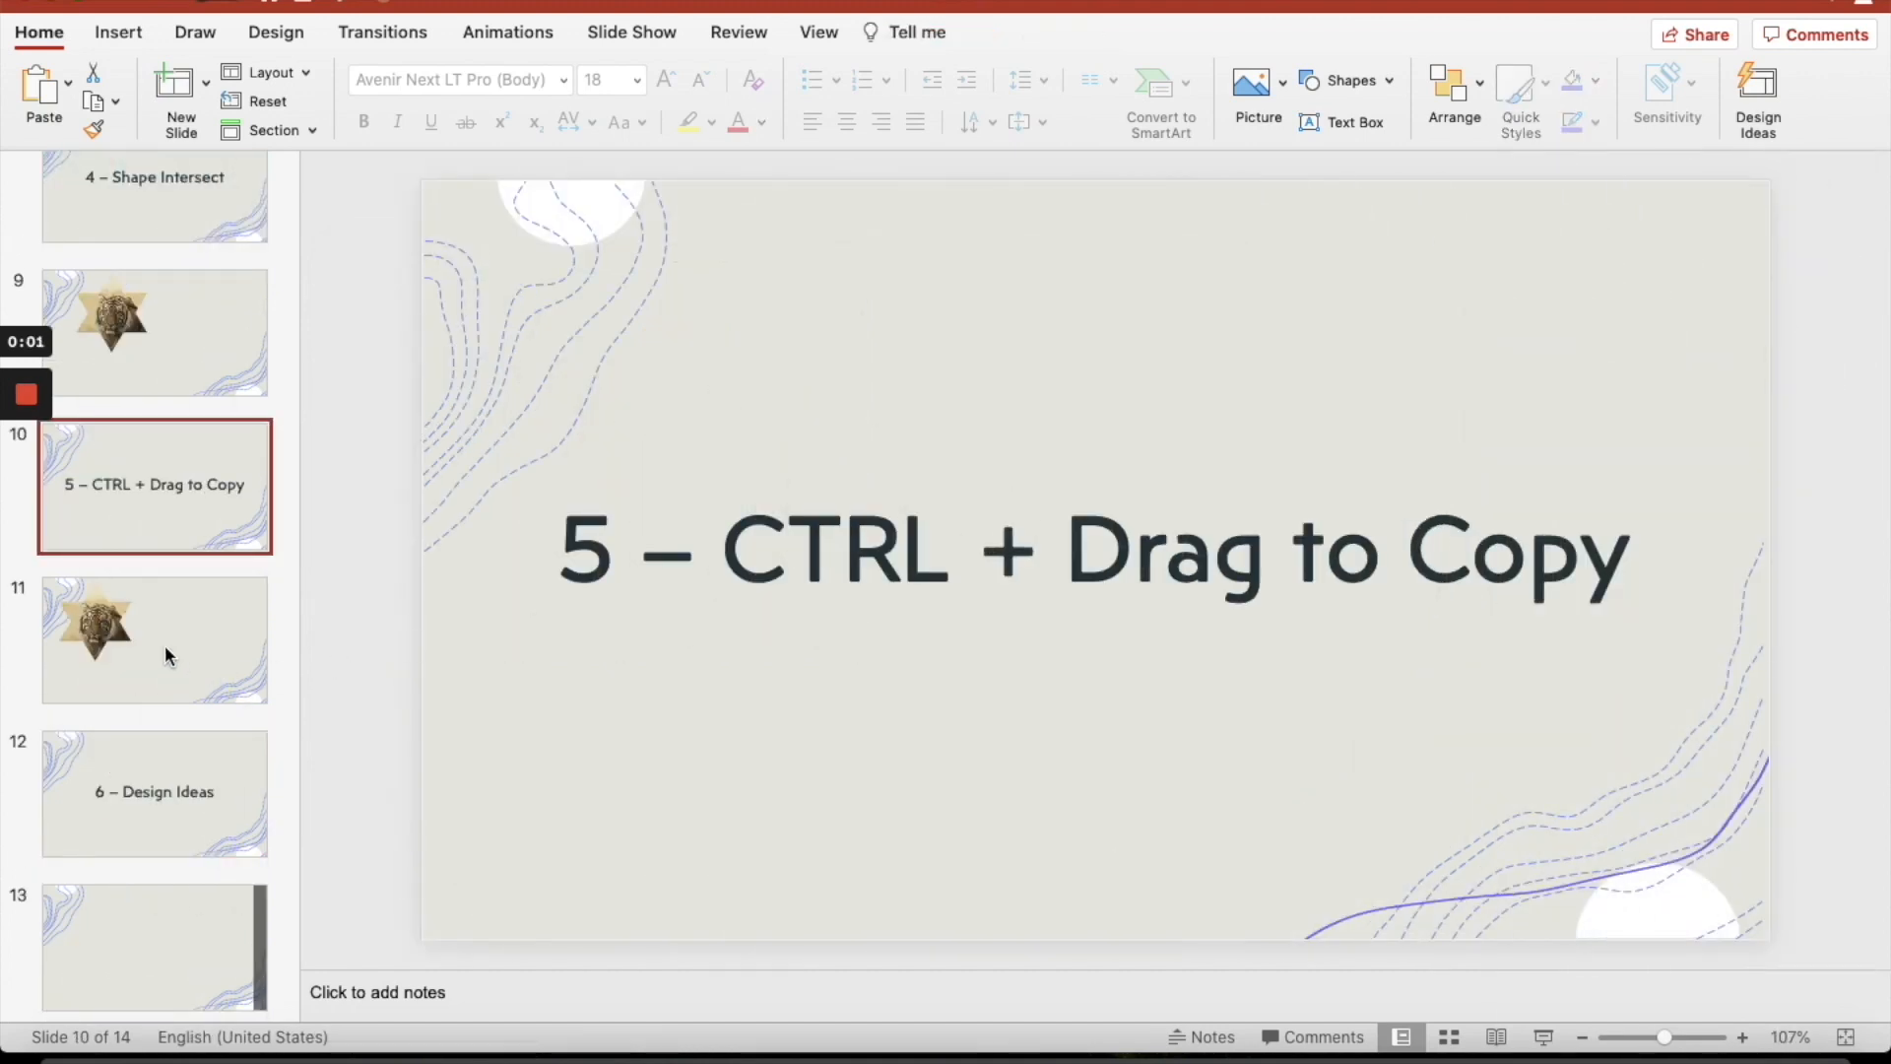
Copy the star tiger on slide 11 to make four, then show slide 13
left_click(154, 638)
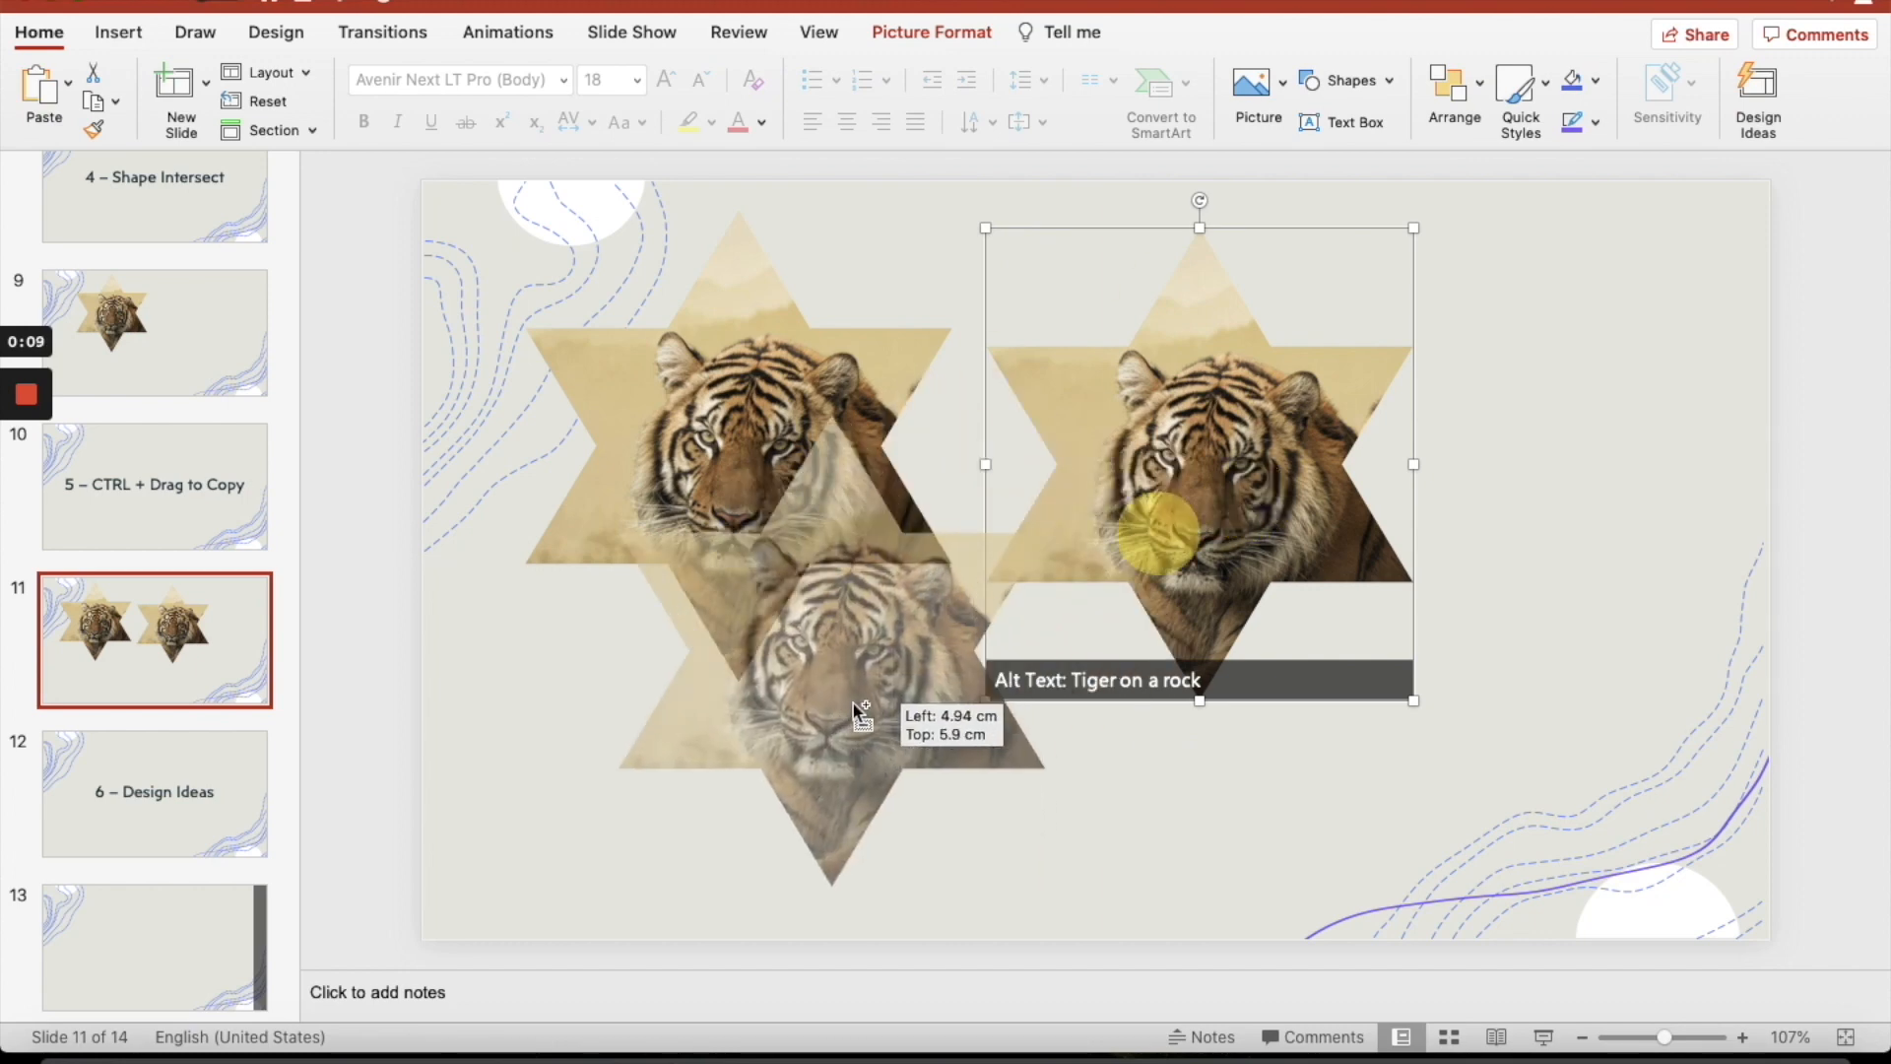
left_click(1755, 95)
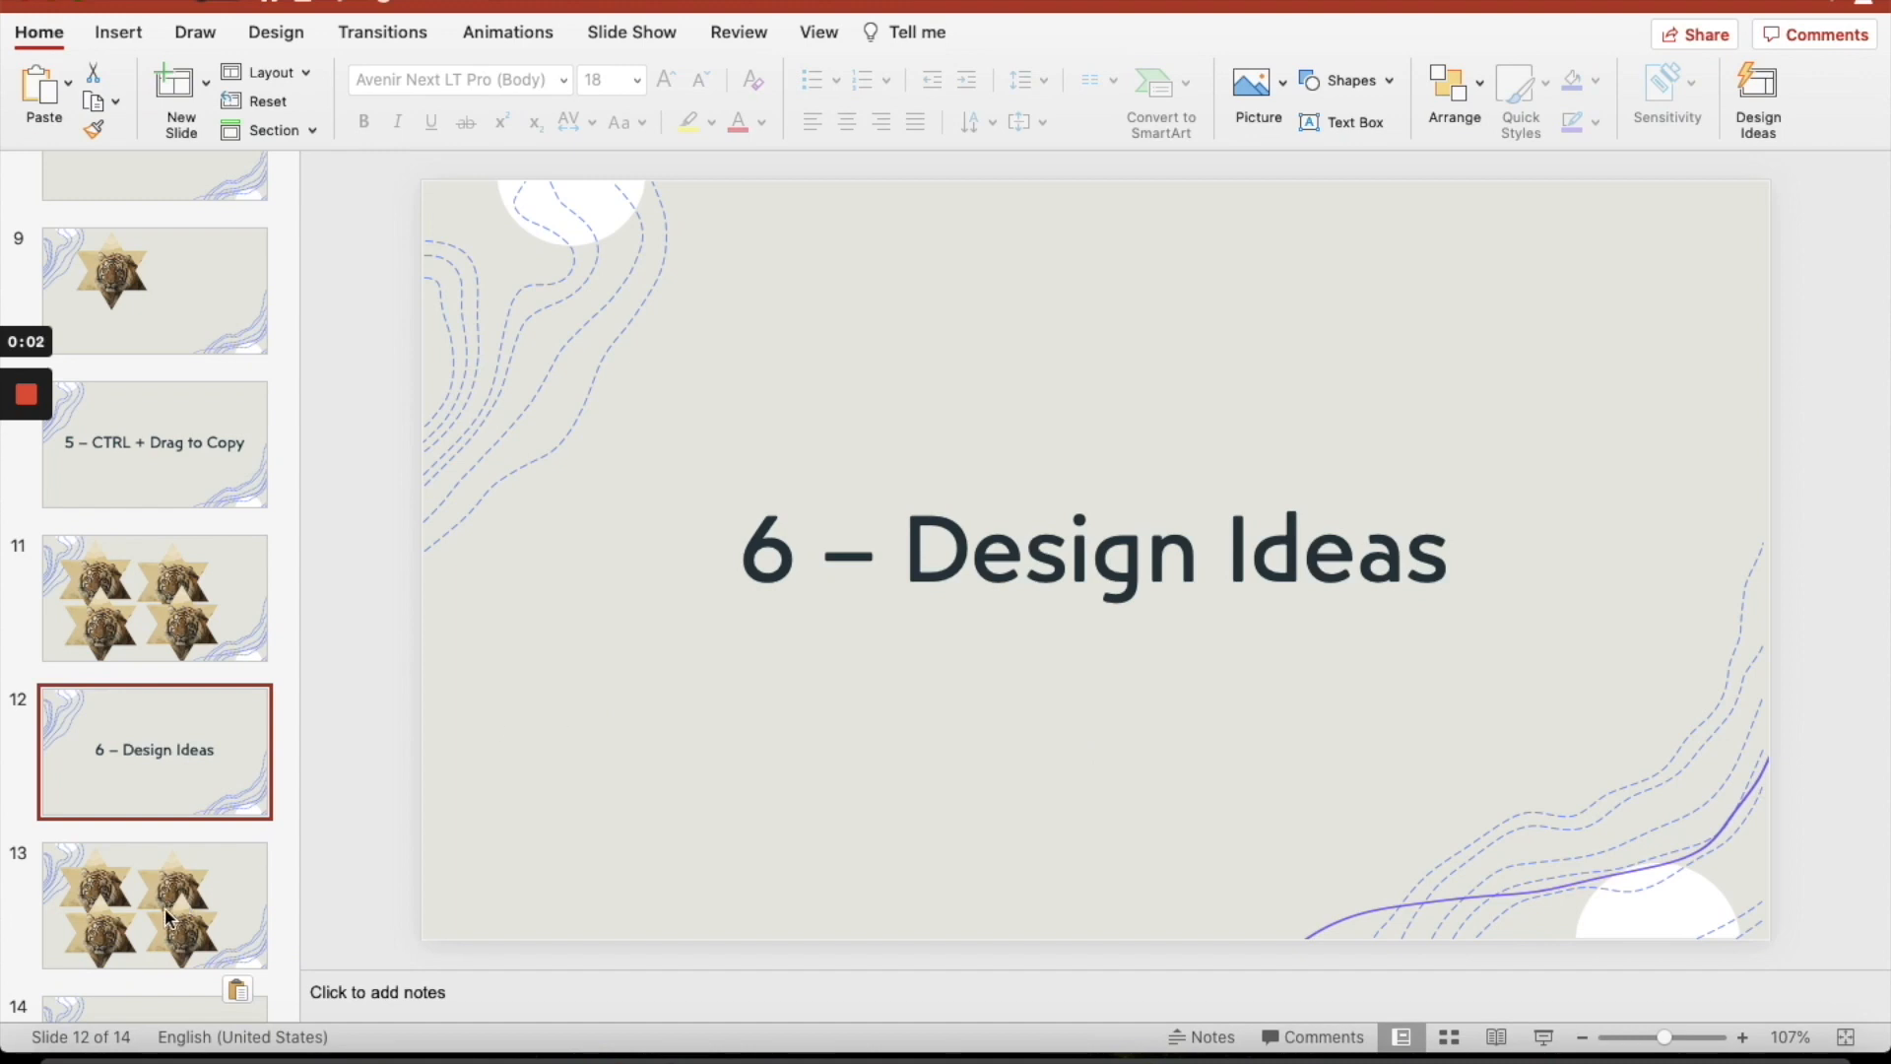
left_click(154, 904)
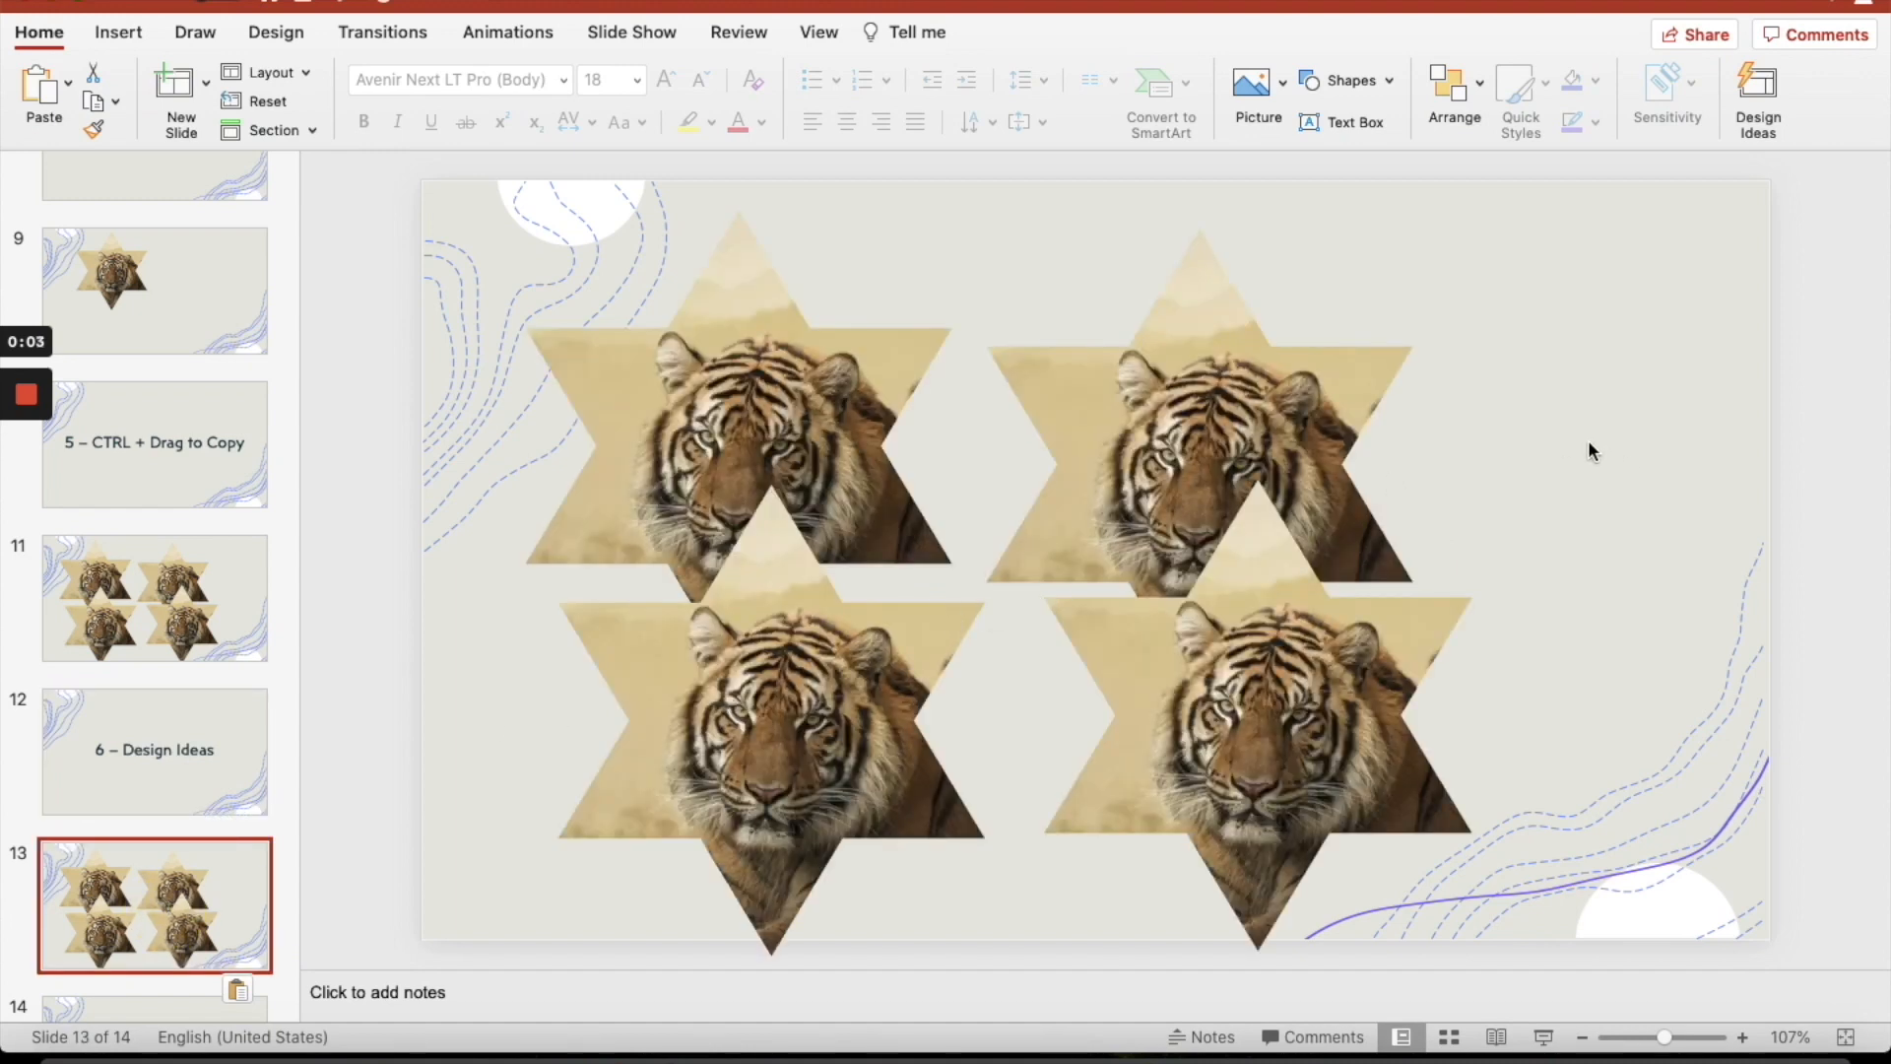
Apply Design Ideas layouts to the four tigers on slide 13, settling on the dark framed 2x2 grid
left_click(117, 32)
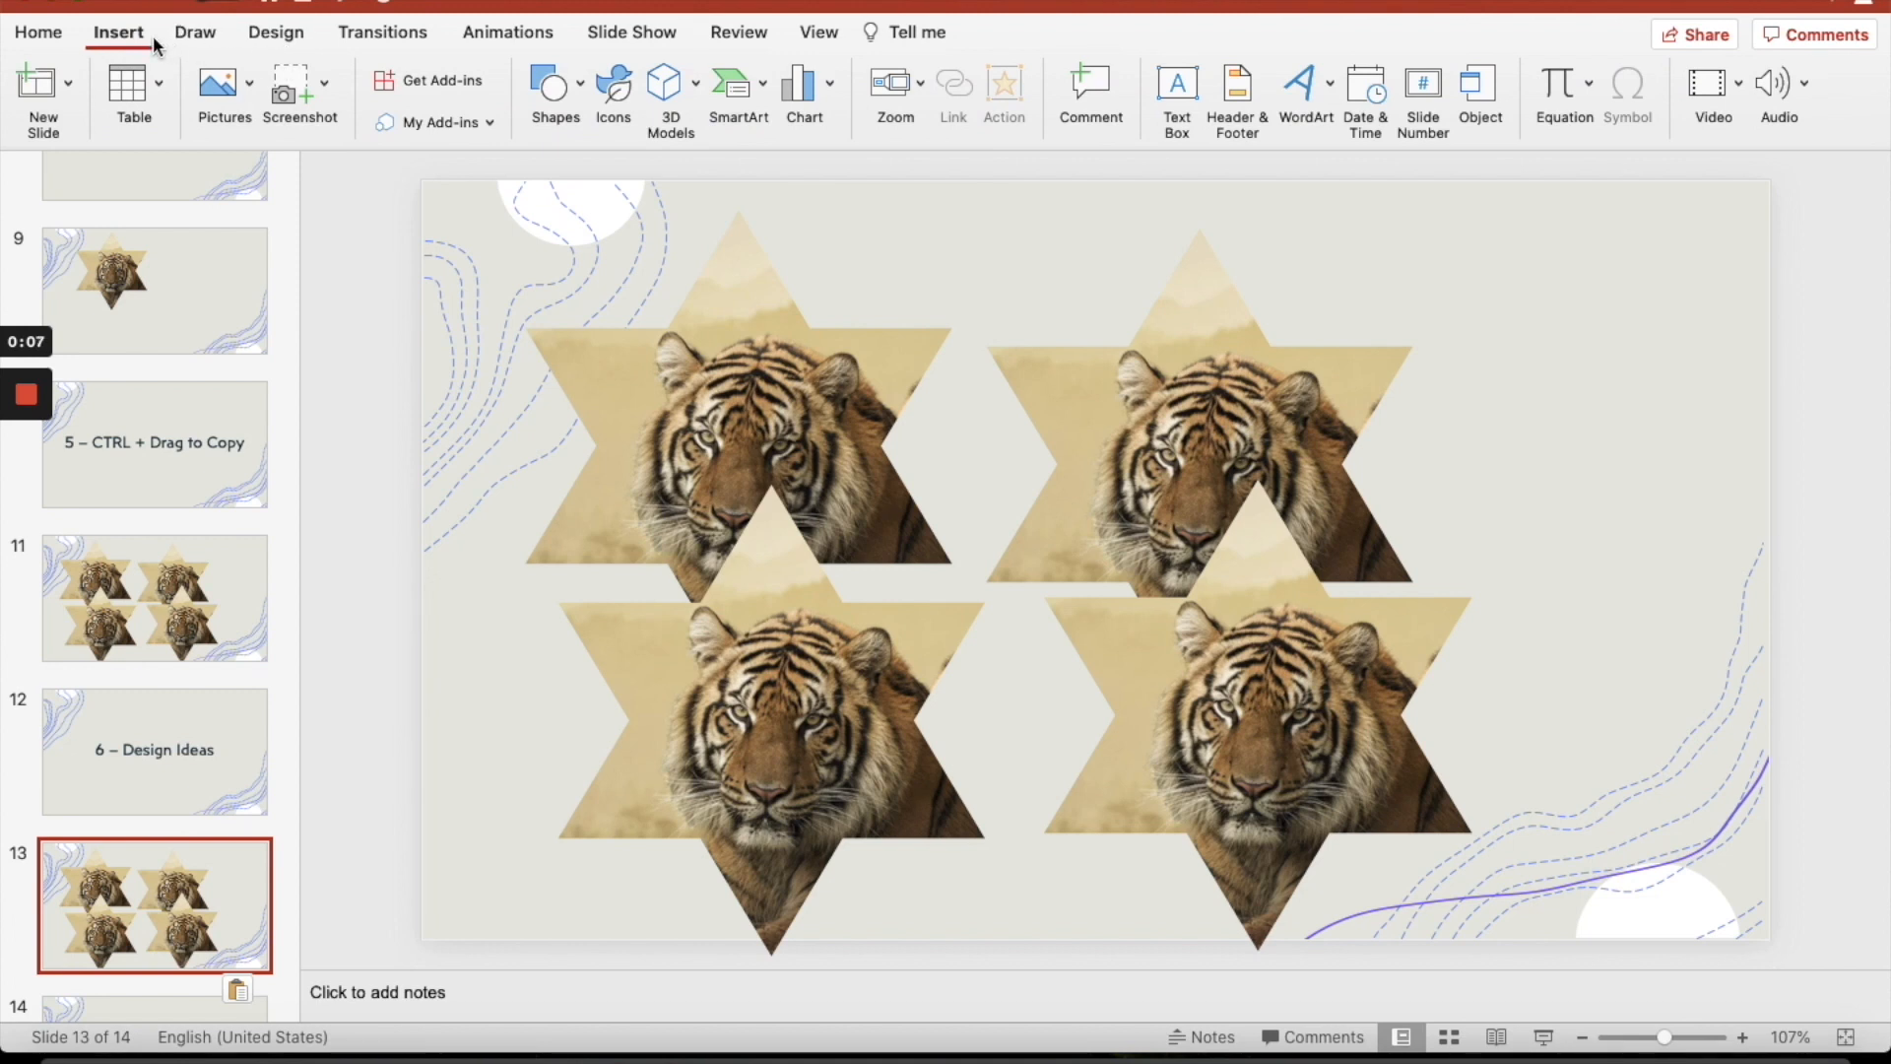
mouse_move(321, 61)
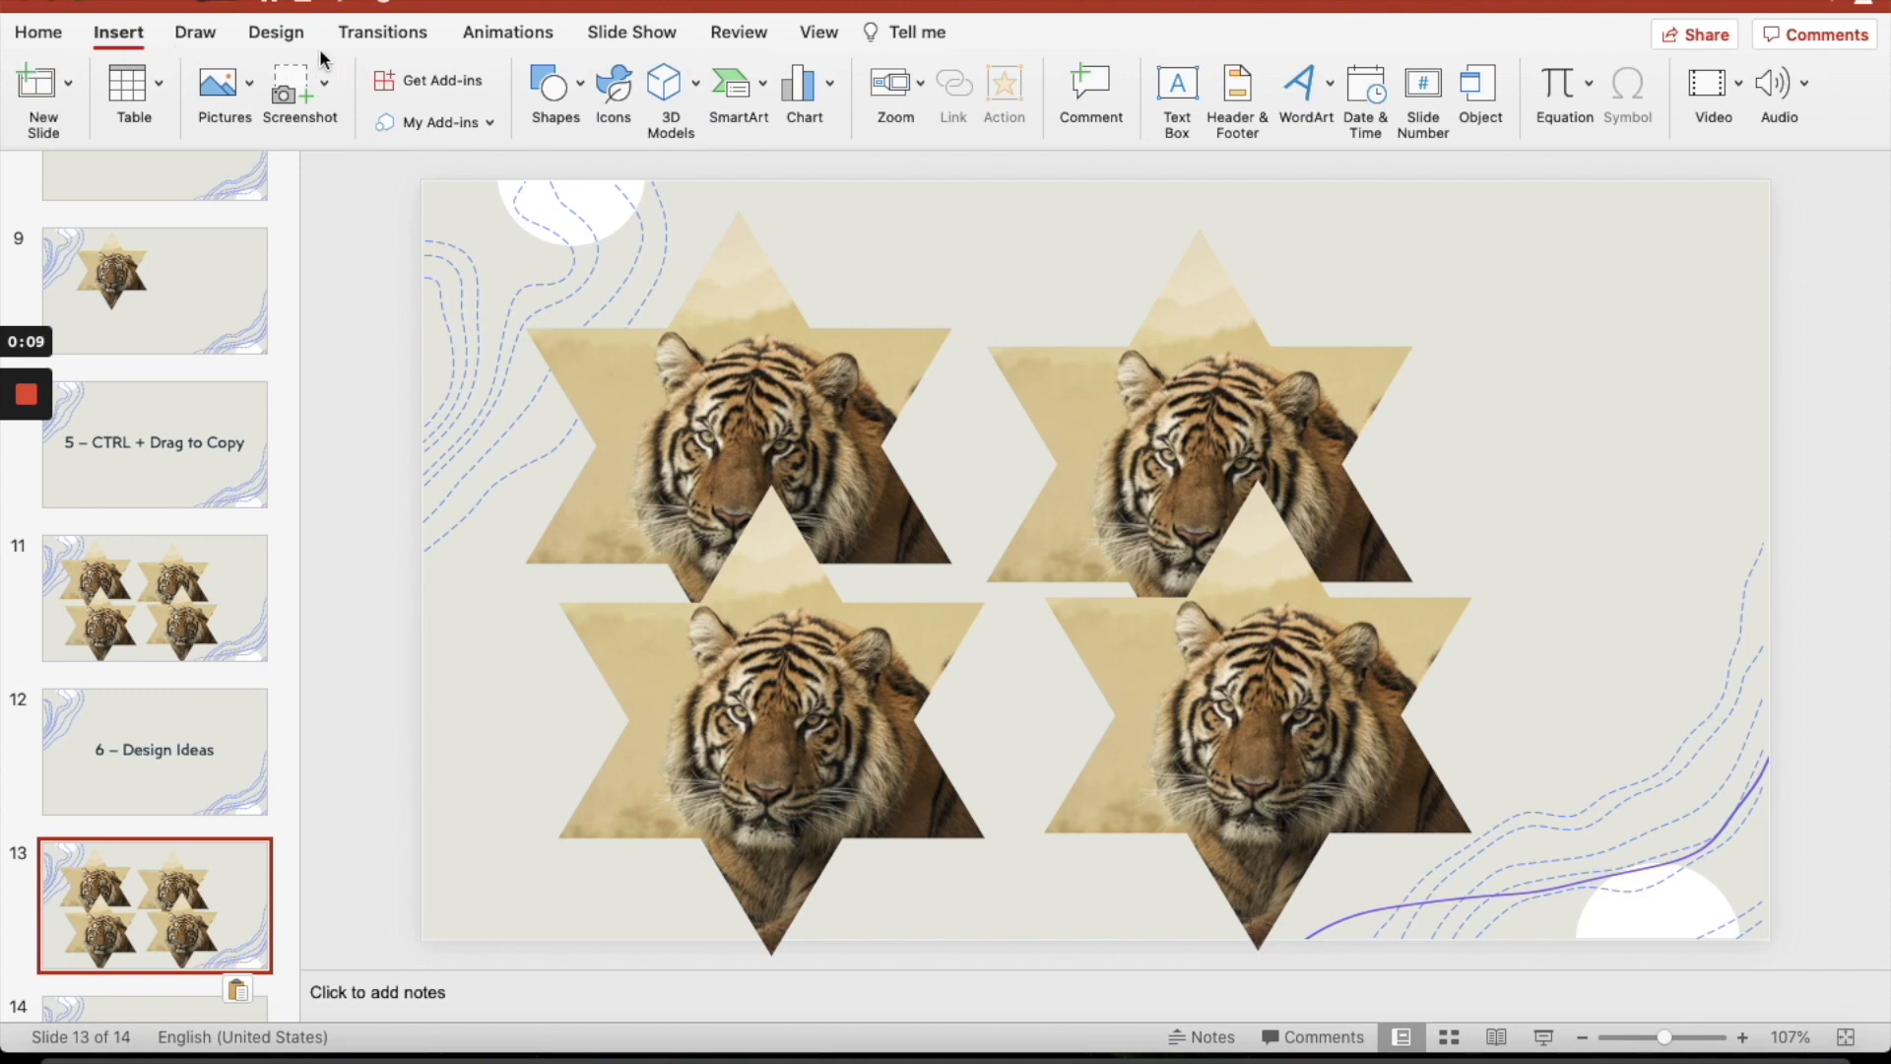
left_click(276, 34)
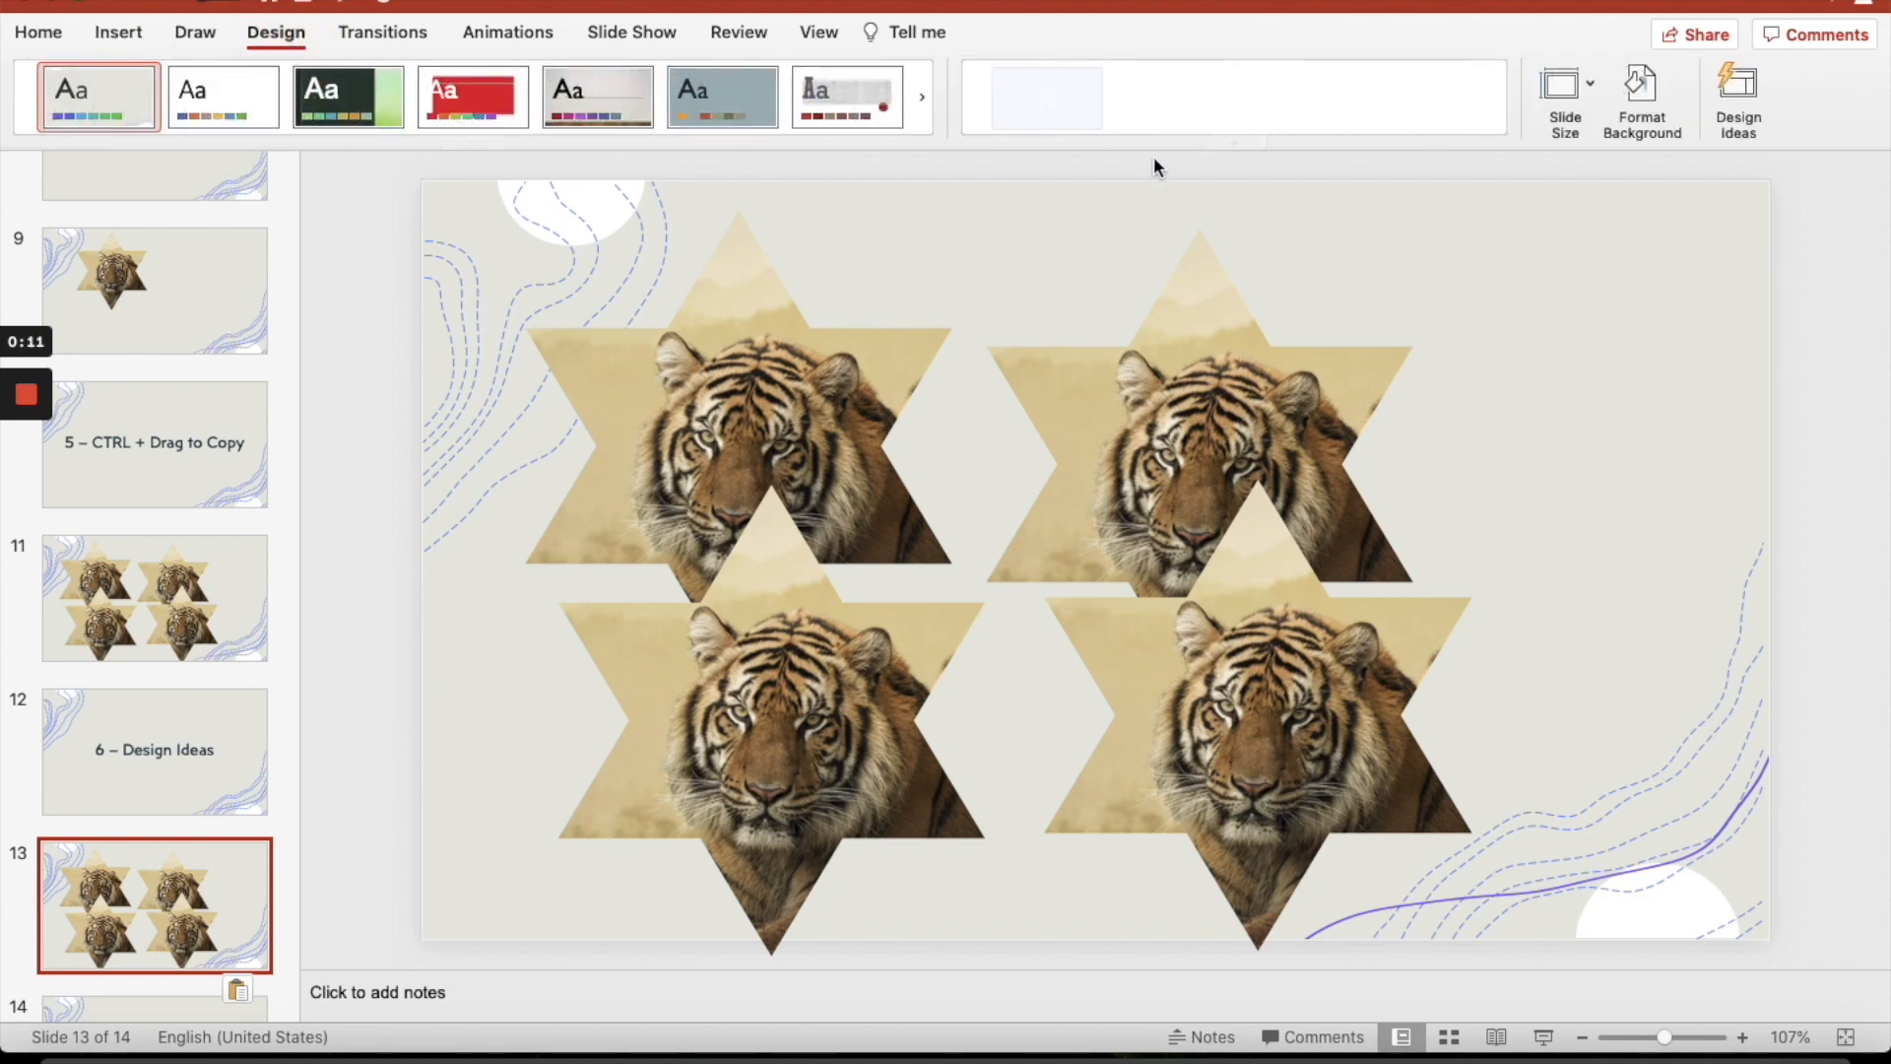
left_click(1738, 98)
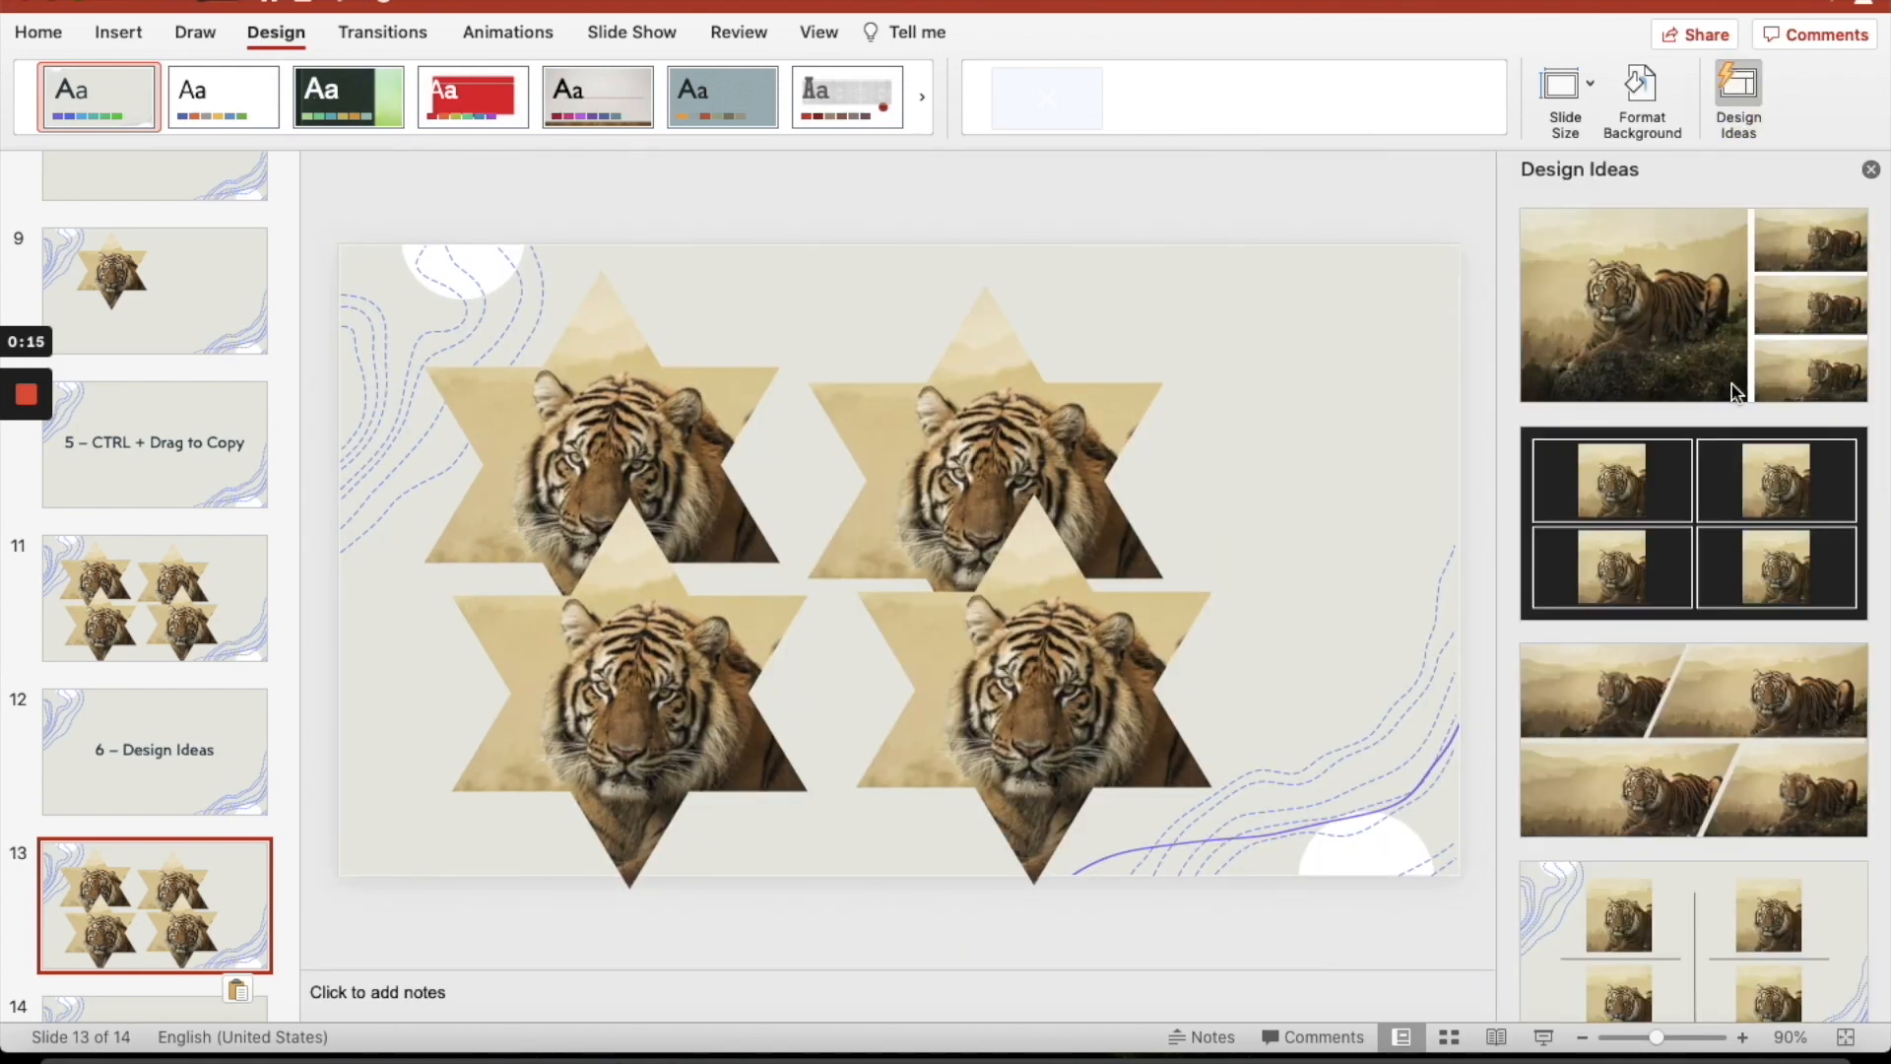
left_click(1690, 739)
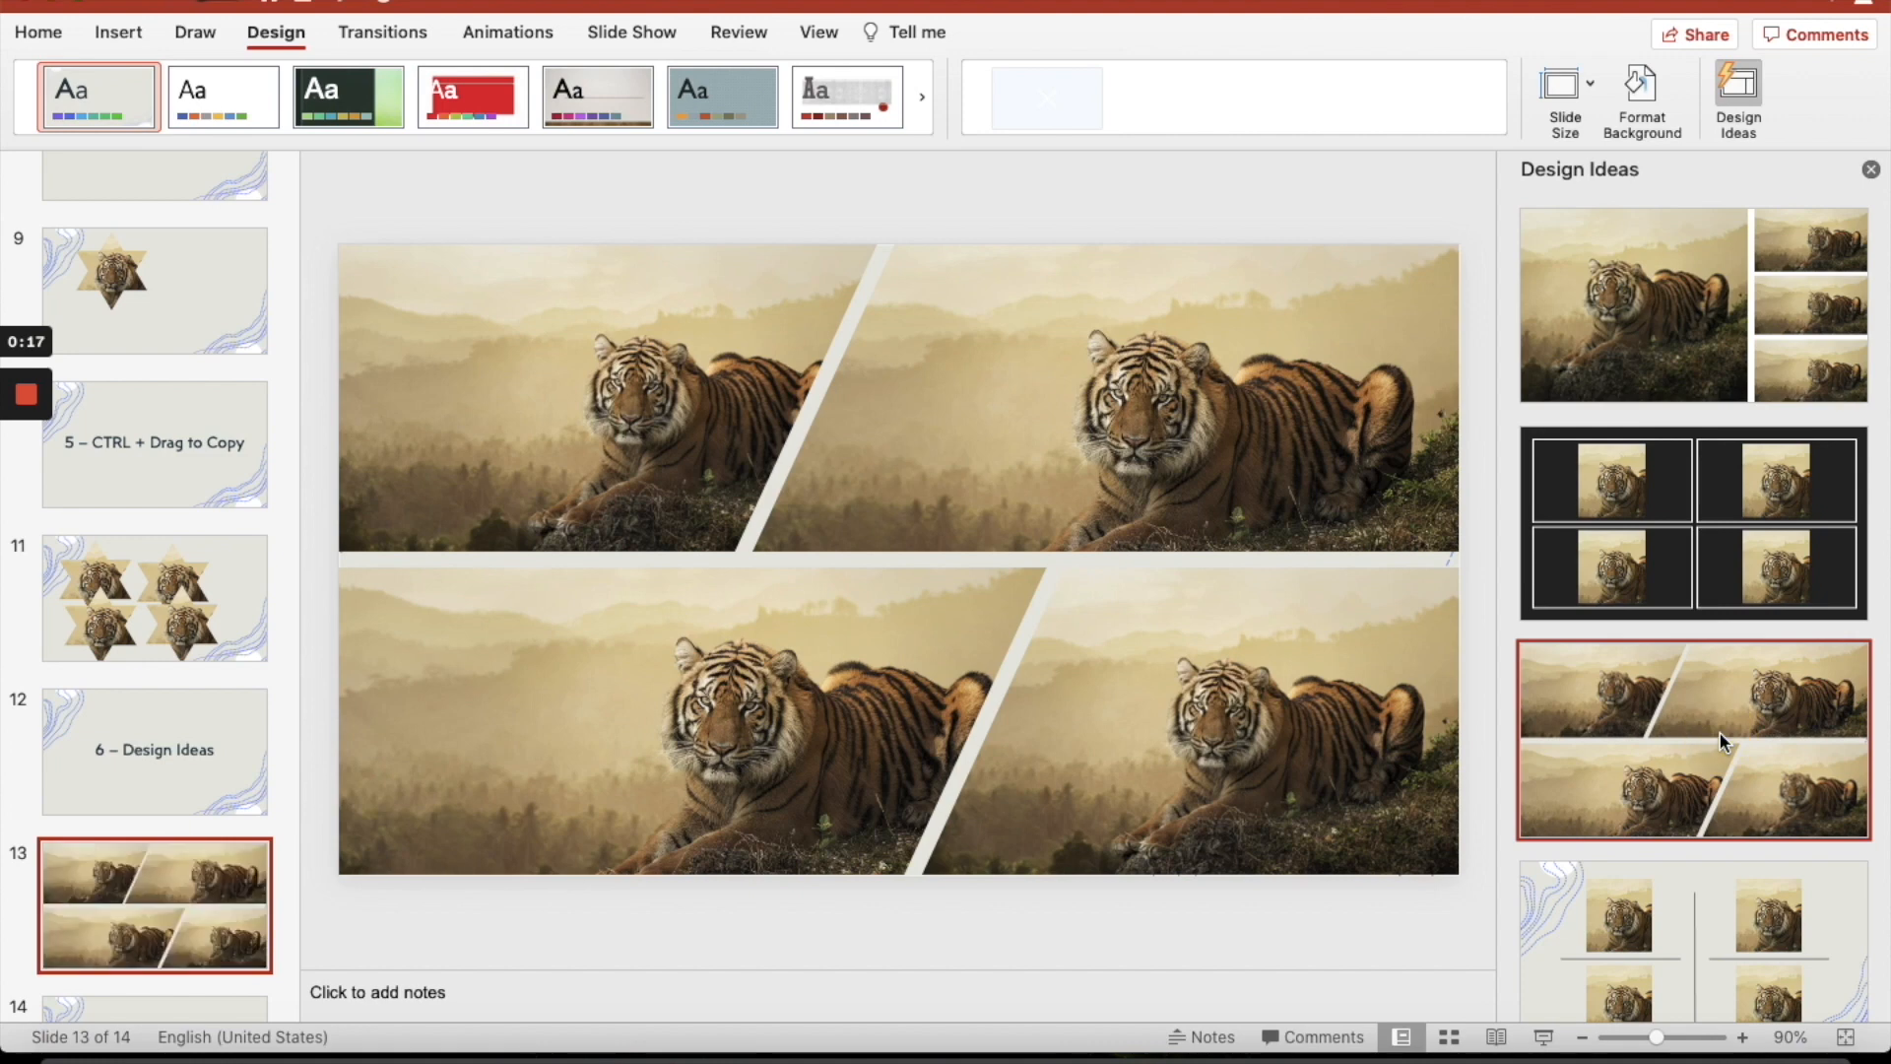
scroll("down", 3)
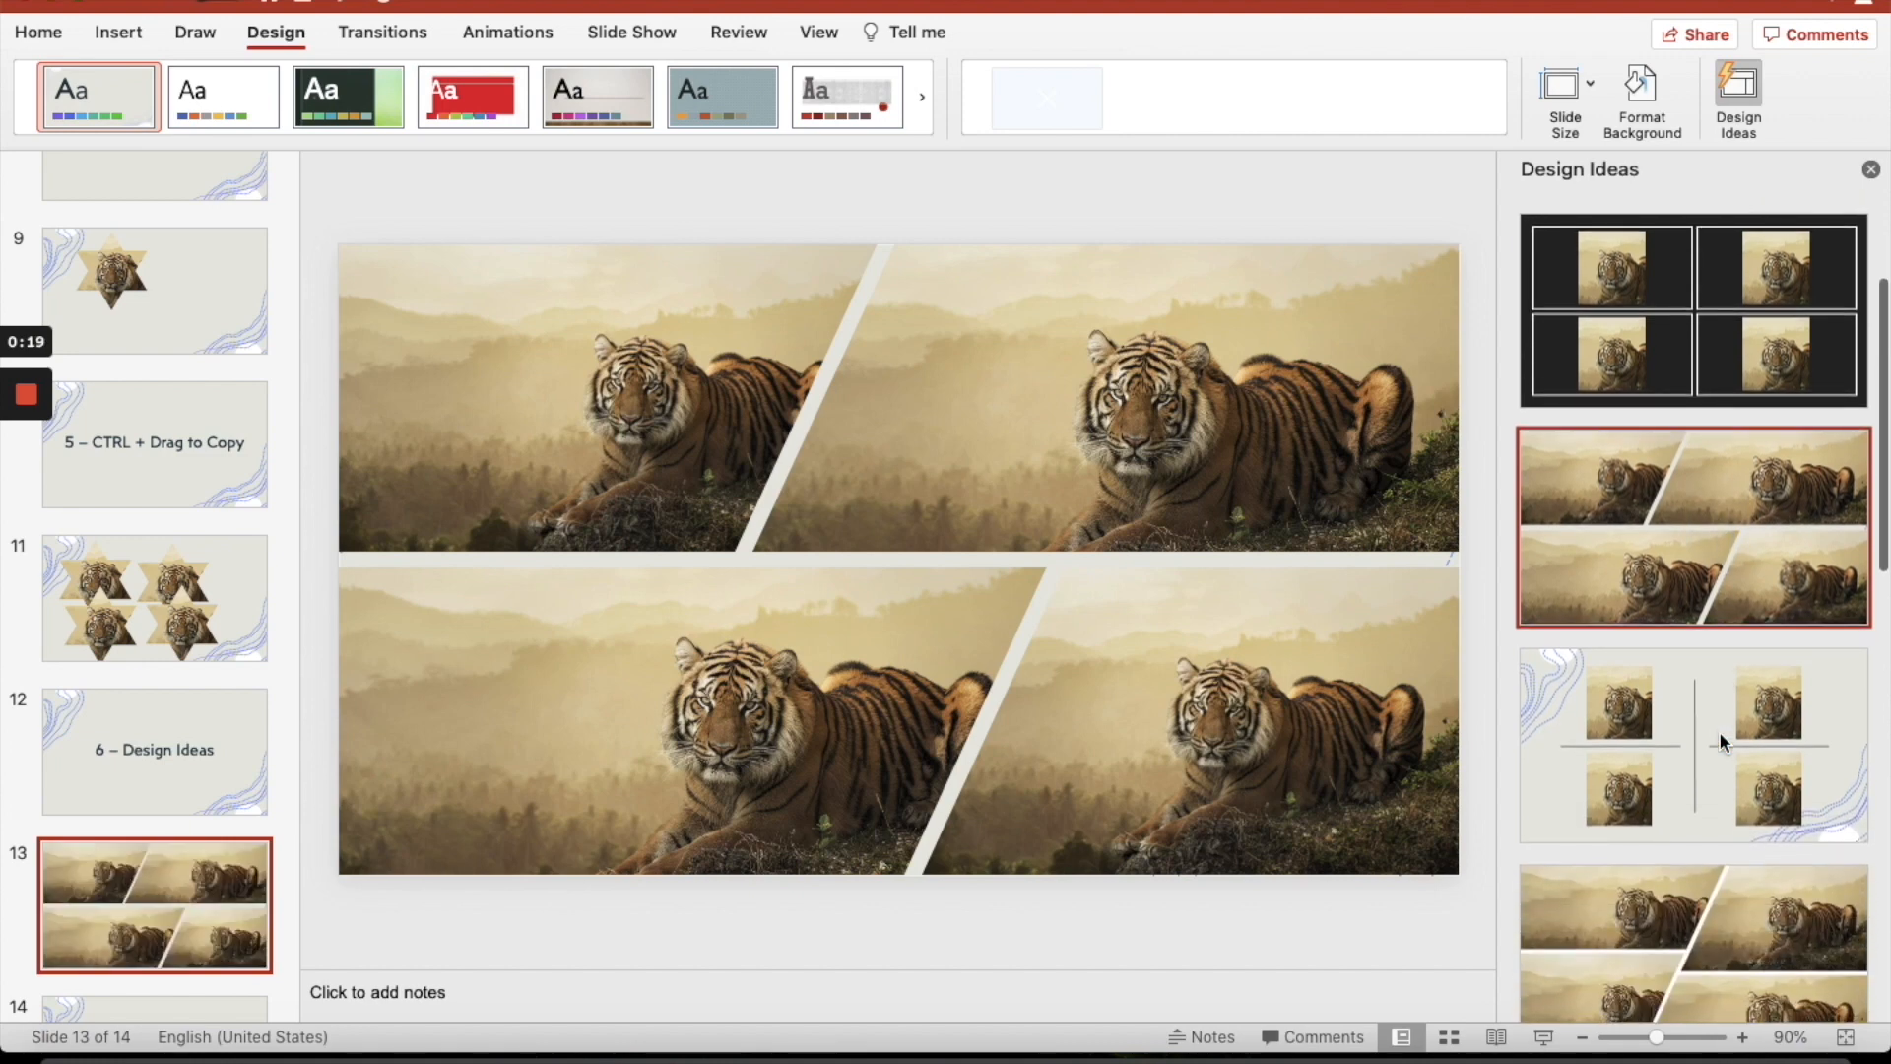
scroll("down", 3)
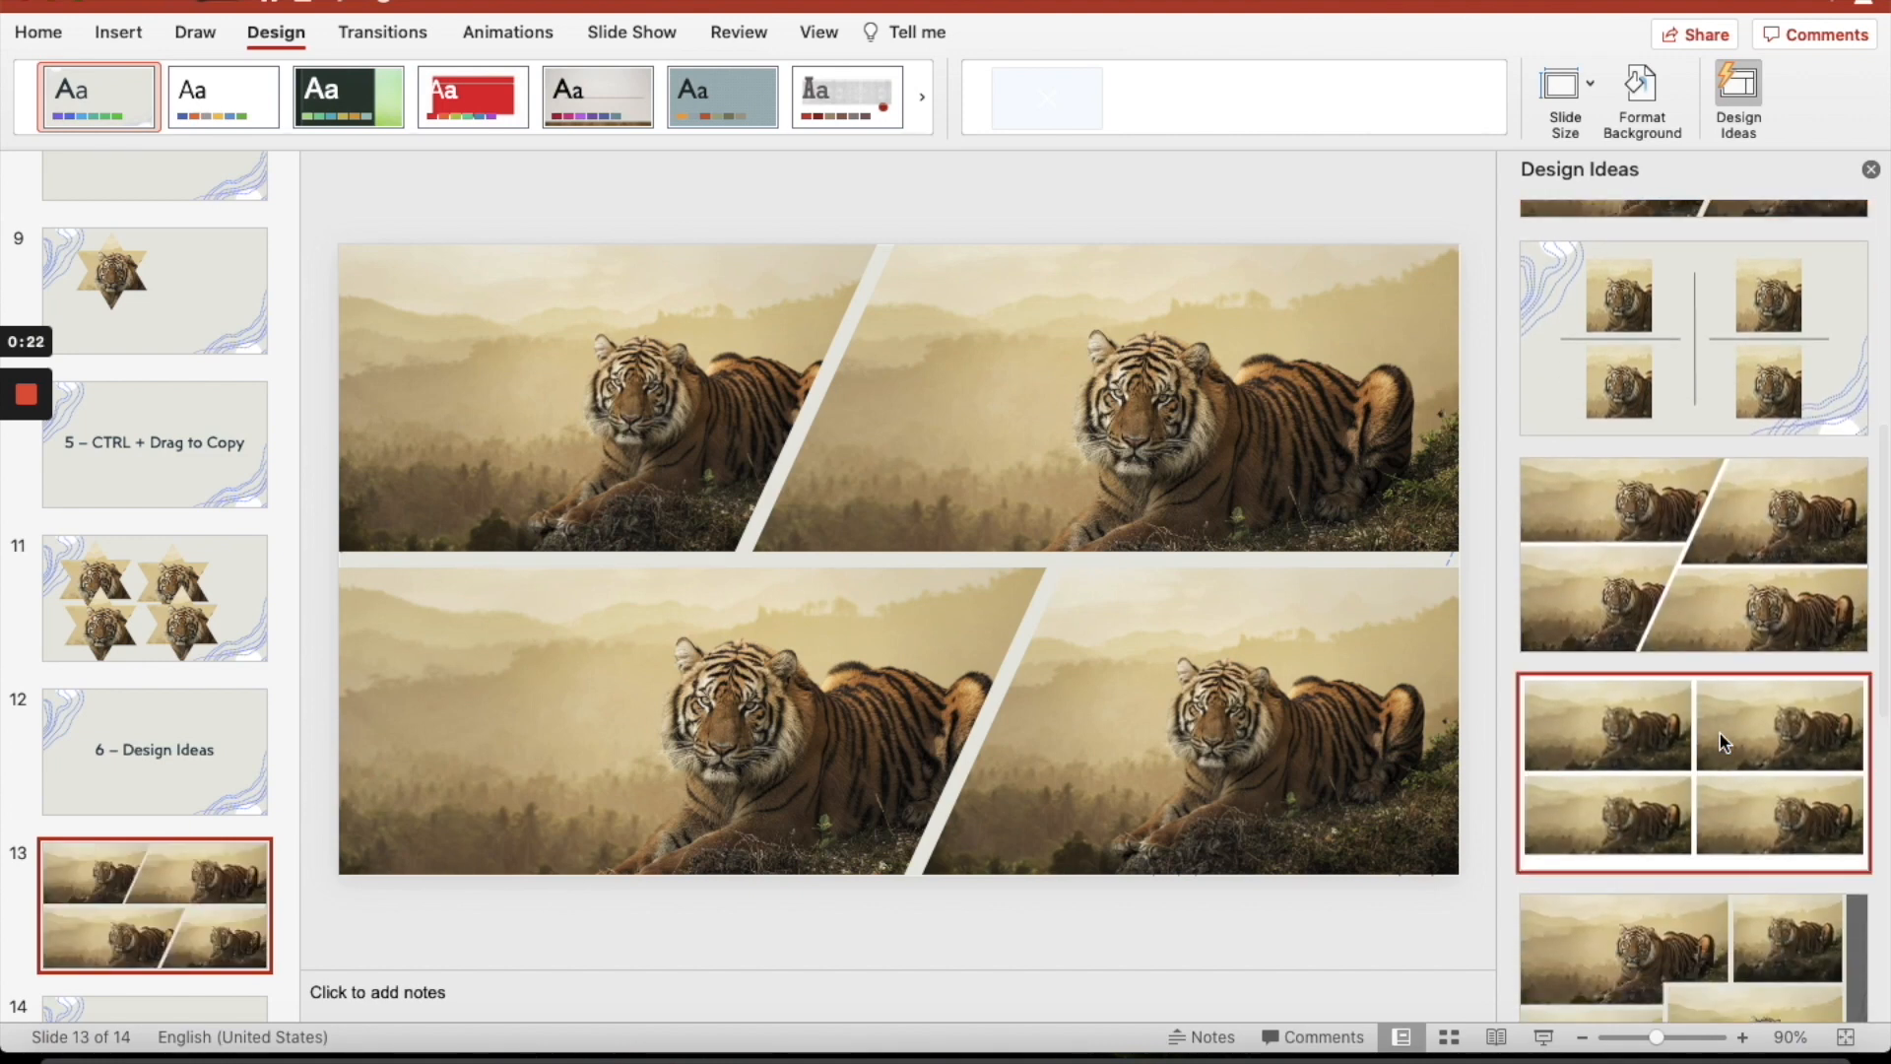
left_click(1692, 770)
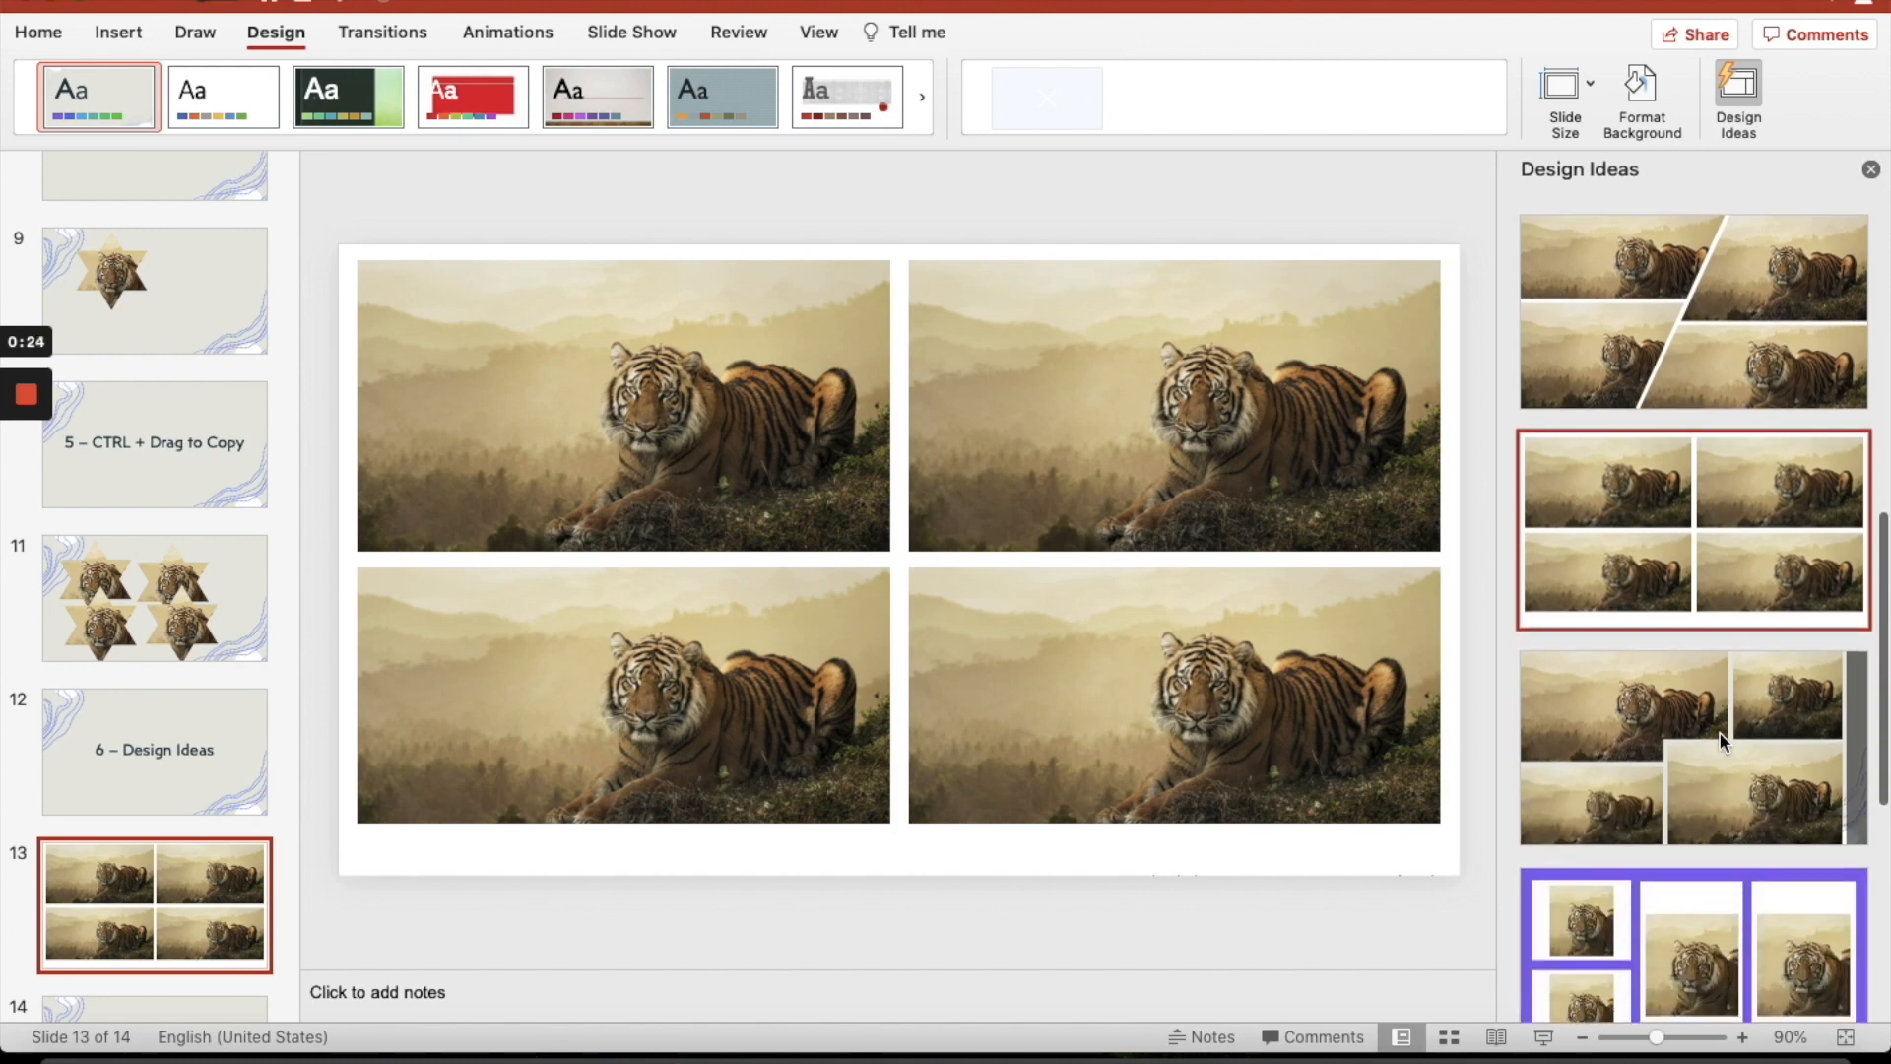
scroll("down", 3)
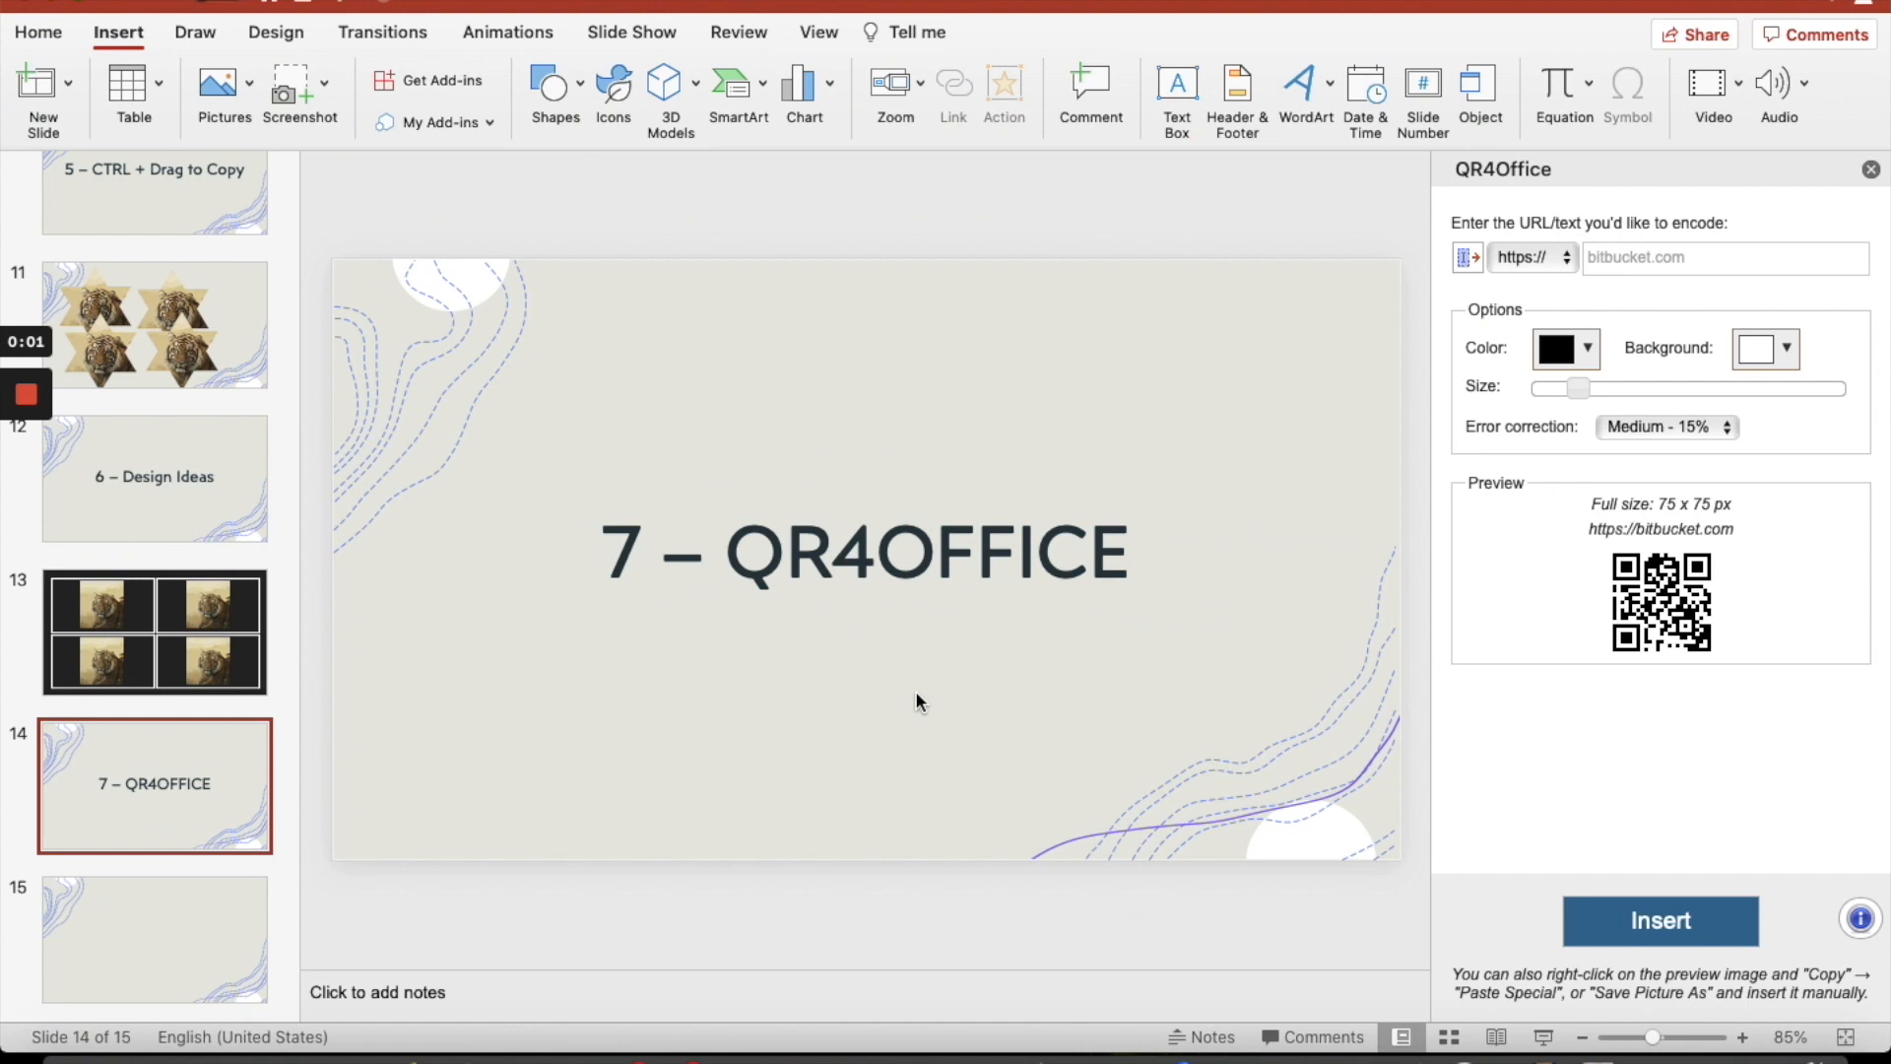
left_click(154, 937)
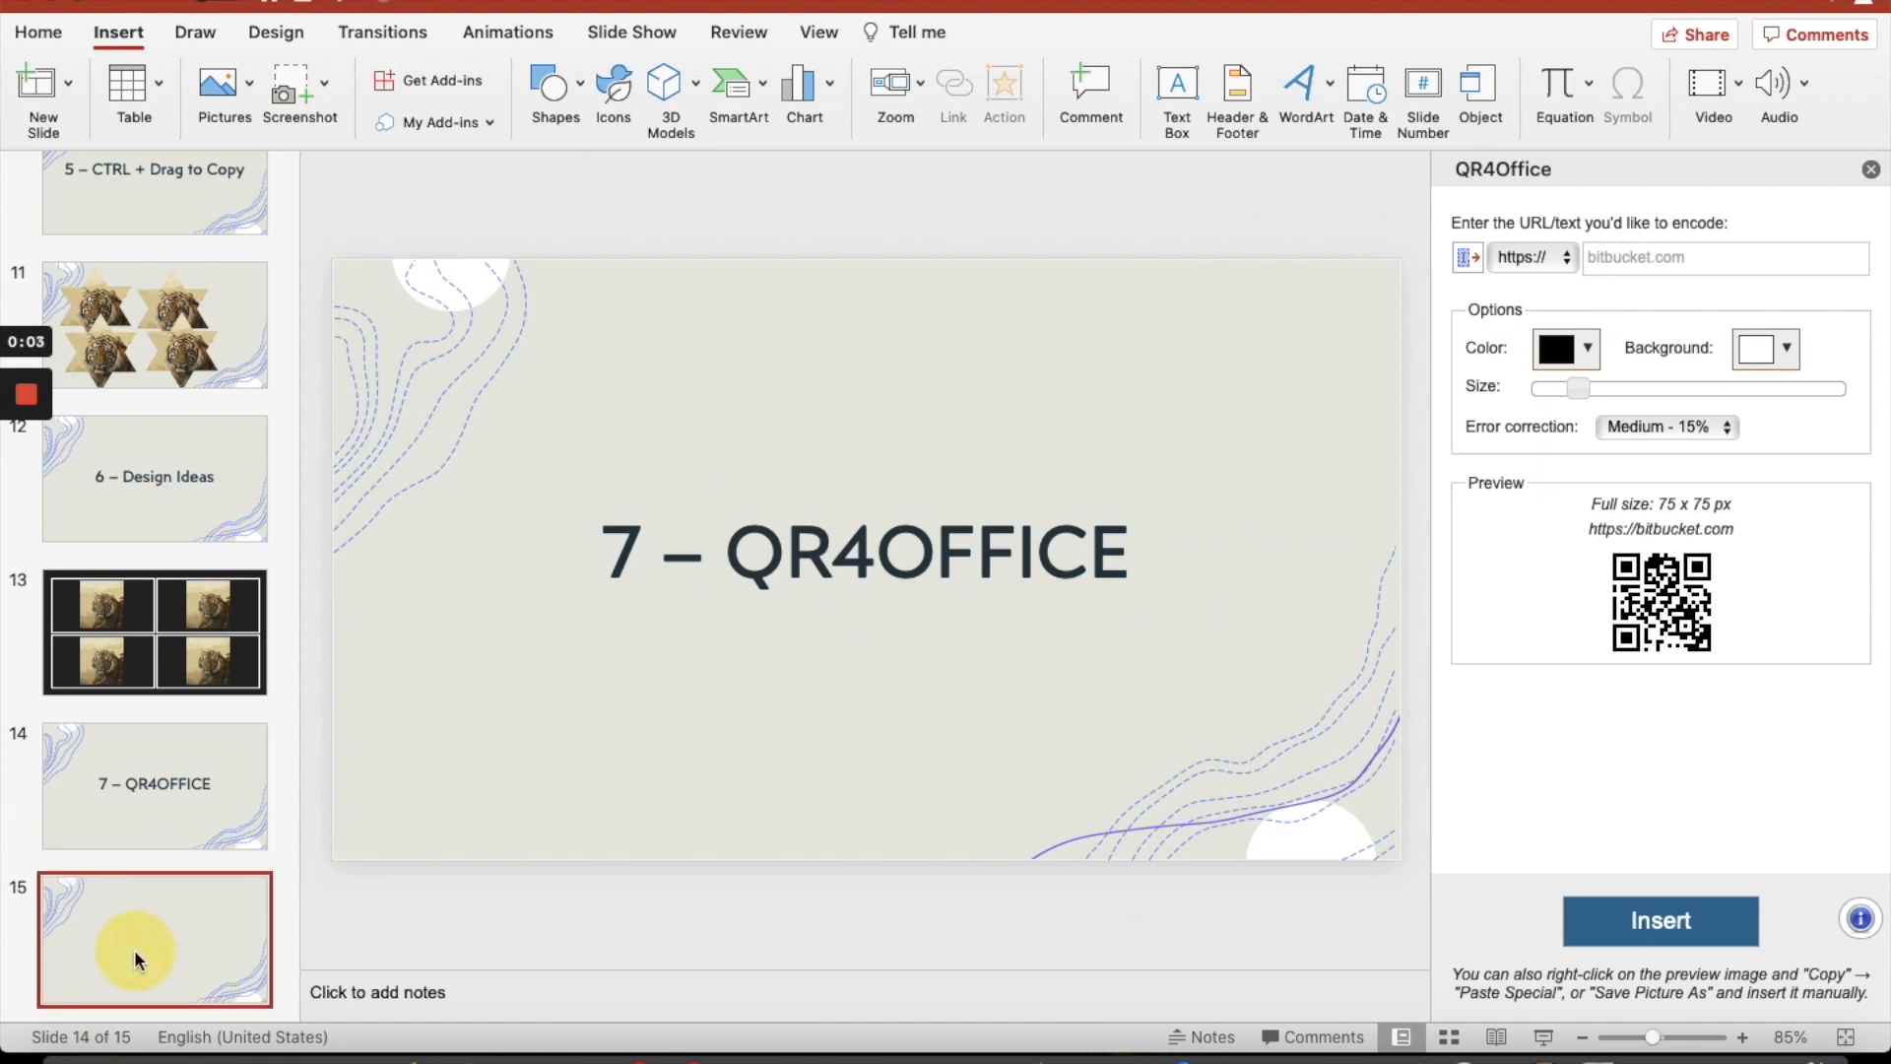
left_click(153, 938)
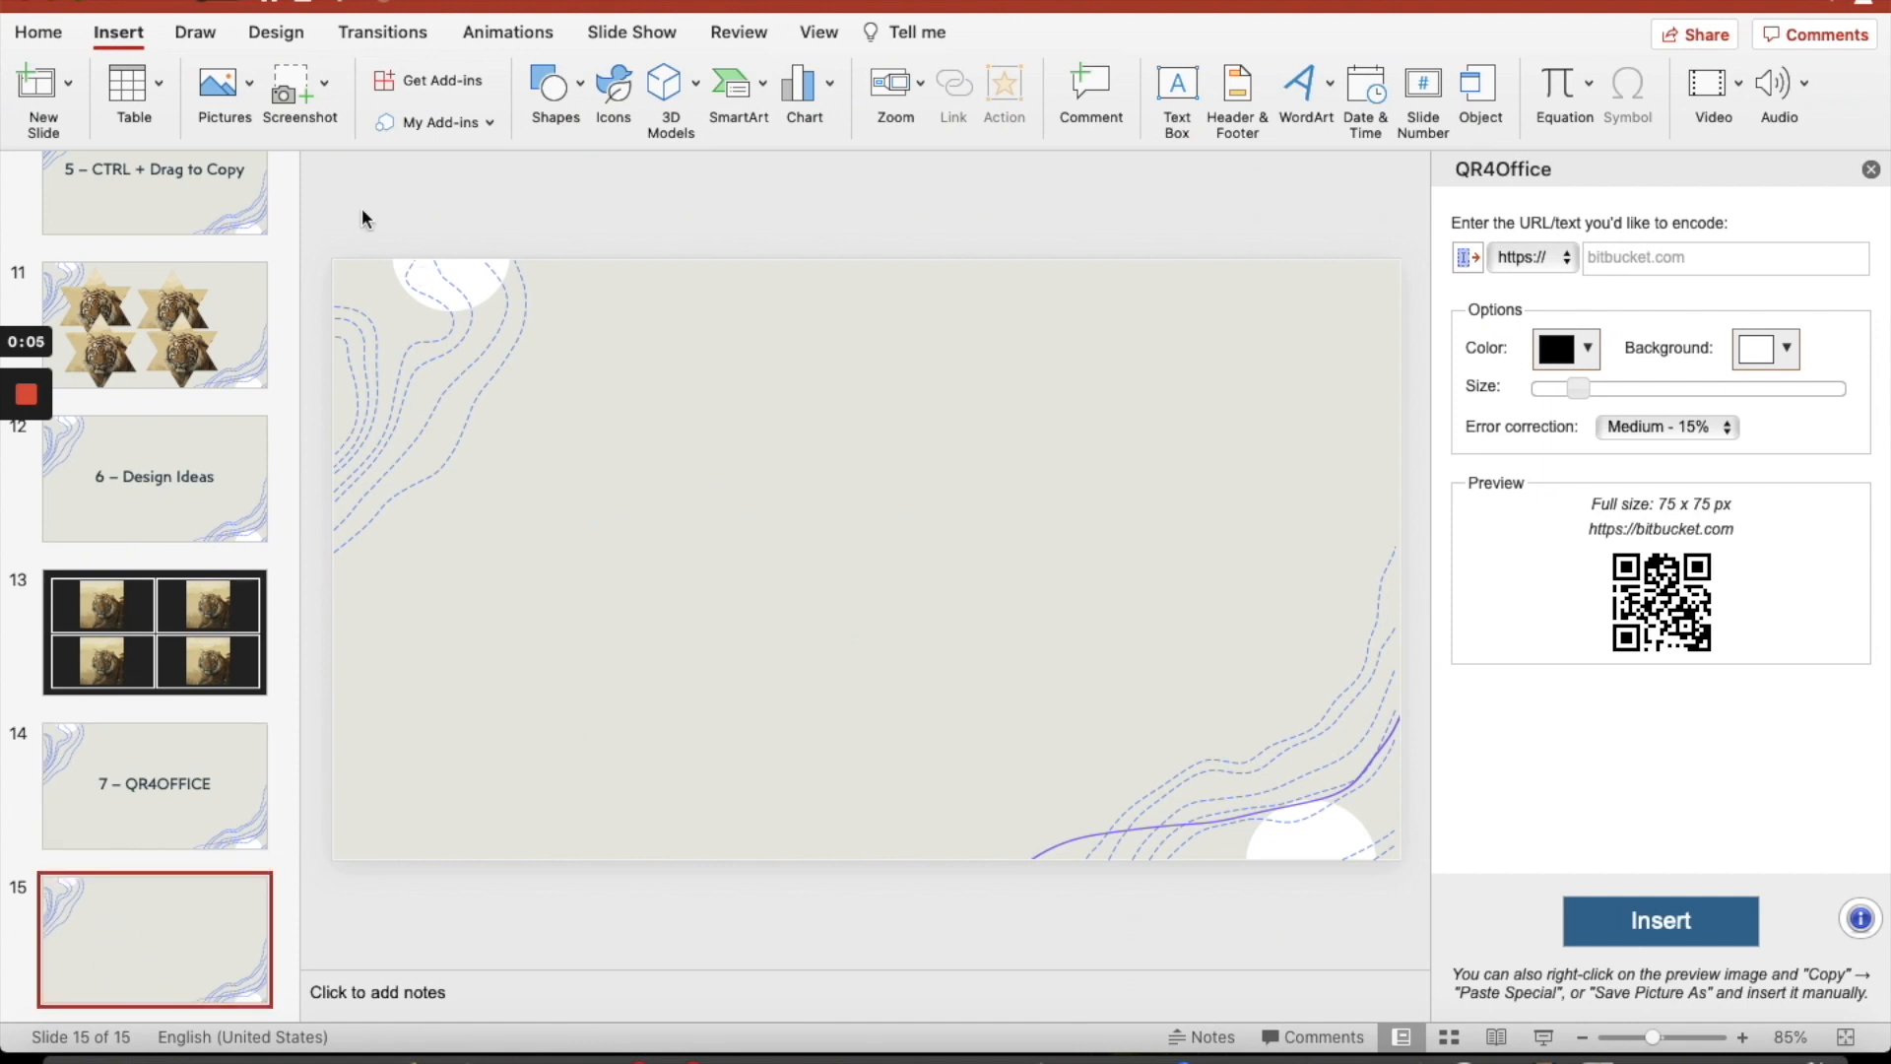
mouse_move(434, 79)
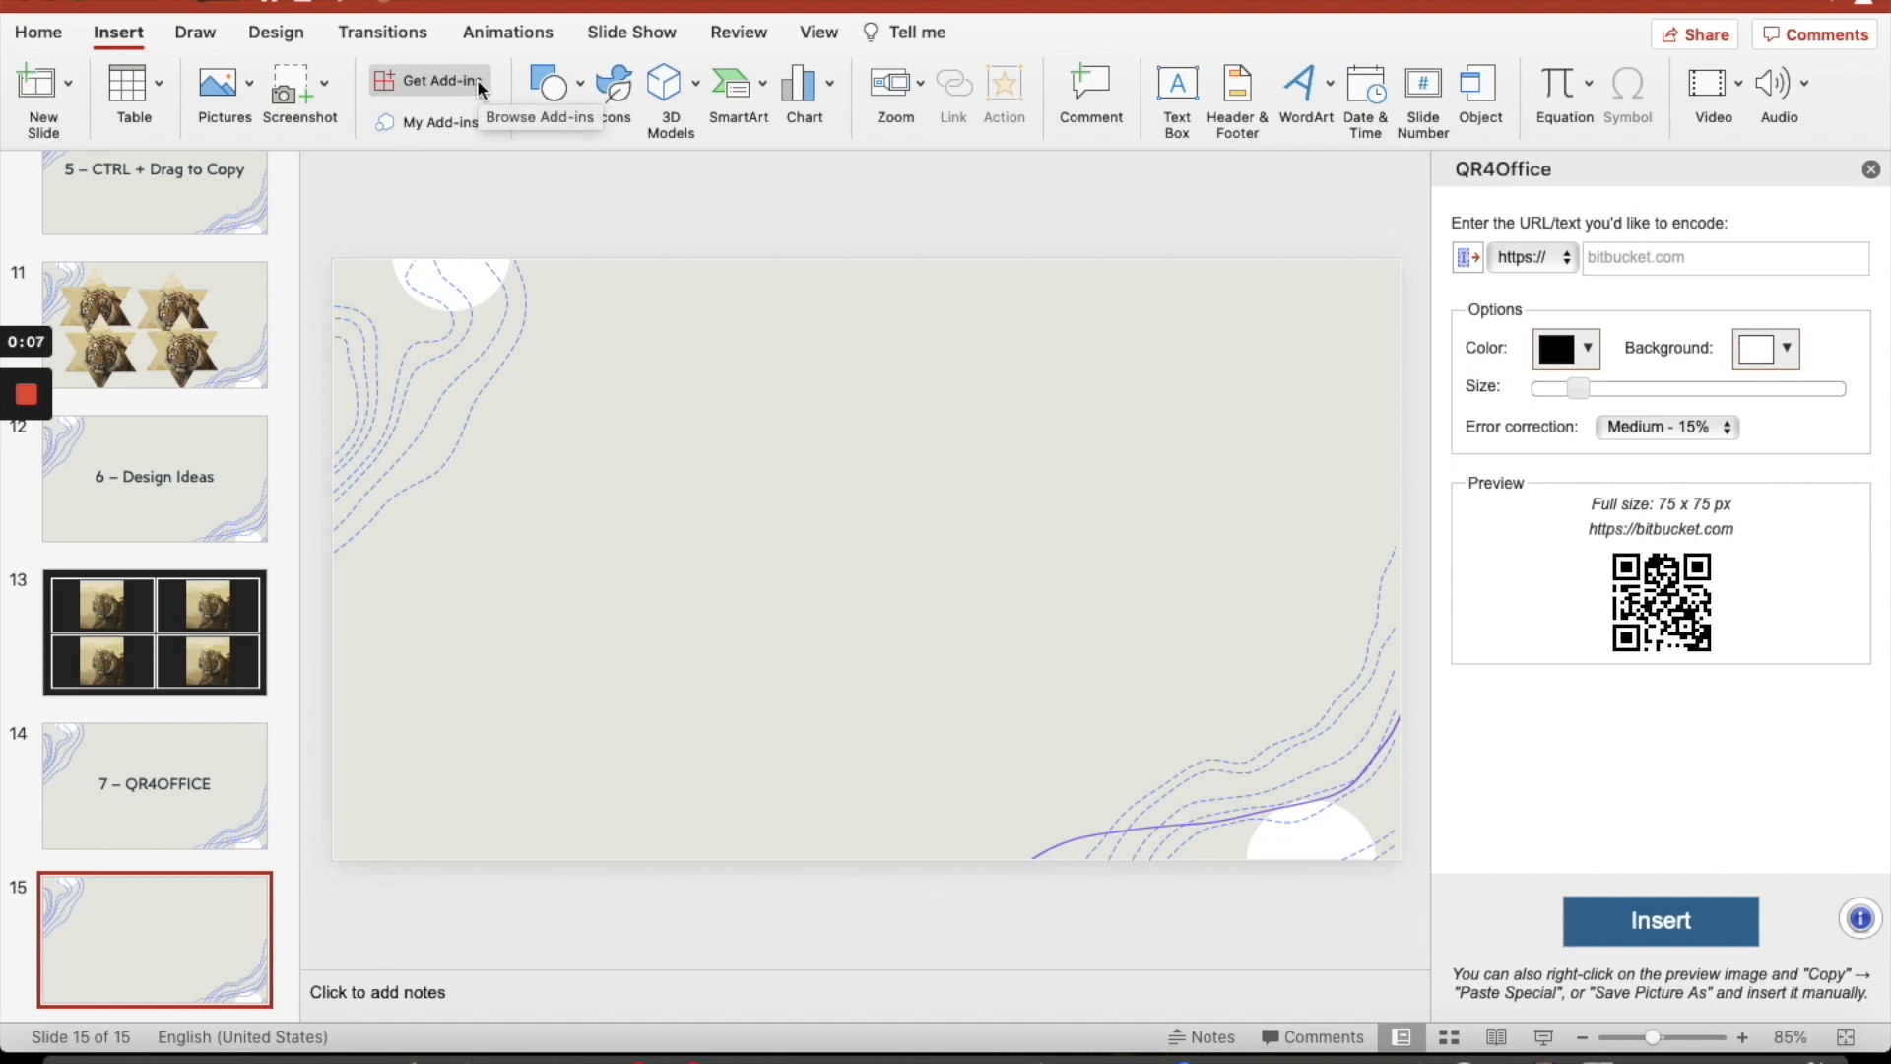
mouse_move(631, 477)
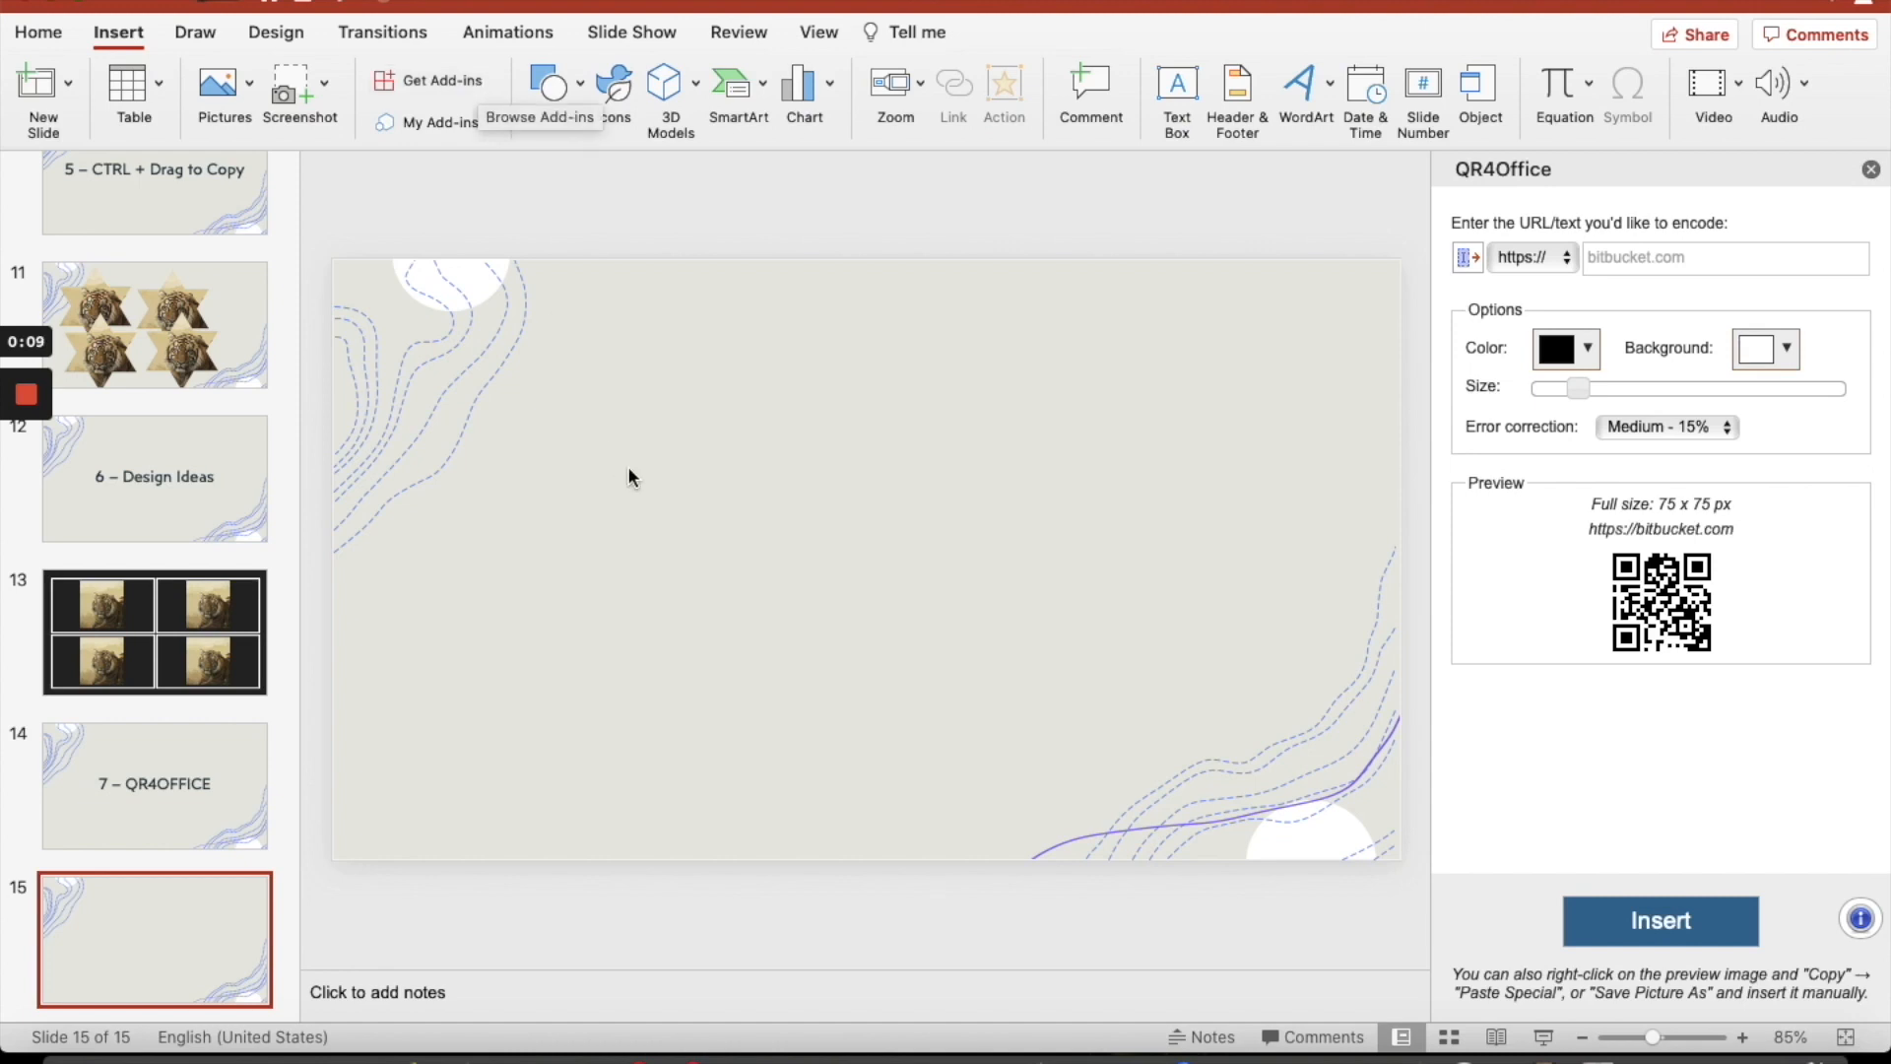
mouse_move(1626, 297)
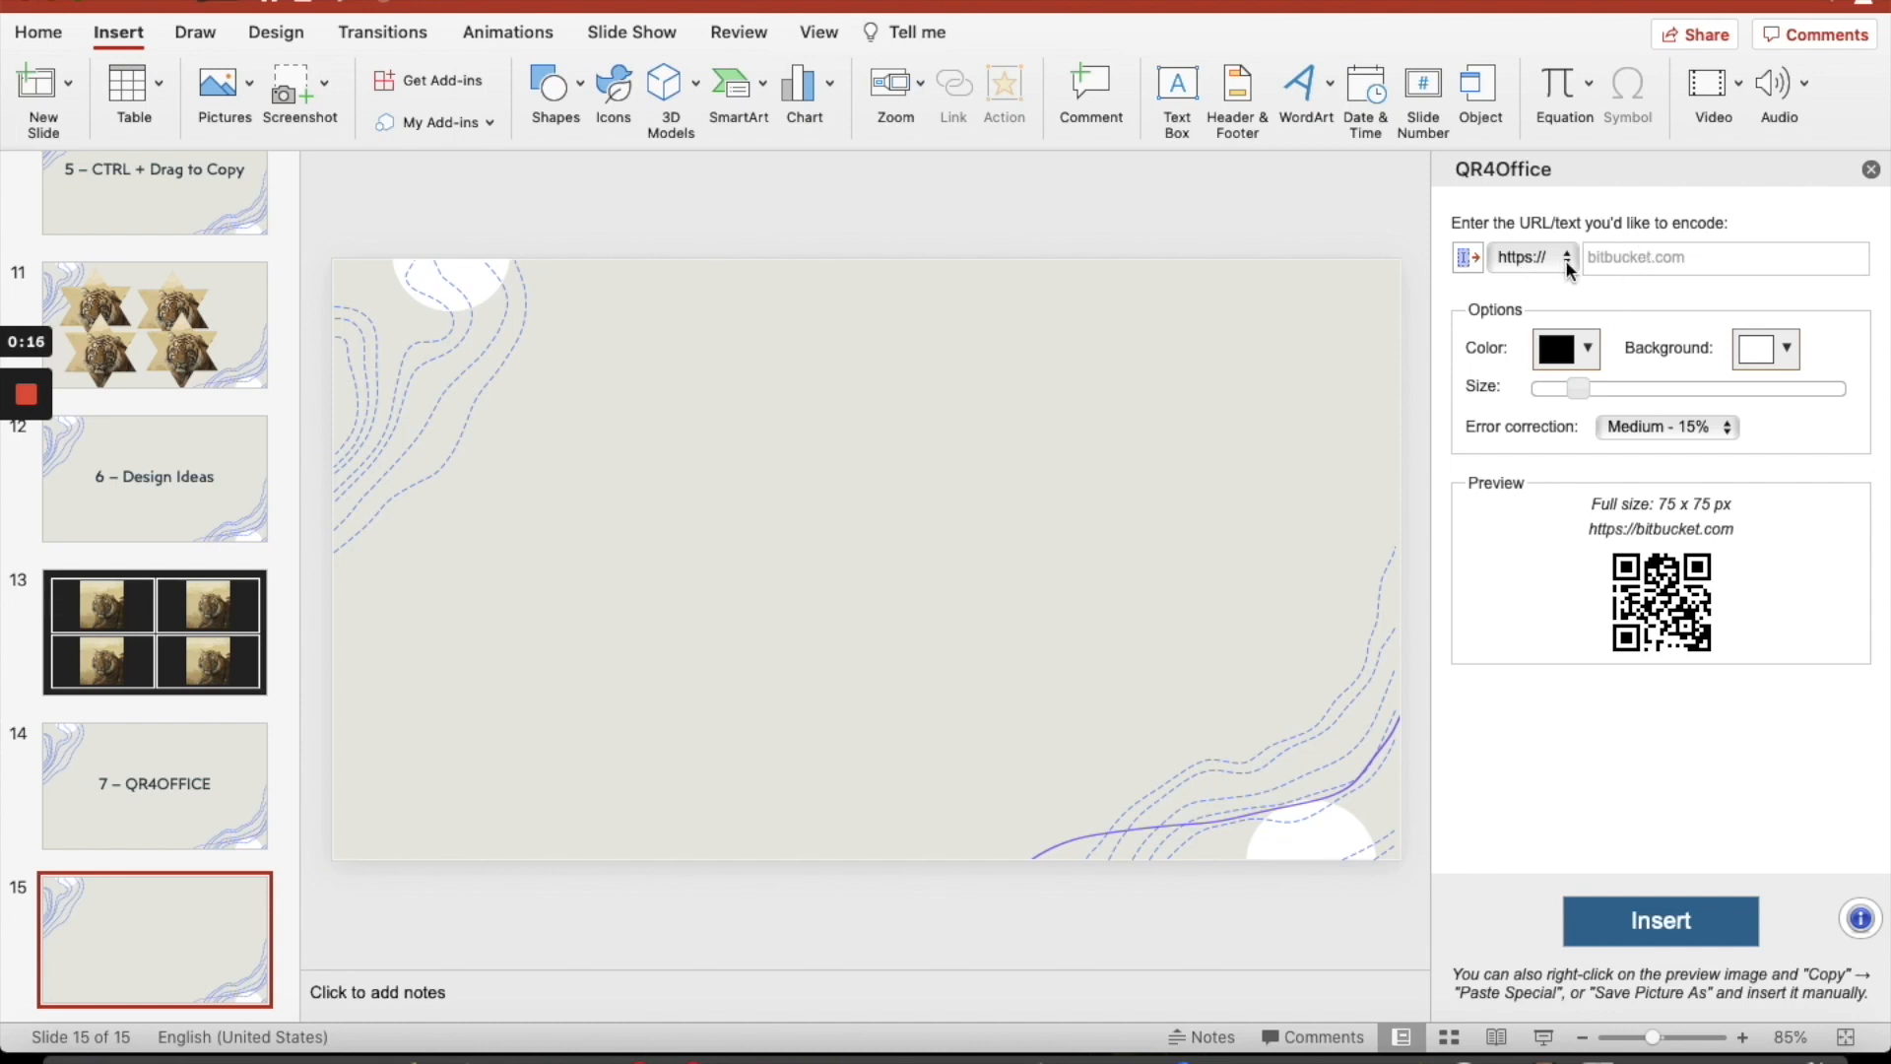
left_click(1566, 256)
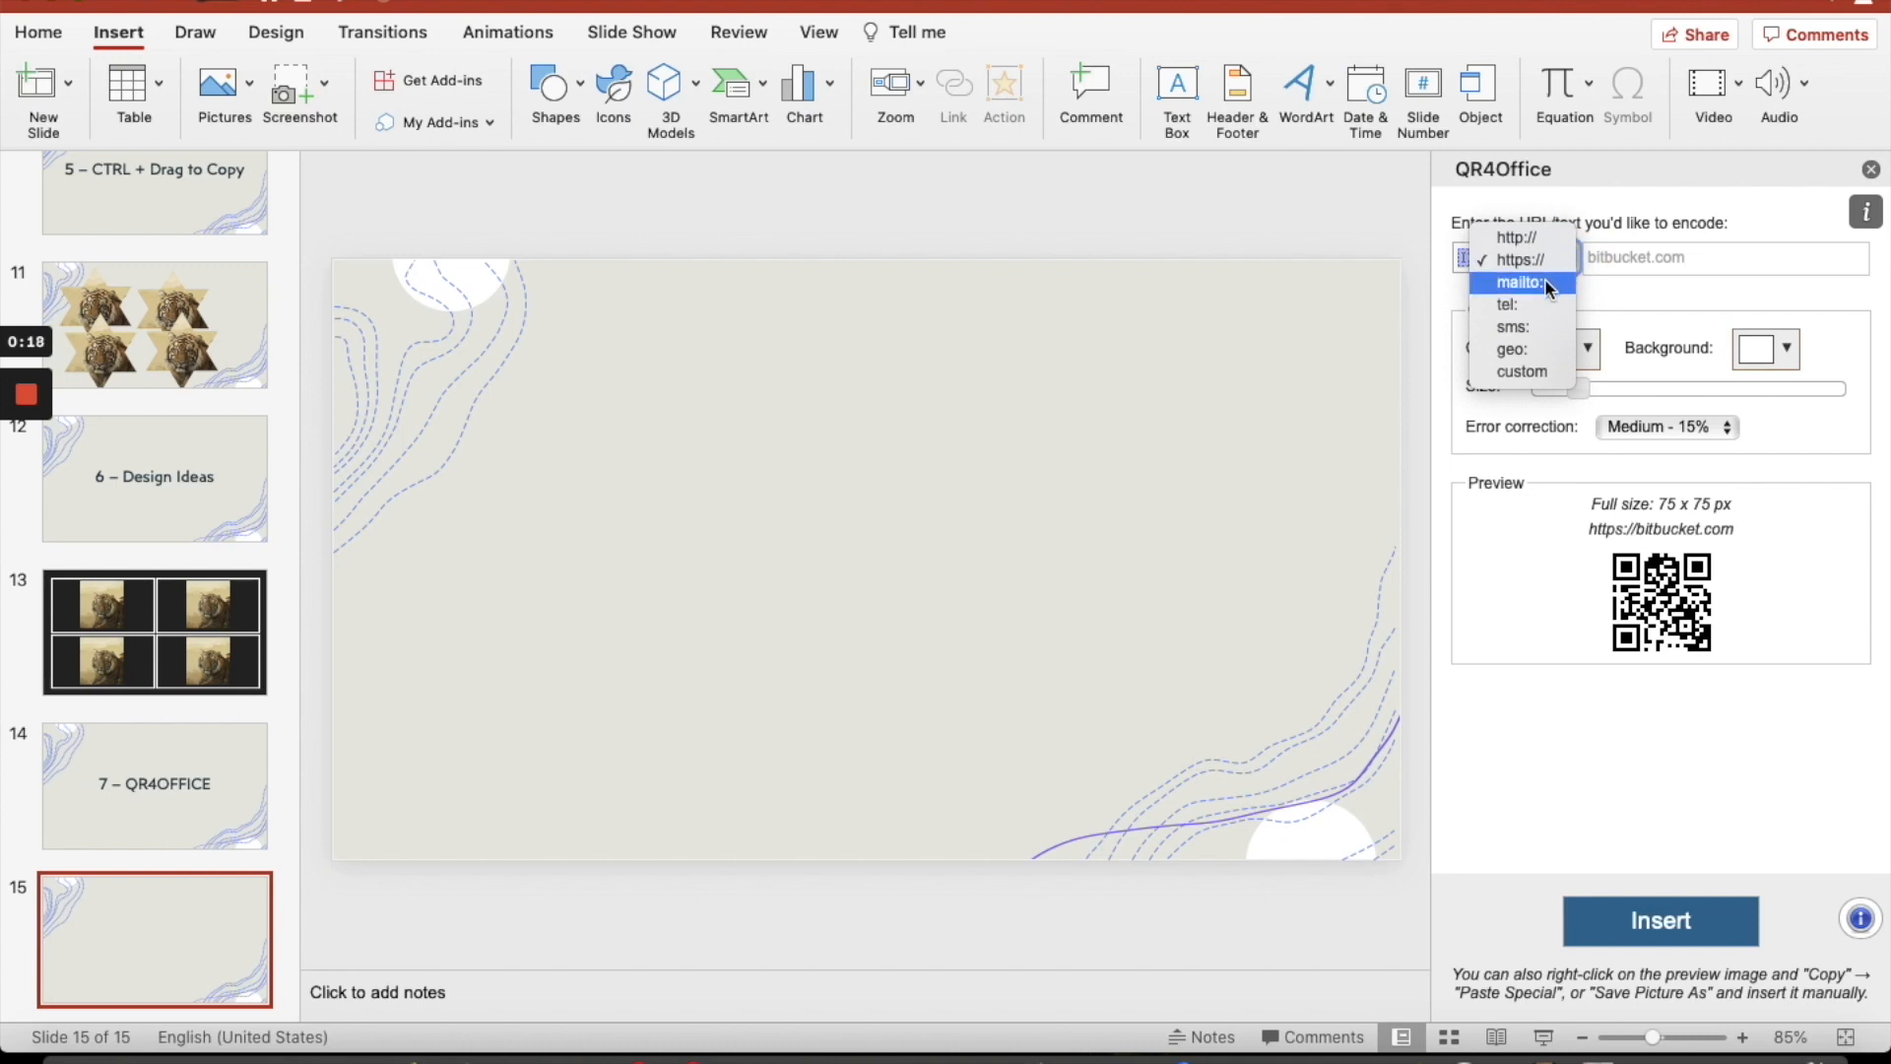
mouse_move(1615, 284)
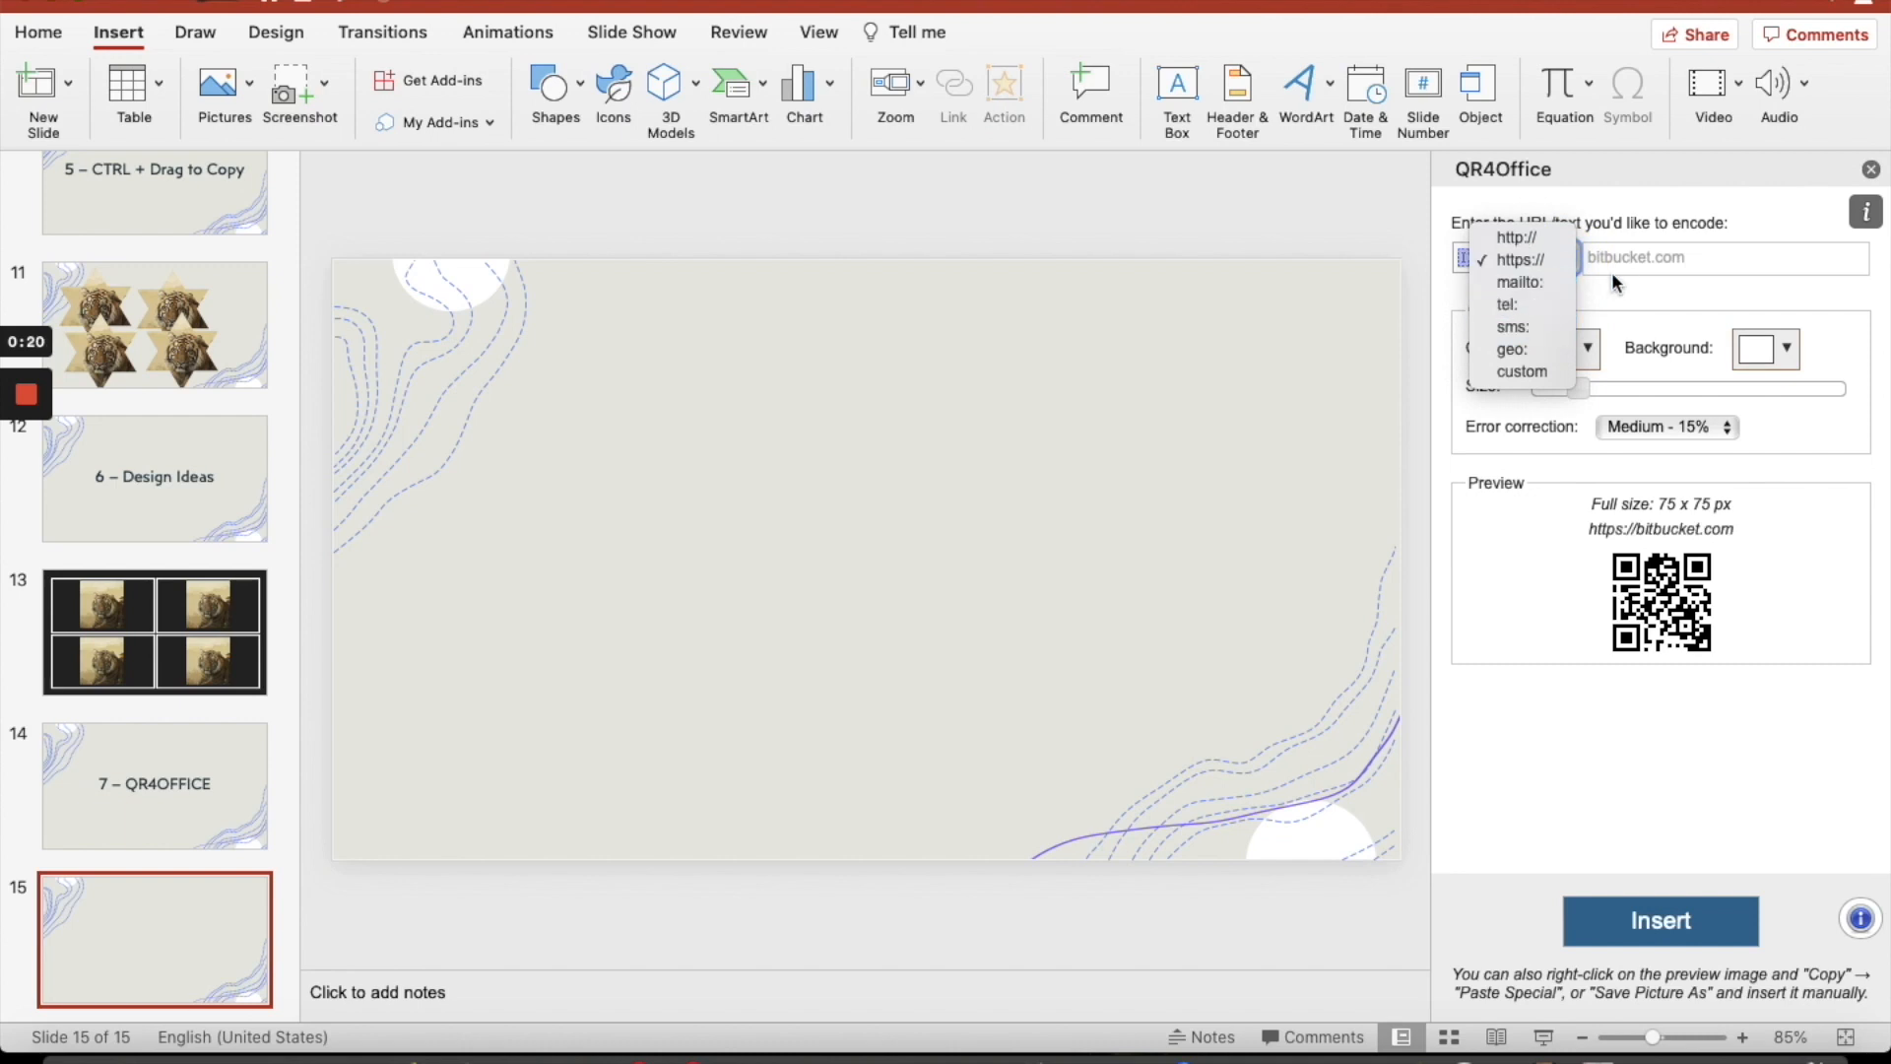
left_click(1519, 258)
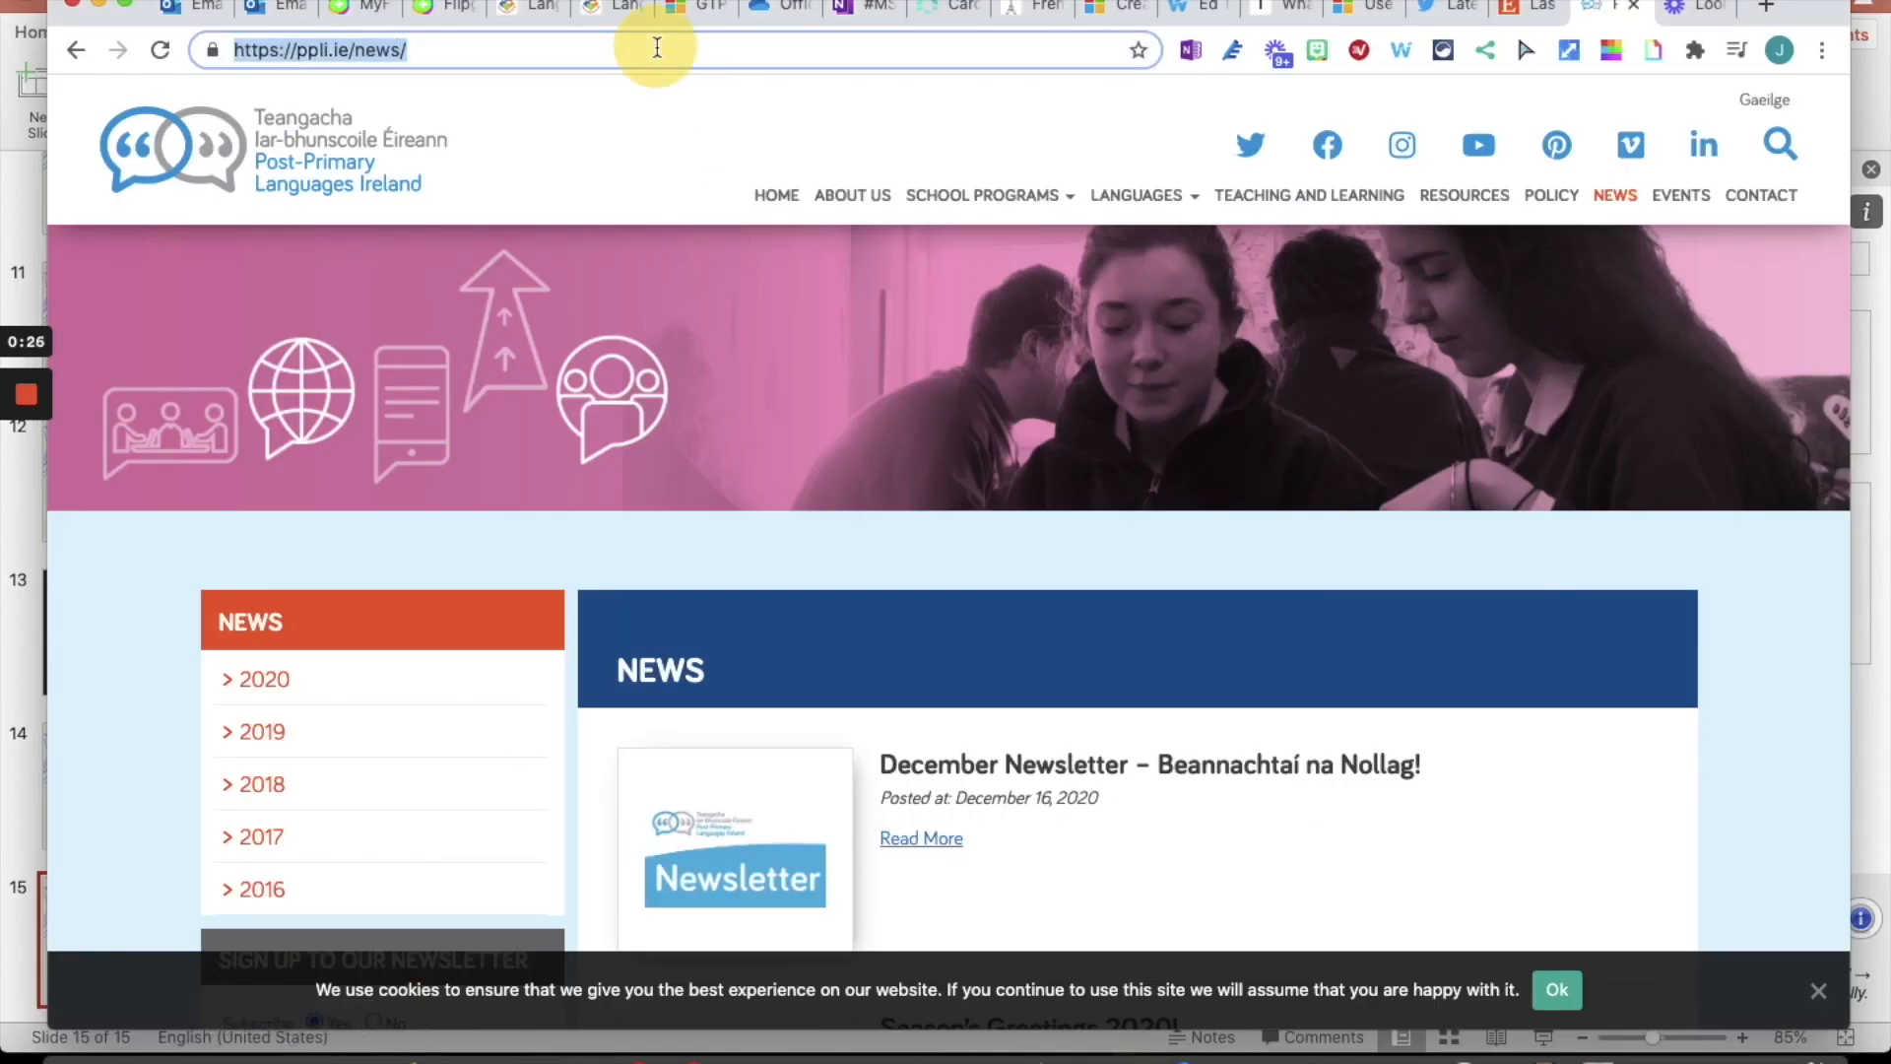
mouse_move(1221, 147)
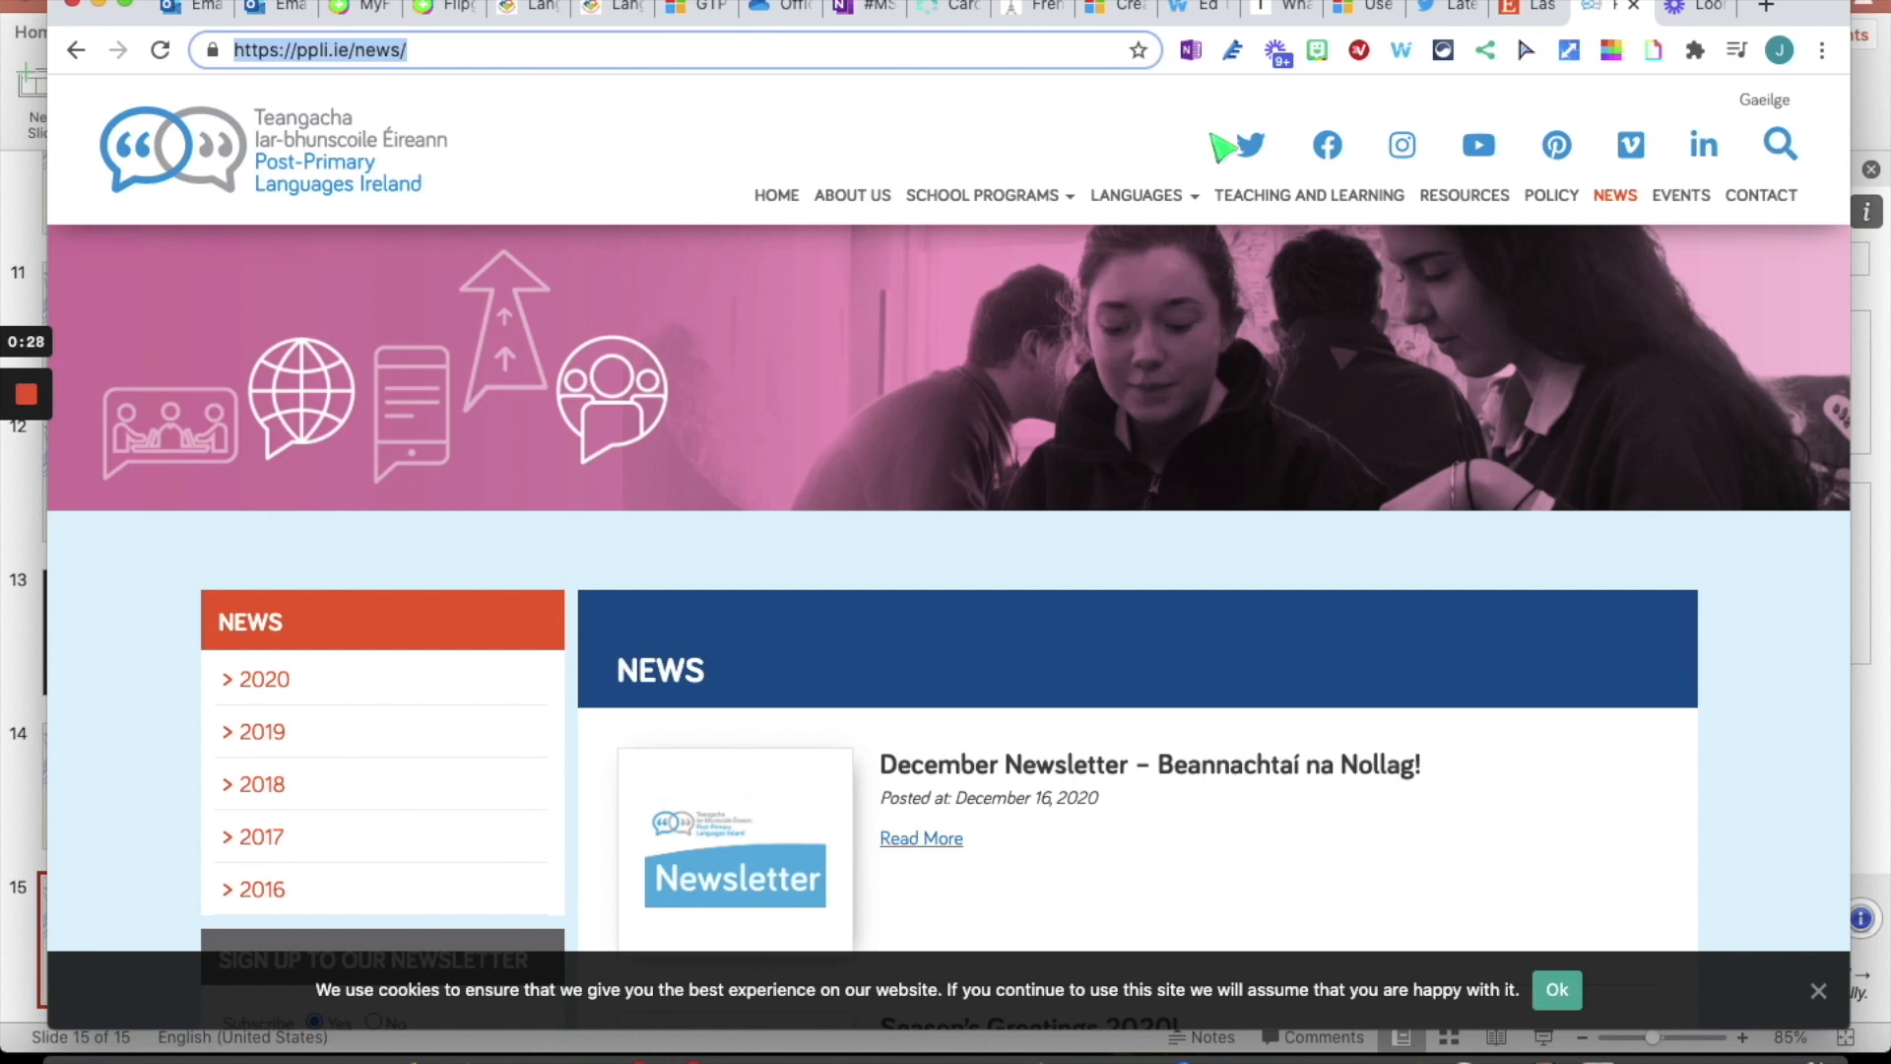
mouse_move(422, 419)
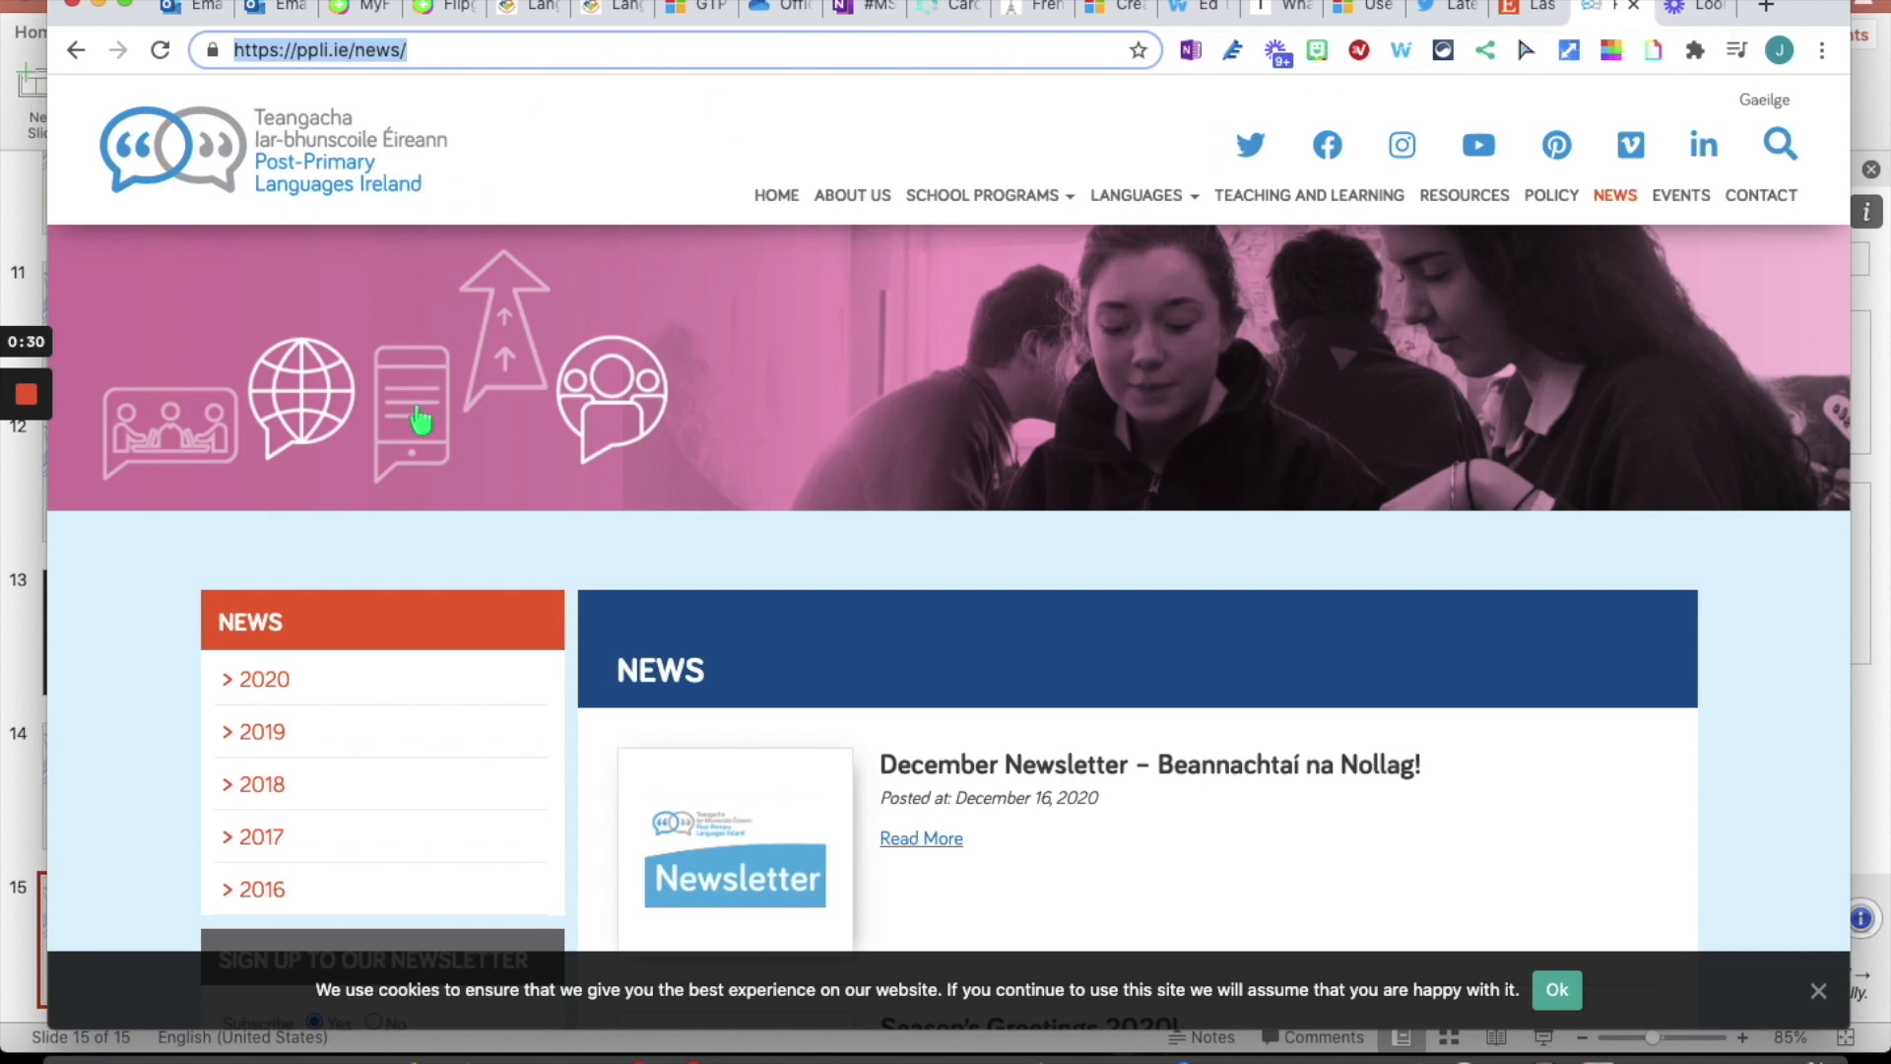
mouse_move(346, 234)
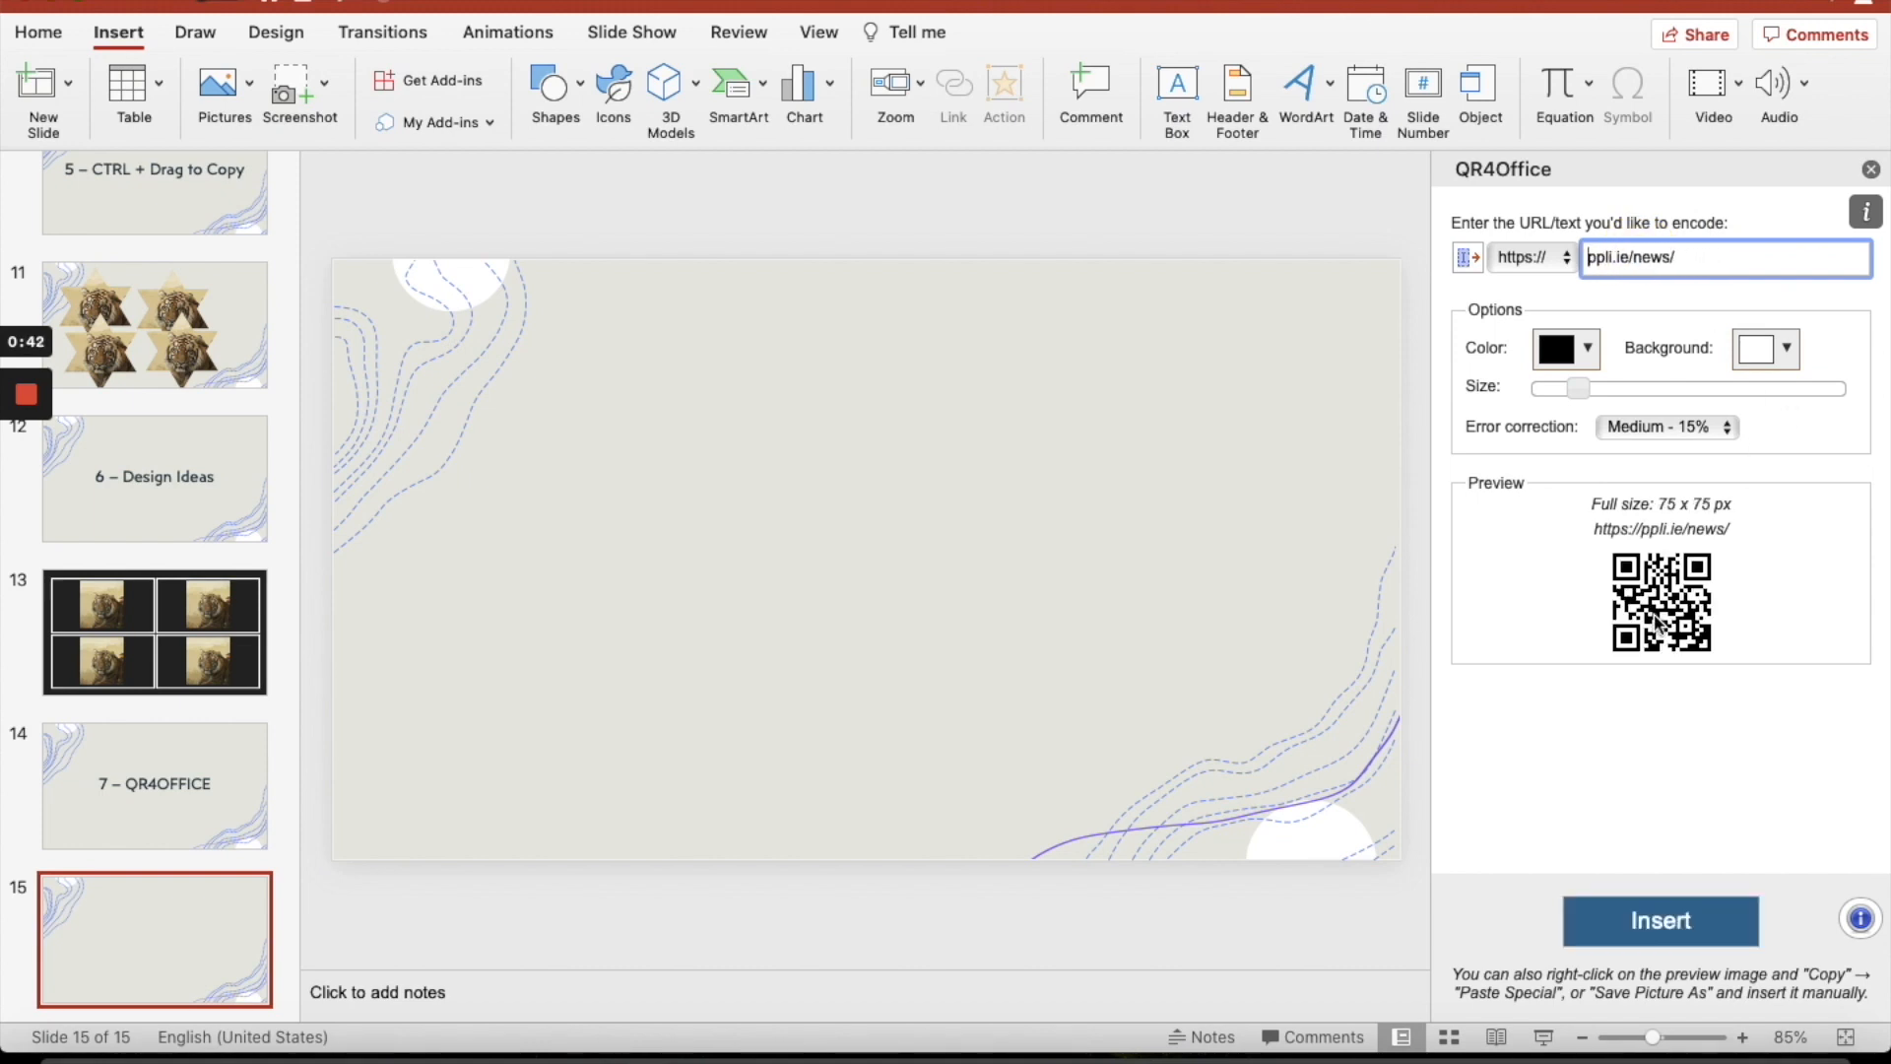
Colour the QR4Office code blue and insert it onto slide 15
left_click(1587, 348)
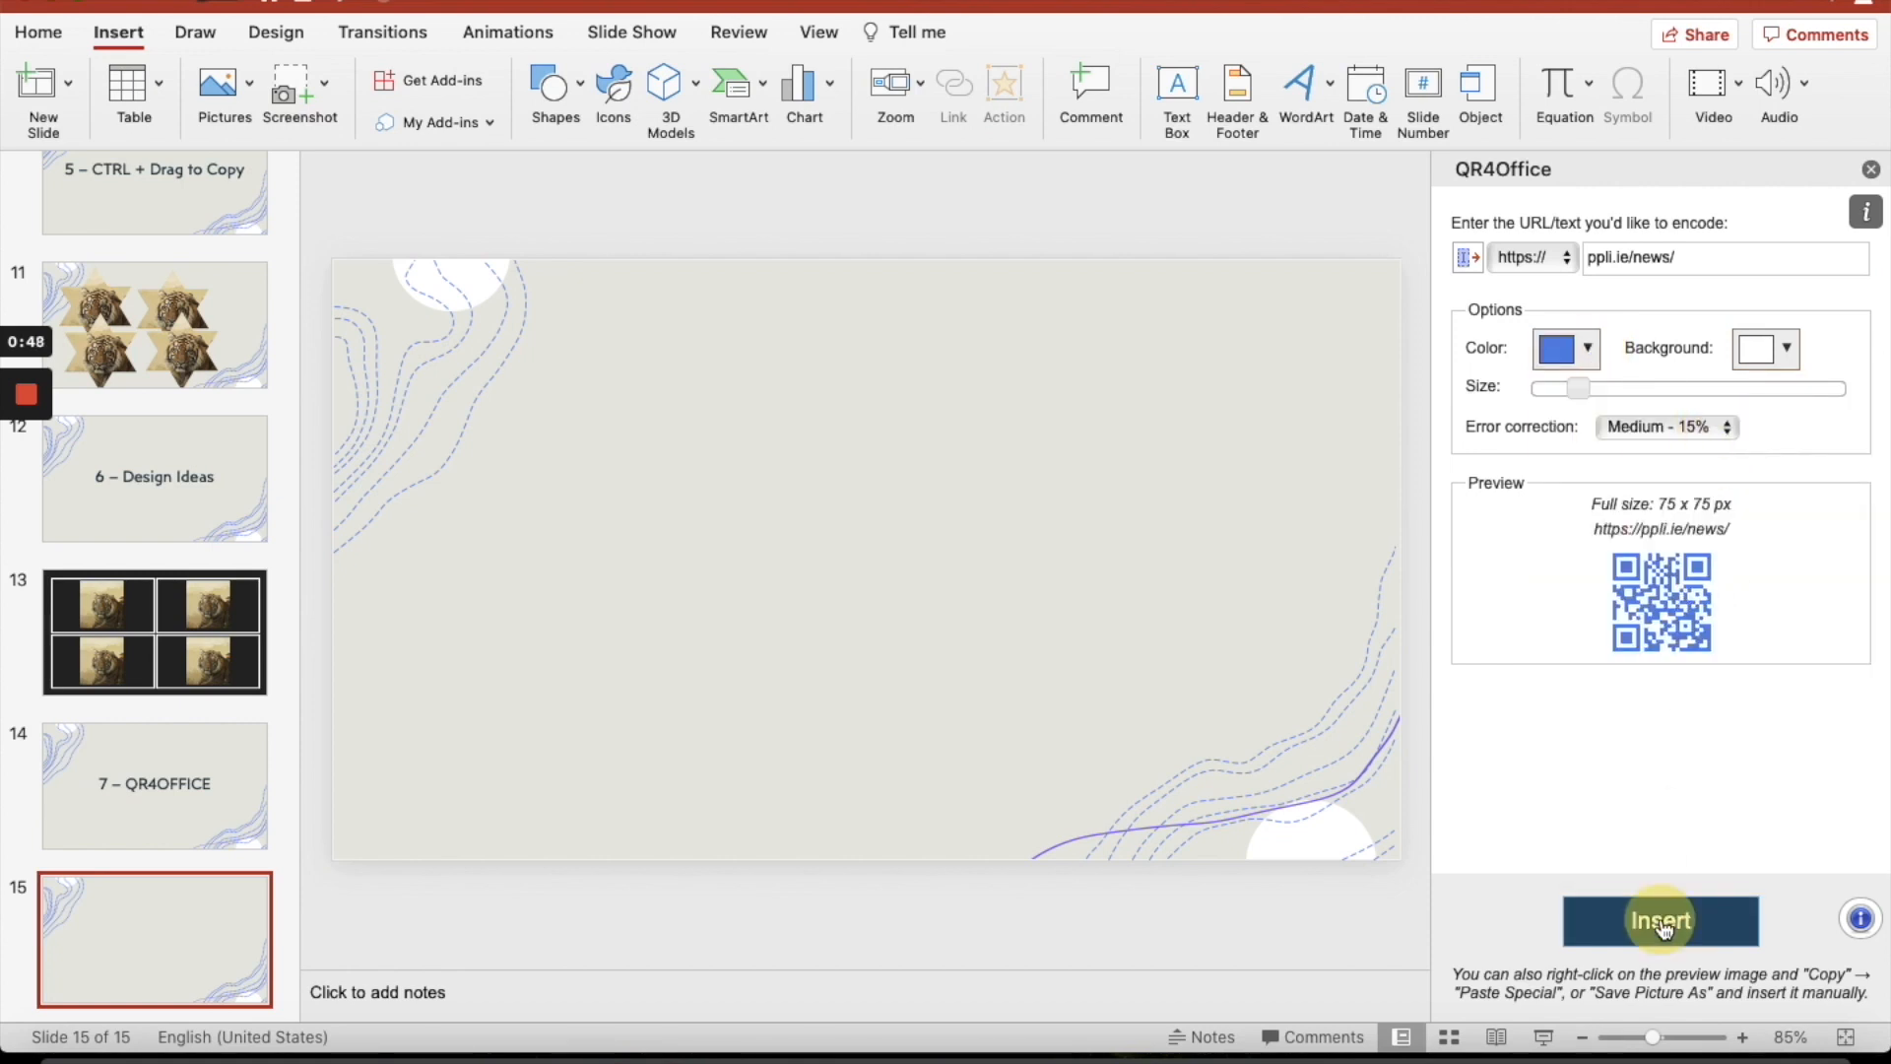
left_click(1658, 920)
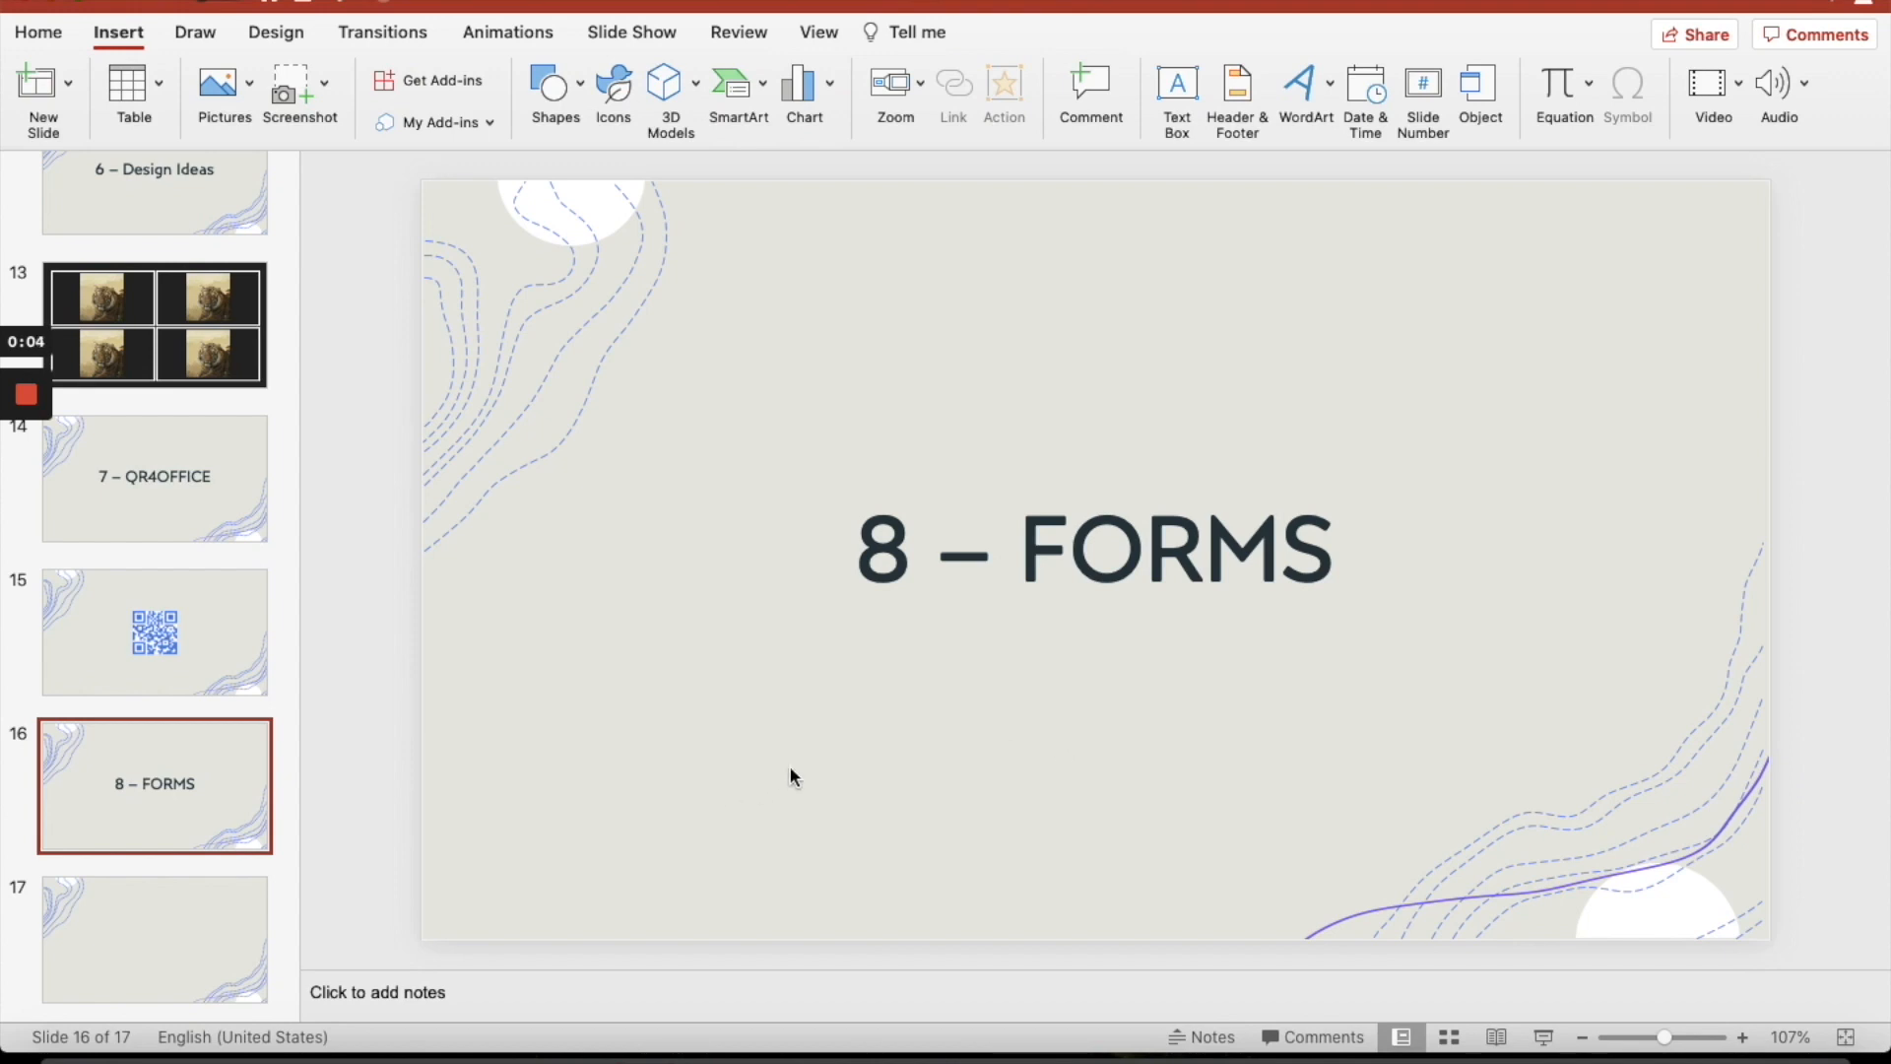
mouse_move(459, 108)
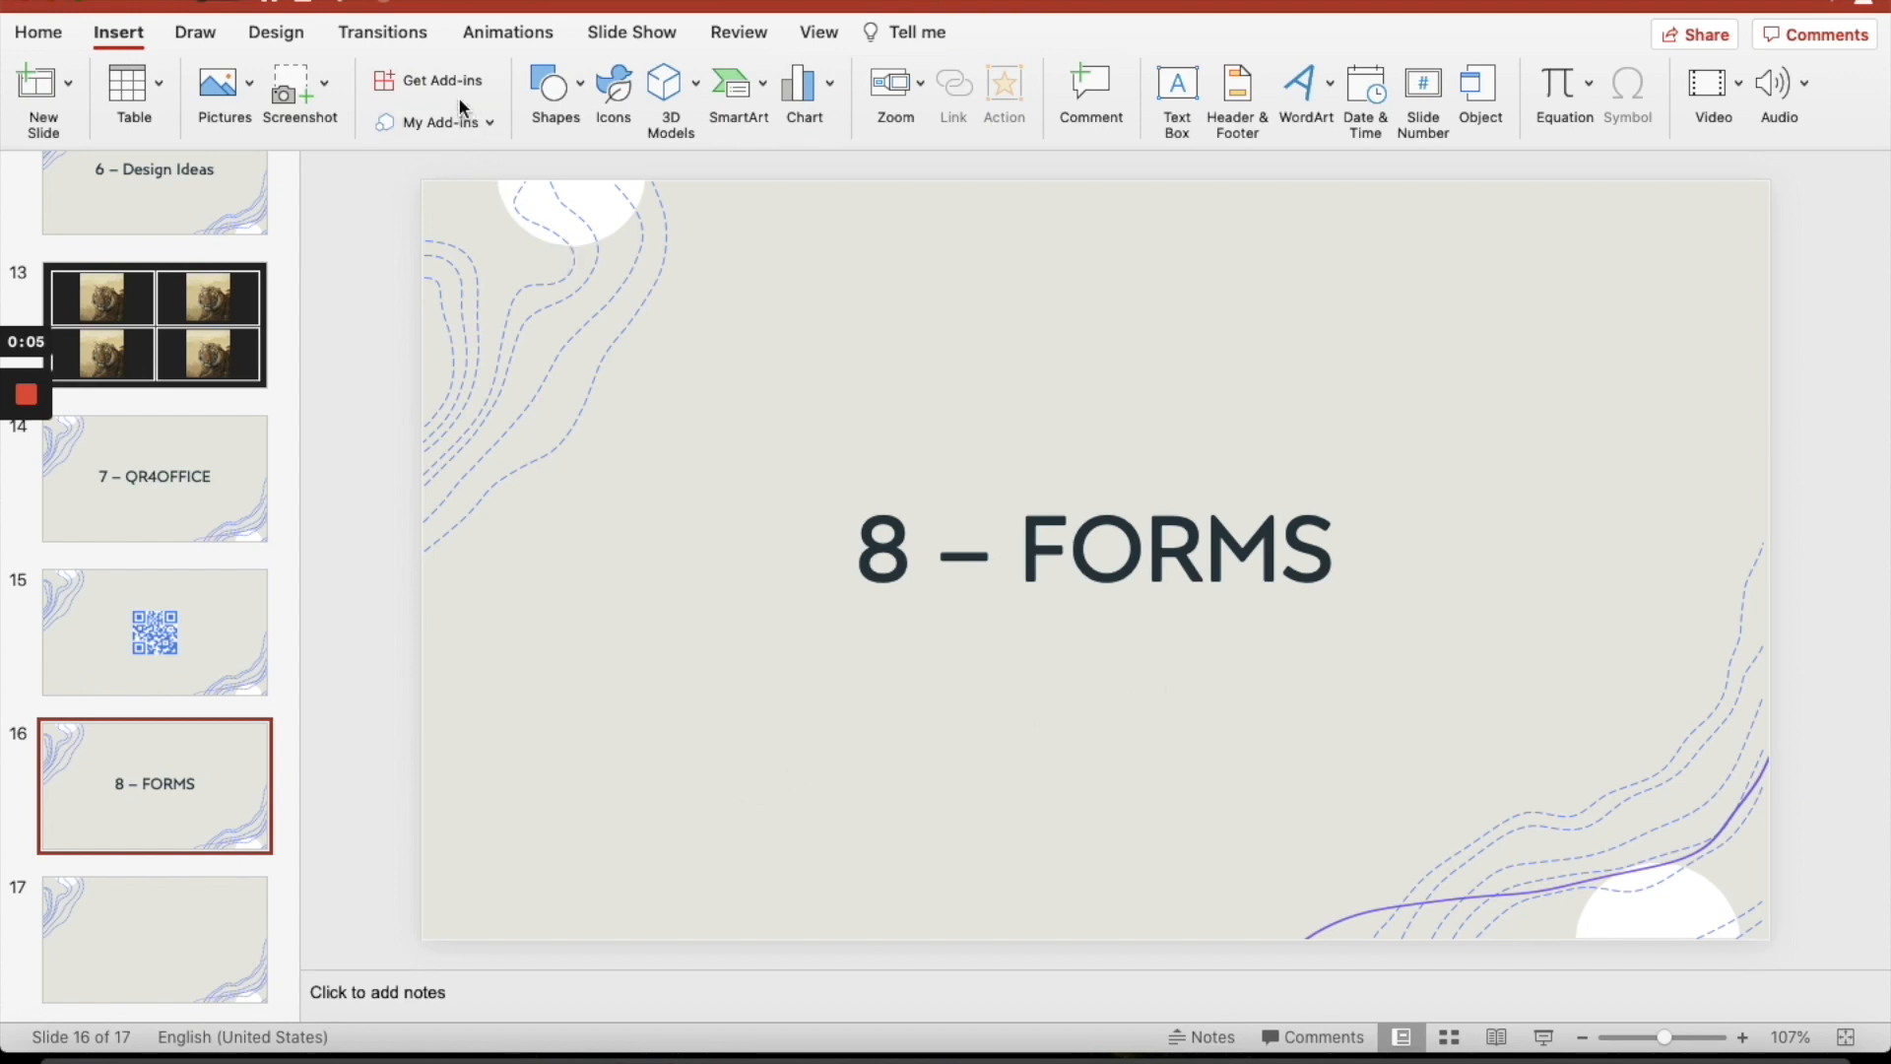
Add the Microsoft Forms add-in from My Add-ins onto slide 16
left_click(429, 79)
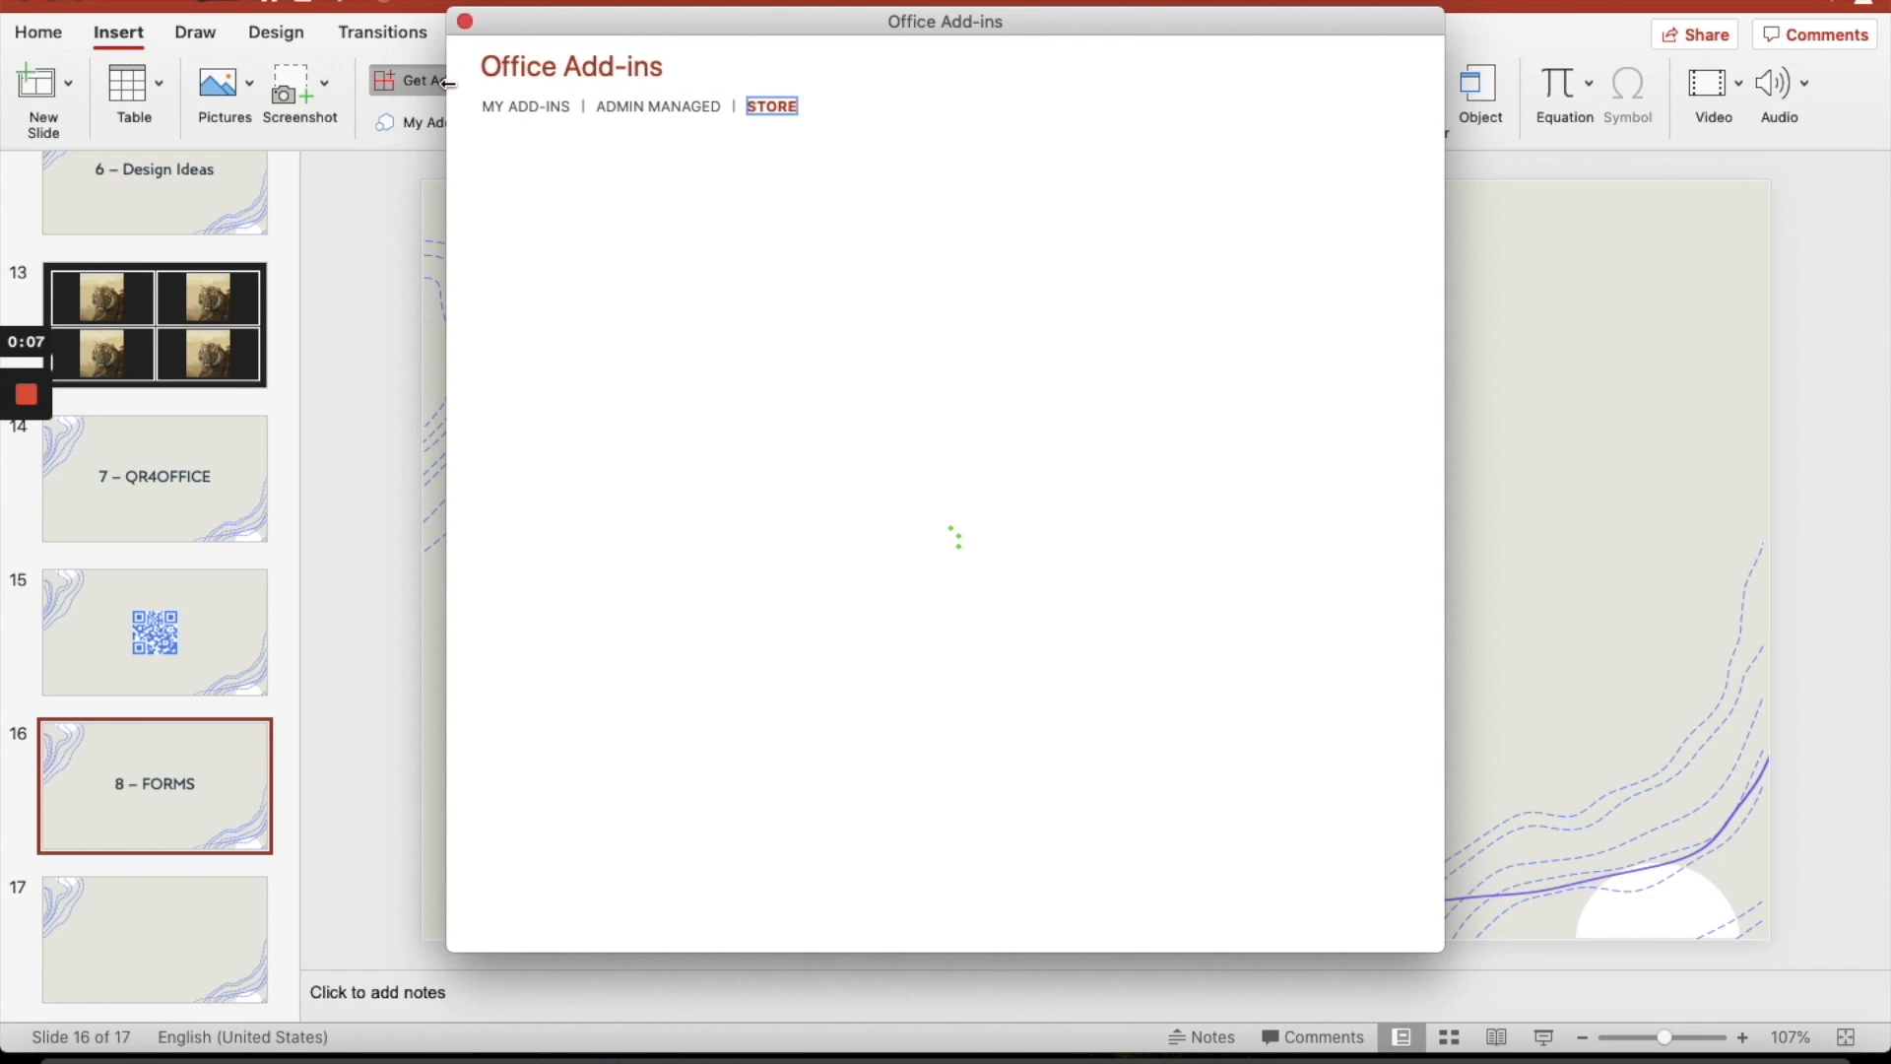
left_click(524, 106)
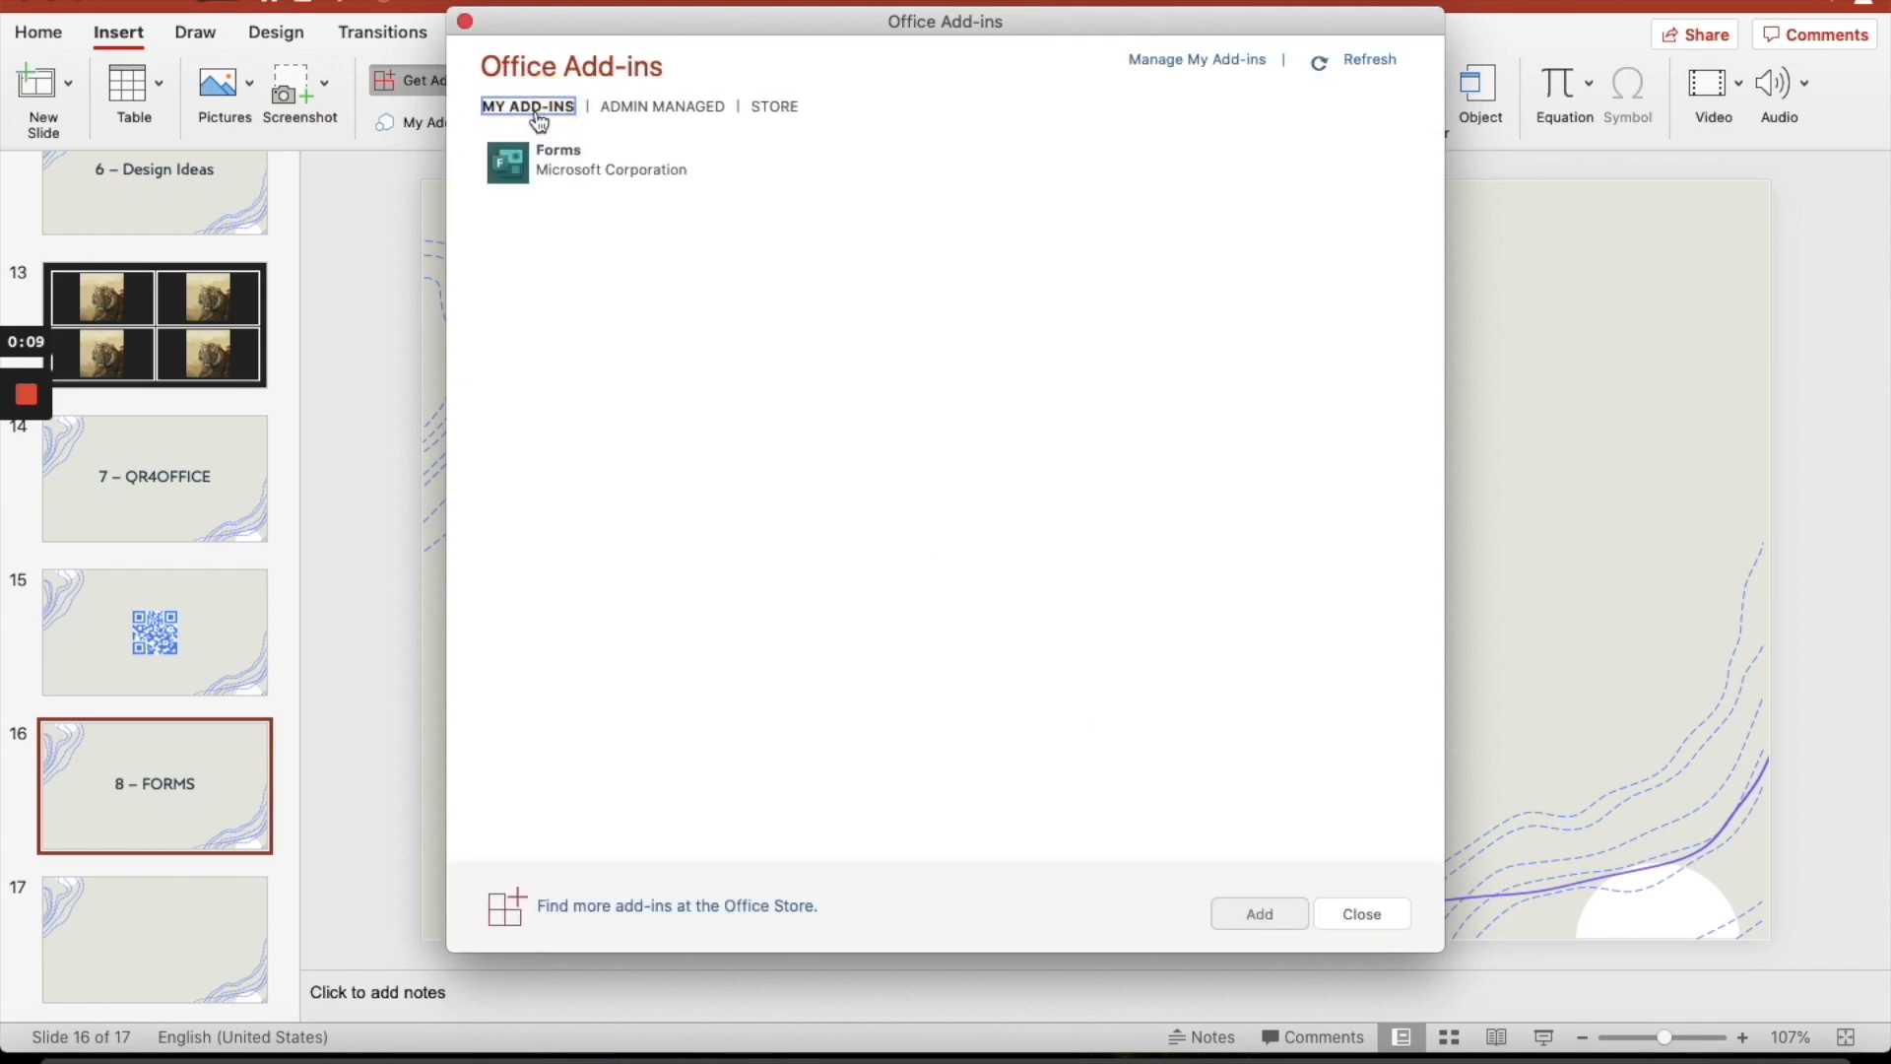
left_click(607, 159)
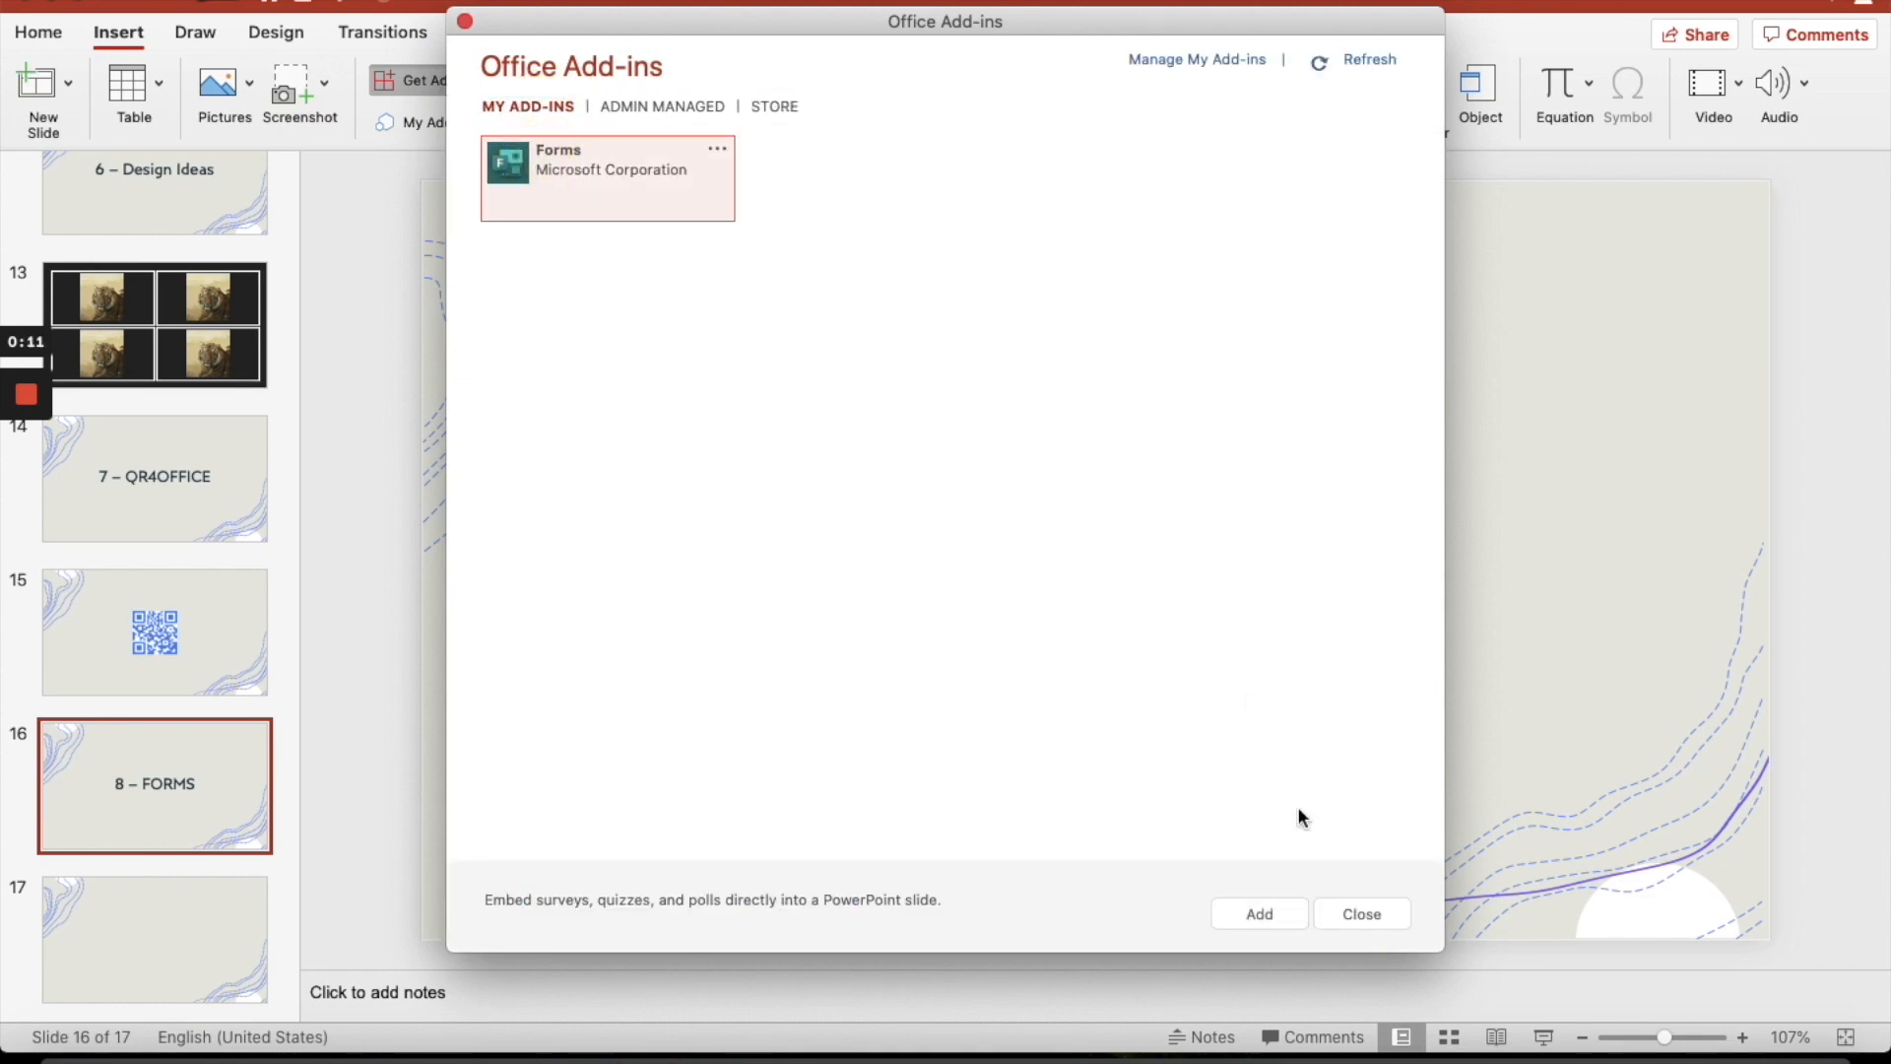
left_click(1259, 912)
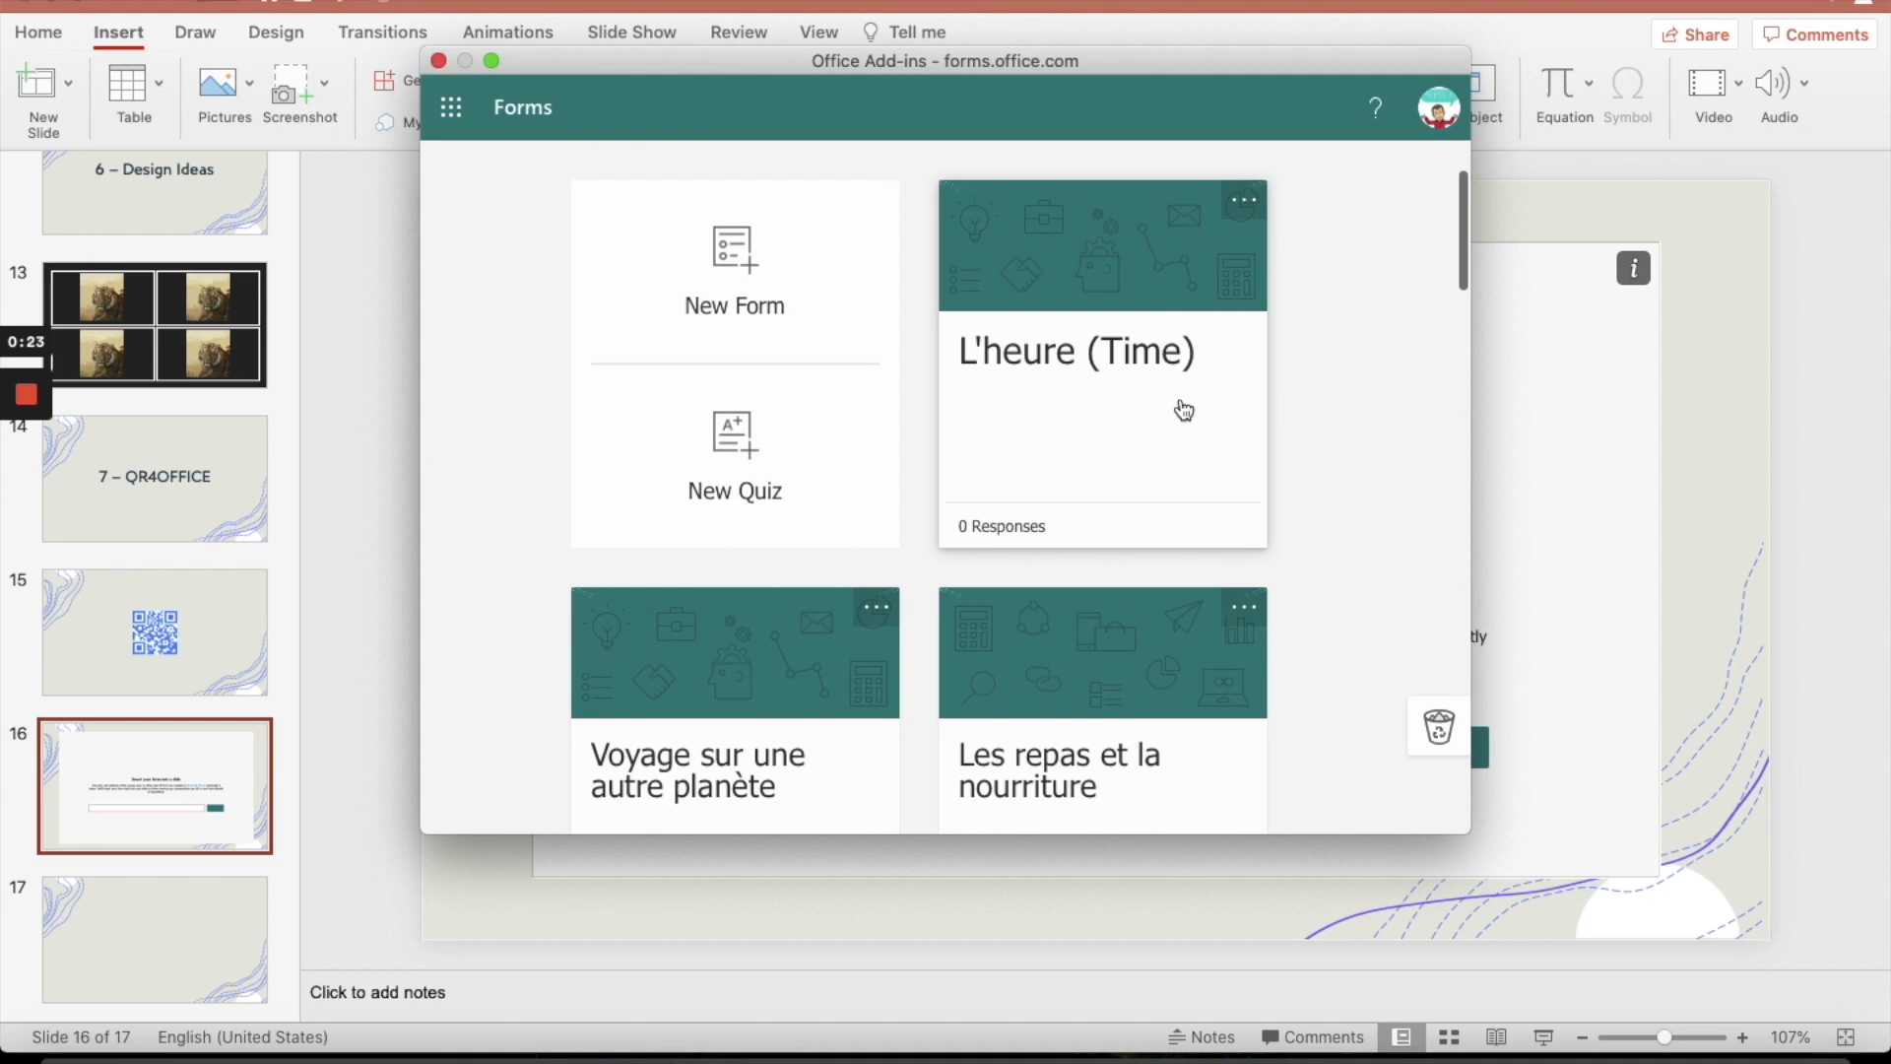
Review the L'heure (Time) quiz and copy its response link from the Share panel
scroll("down", 3)
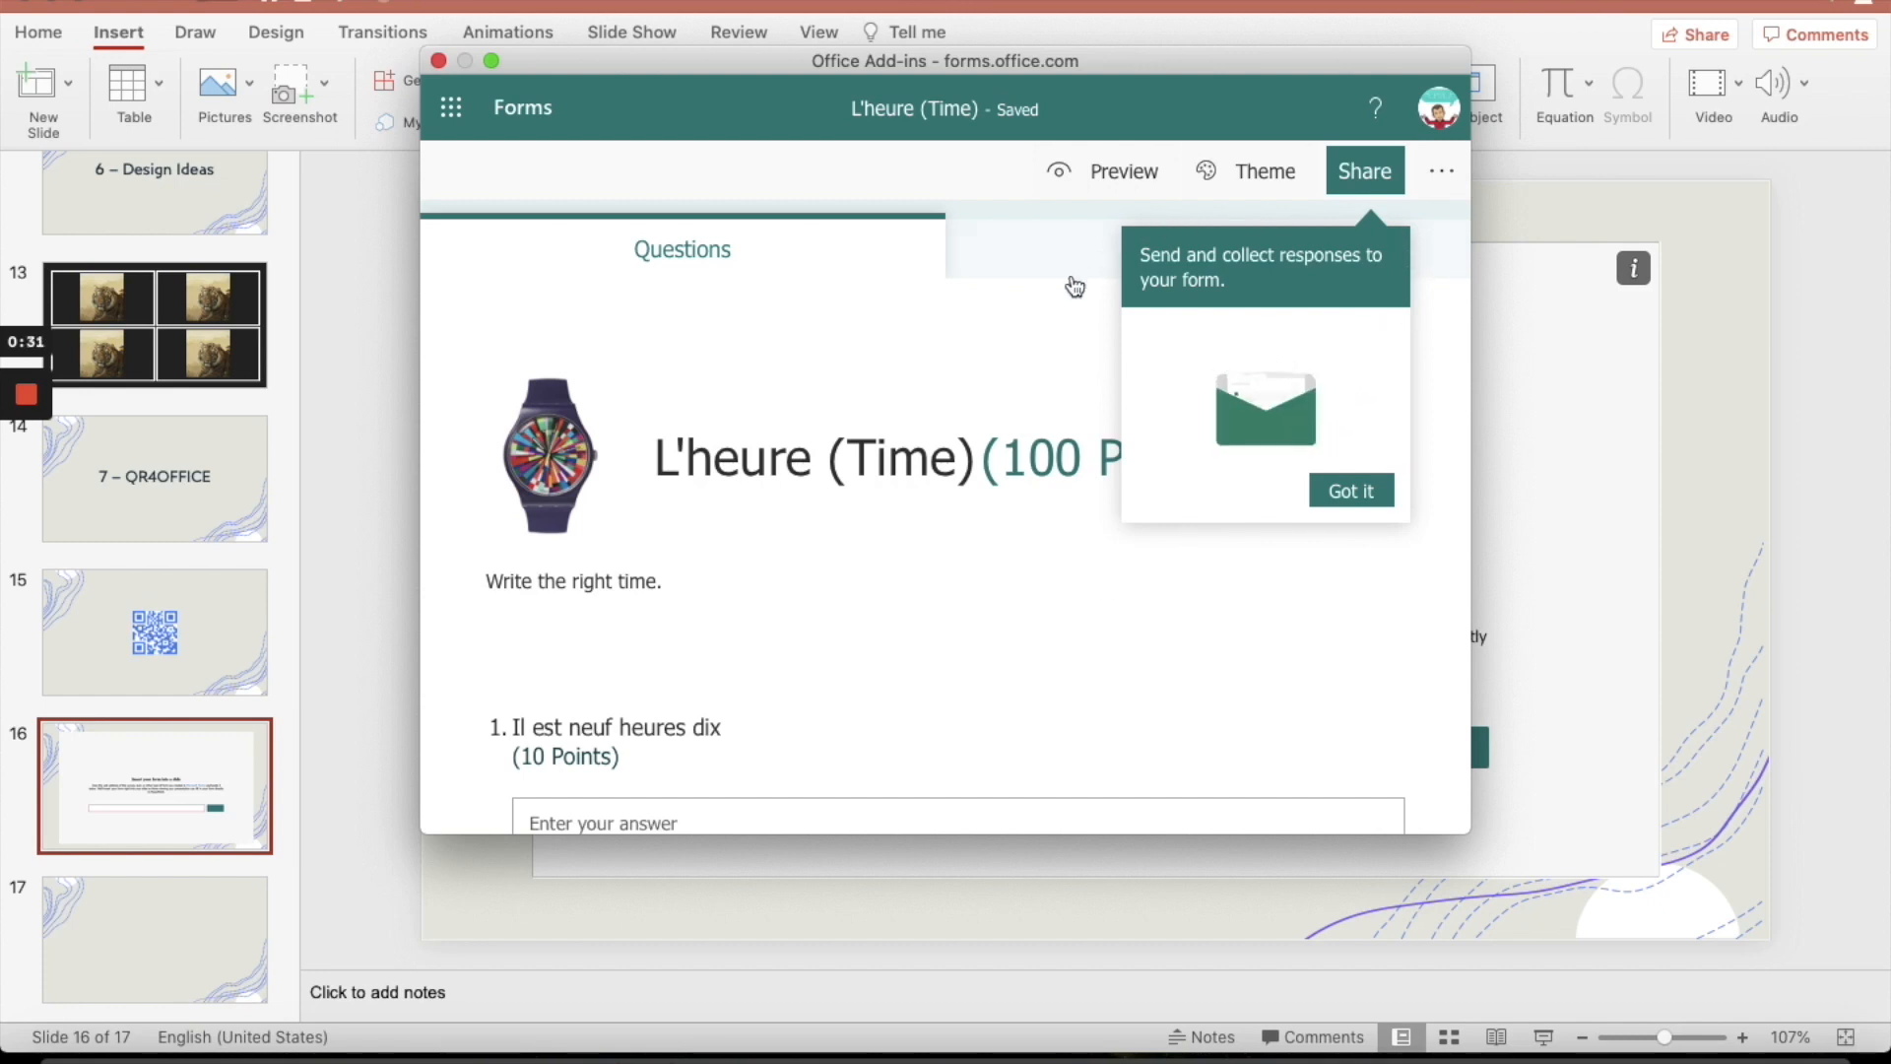
left_click(1349, 490)
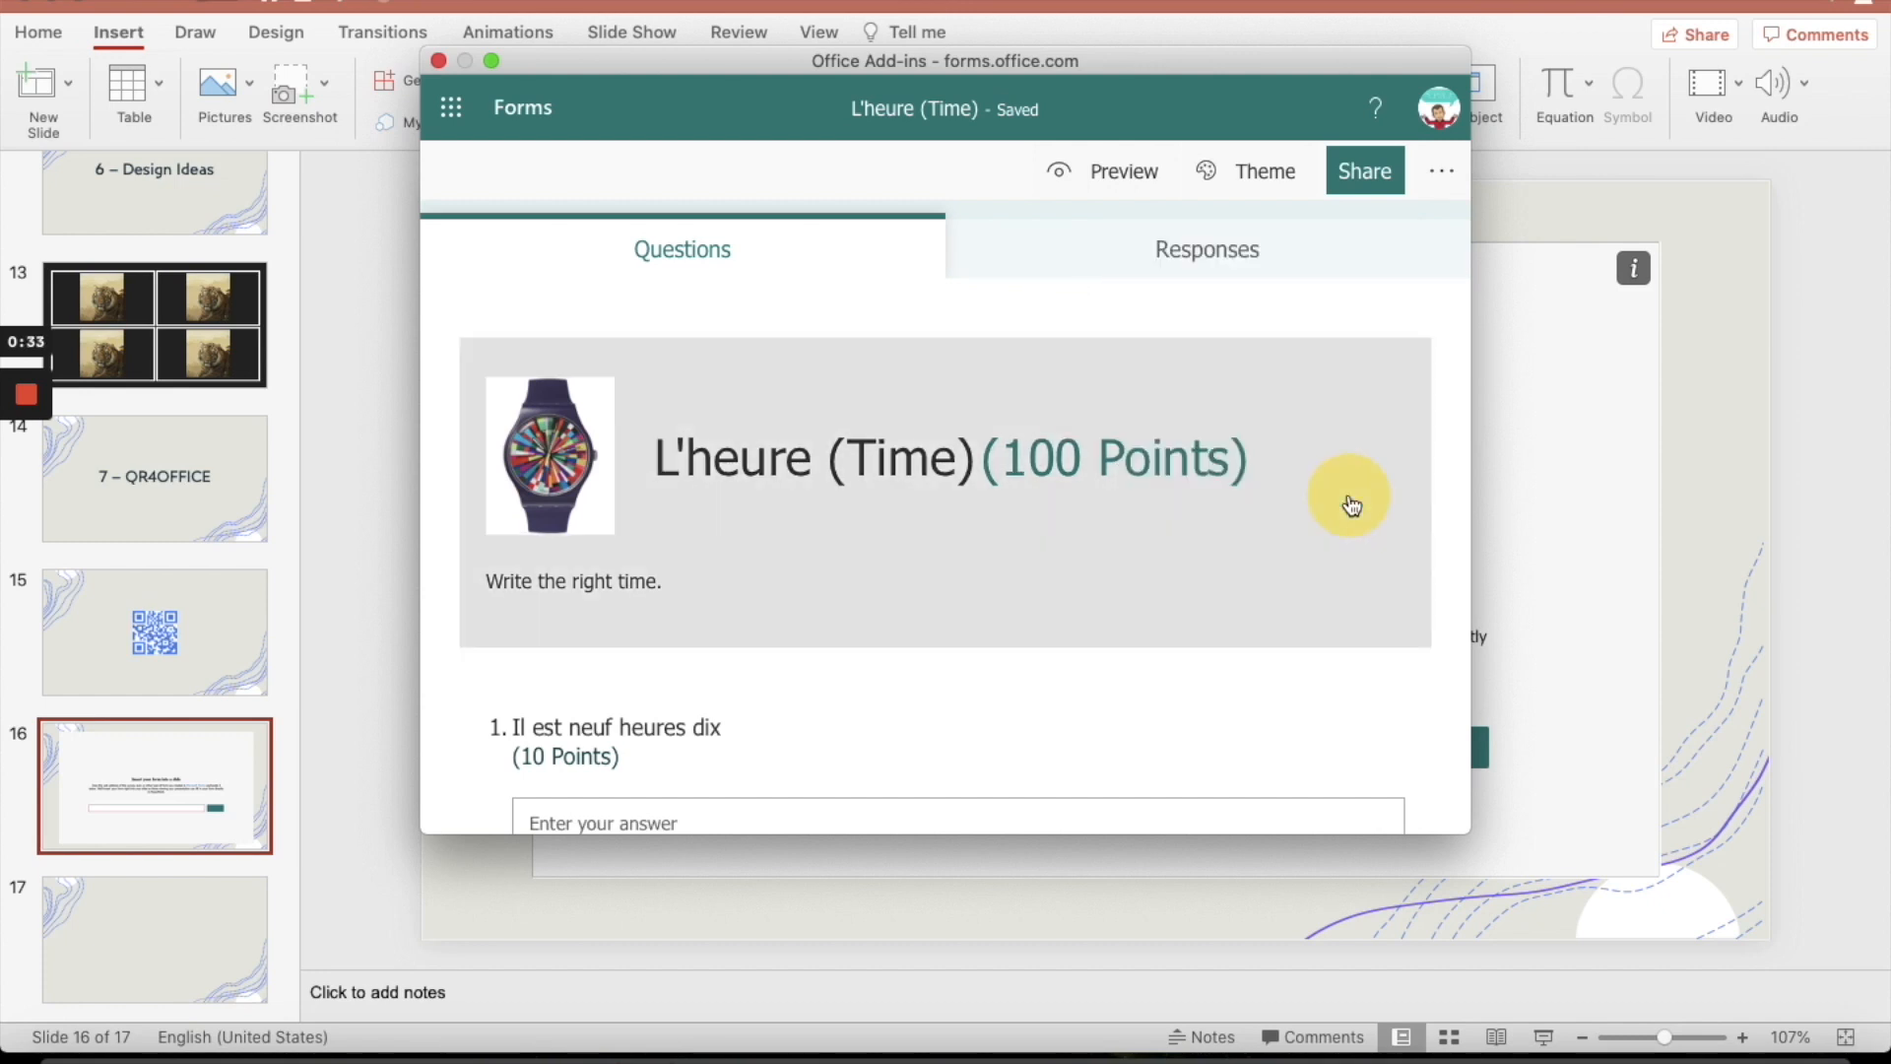
scroll("down", 3)
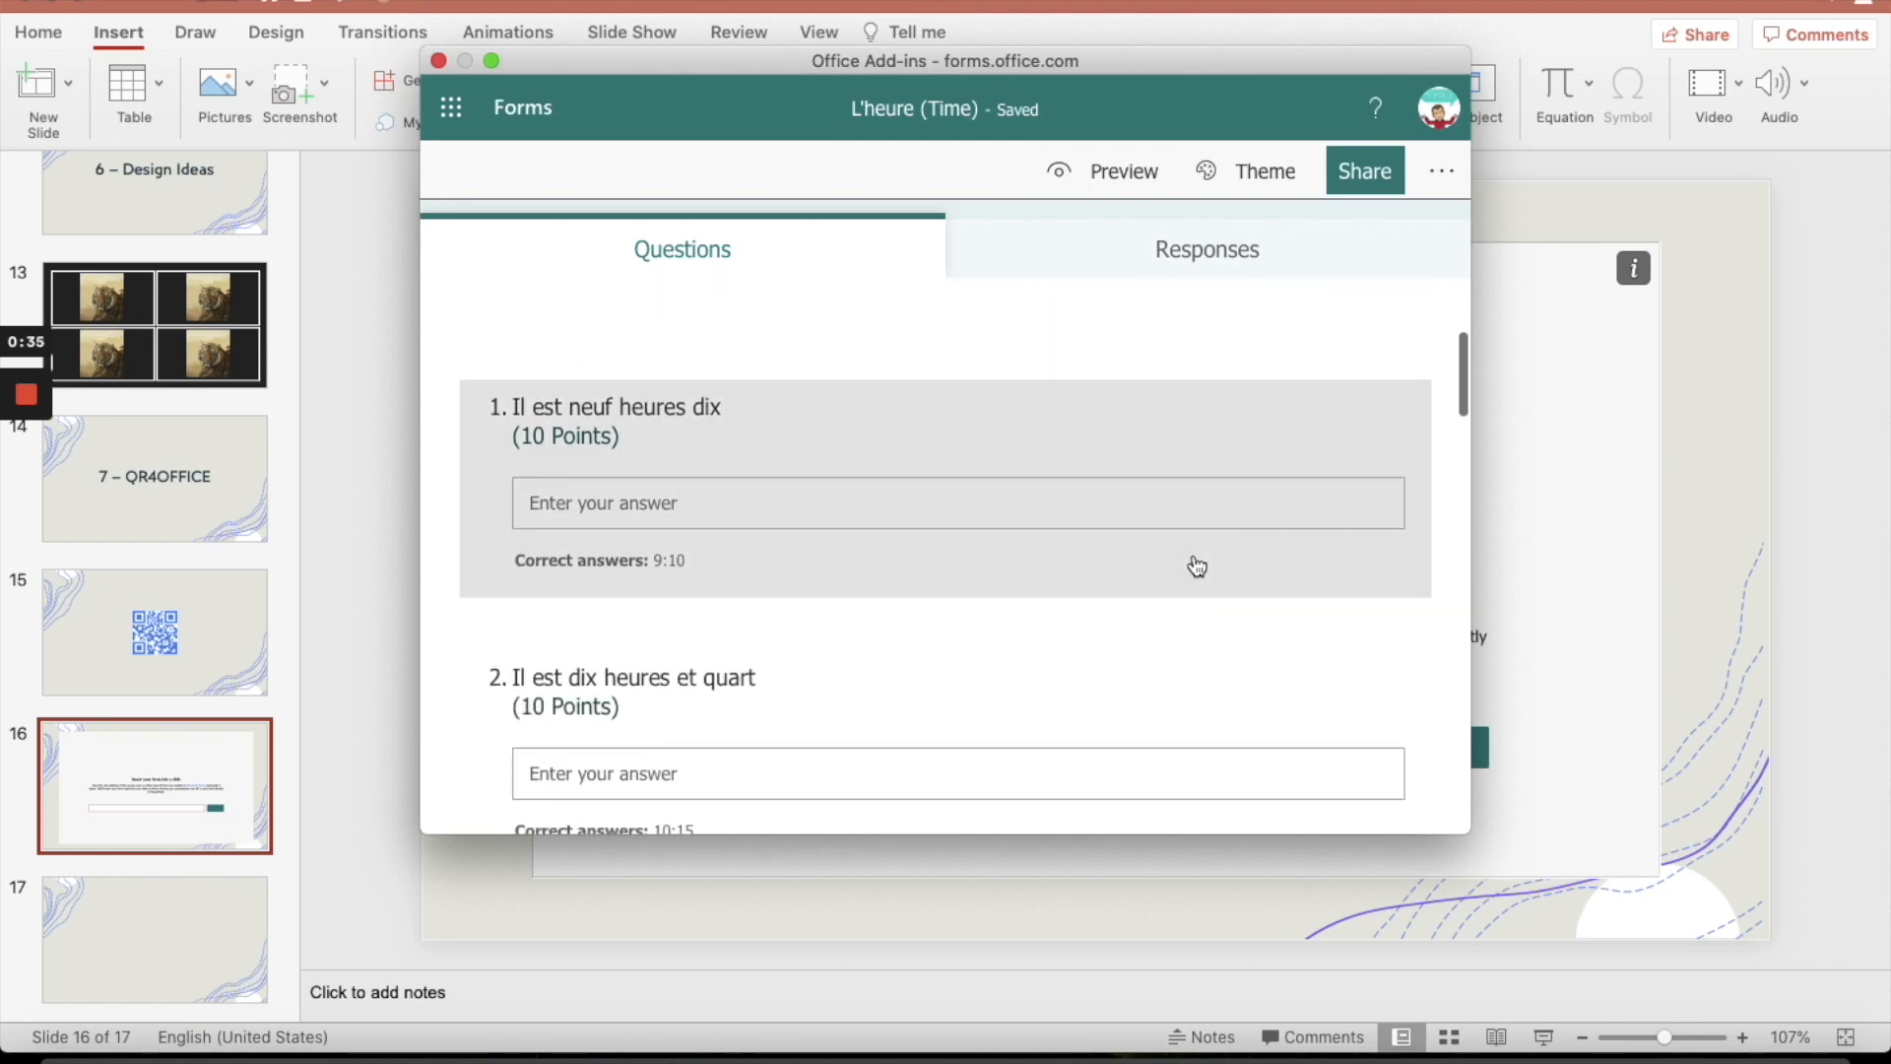
scroll("down", 3)
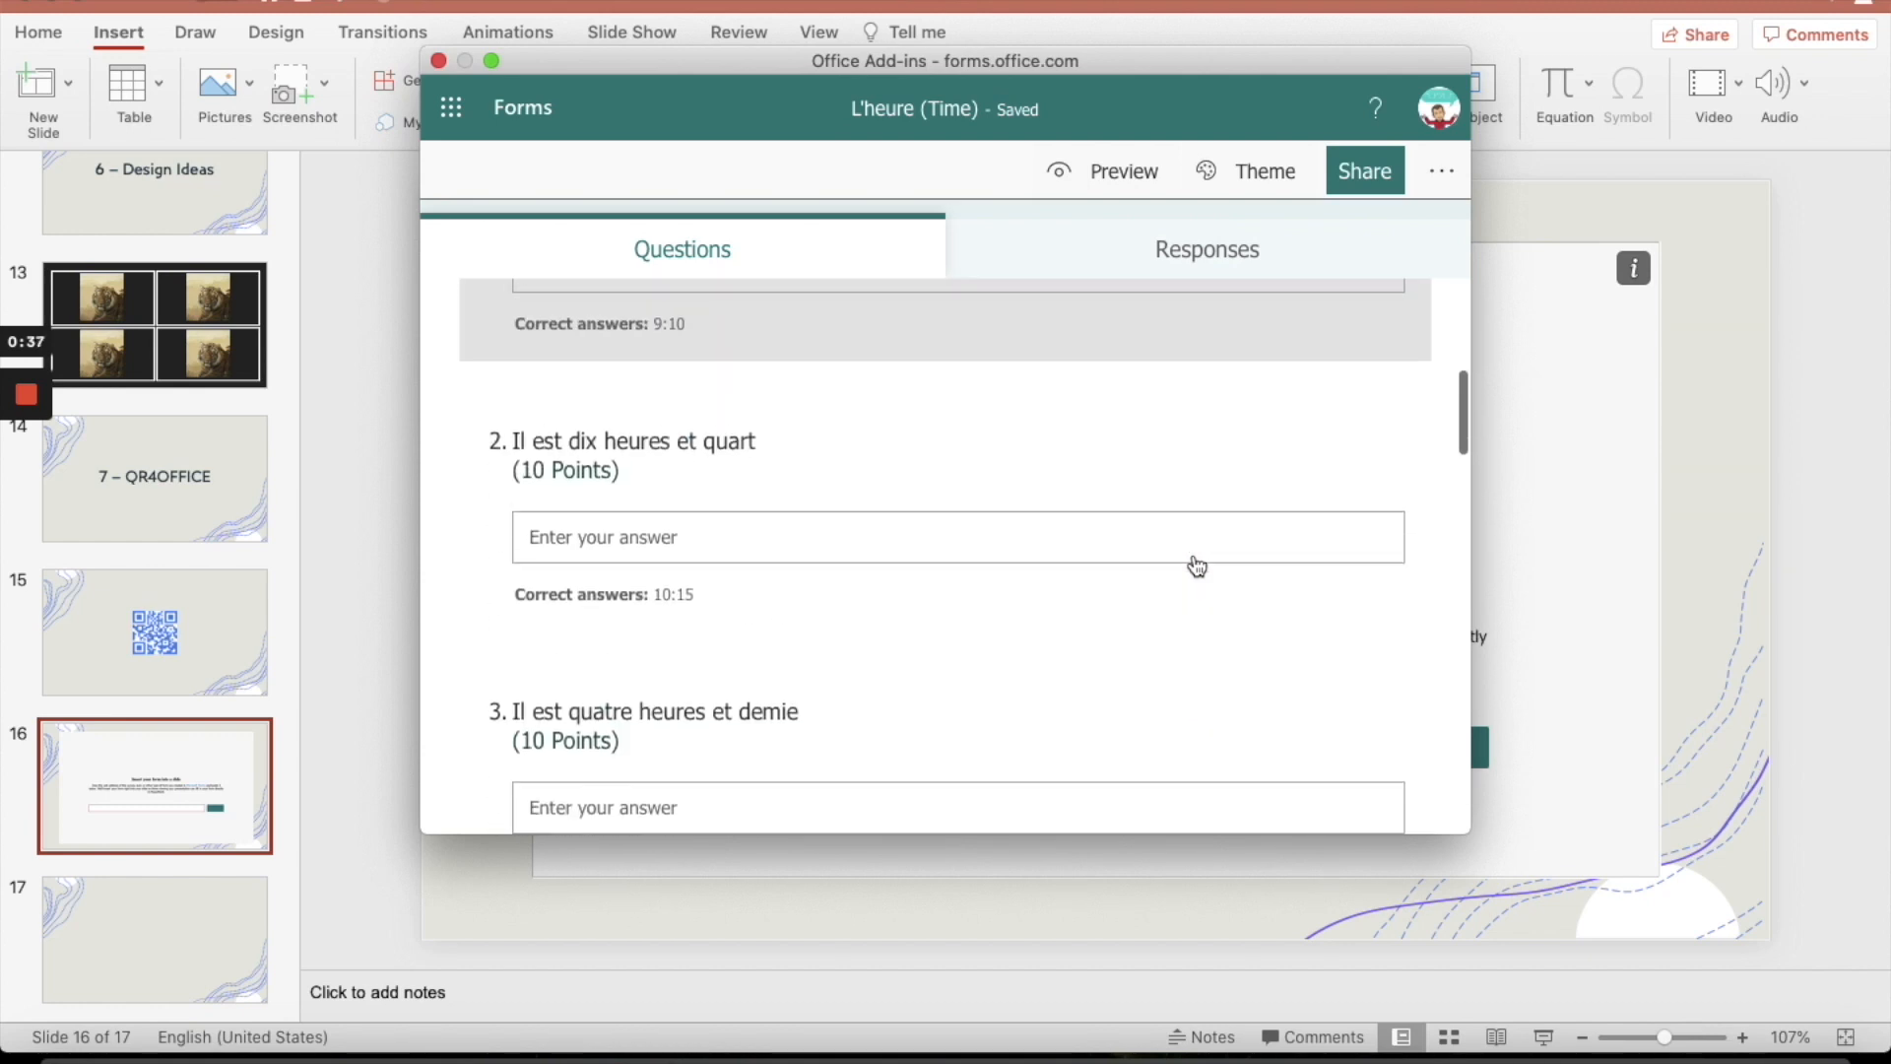
scroll("up", 3)
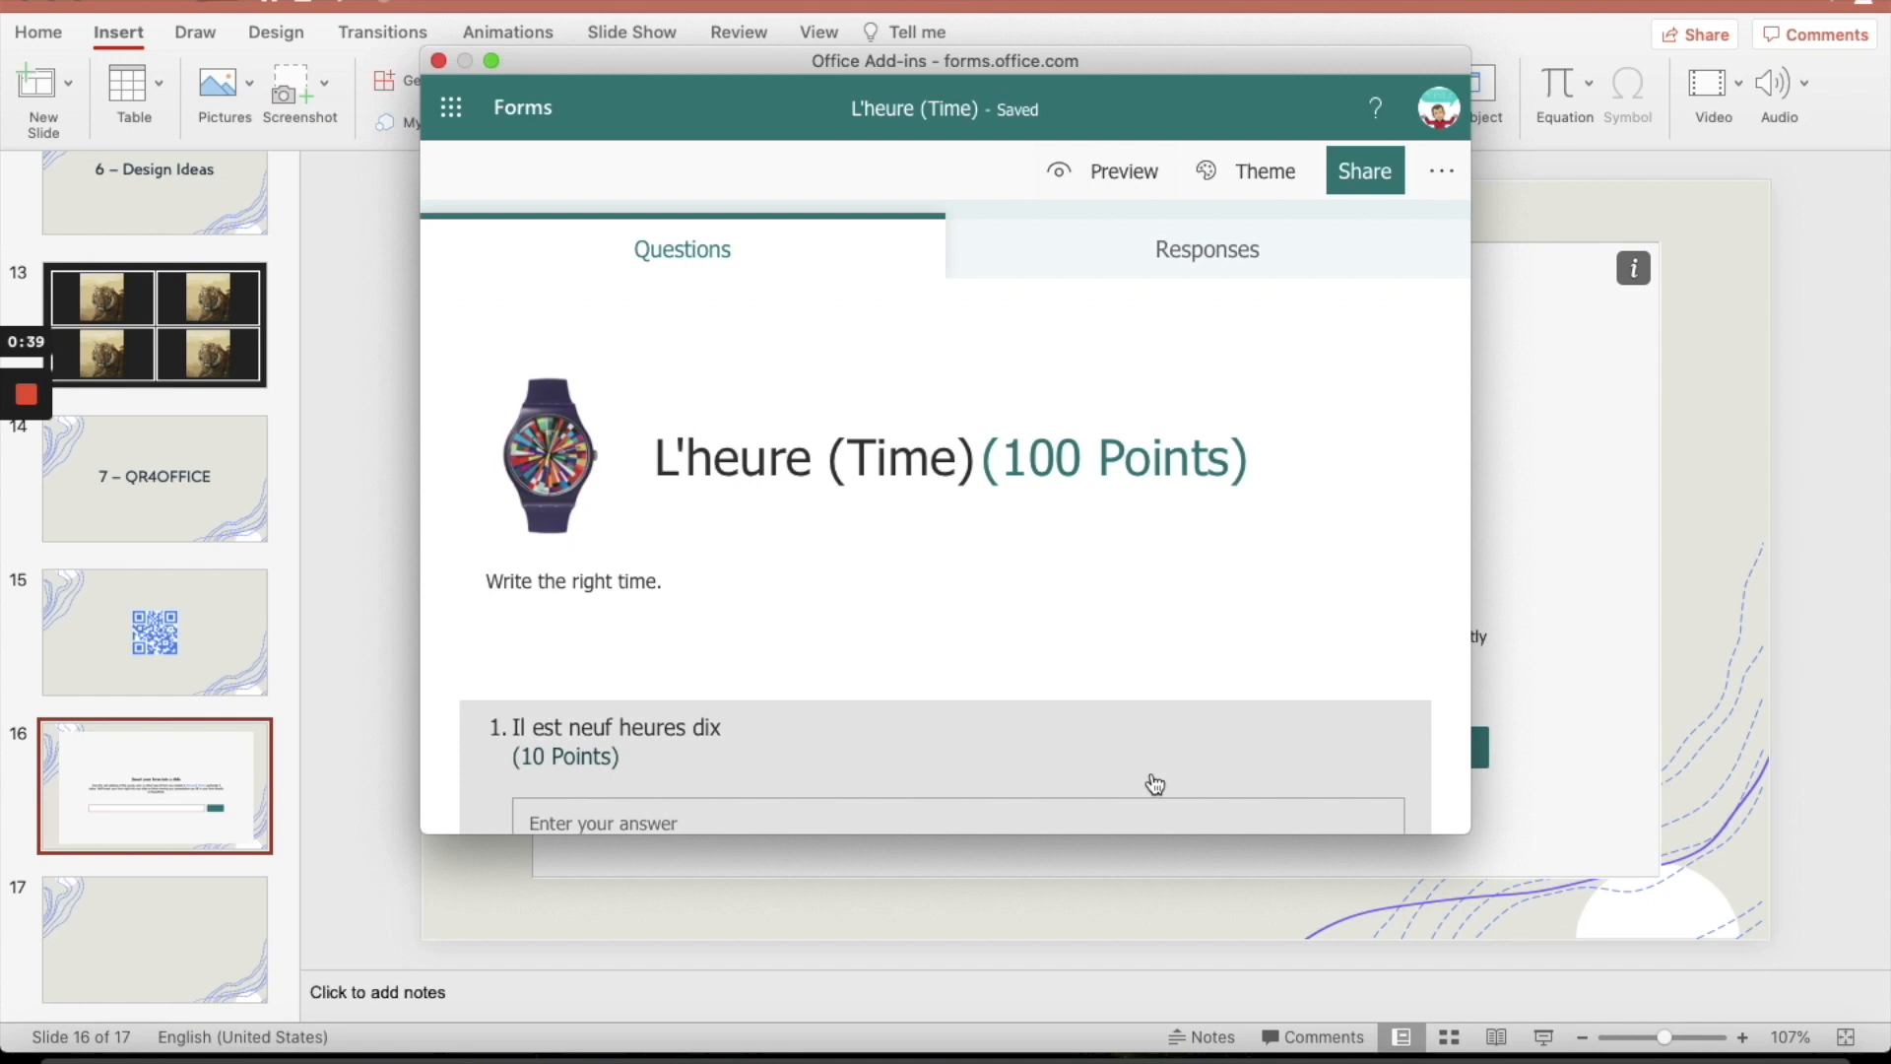
mouse_move(1386, 205)
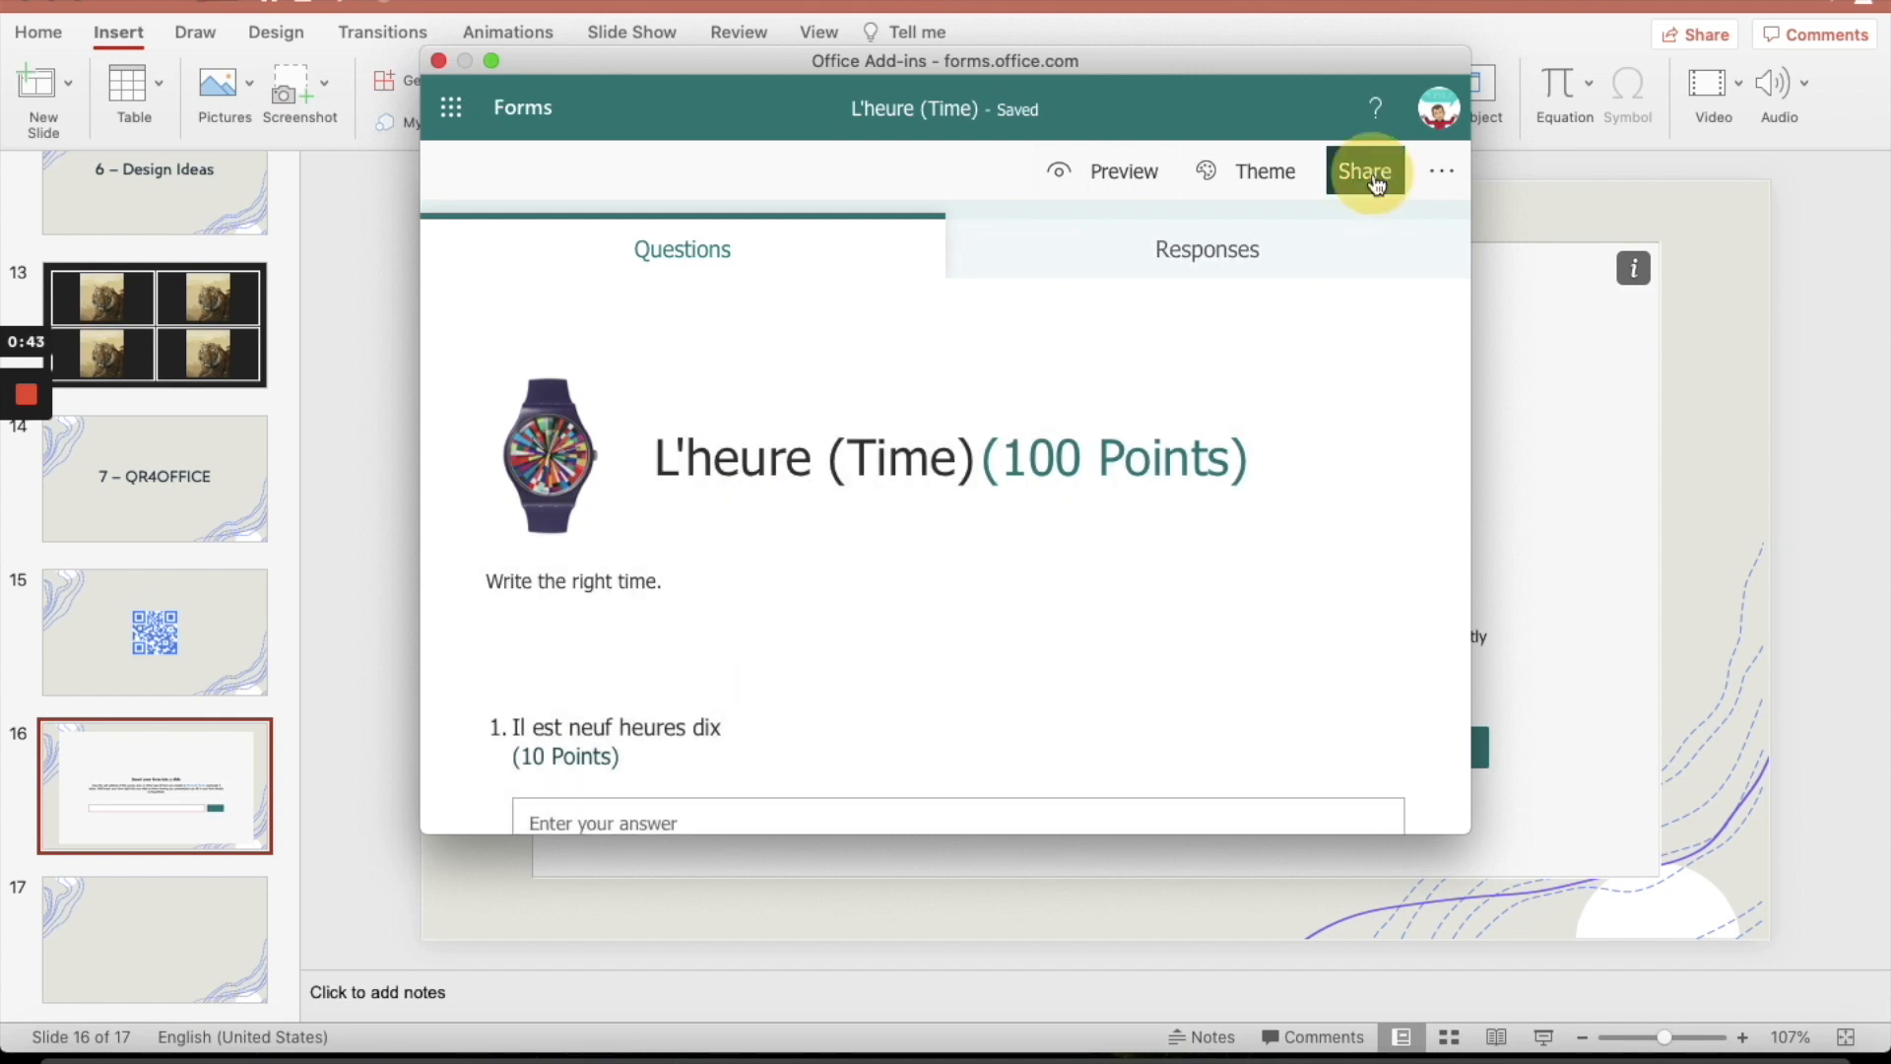
left_click(1363, 171)
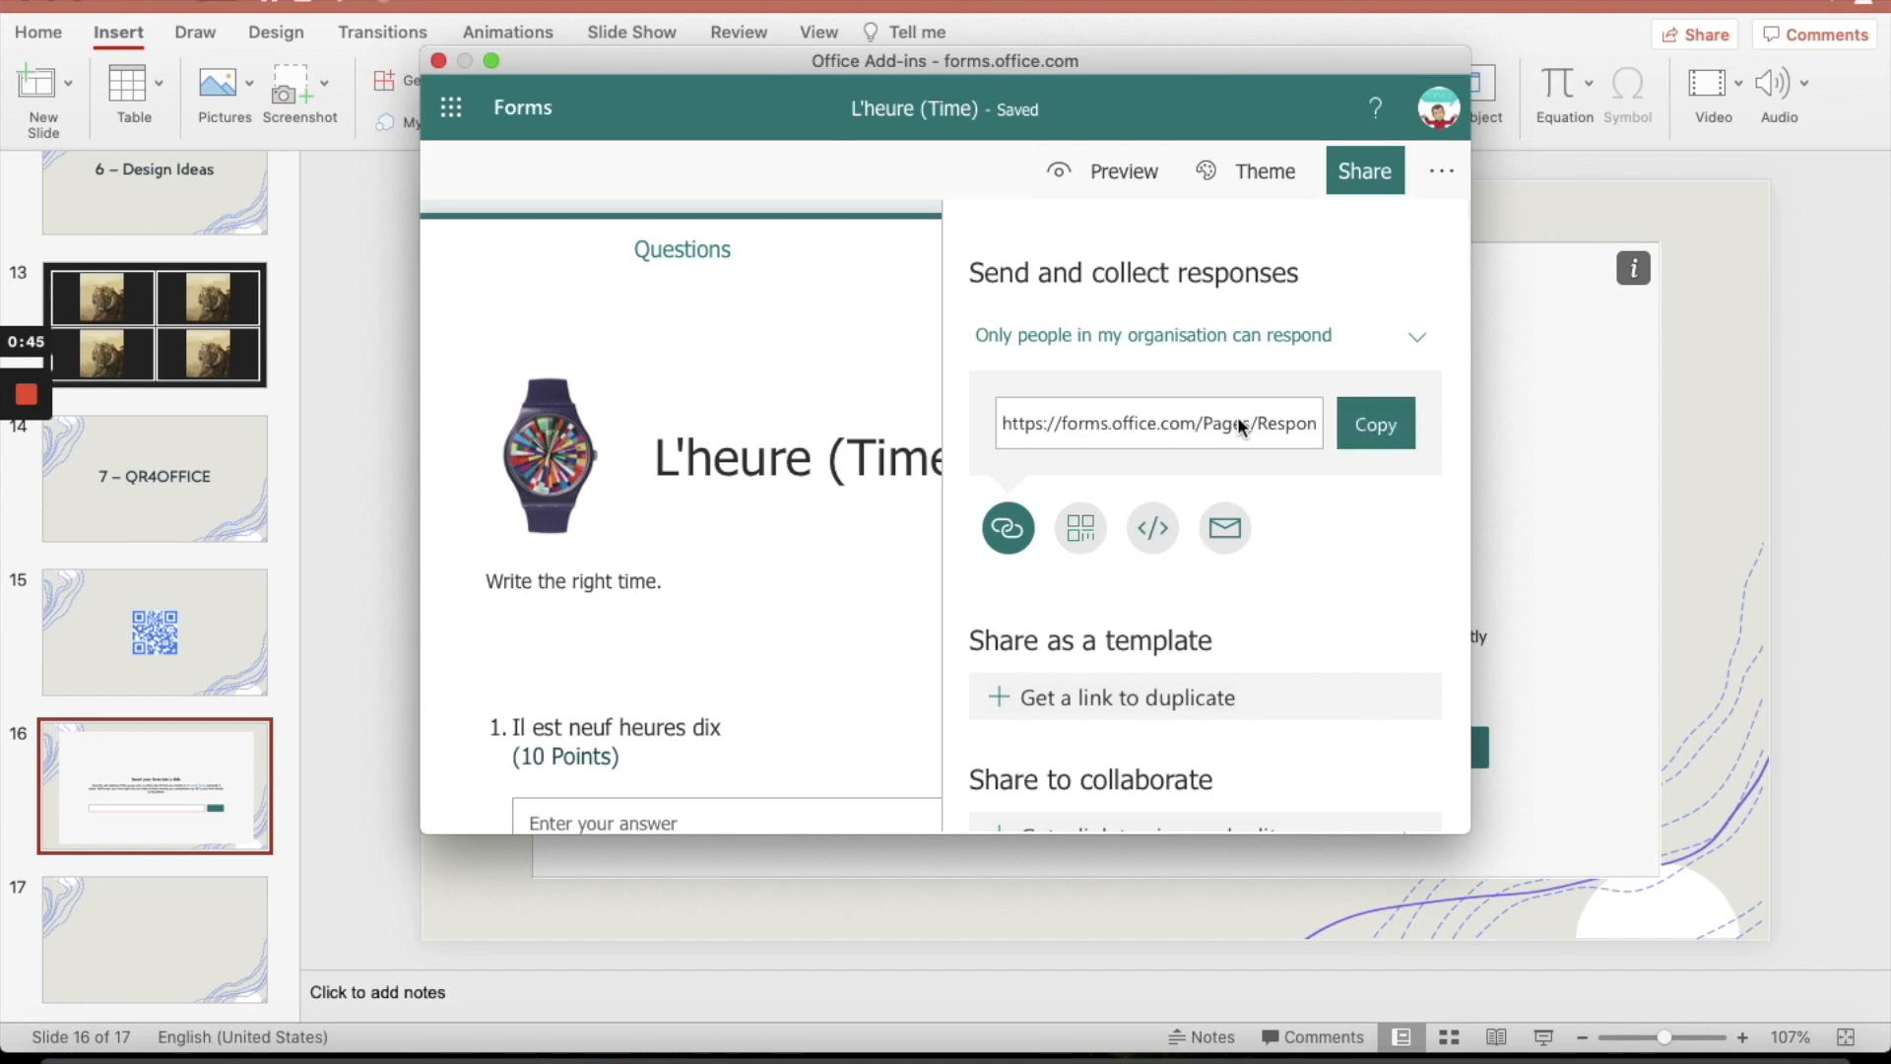
left_click(1373, 423)
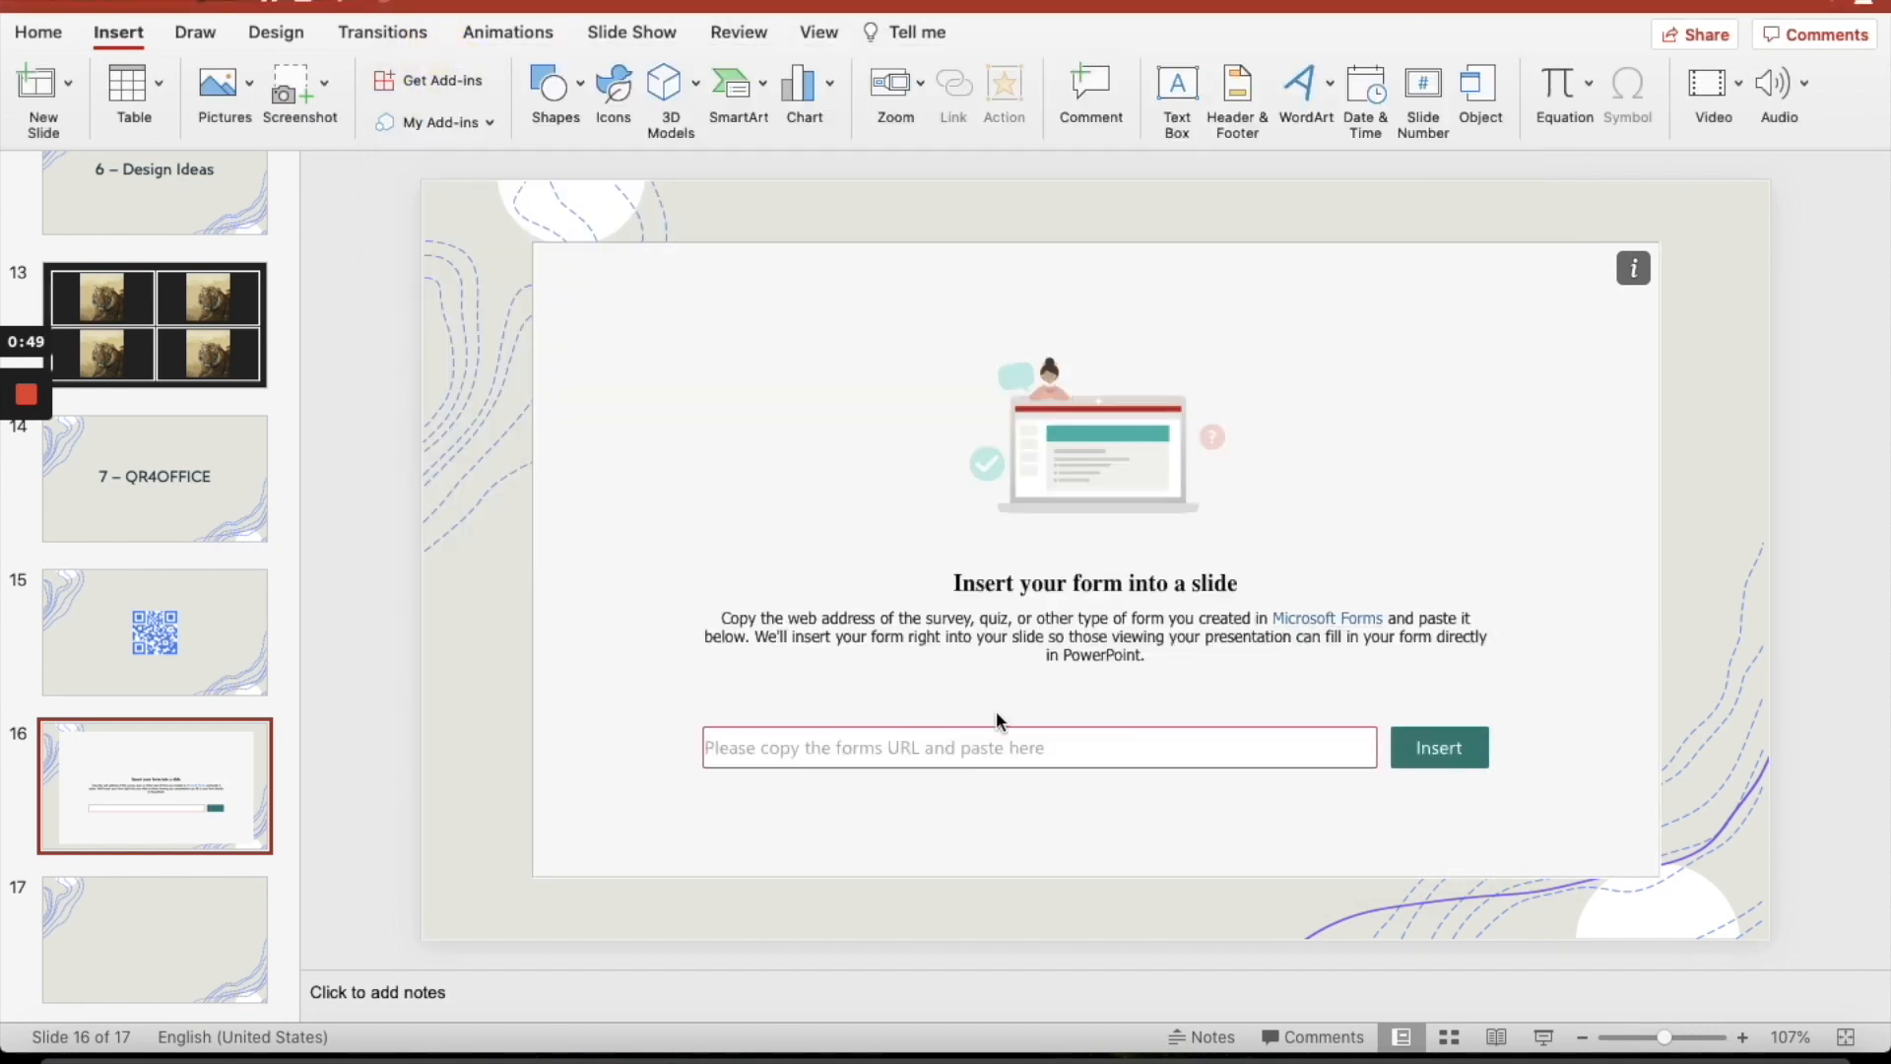
type("iiBYkIt4bL9_Z47YTRJoVcJgsBshoZUNjdXSU43QlFONVFOWU1VNzcyT1VSQzBSVS4u")
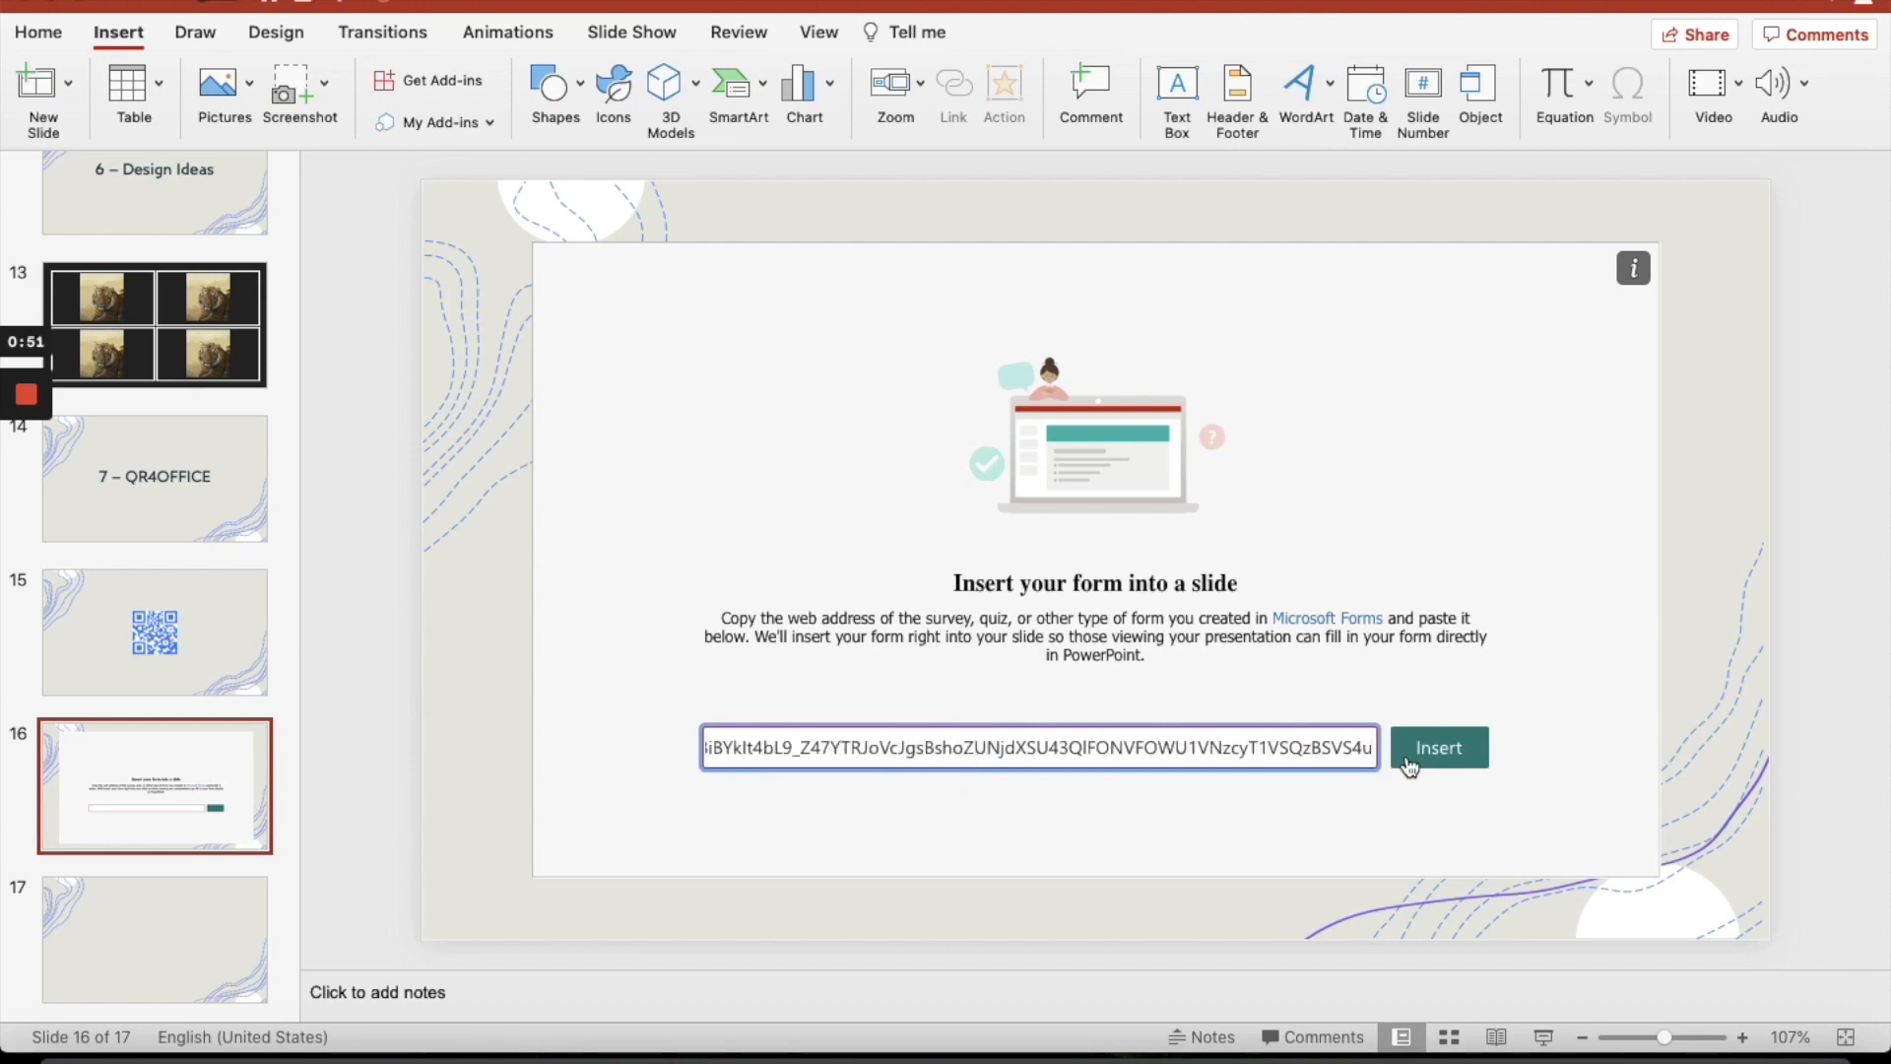
left_click(1438, 746)
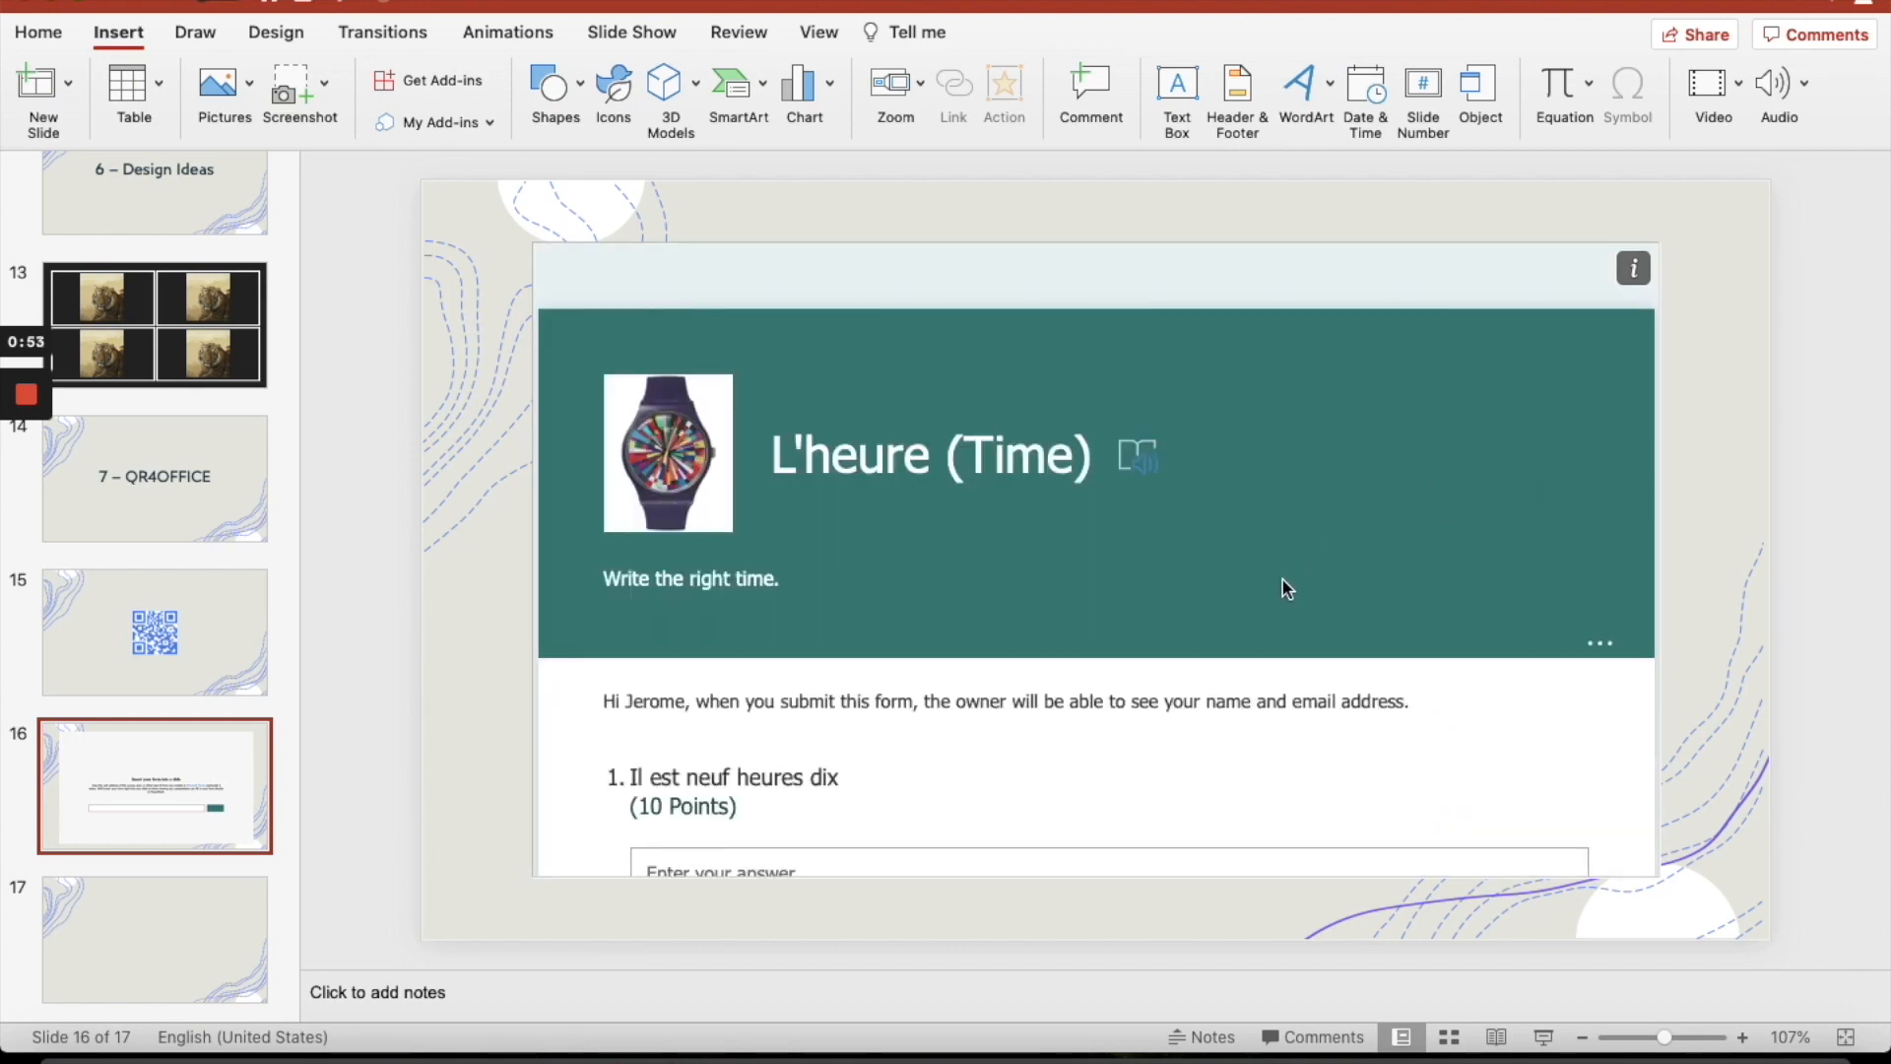
scroll("down", 3)
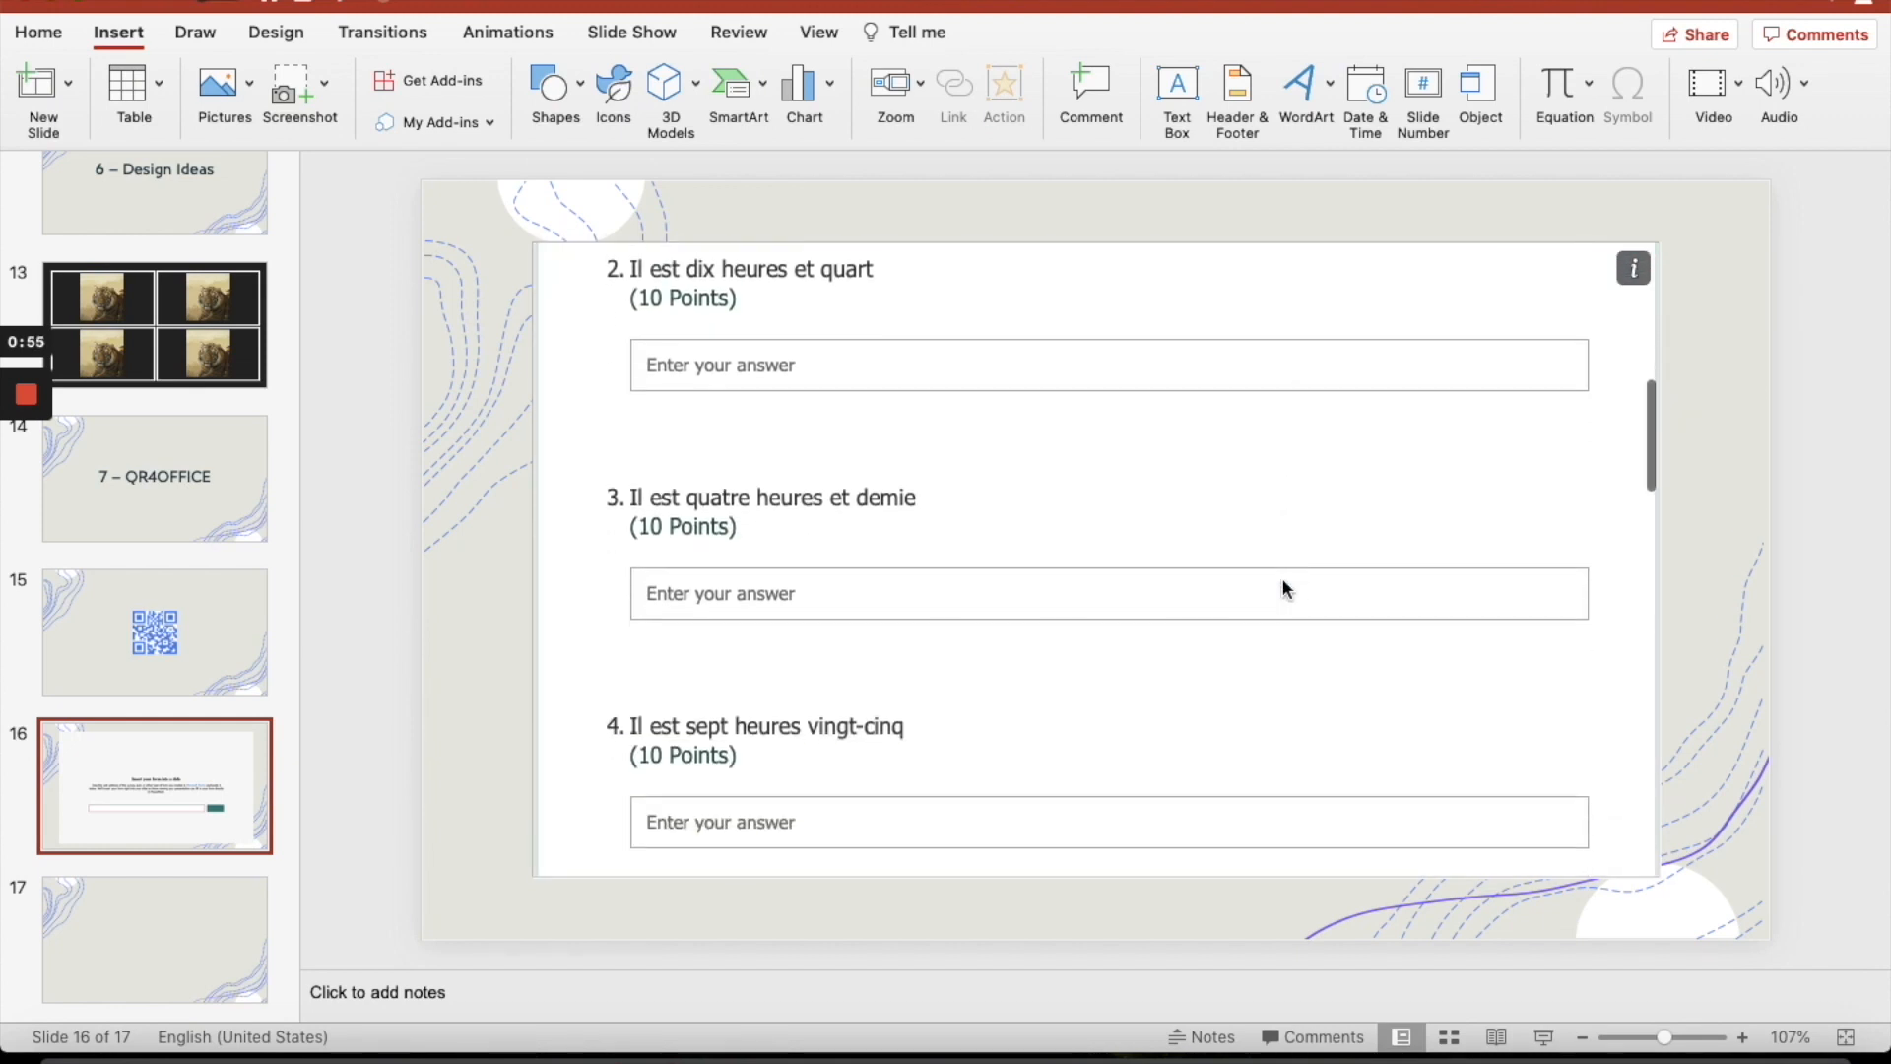
scroll("down", 3)
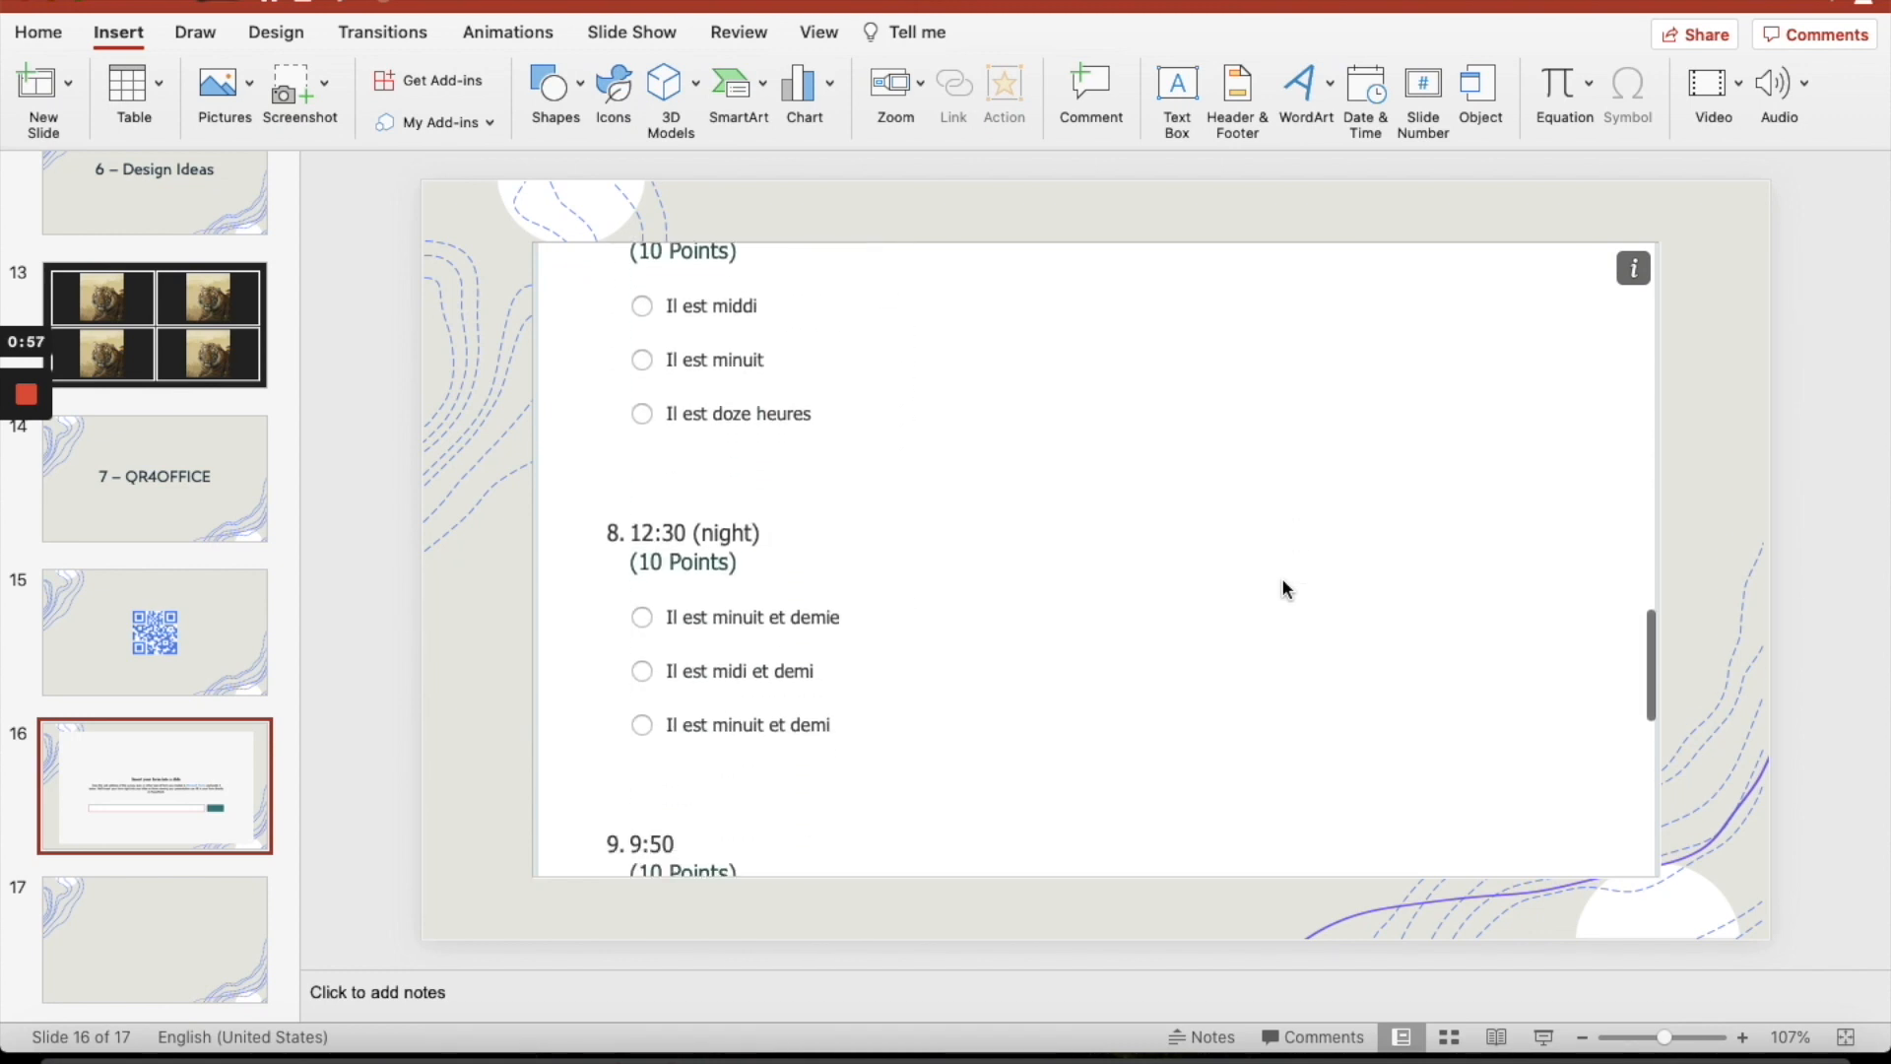
scroll("up", 3)
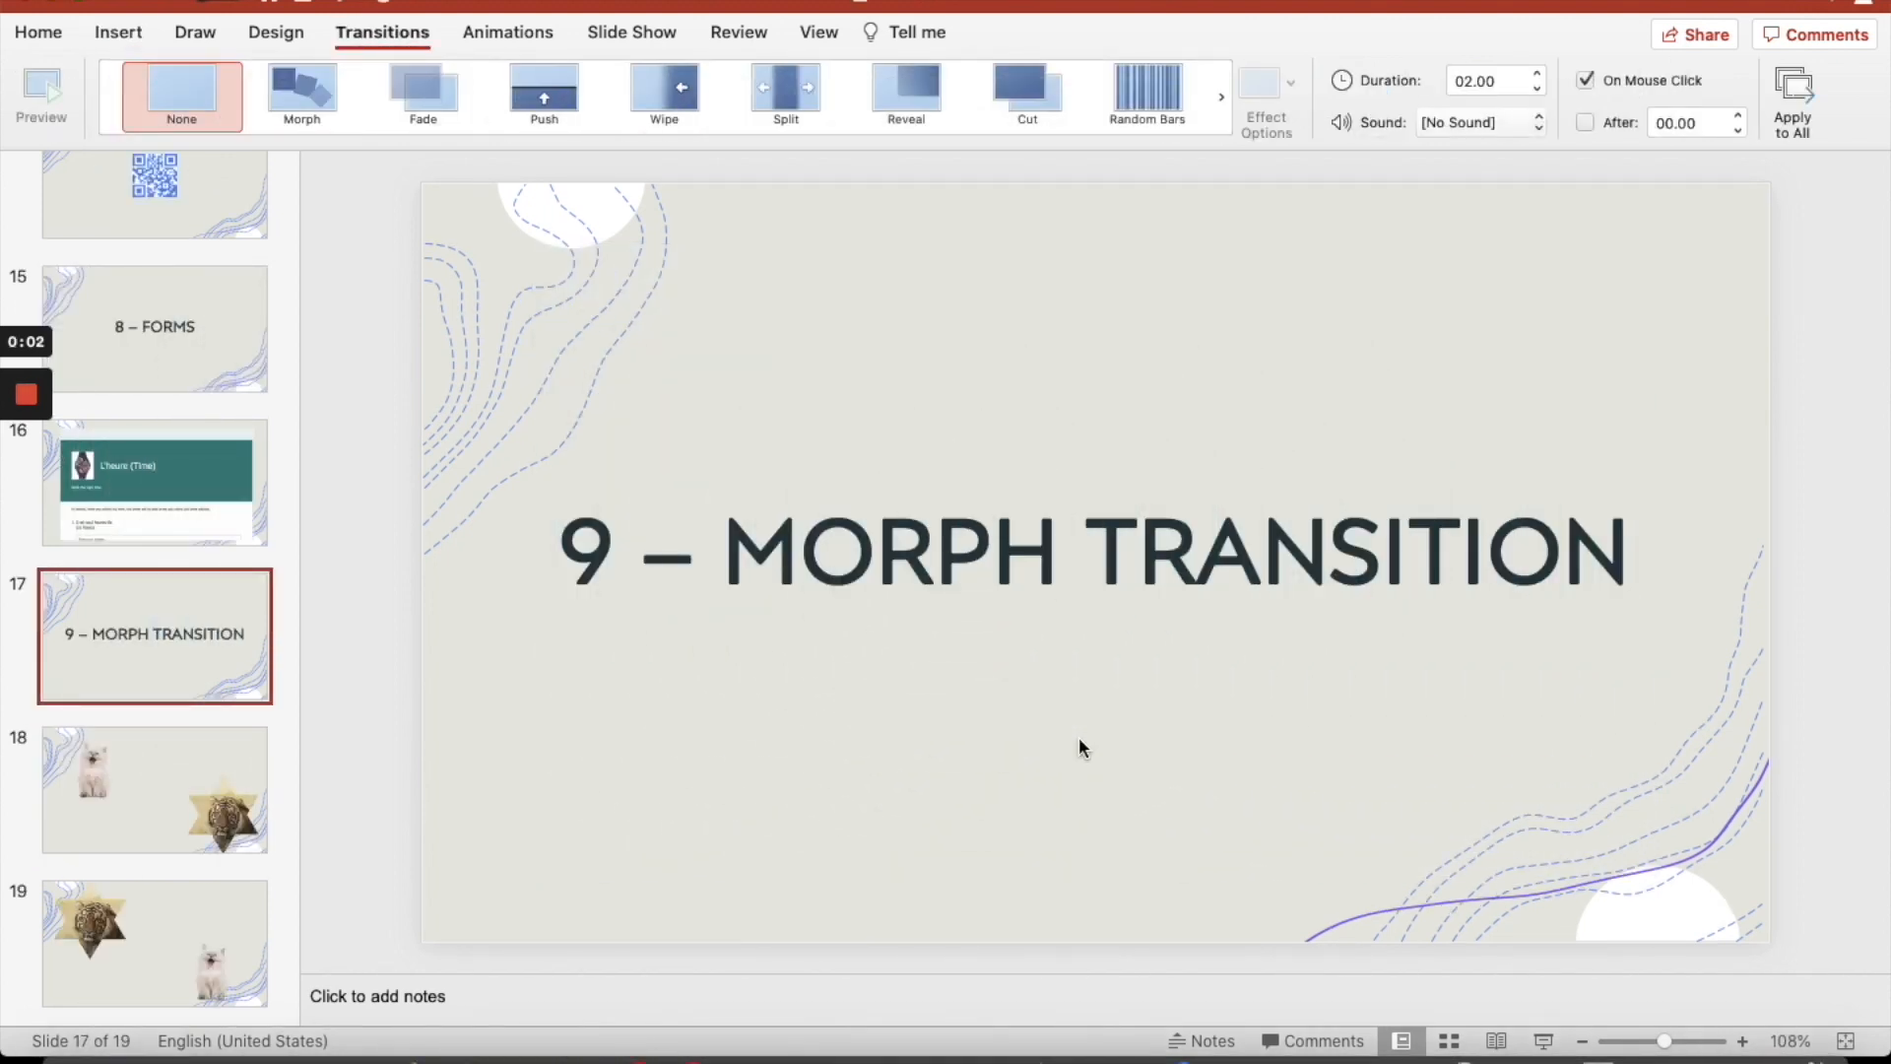
Give slide 19, with tiger and kitten swapped, a Morph transition
left_click(154, 788)
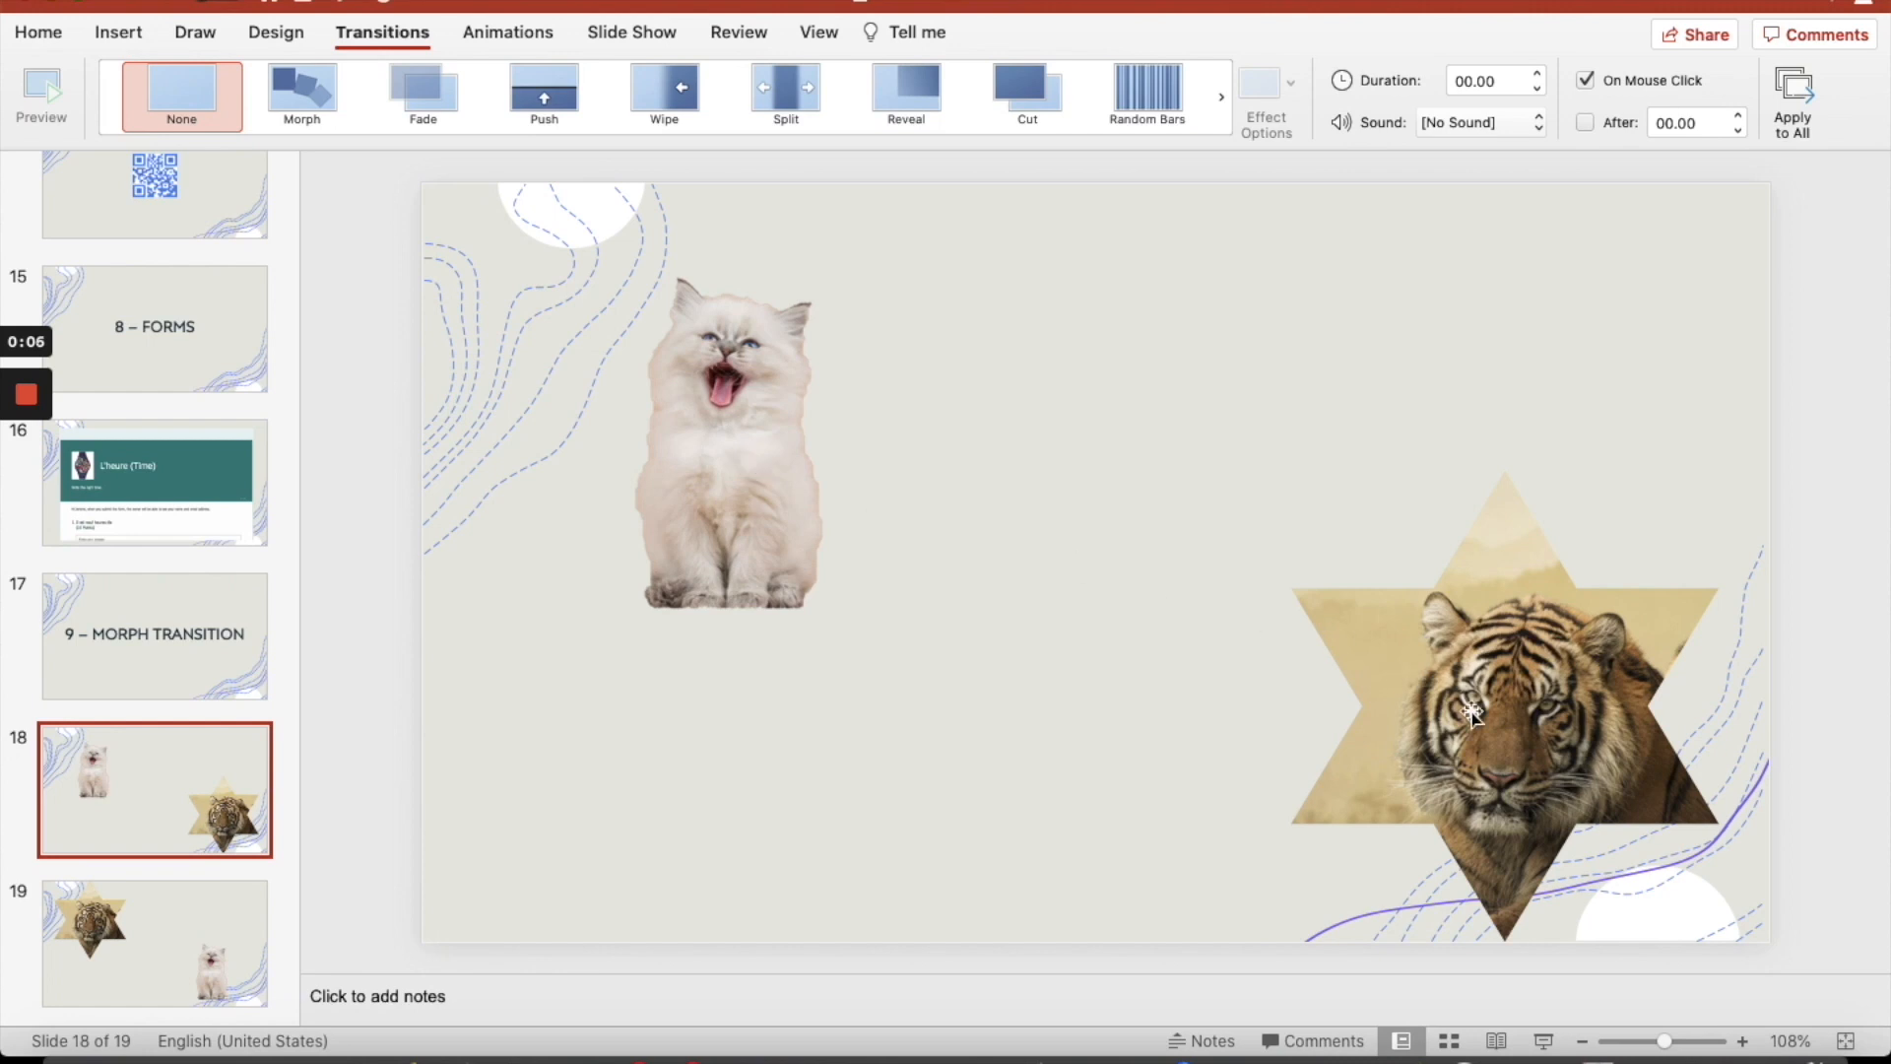
left_click(153, 941)
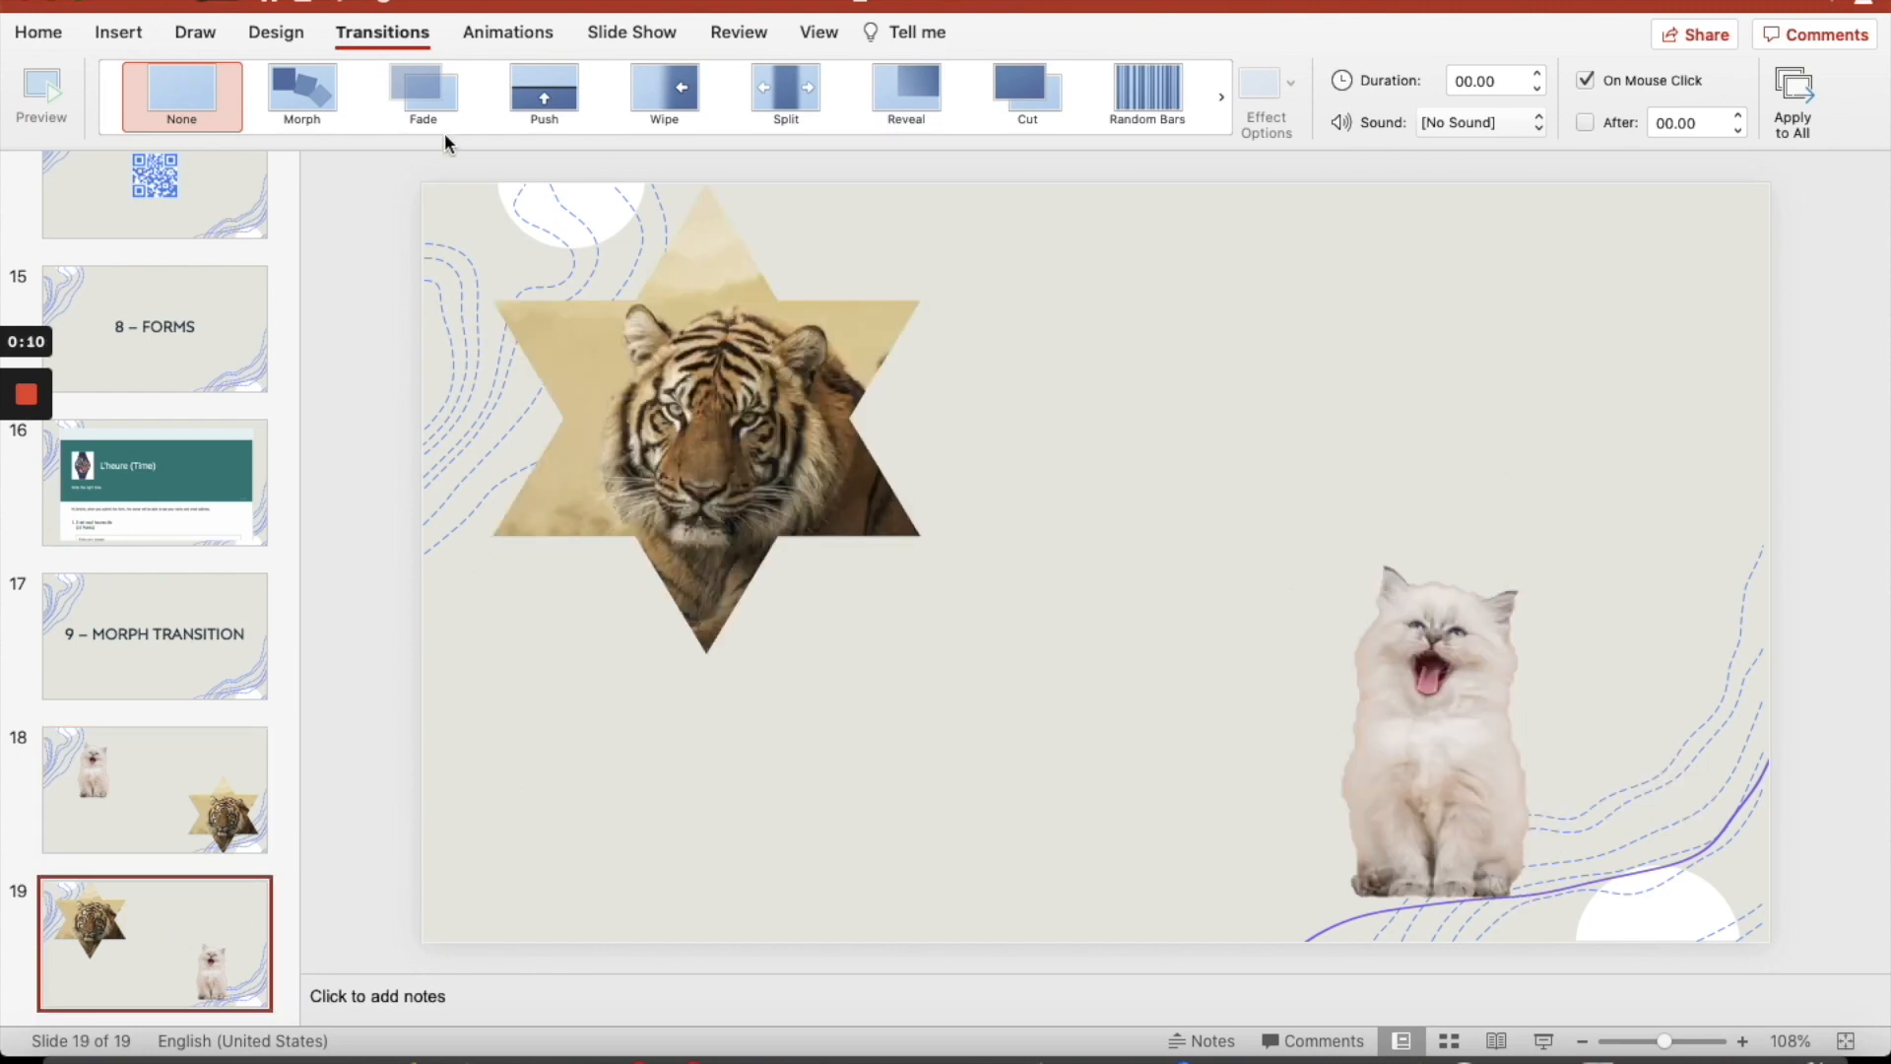
left_click(303, 95)
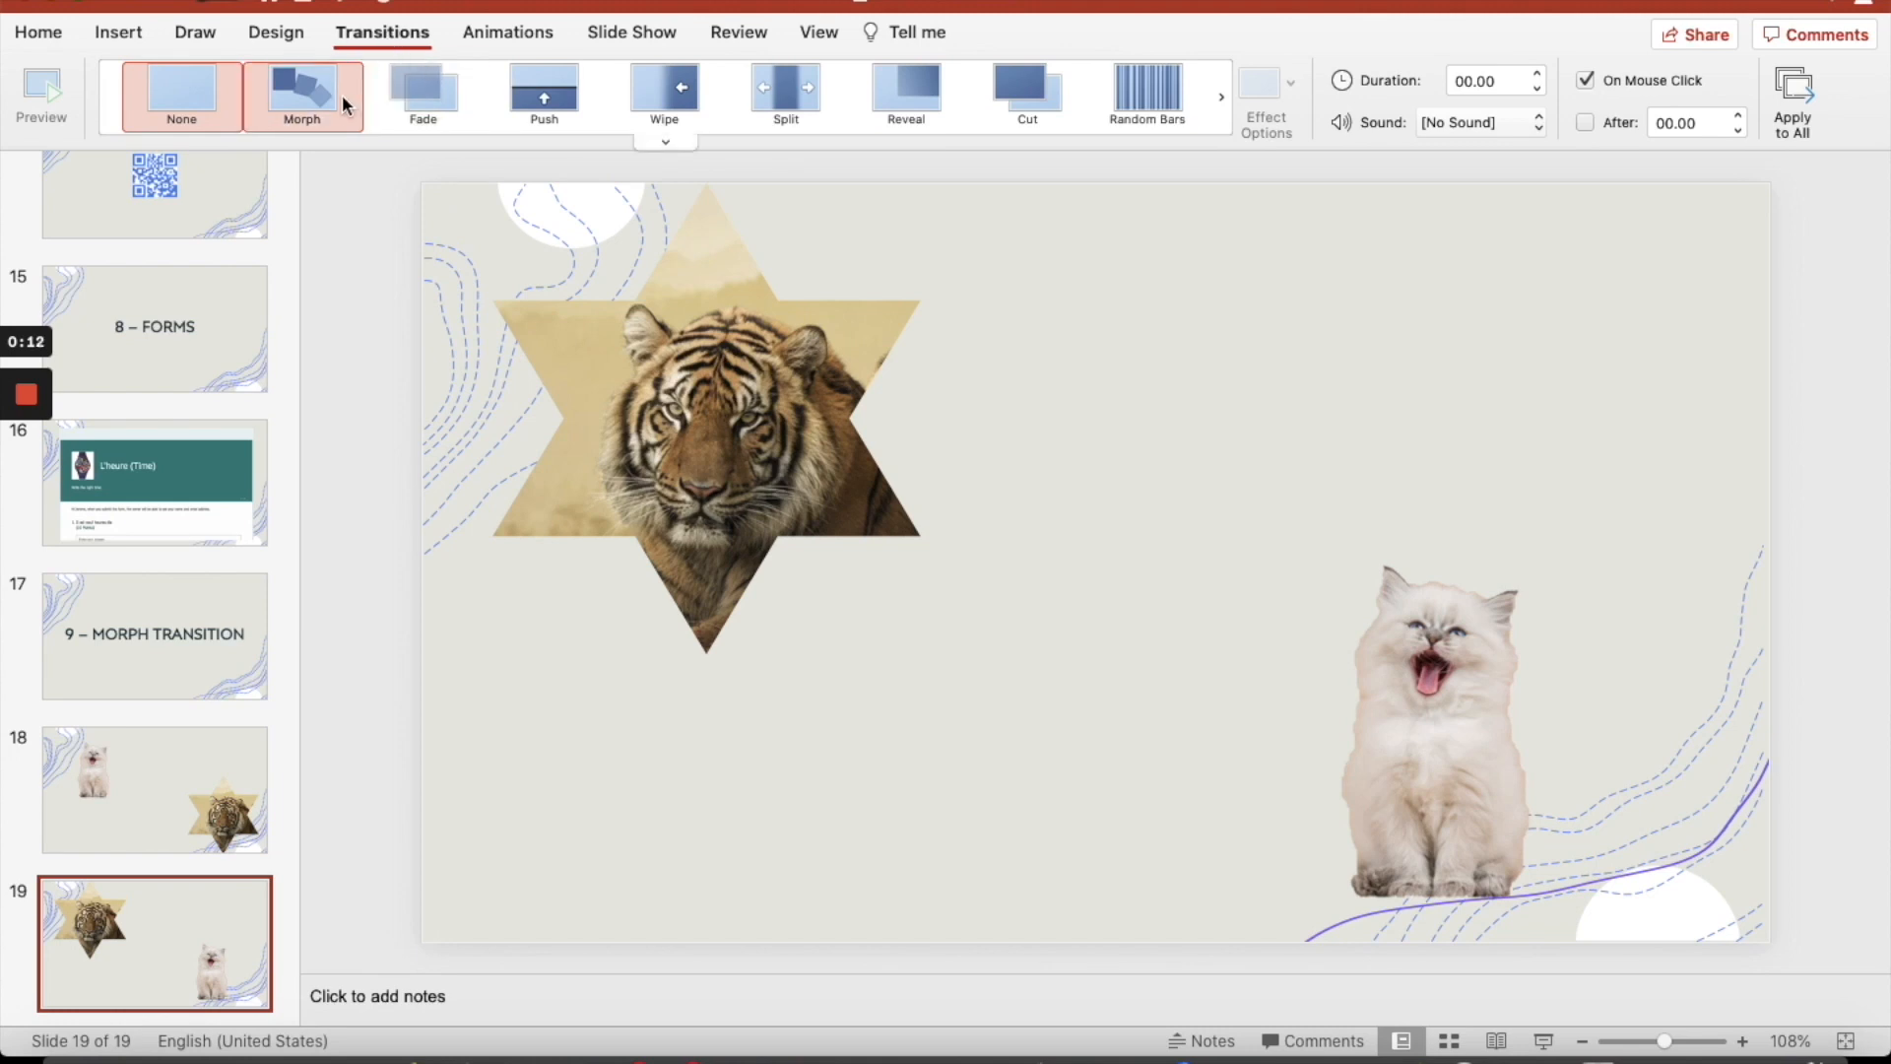
left_click(301, 95)
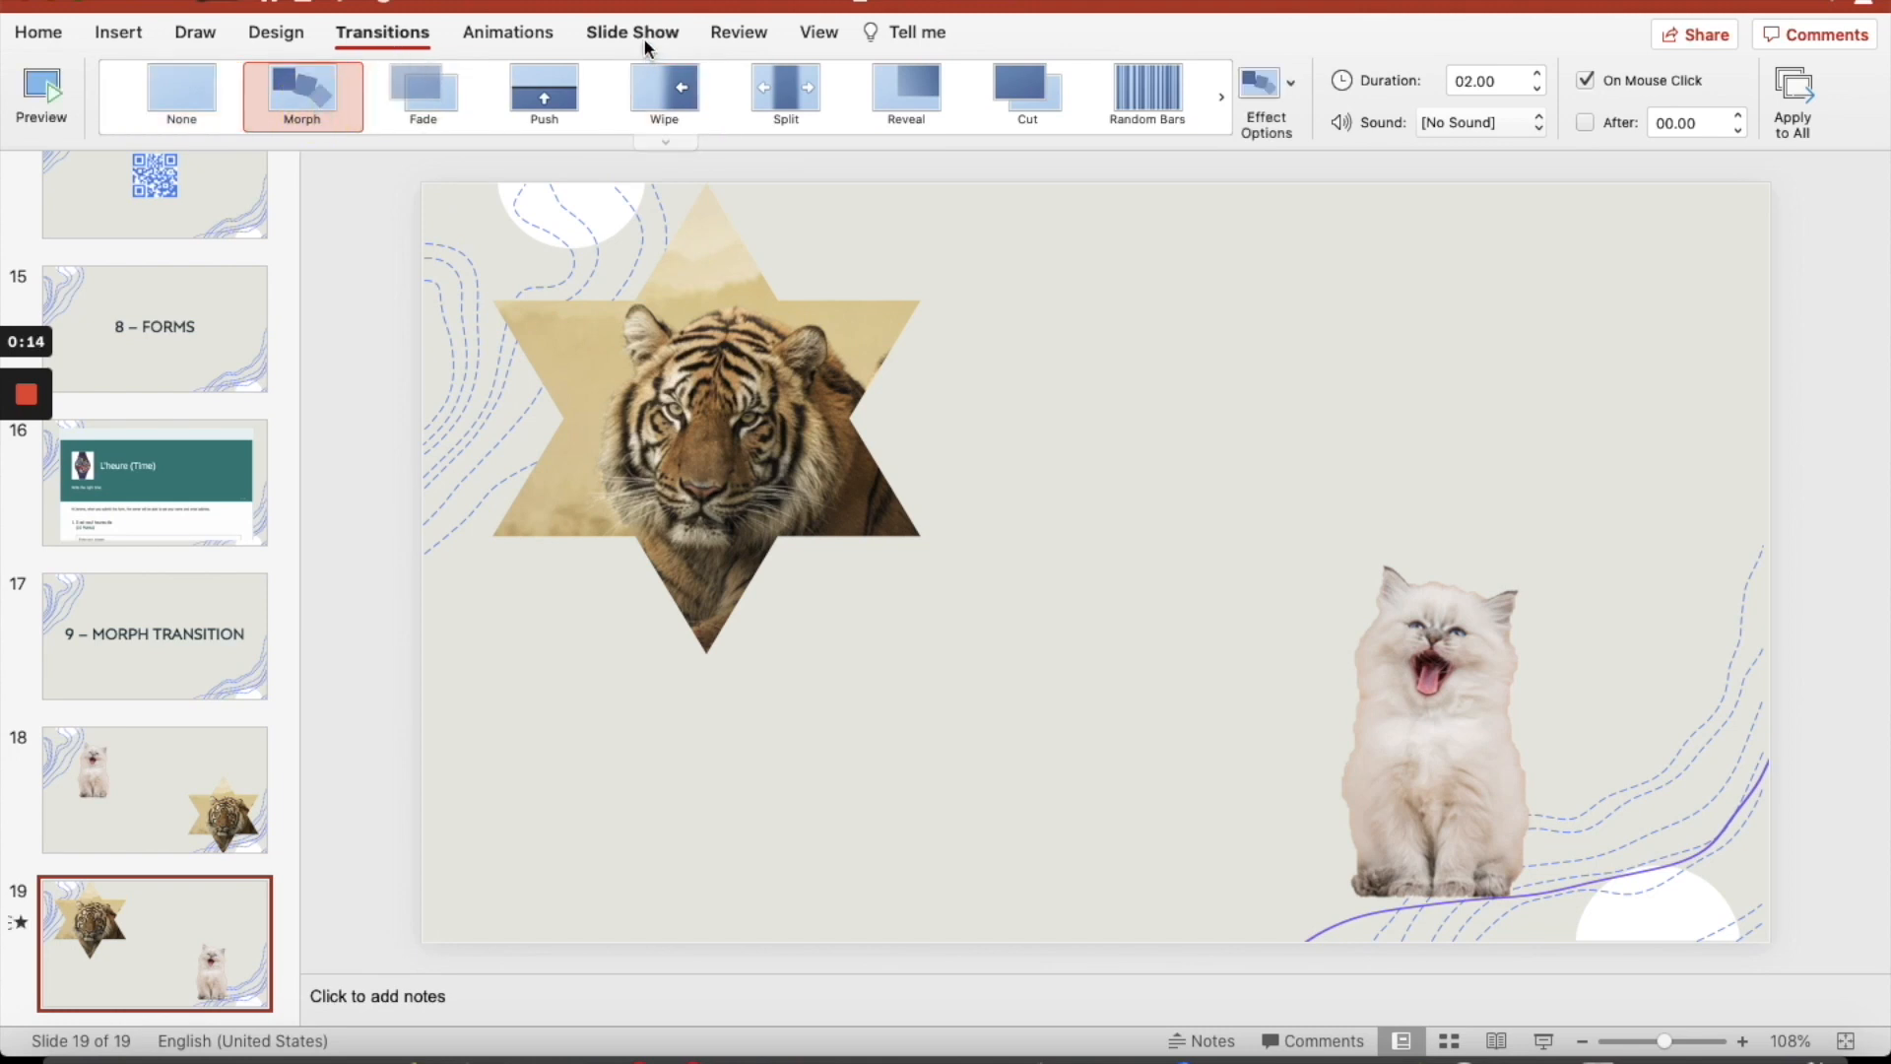
Run the slideshow from slide 18, the kitten and tiger slide
left_click(630, 32)
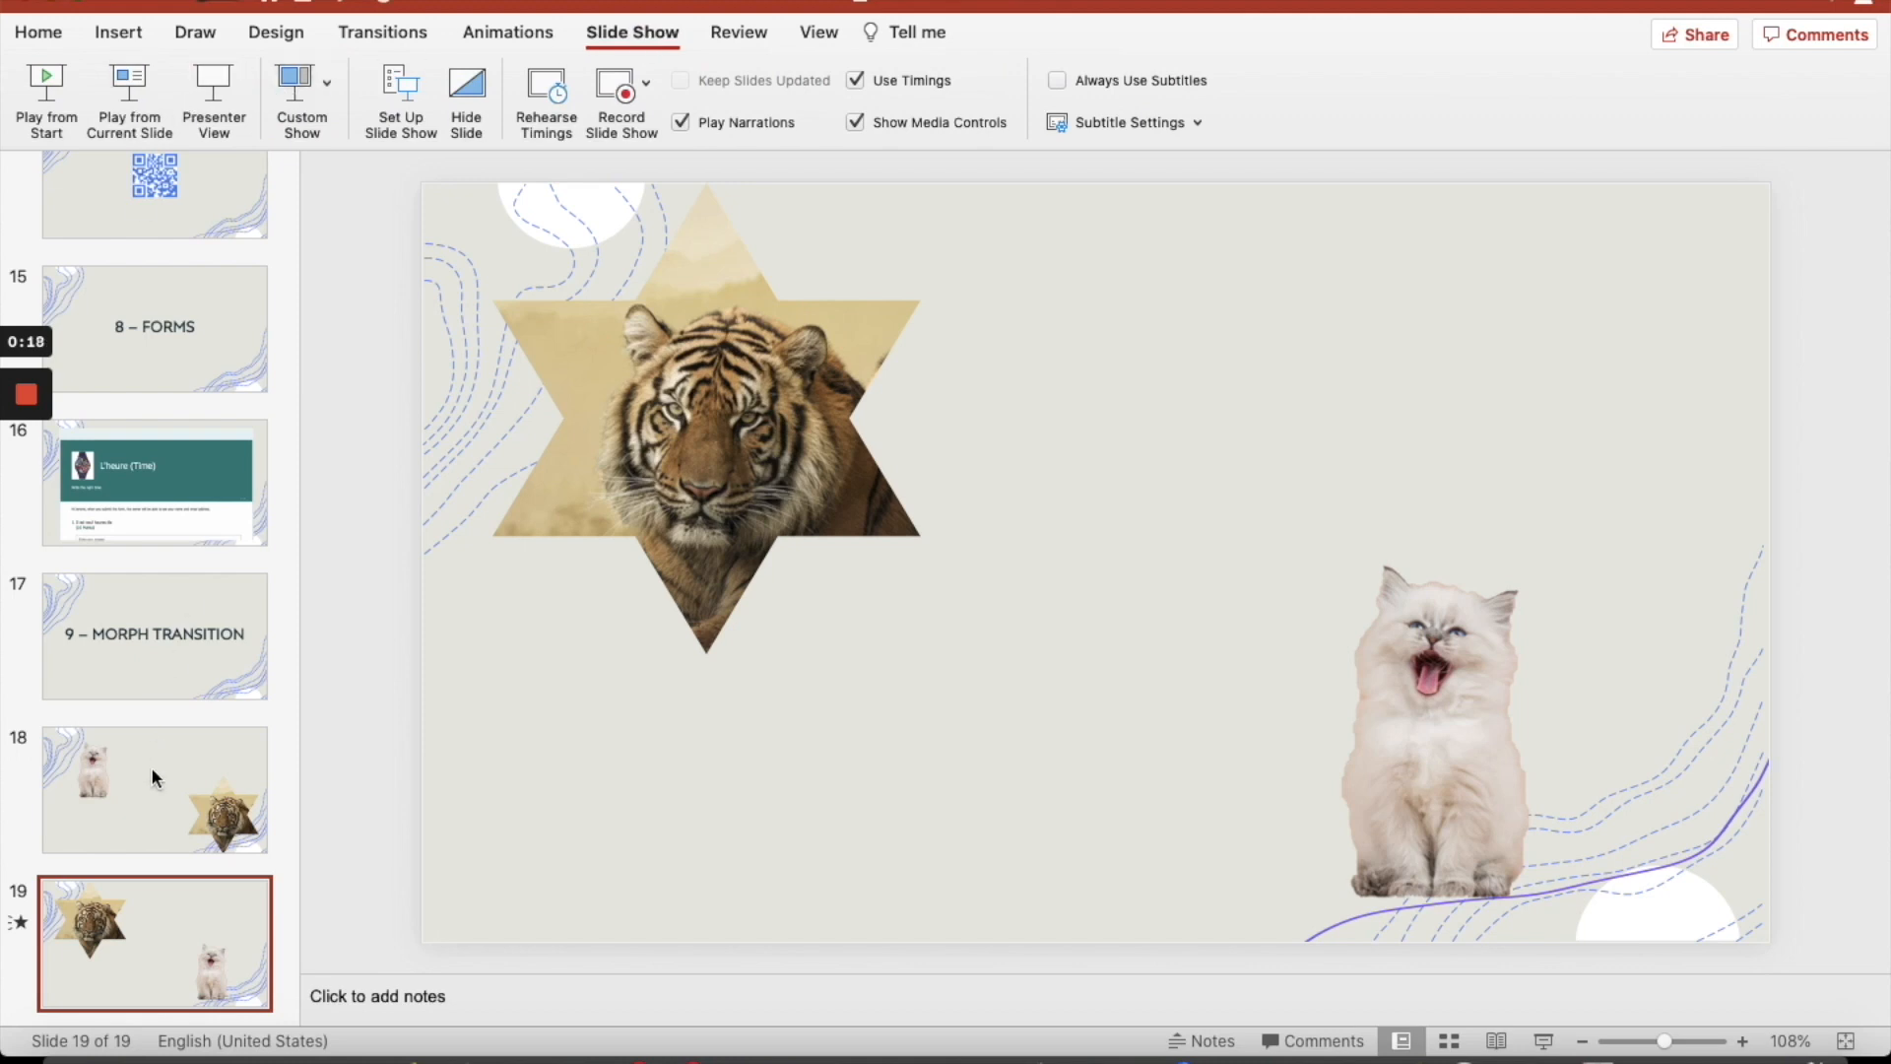
left_click(153, 790)
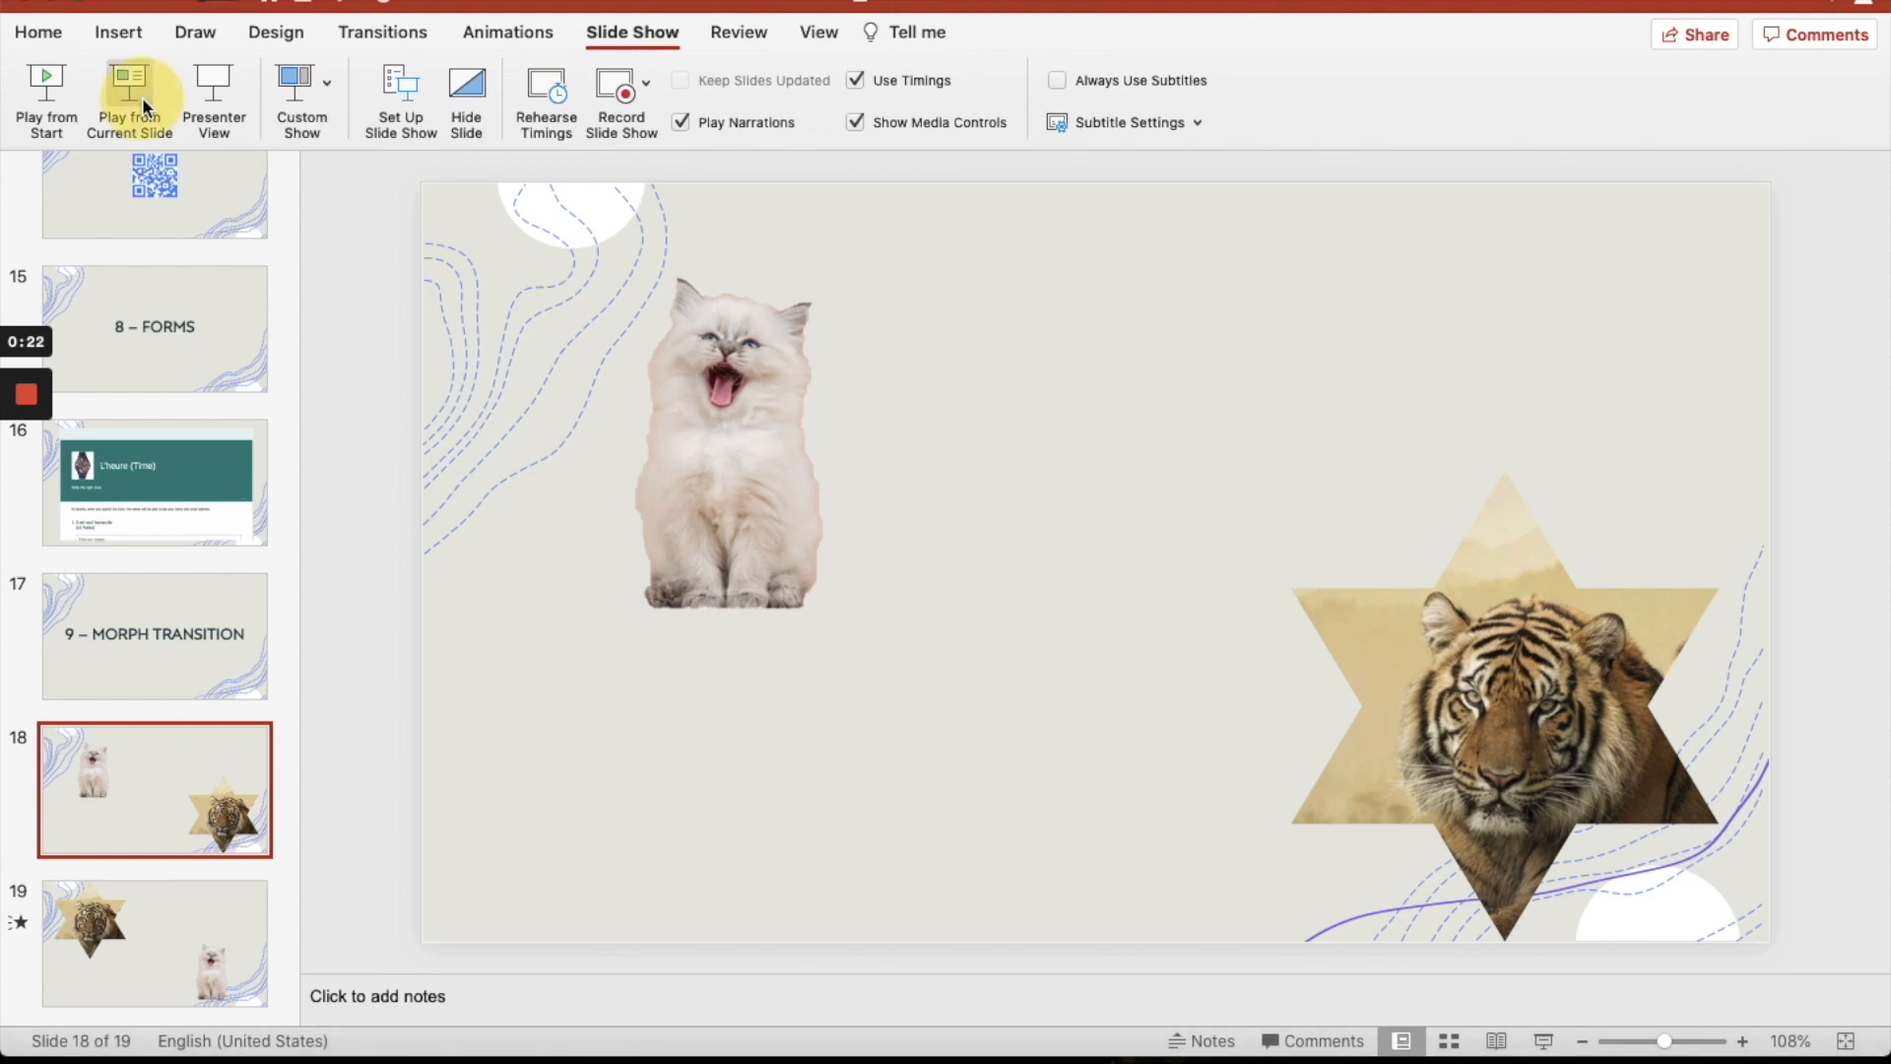
left_click(128, 102)
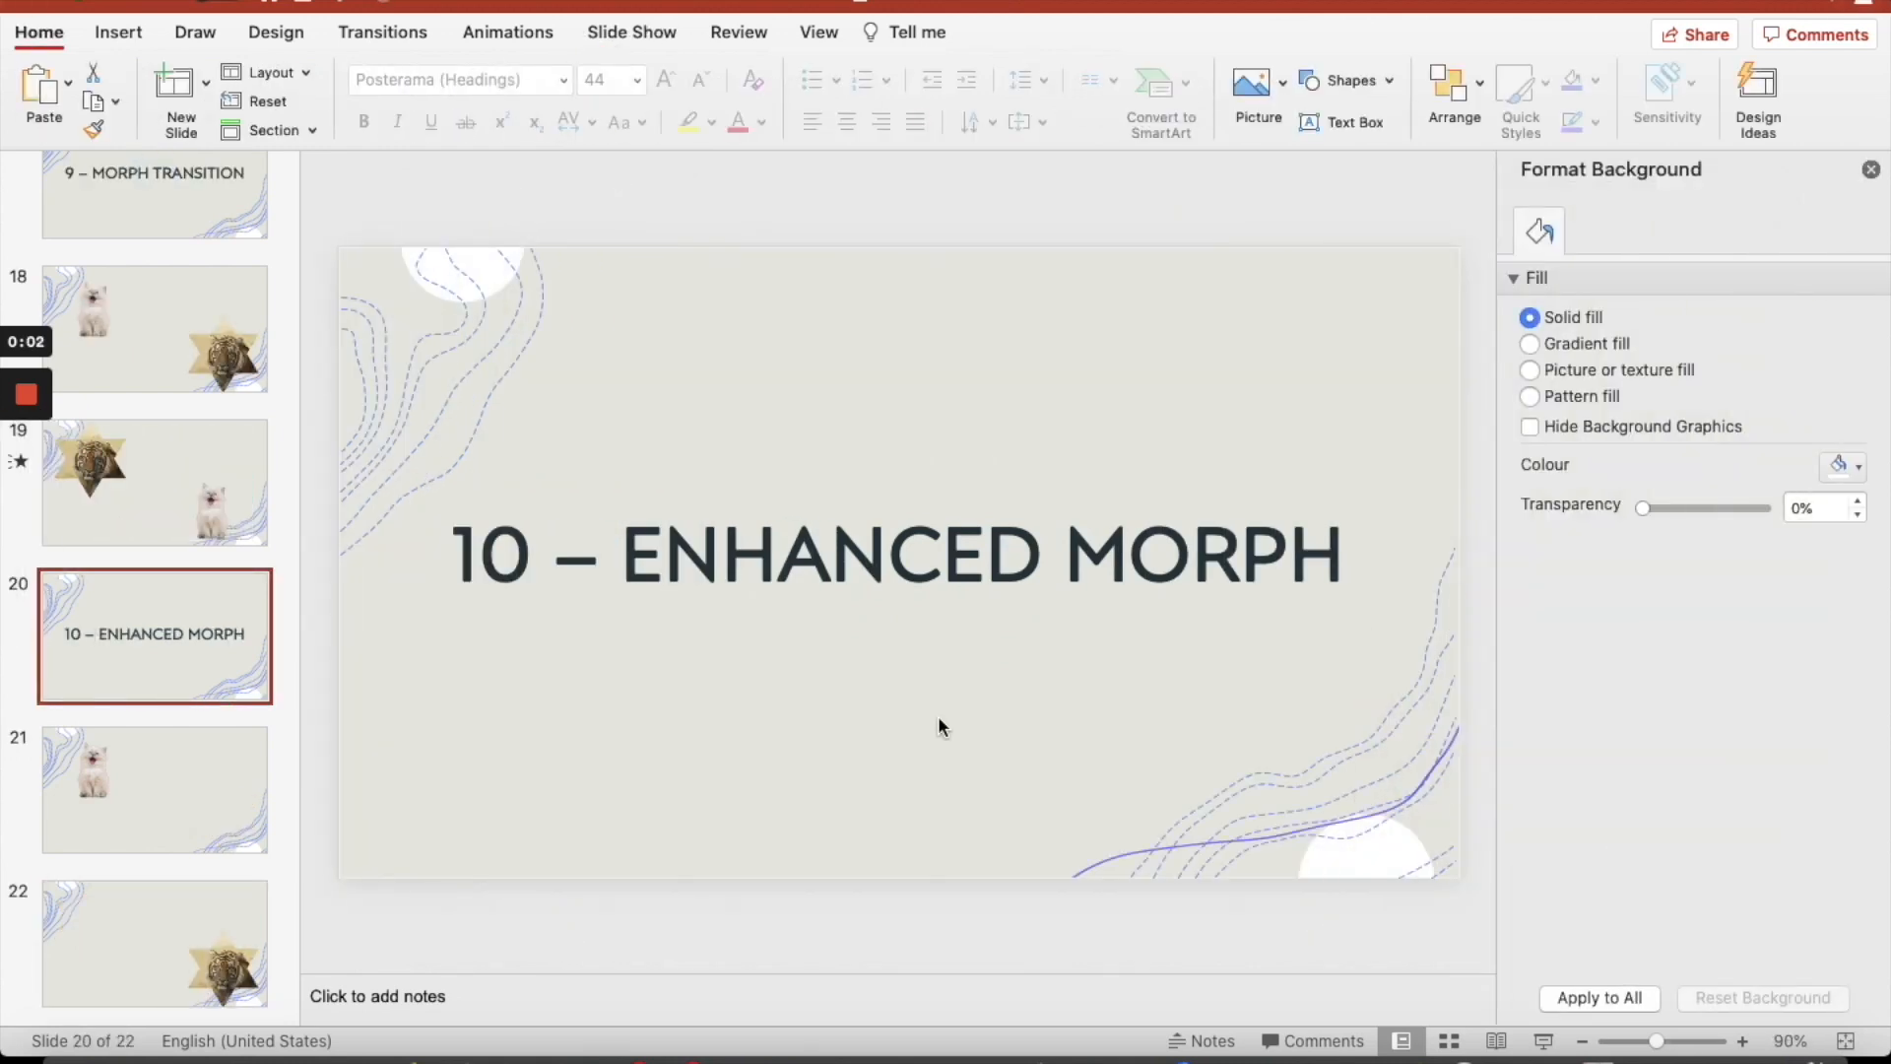
Rename slide 21's kitten picture to !!TEST in the Selection Pane, then move to slide 22
left_click(154, 788)
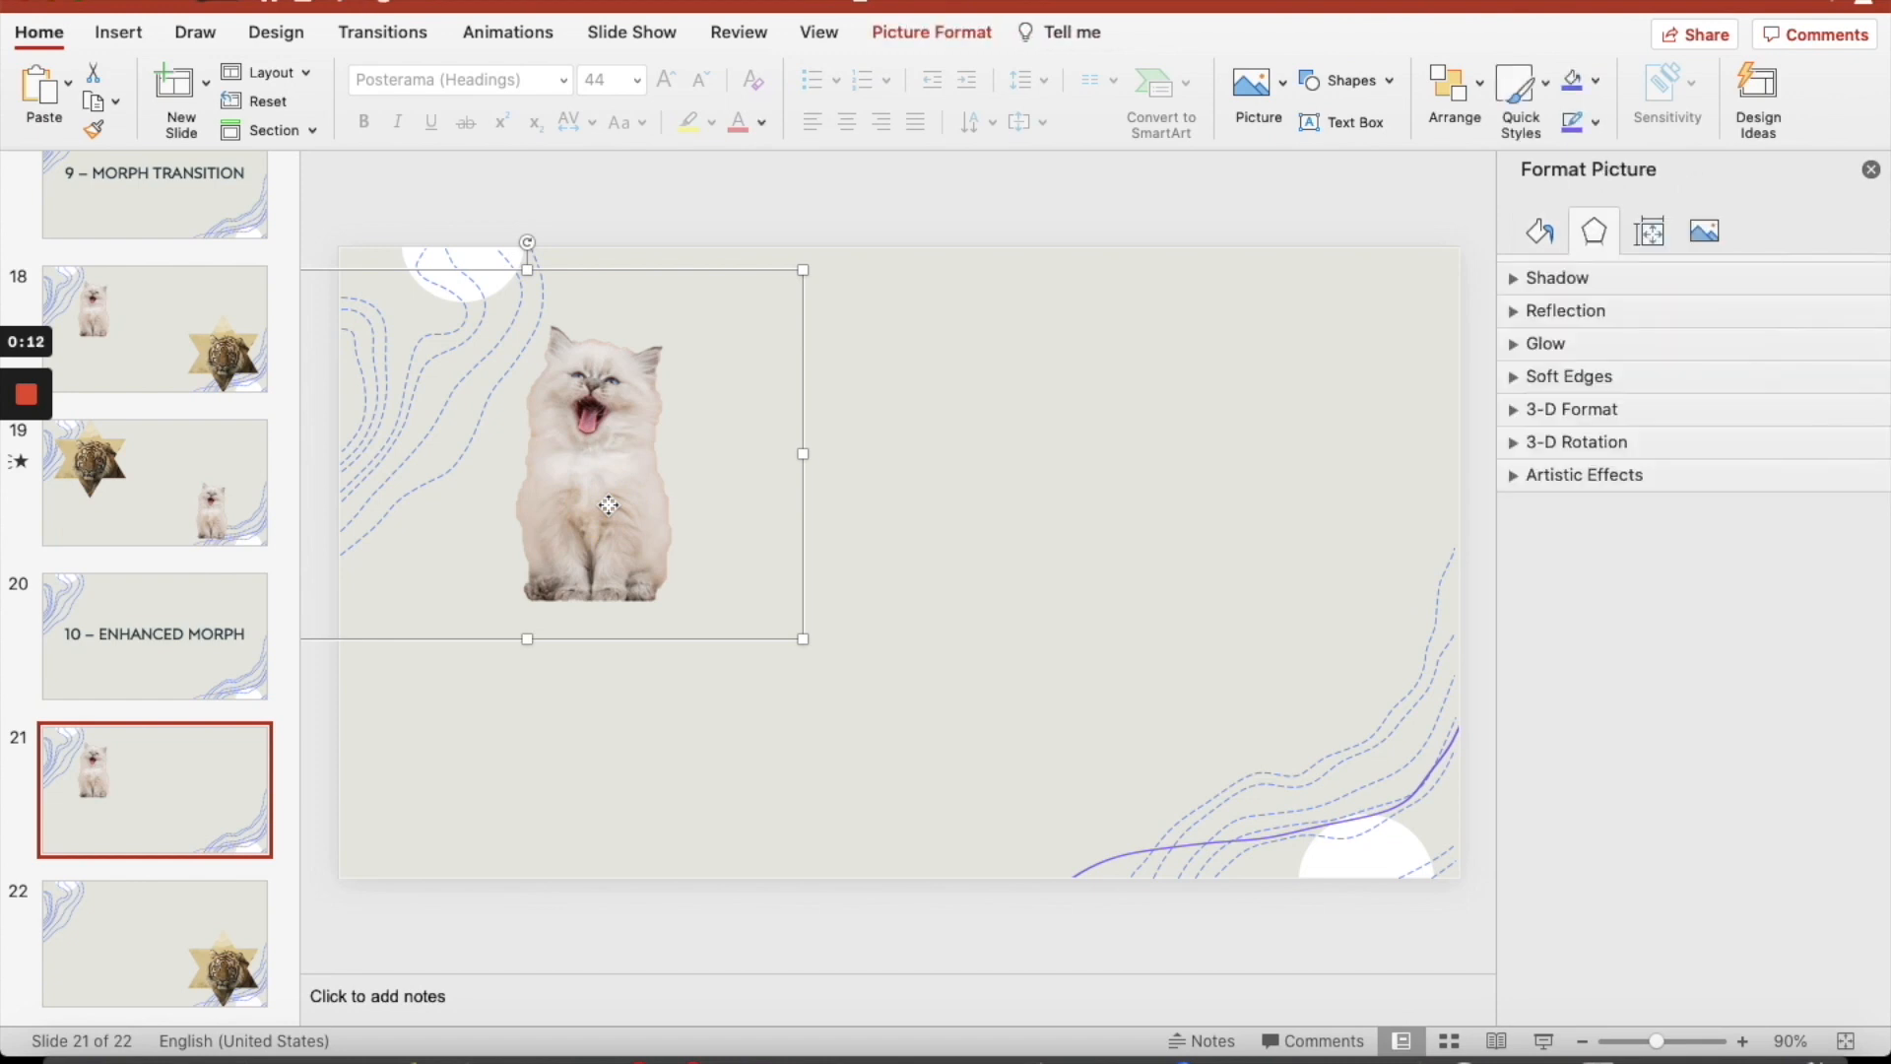
mouse_move(1006, 335)
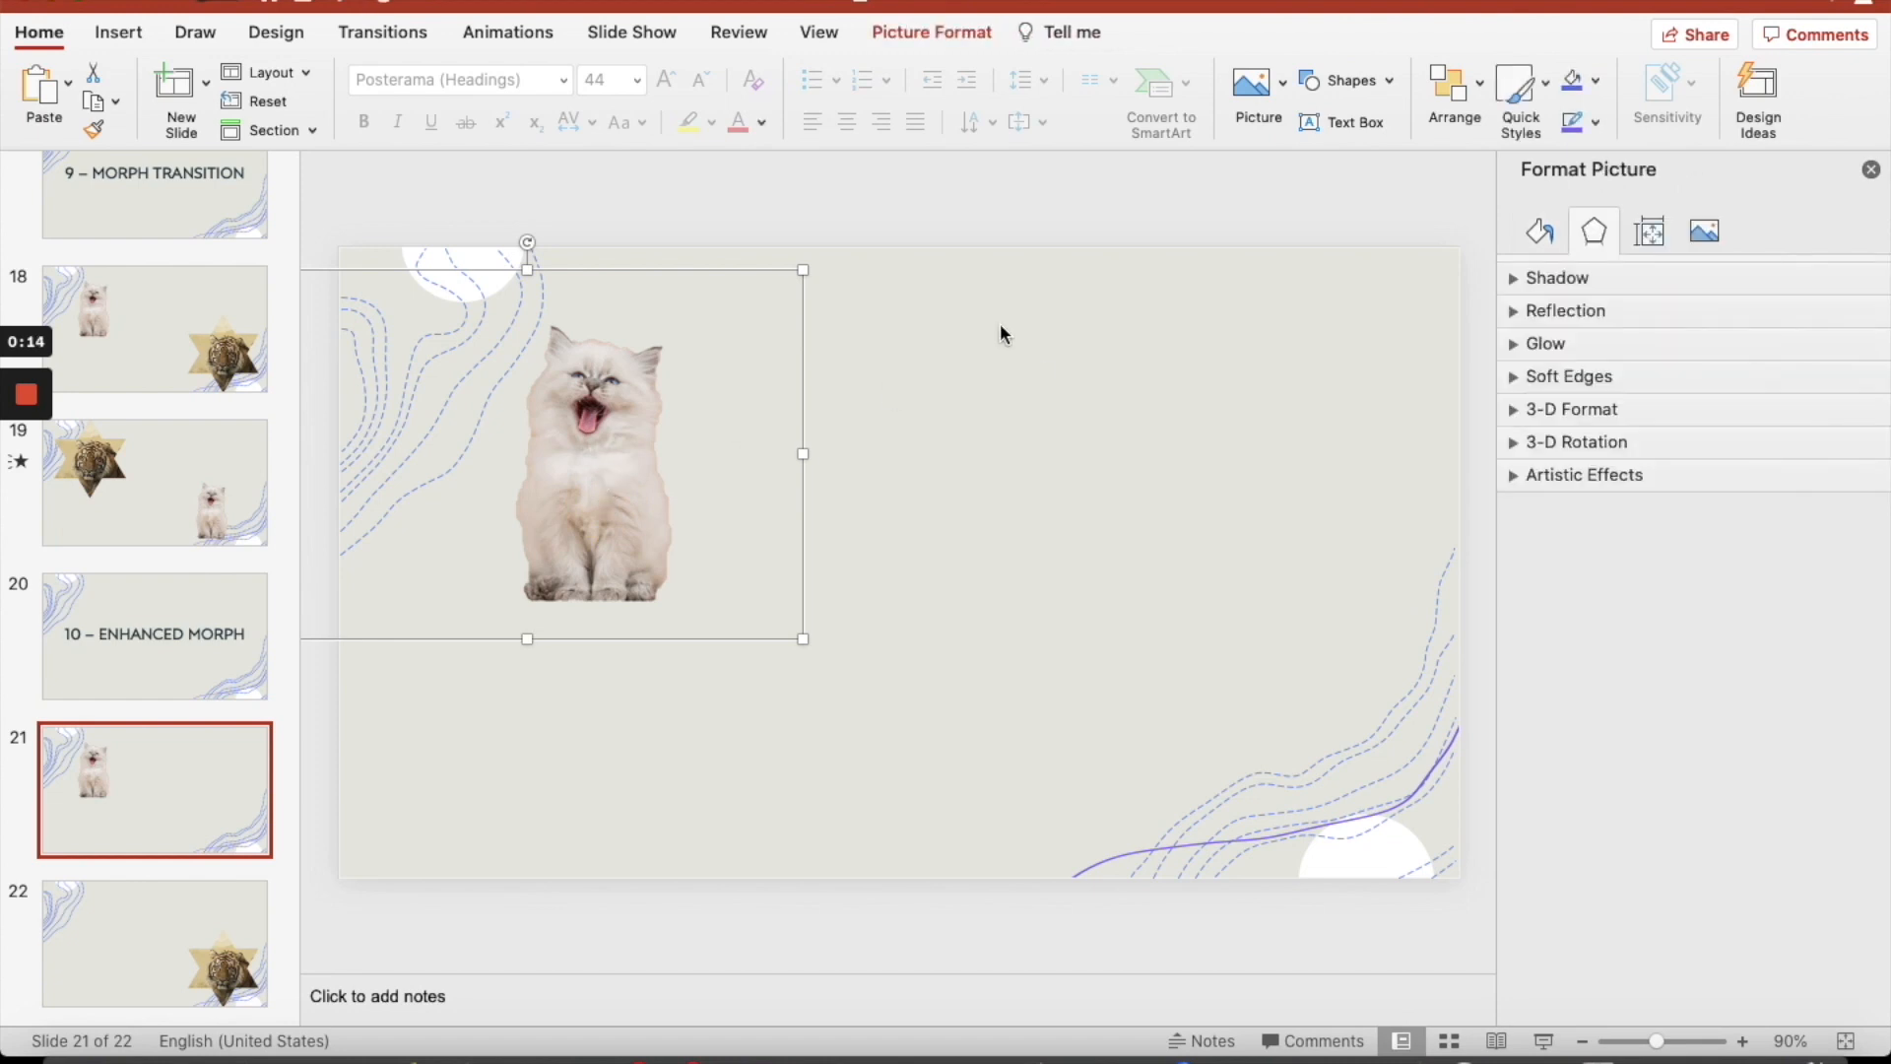
mouse_move(1369, 262)
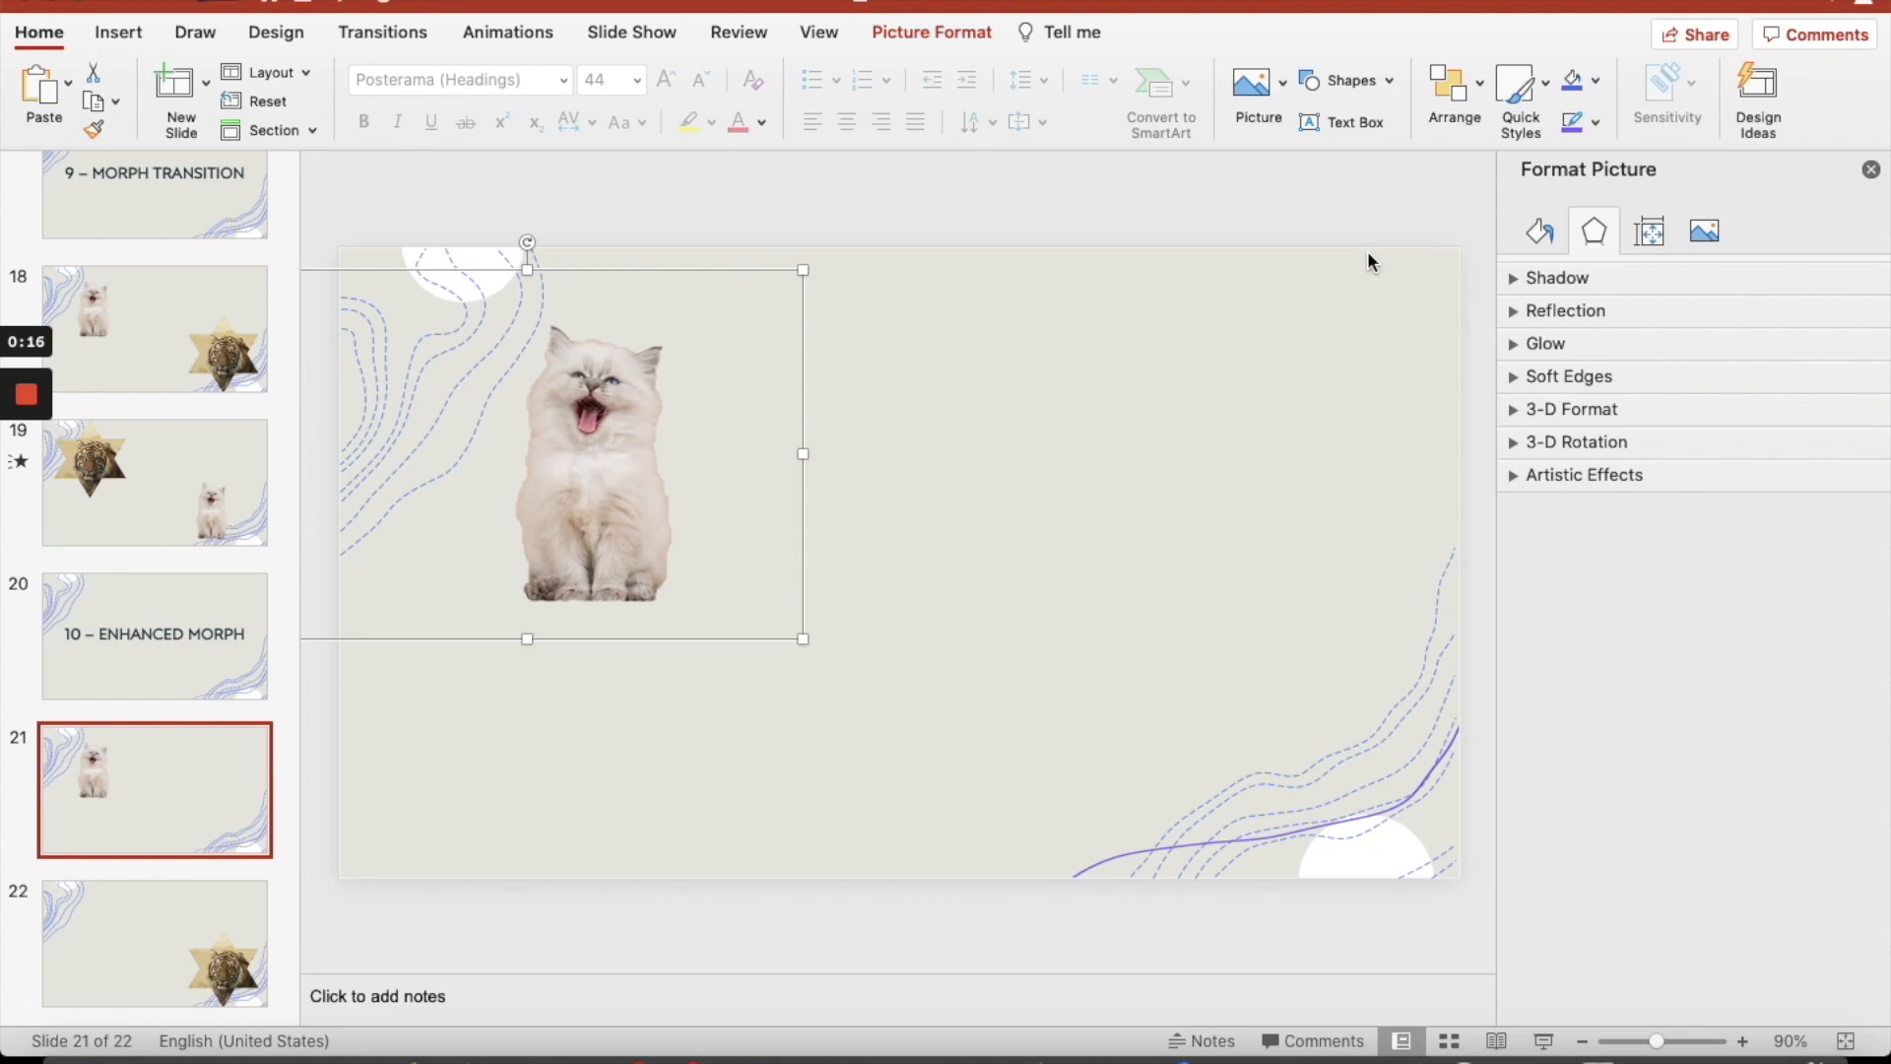
left_click(1454, 84)
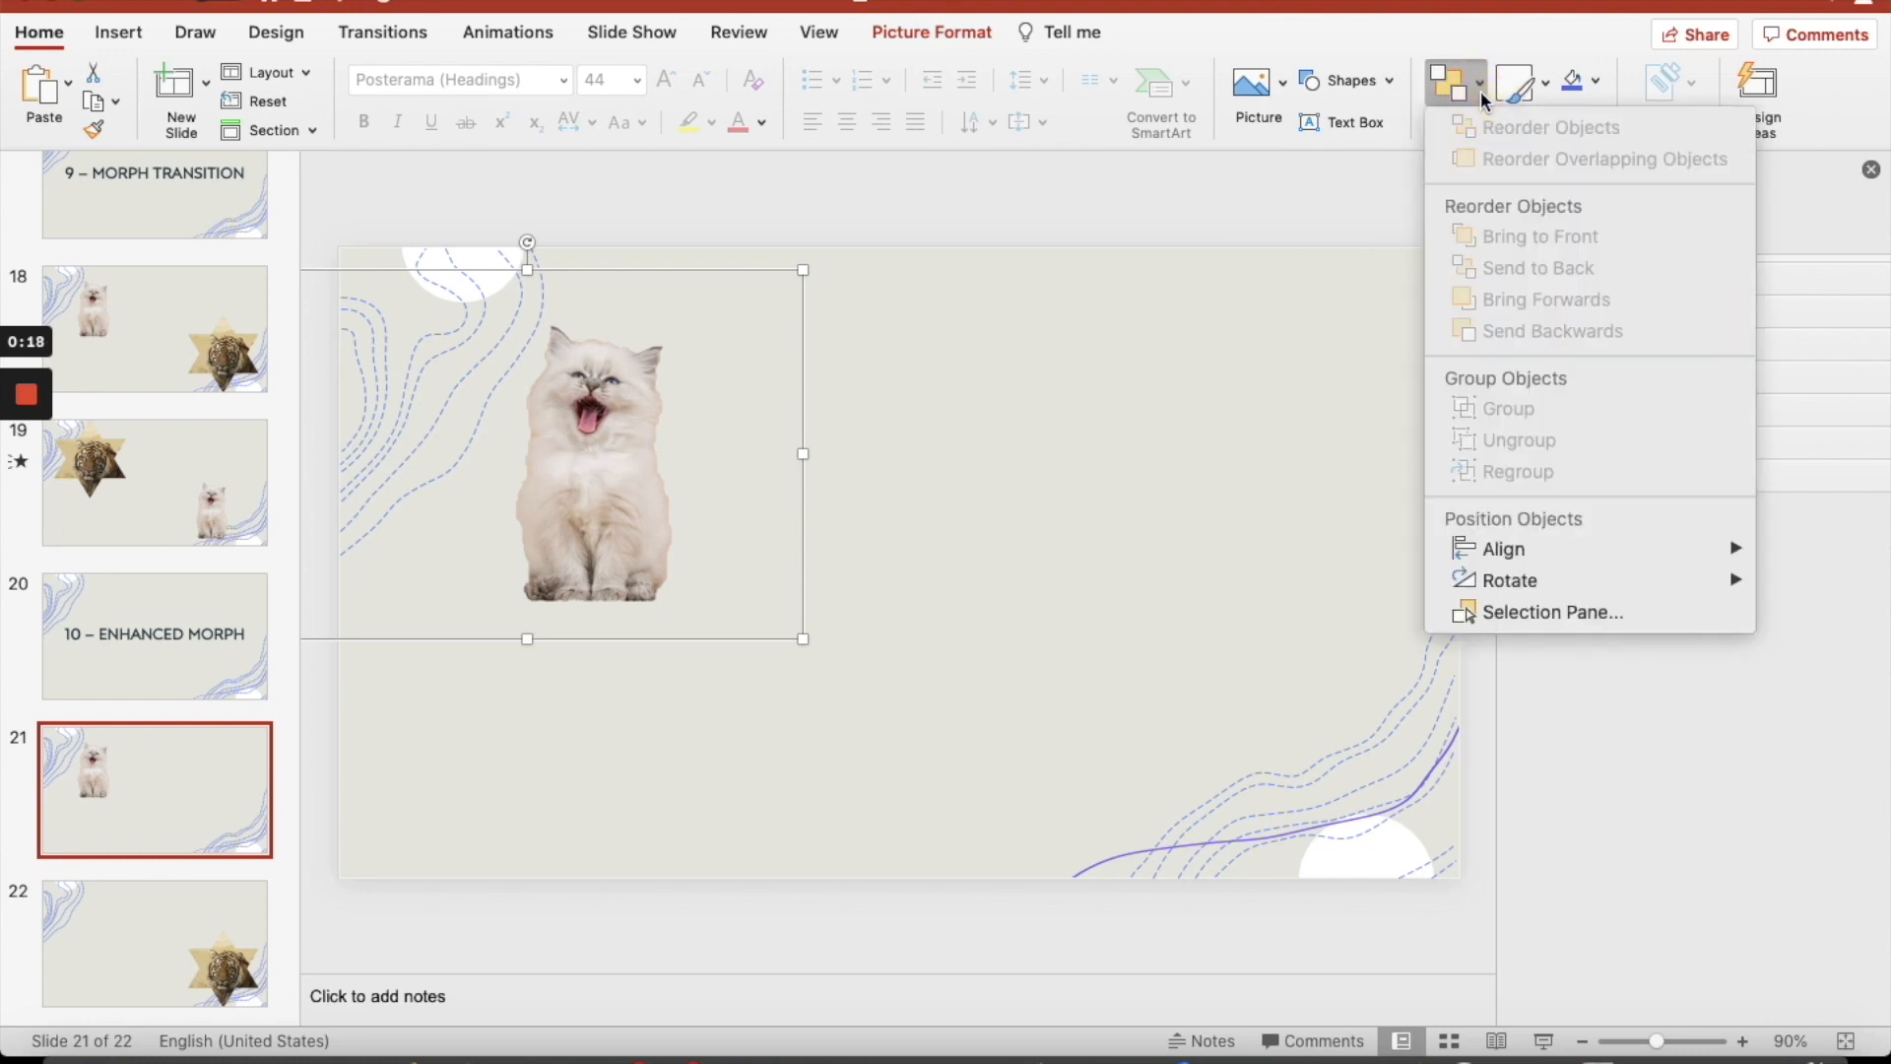
left_click(1552, 611)
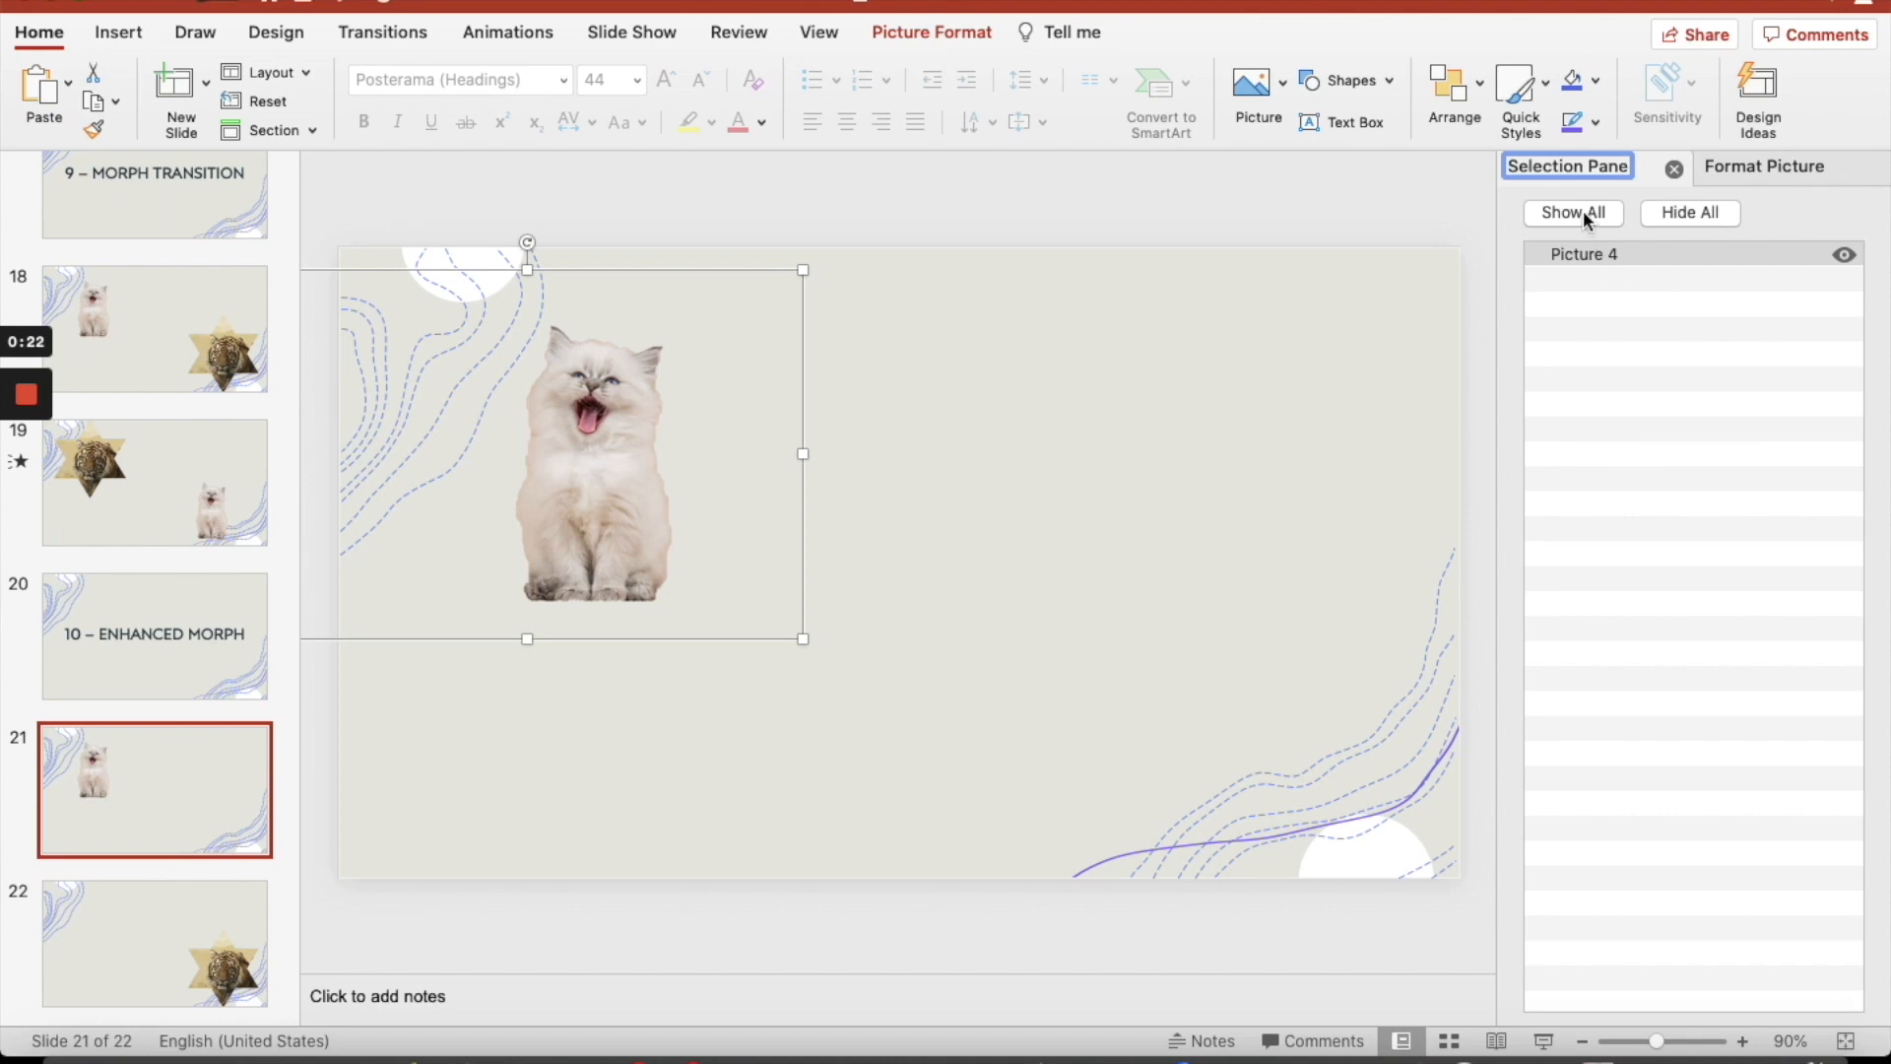
left_click(1582, 254)
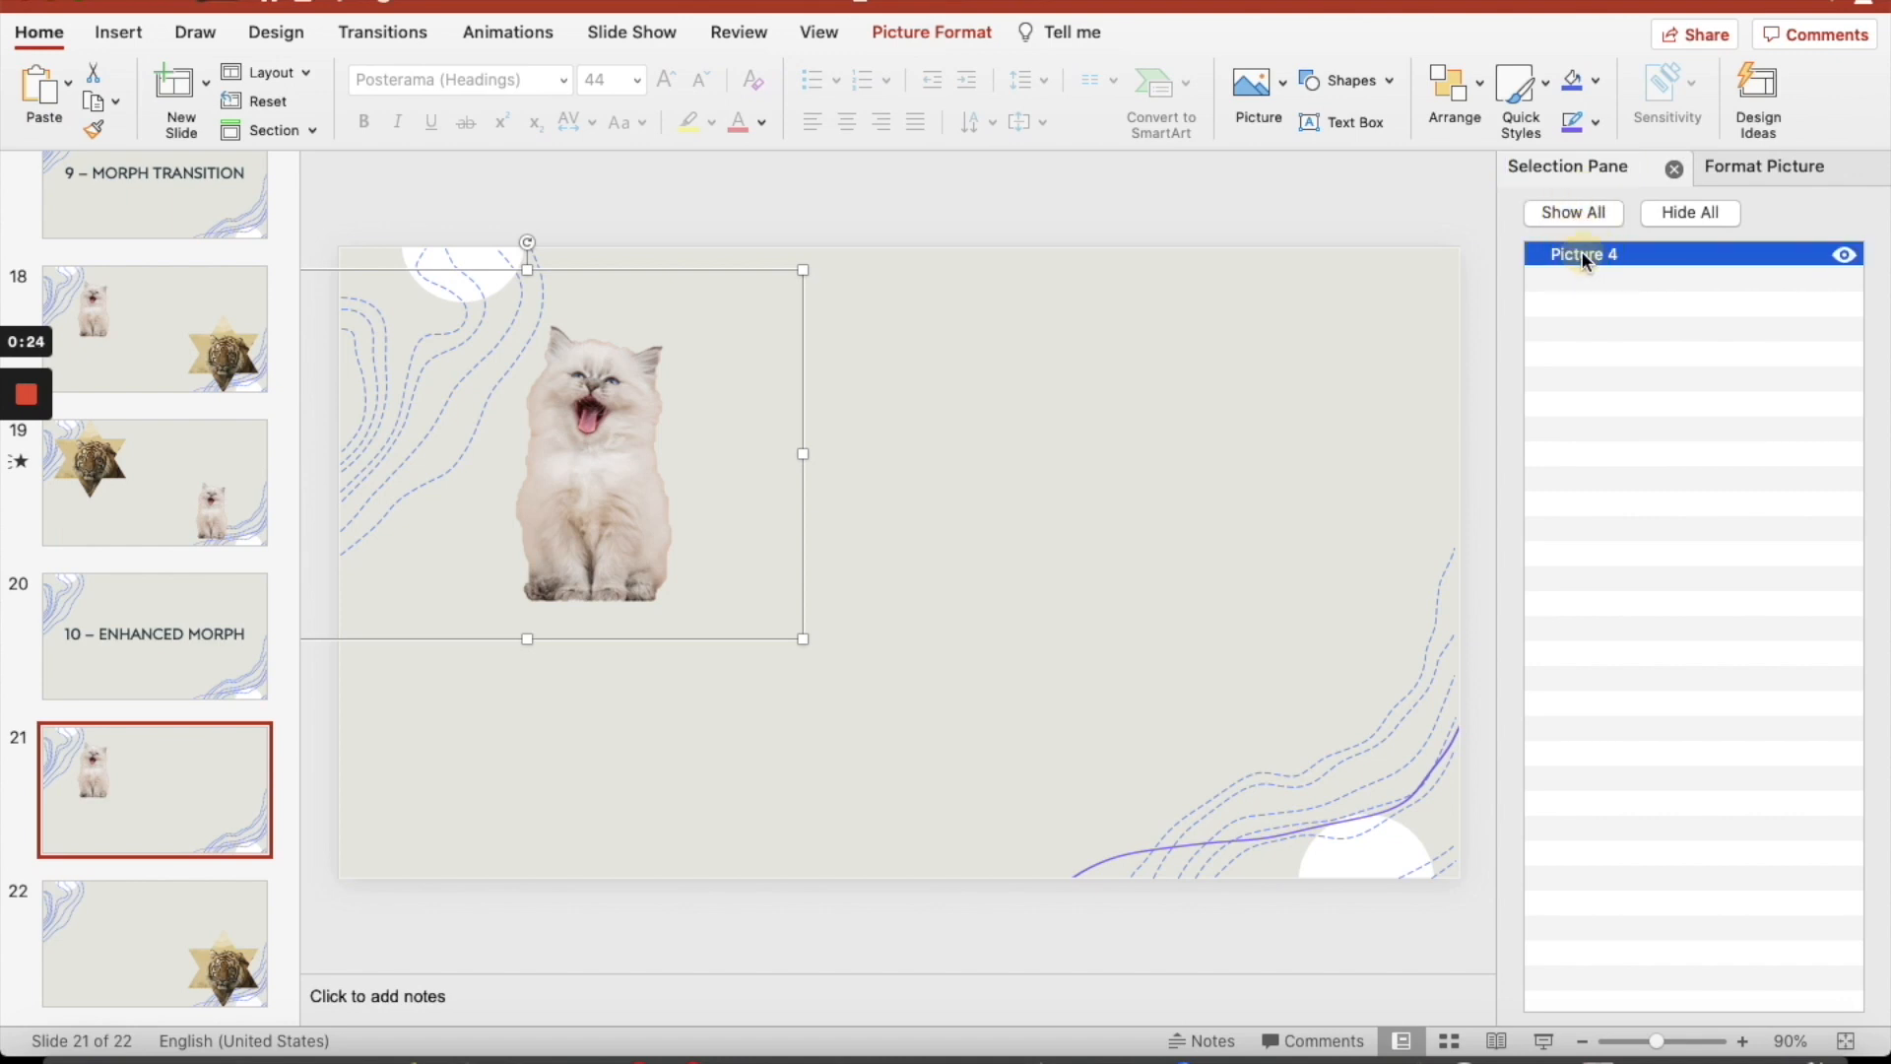
double_click(1582, 254)
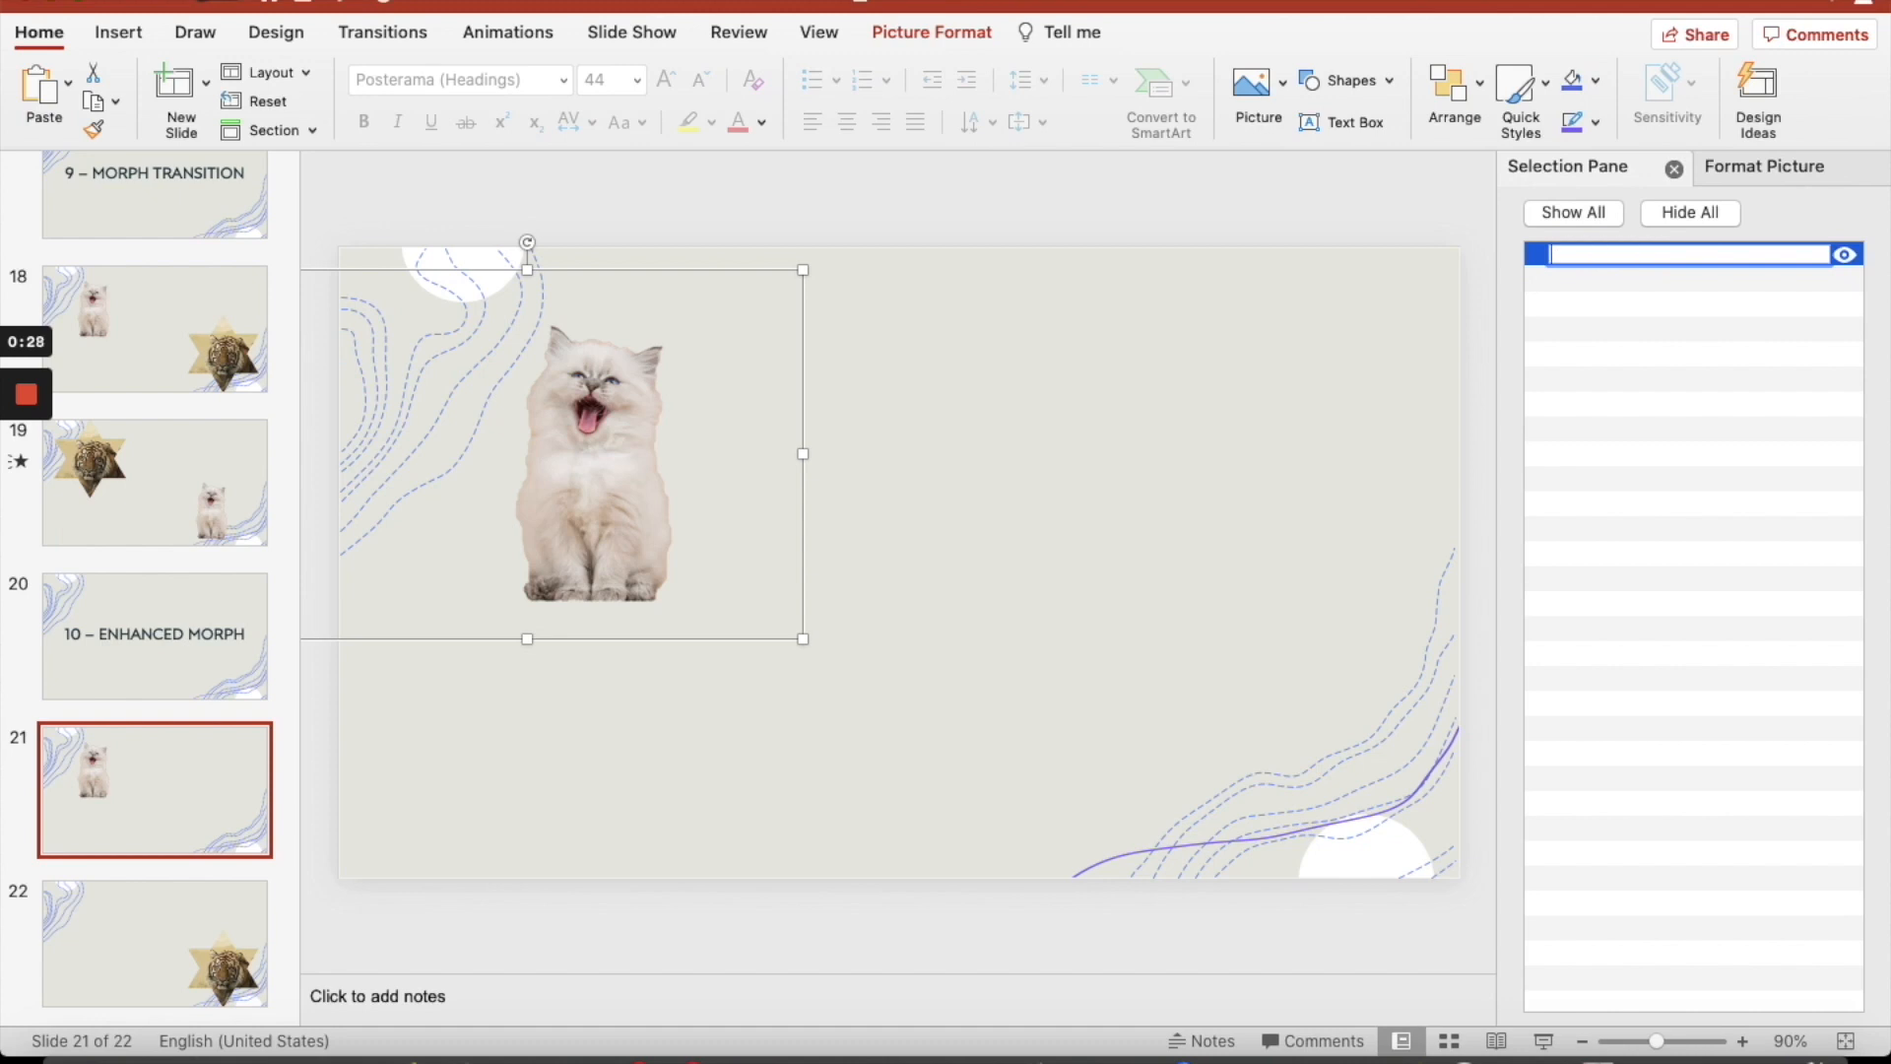
type("!!TEST")
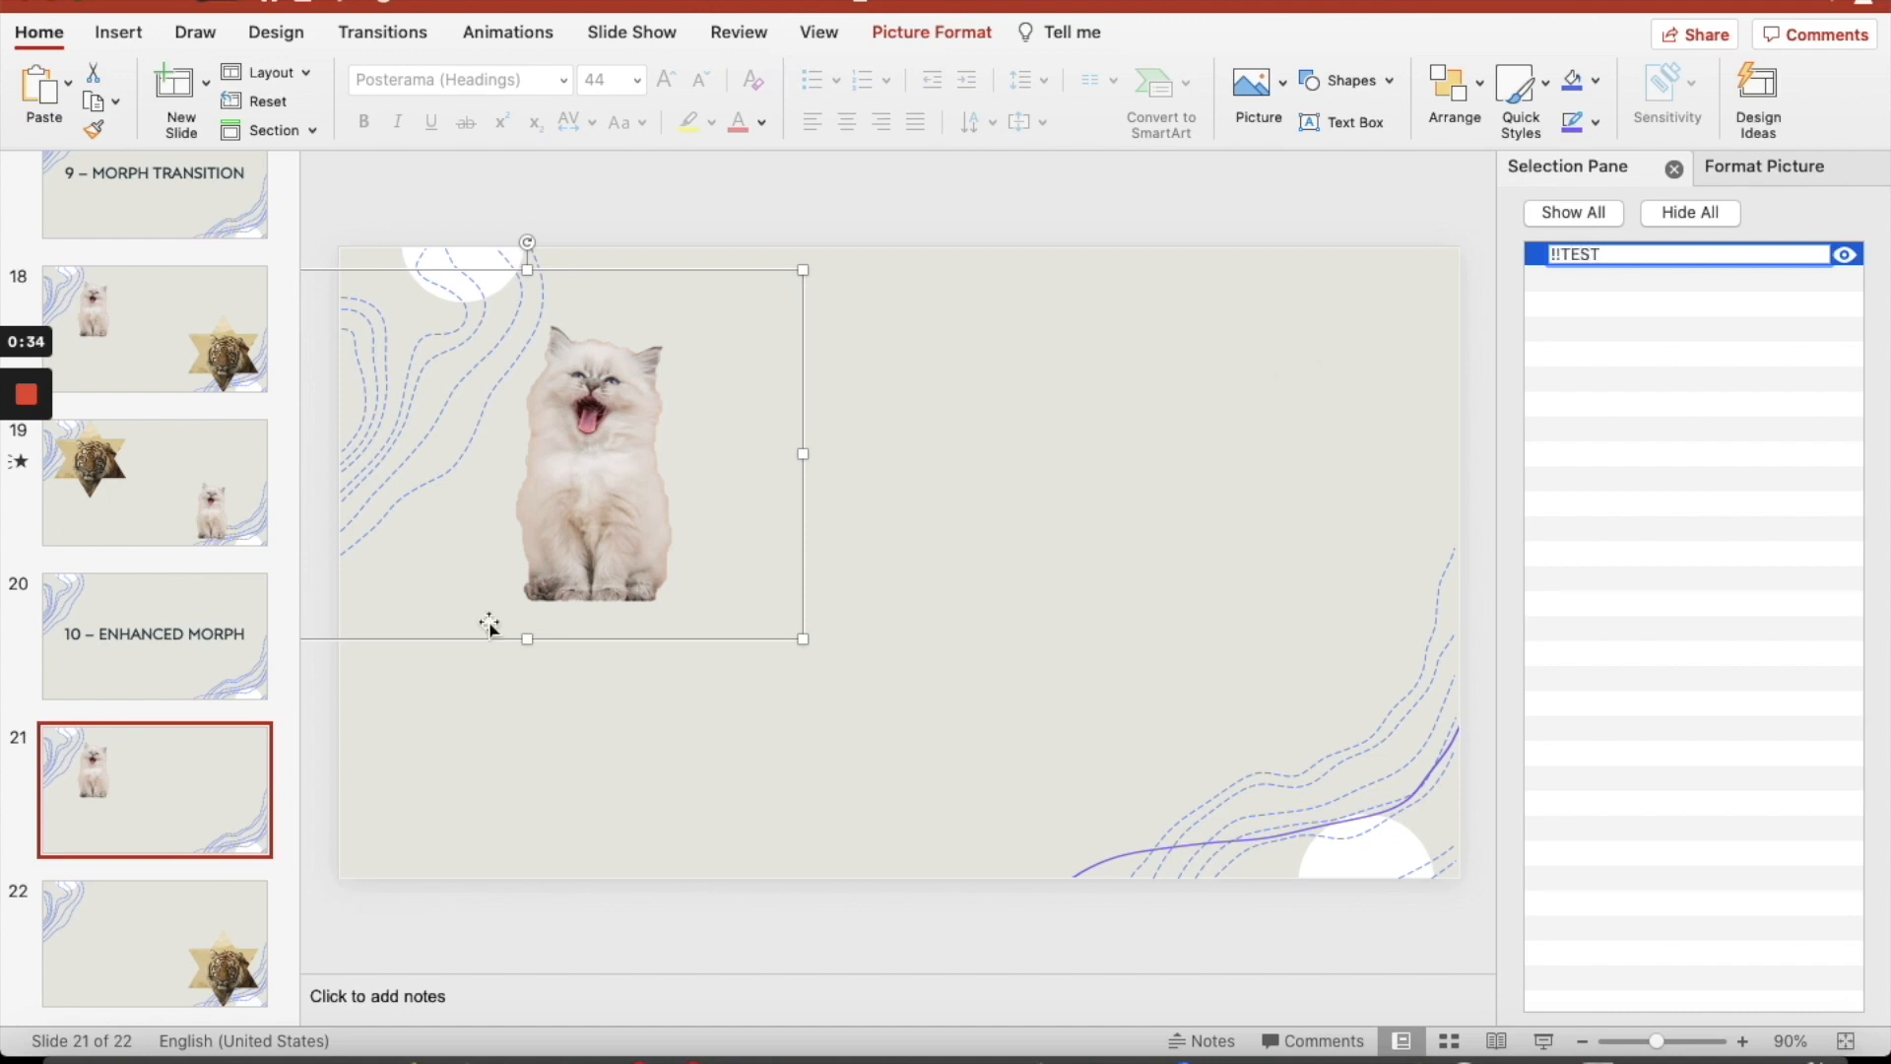
left_click(154, 943)
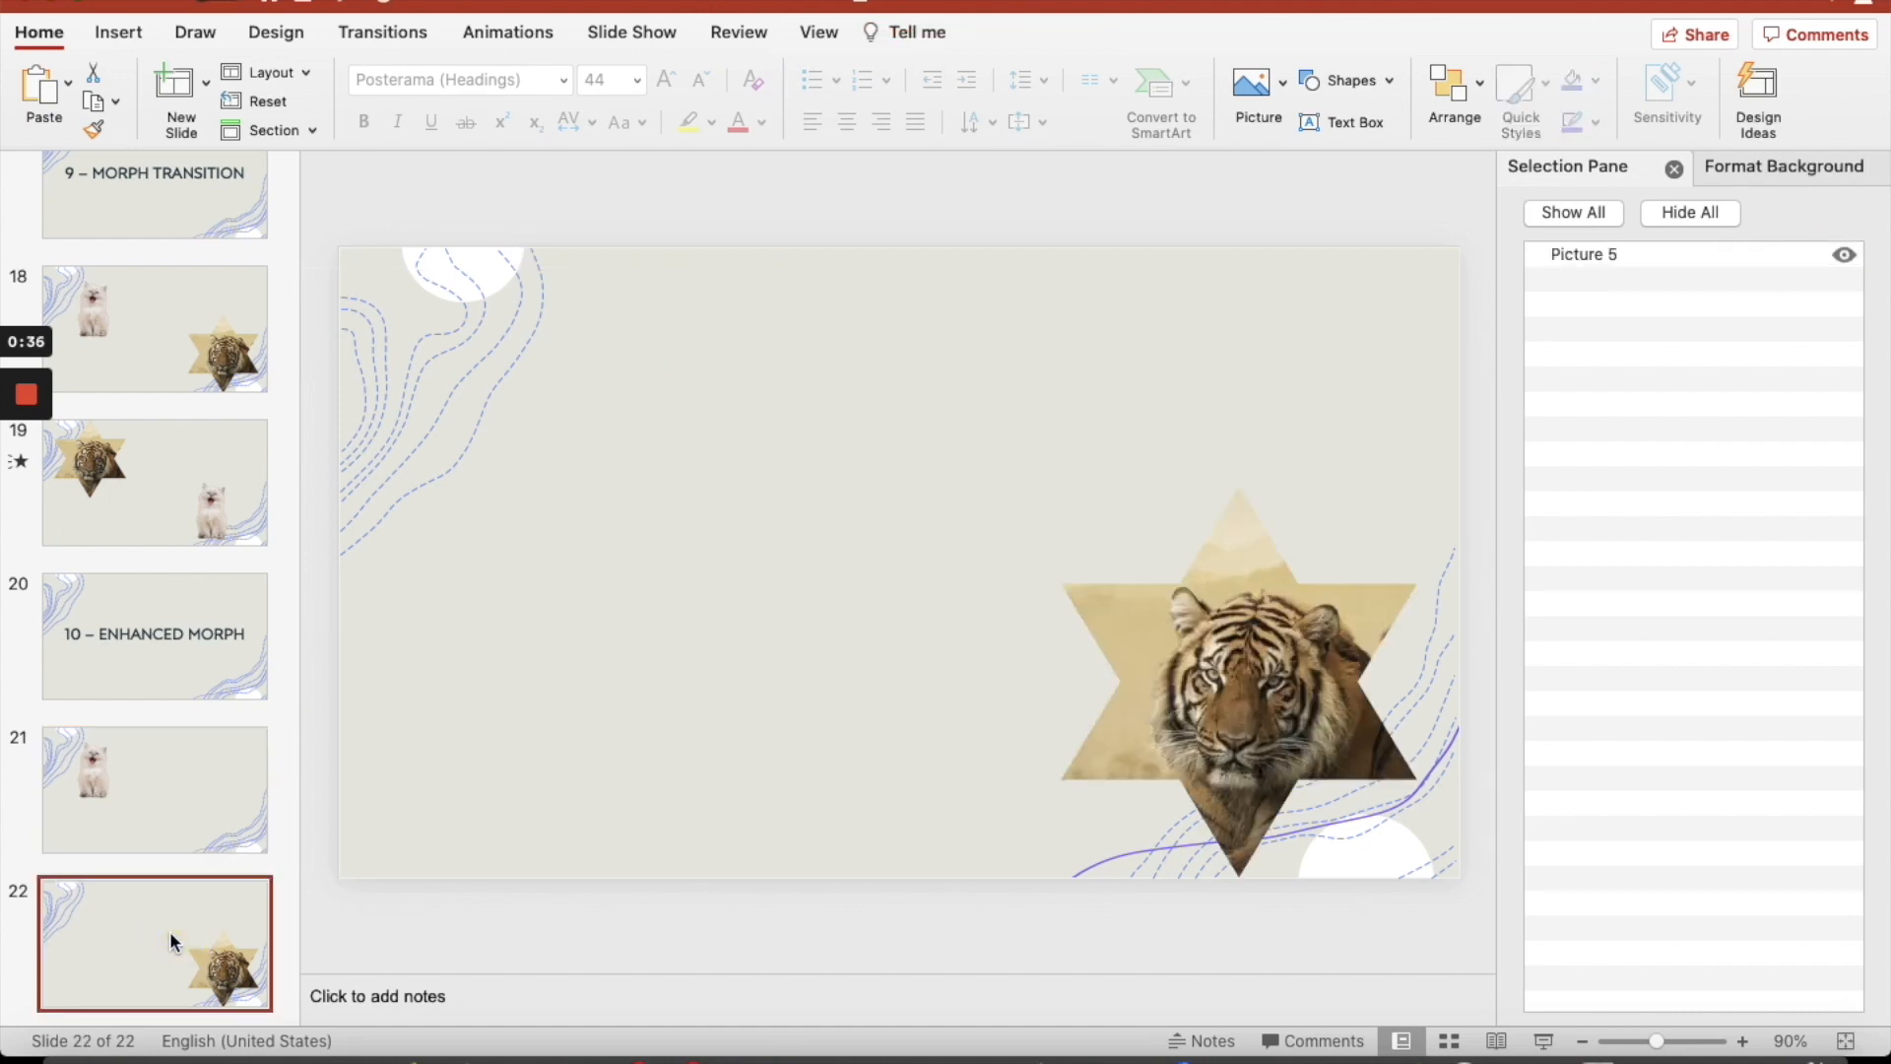
Rename slide 22's tiger picture to !!TEST as well
left_click(1581, 254)
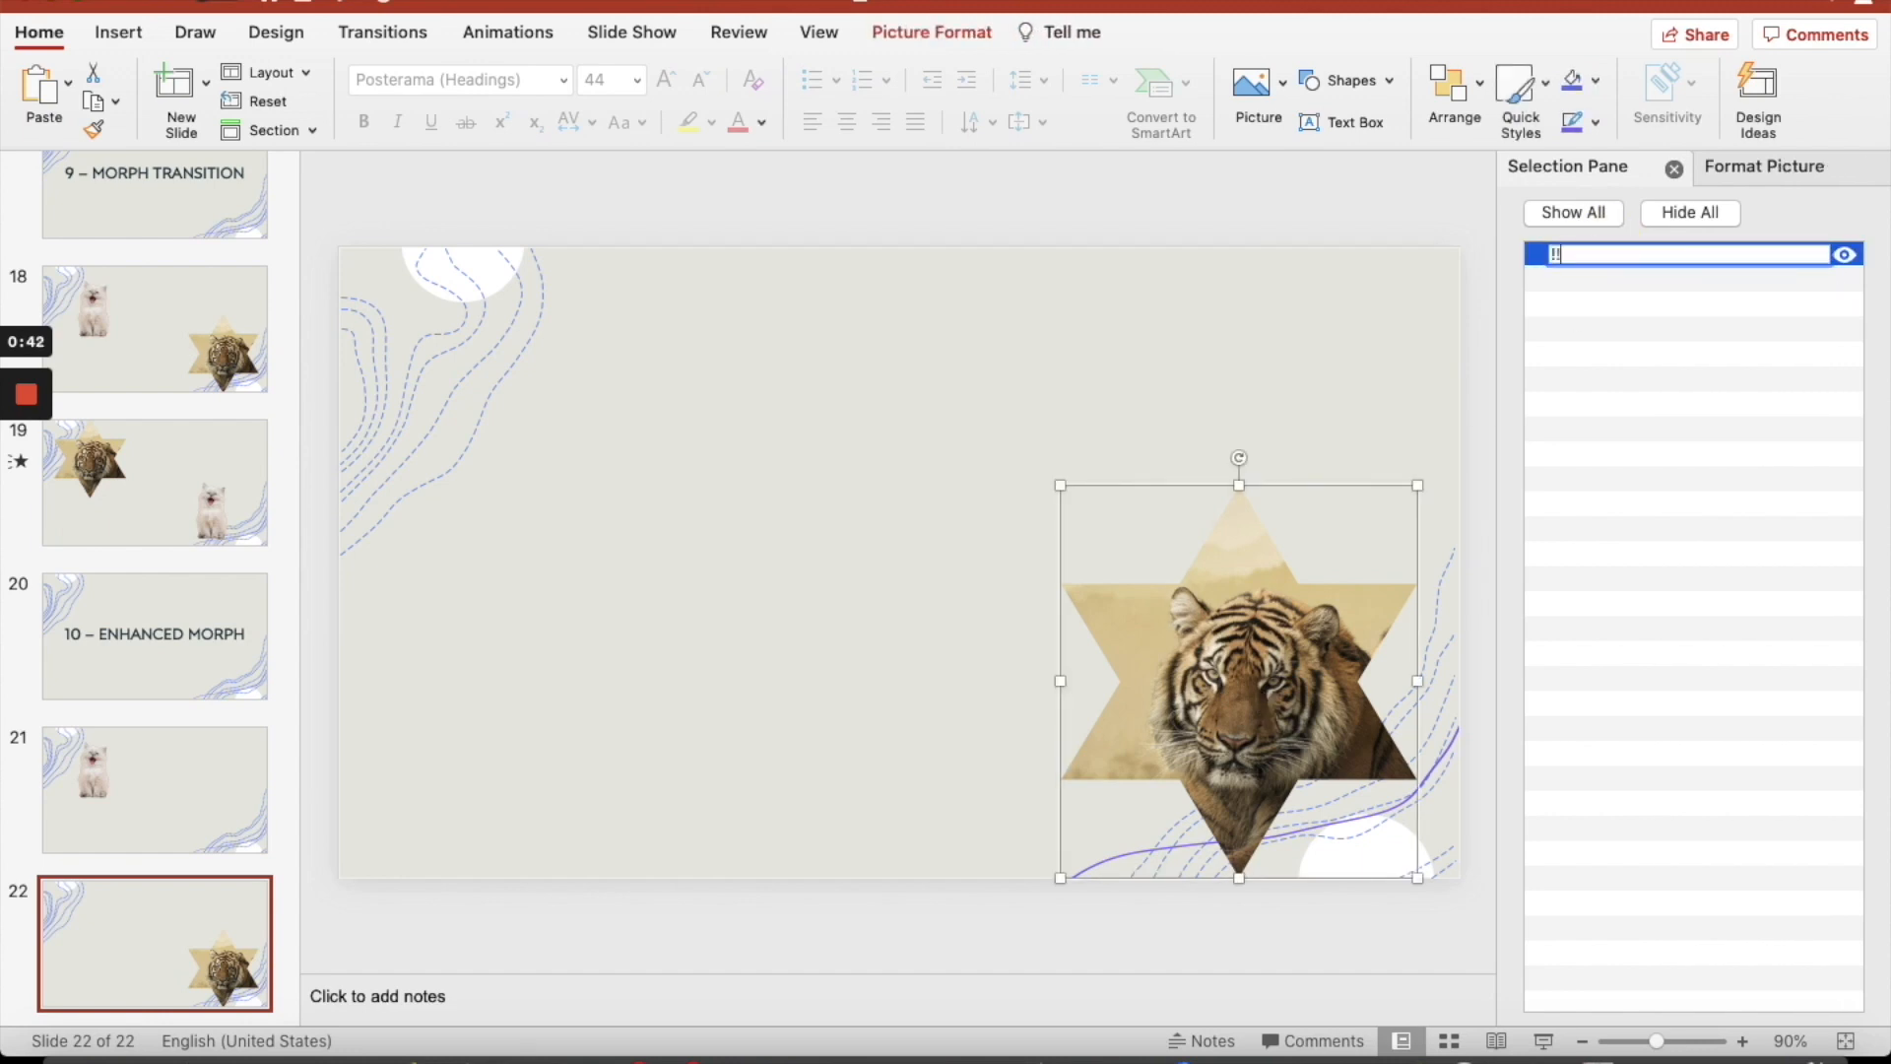
type("!!TEST")
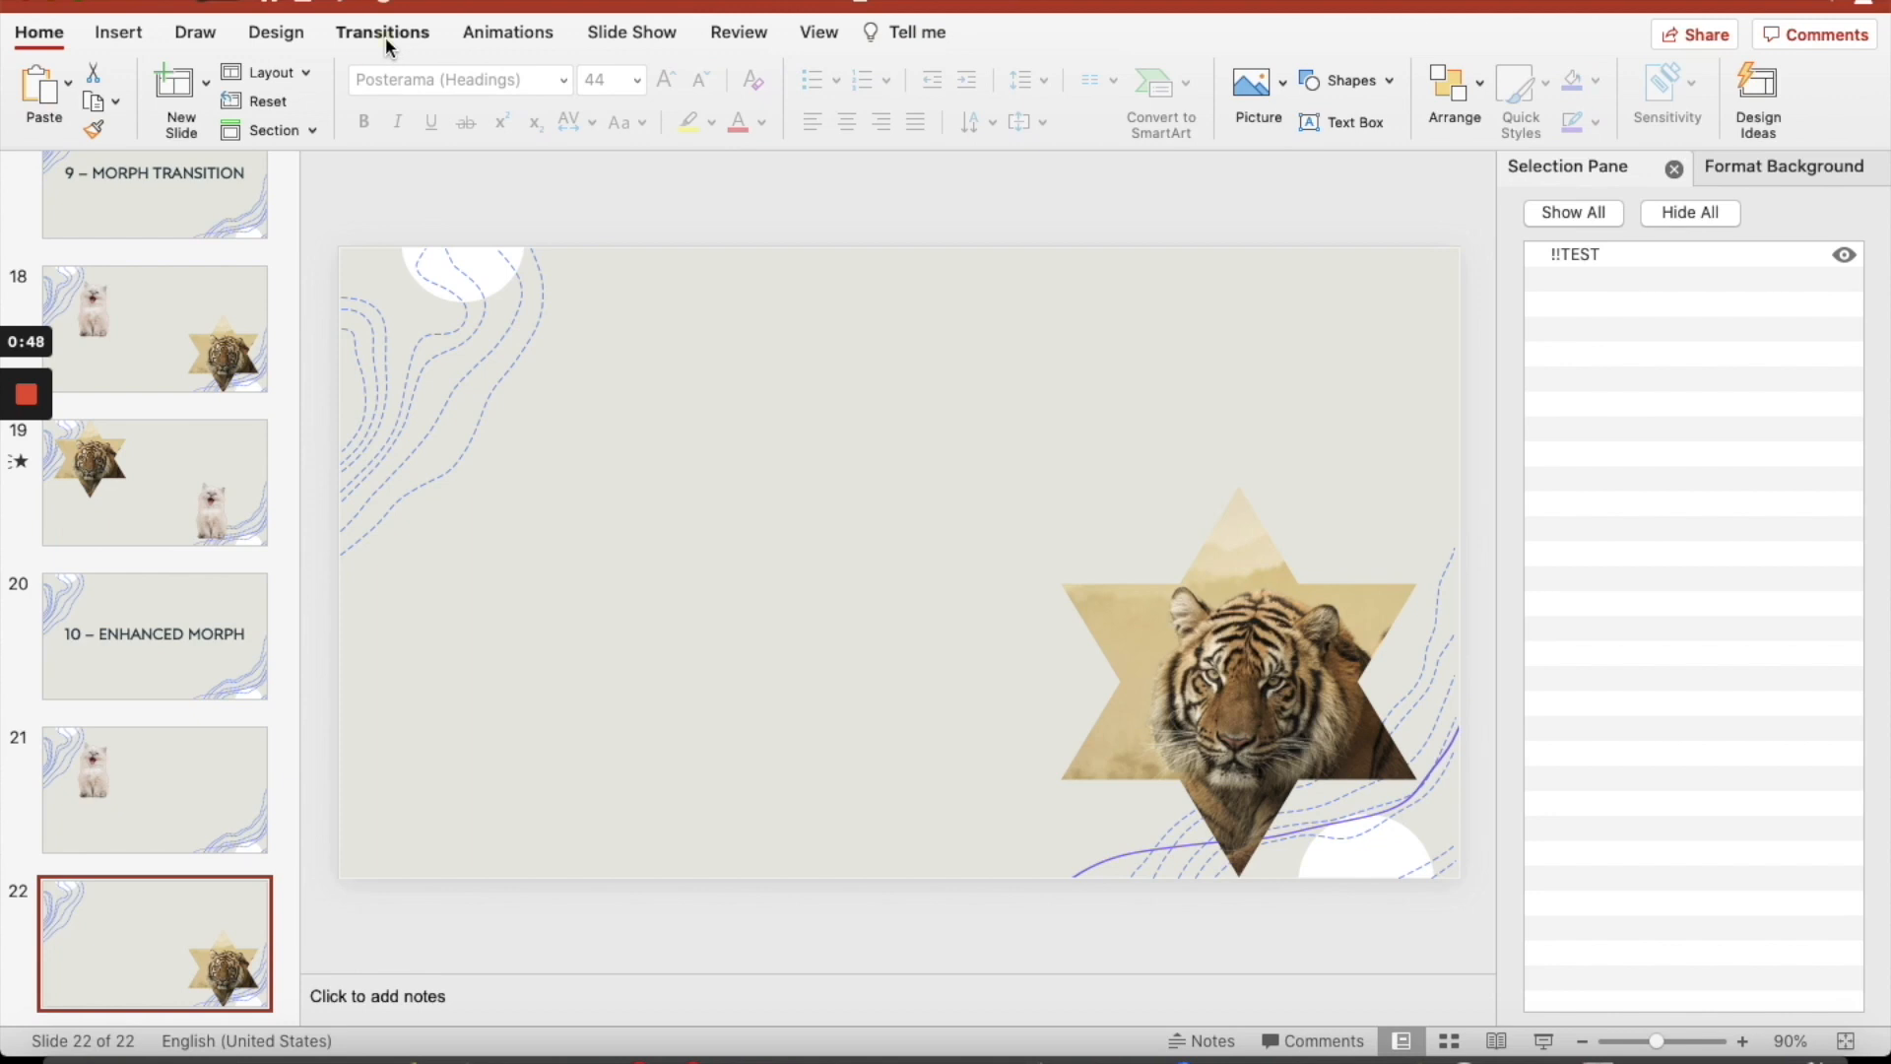
Give slide 22 a Morph transition and run the slideshow from slide 21
left_click(380, 32)
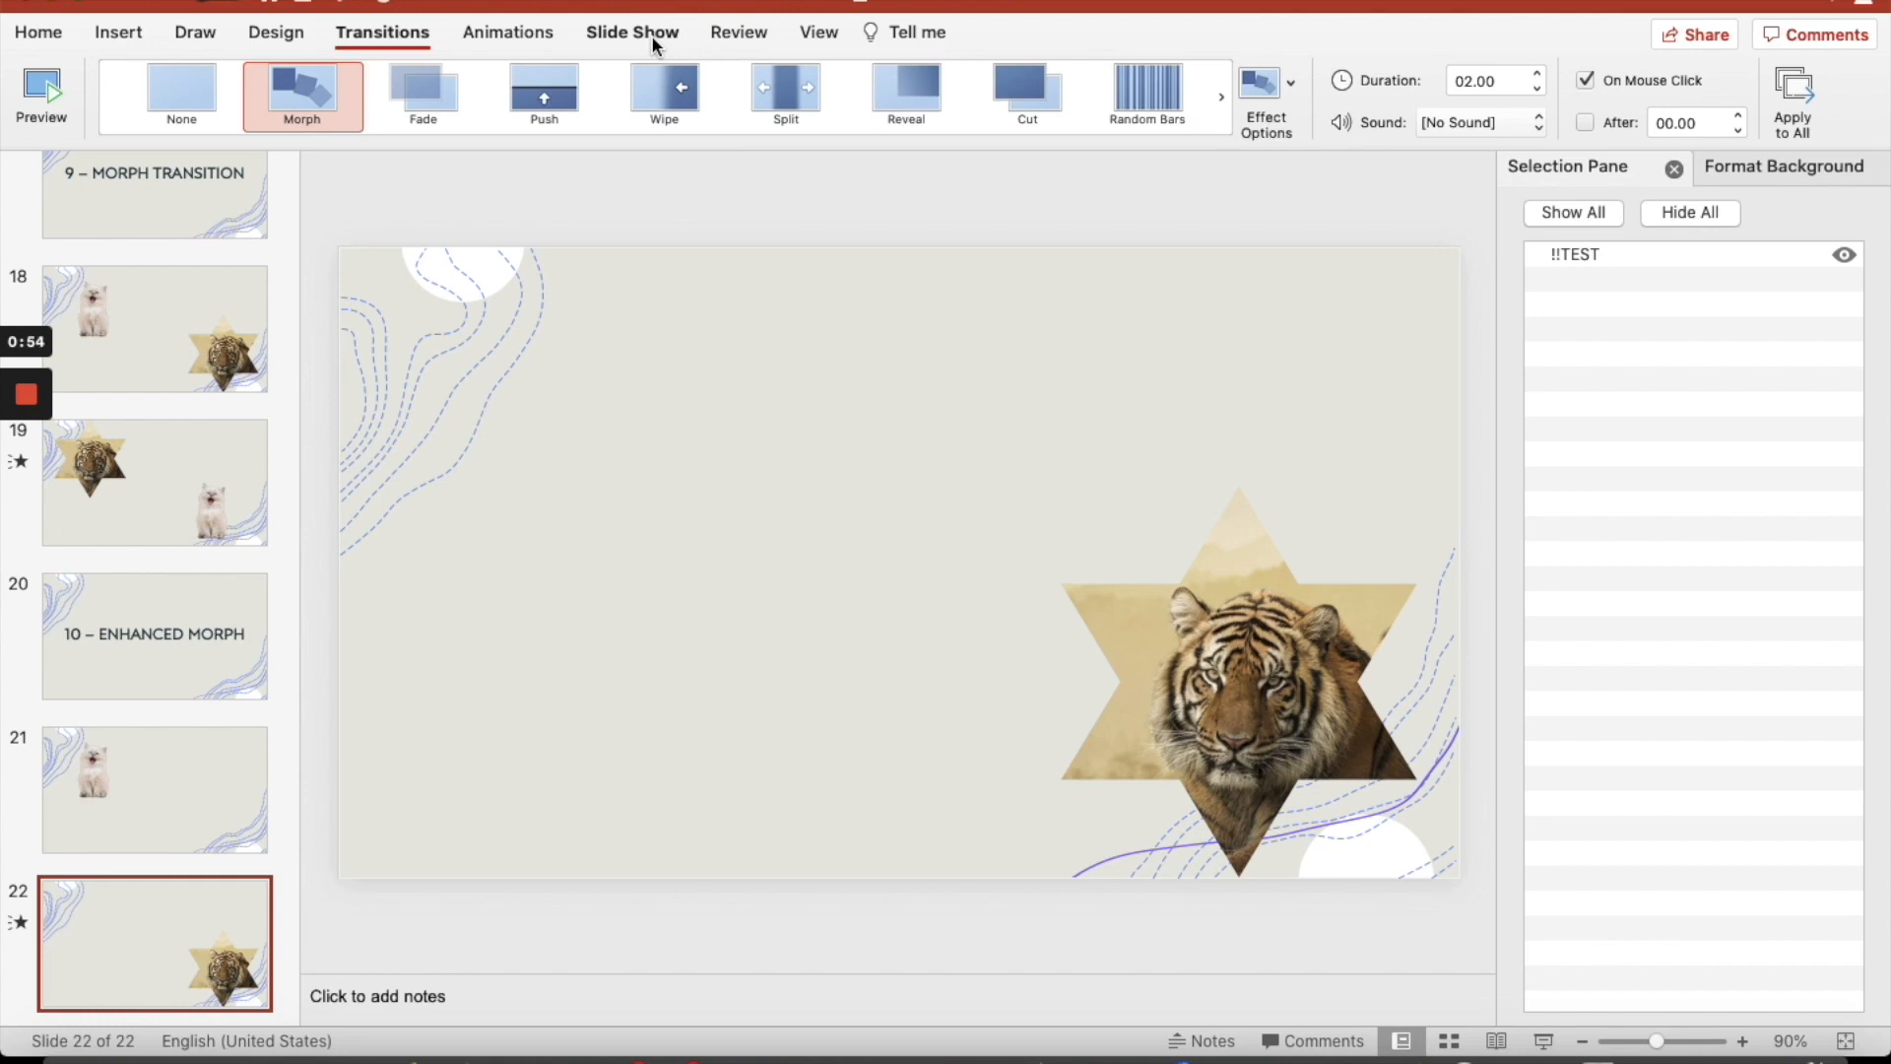
left_click(632, 34)
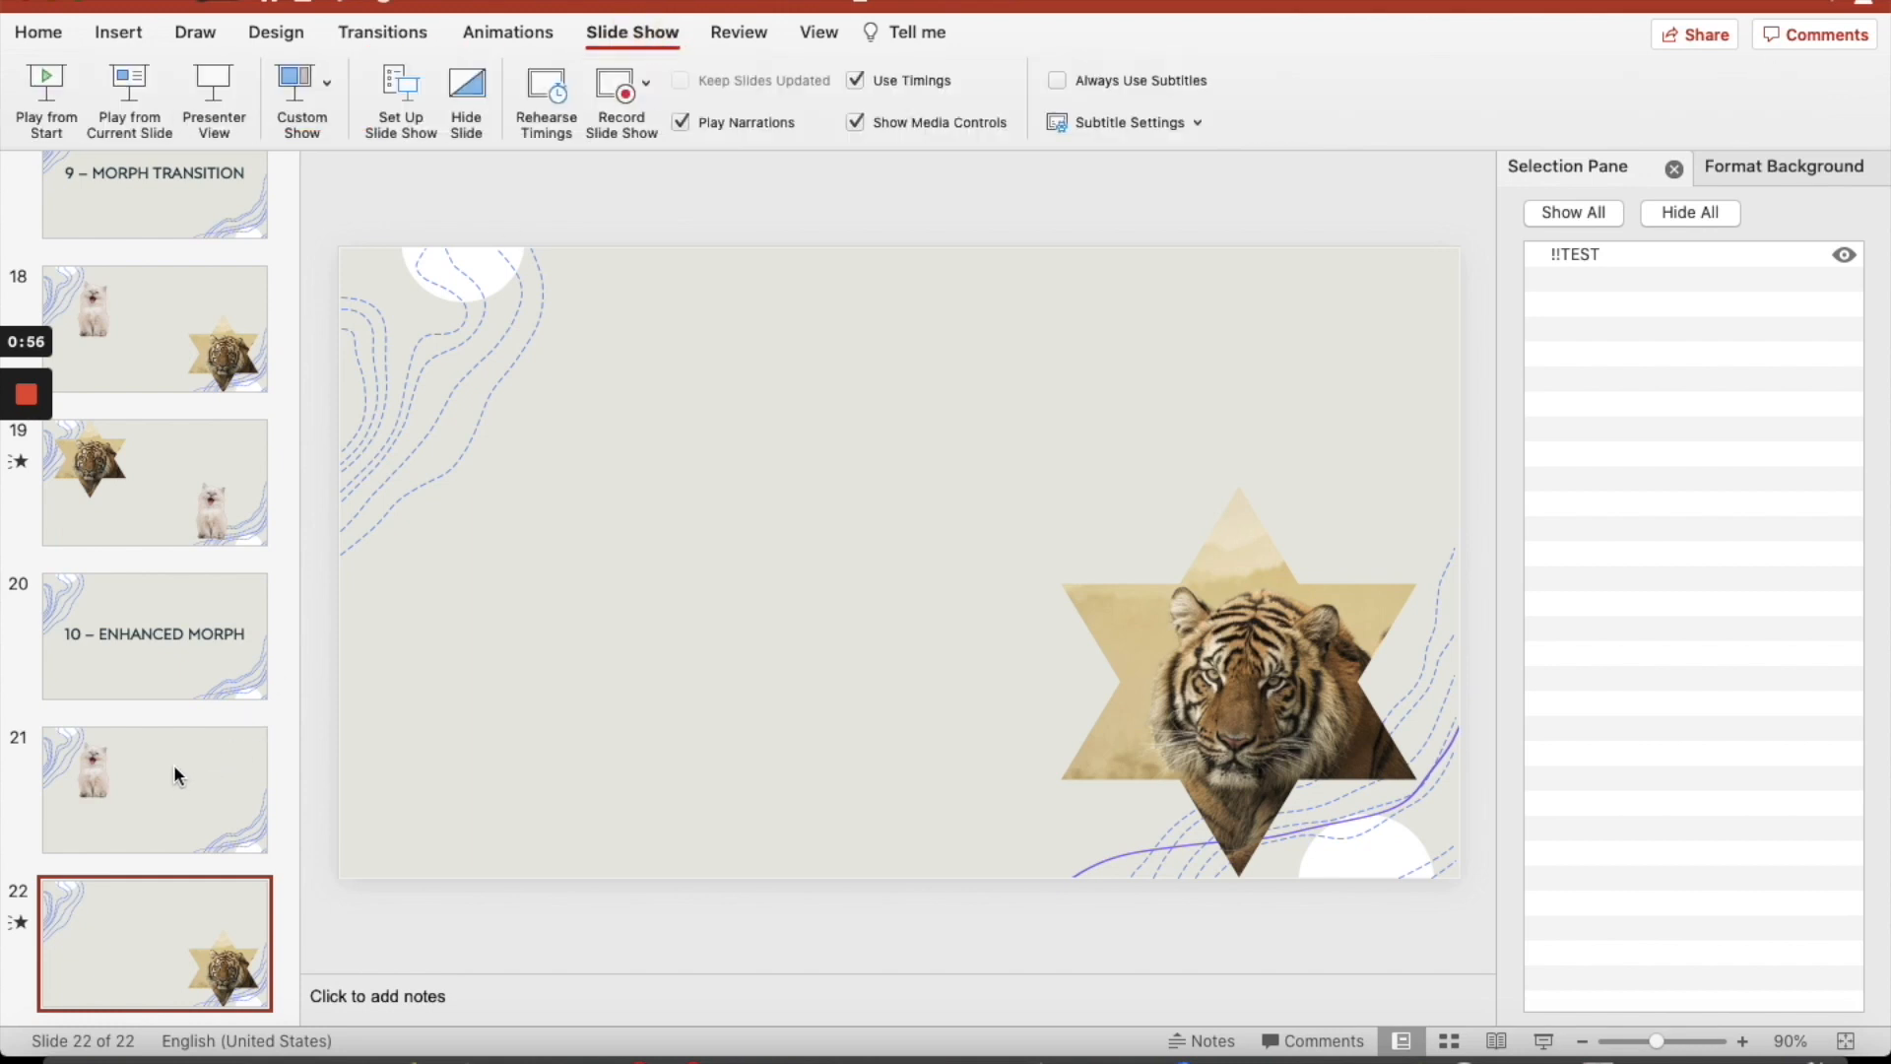
left_click(153, 788)
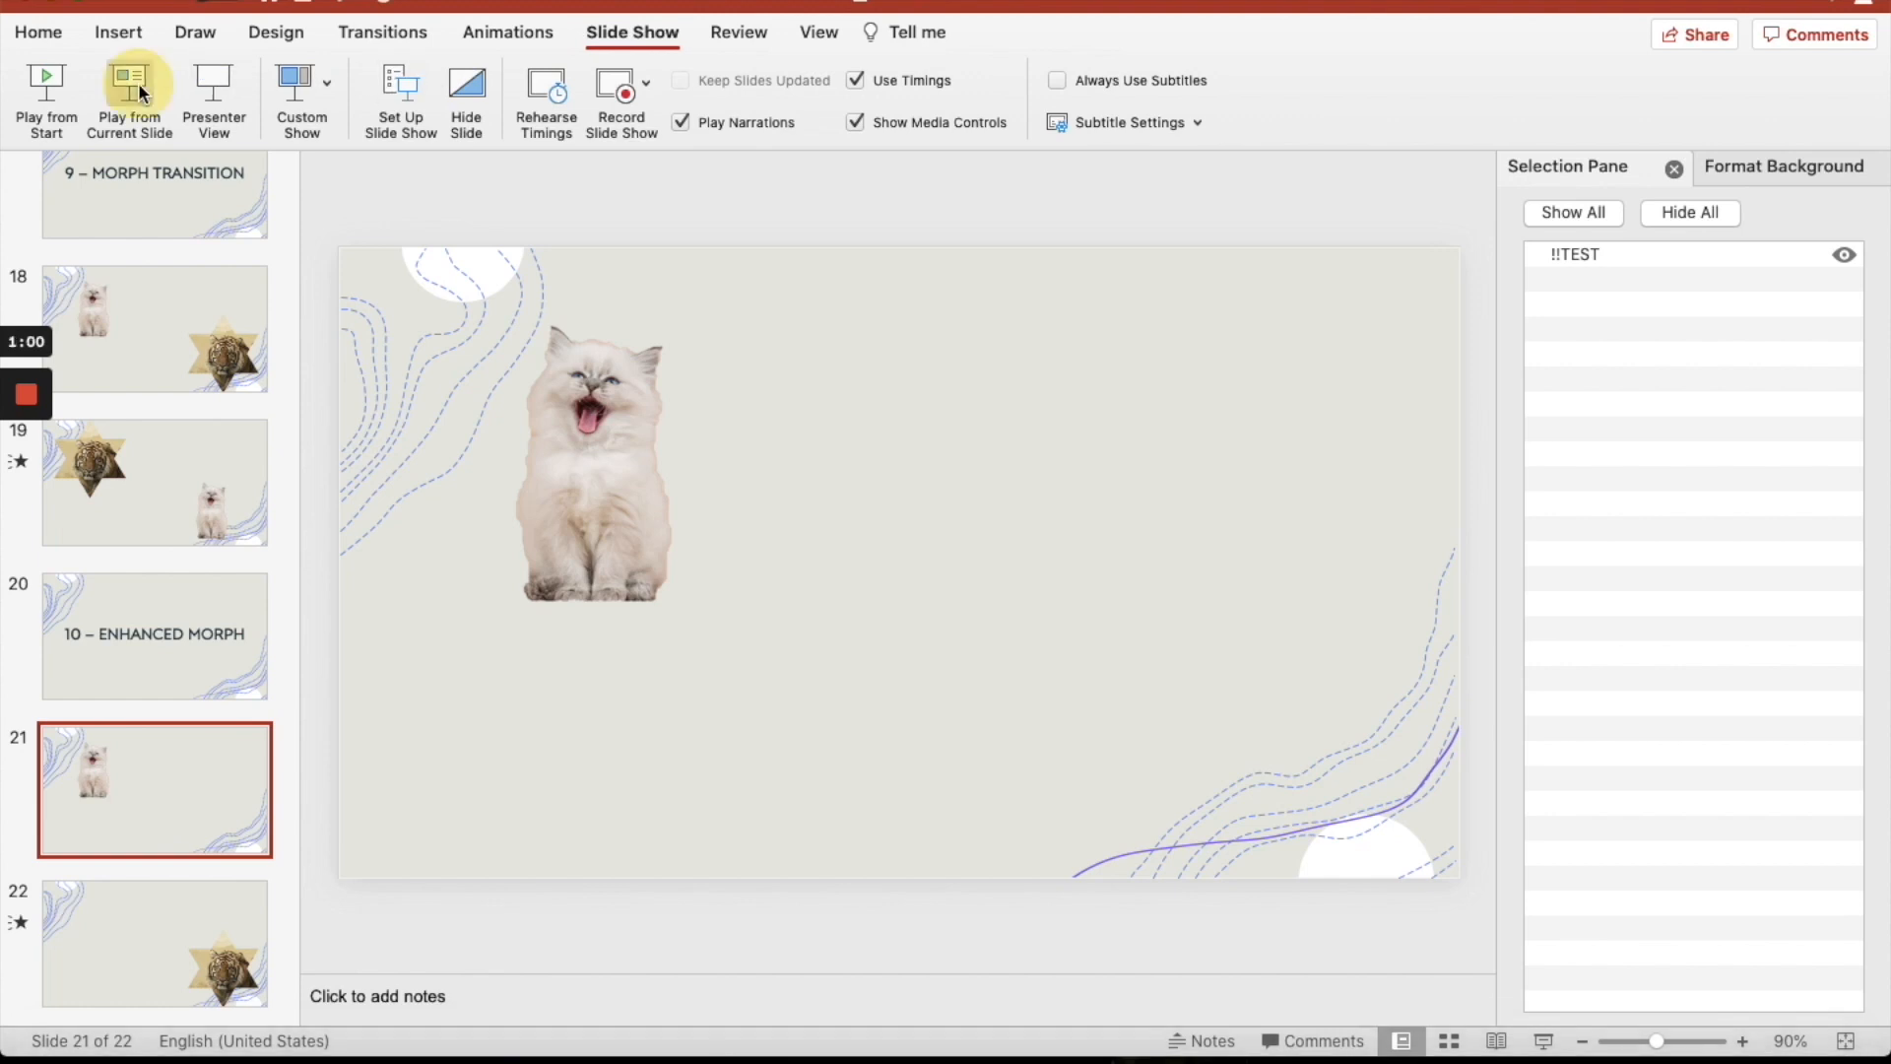
left_click(128, 99)
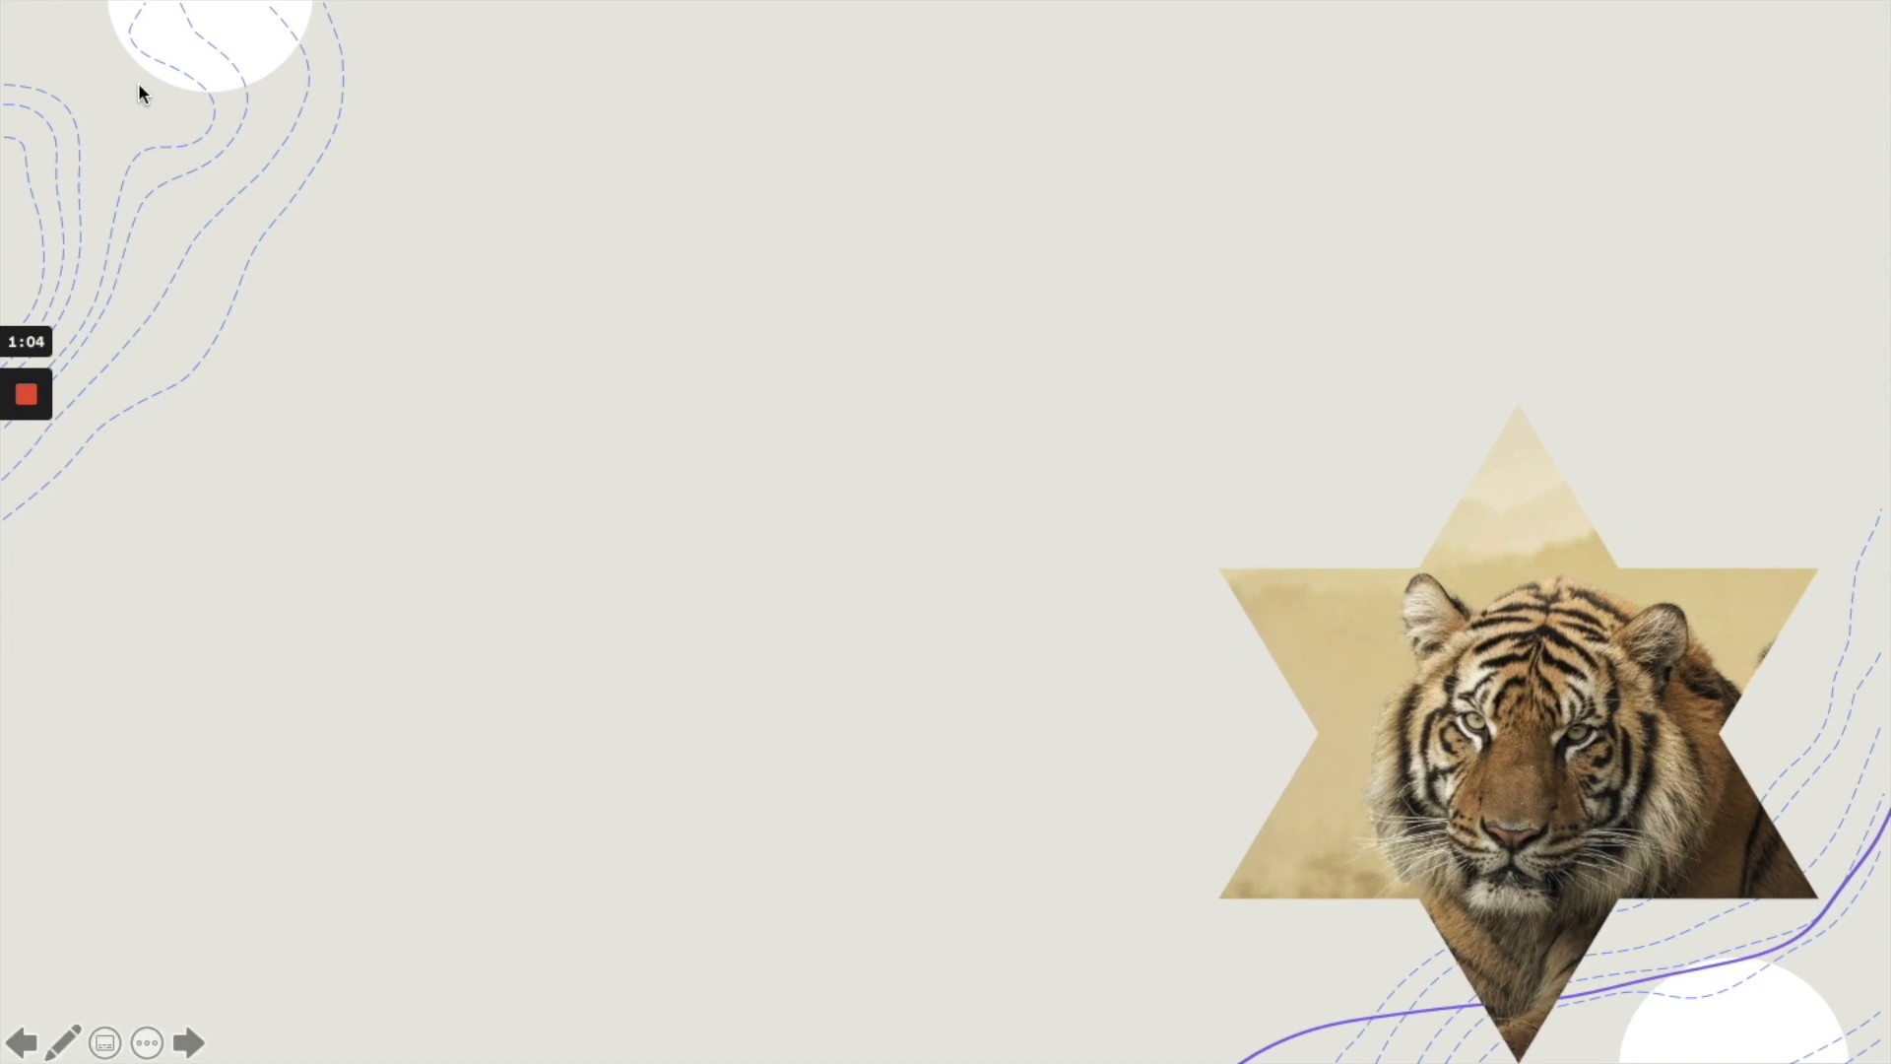